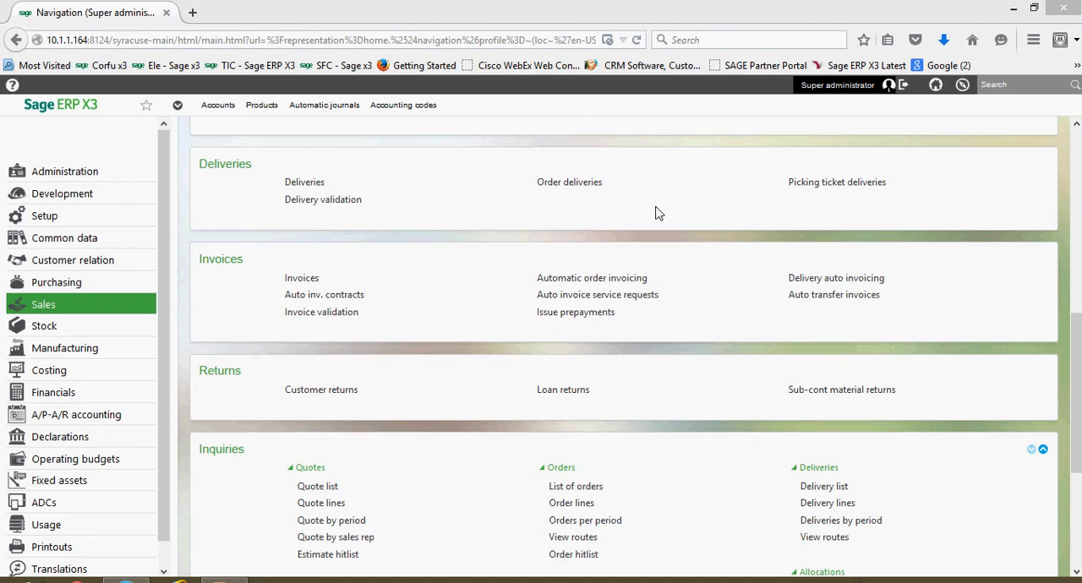
mouse_move(666, 318)
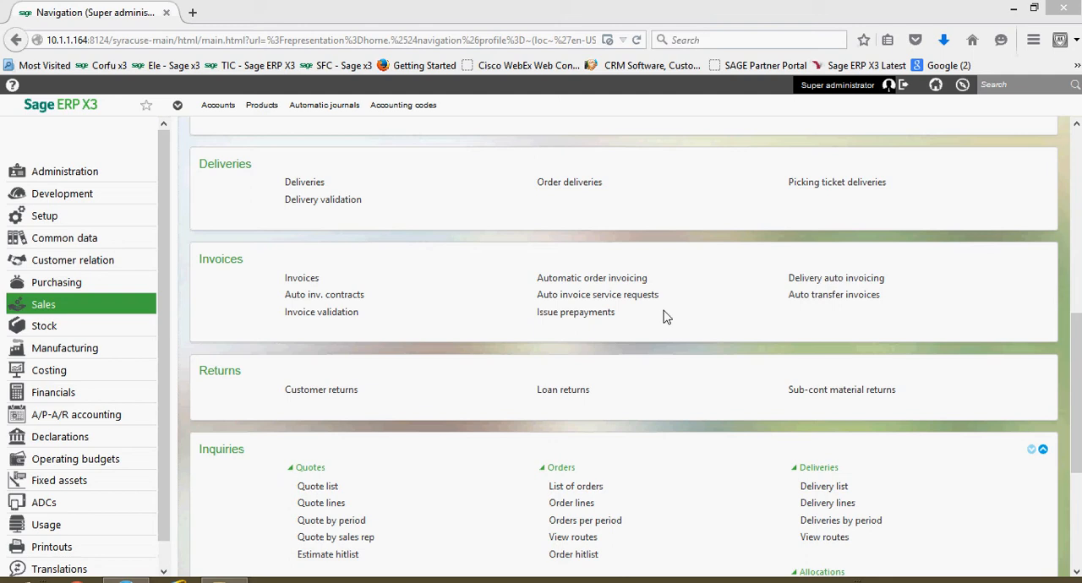
mouse_move(668, 319)
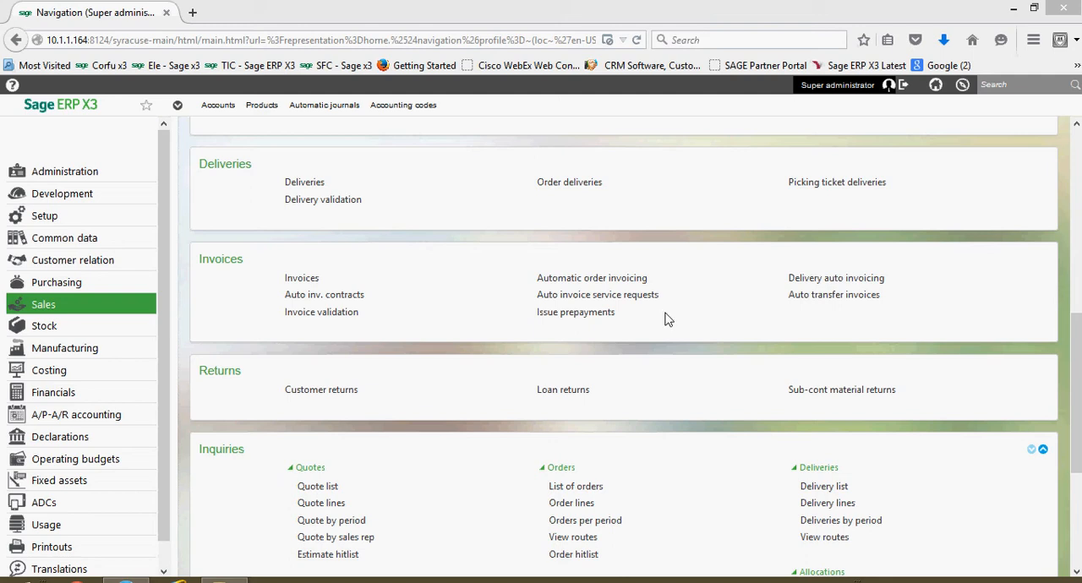
mouse_move(660, 313)
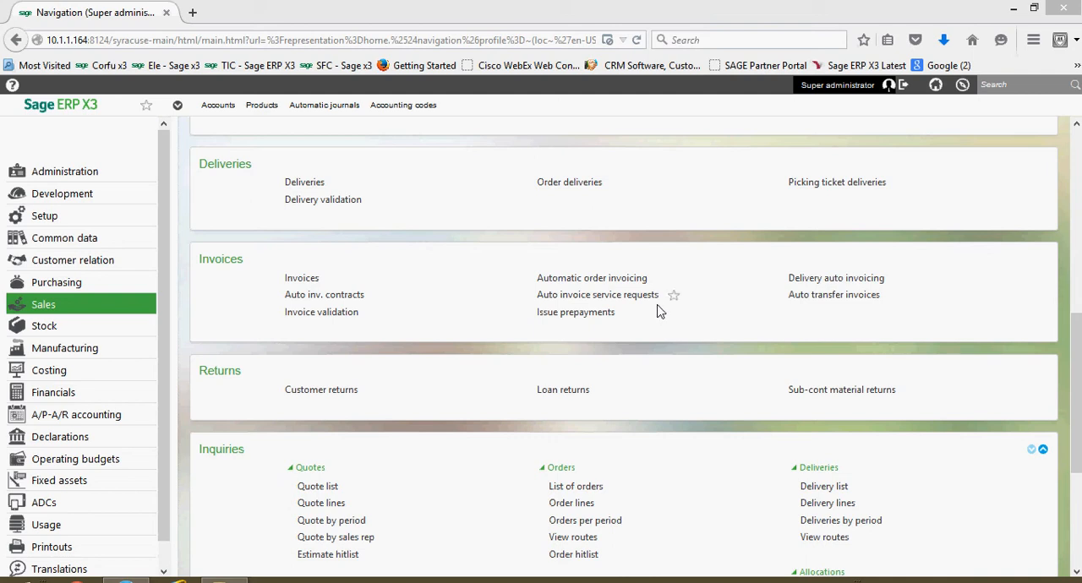
mouse_move(227, 331)
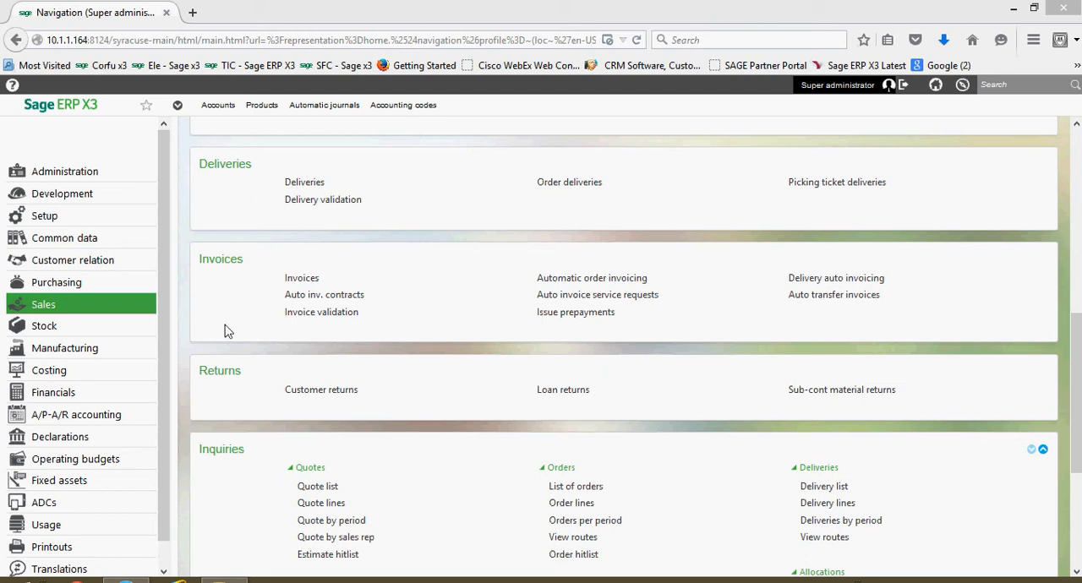
mouse_move(92, 305)
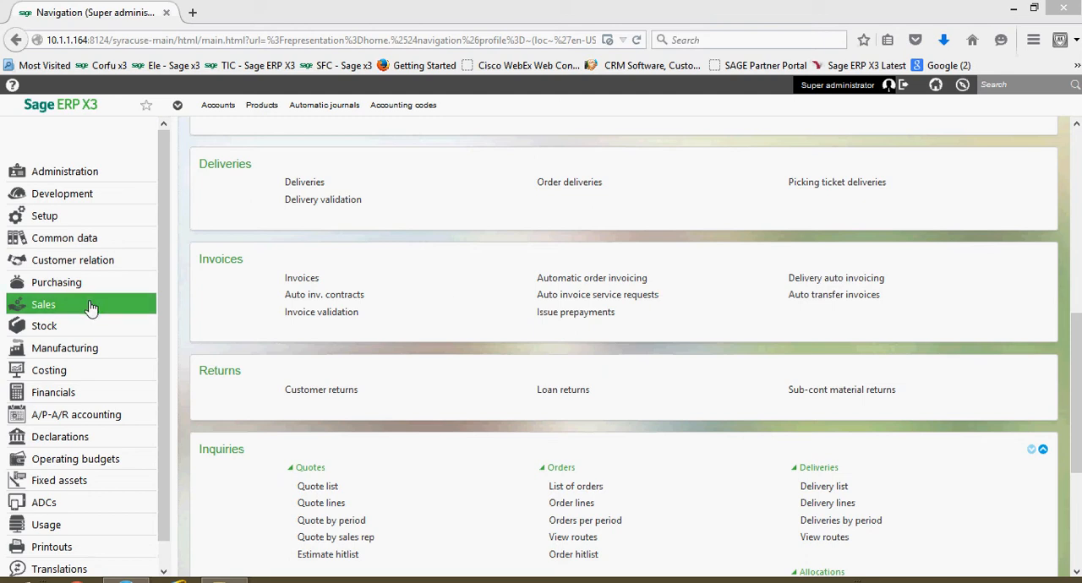
mouse_move(304, 183)
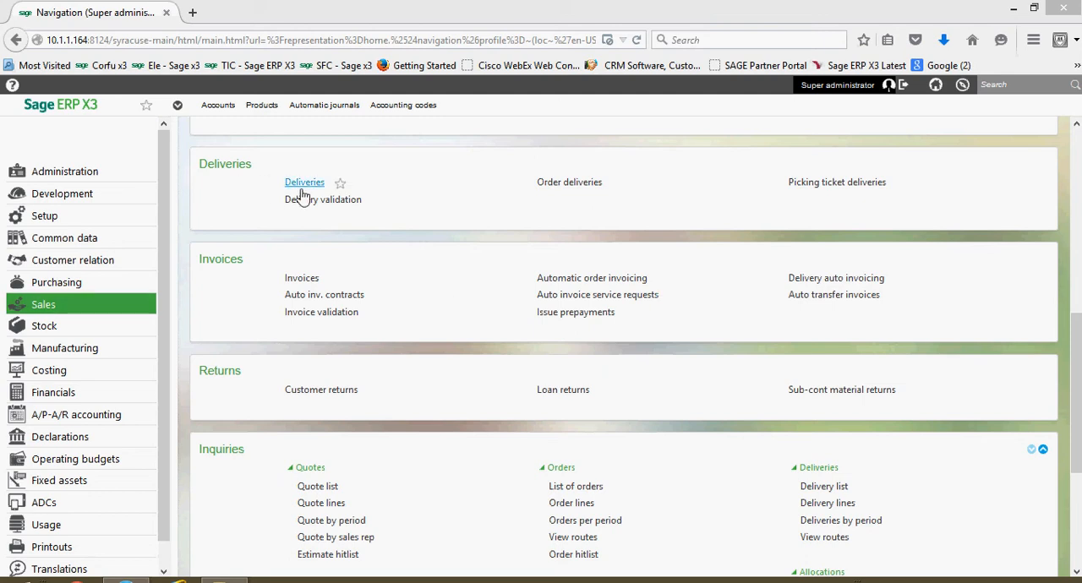
mouse_move(305, 183)
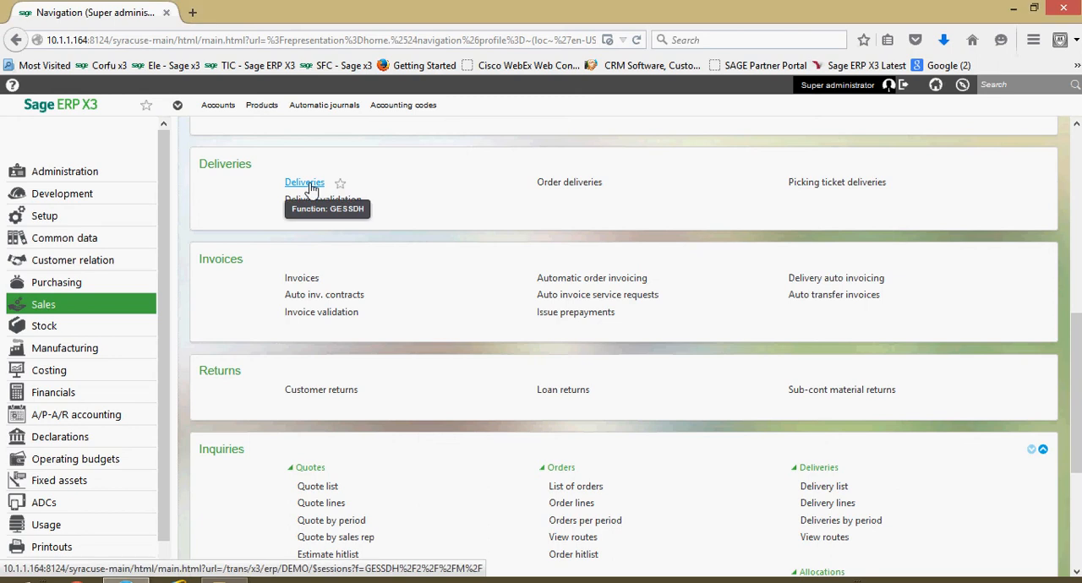
Bring up delivery SHPNA0120054 under the ALL Full entry transaction and review its posted delivery note
left_click(305, 182)
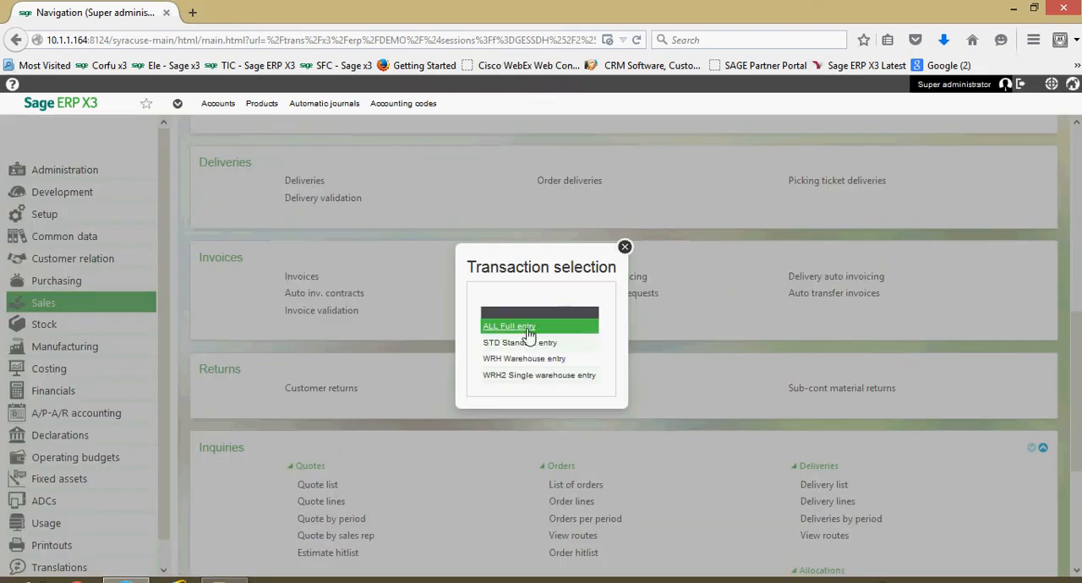
left_click(508, 326)
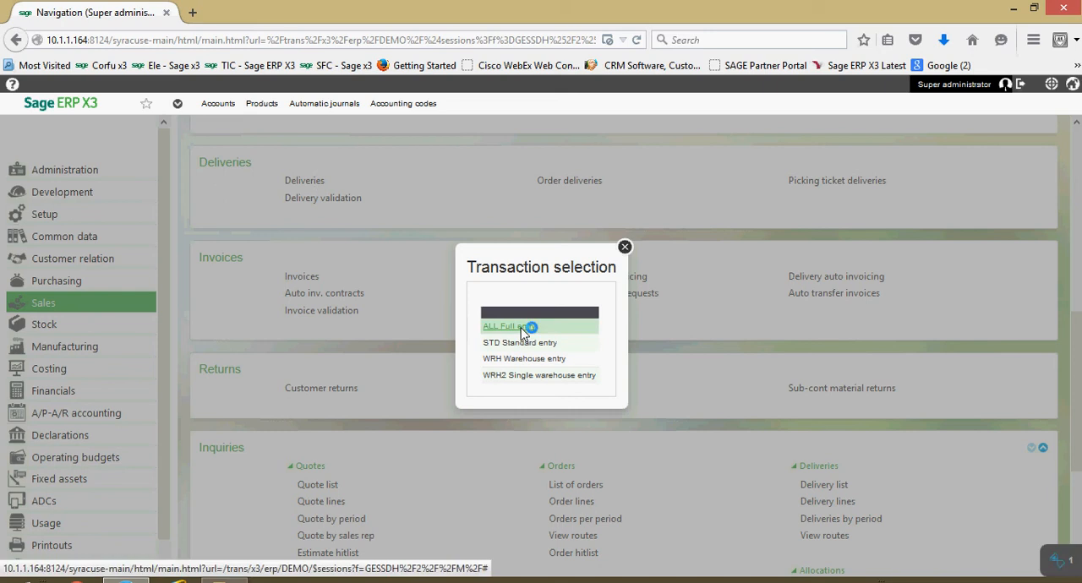
left_click(508, 327)
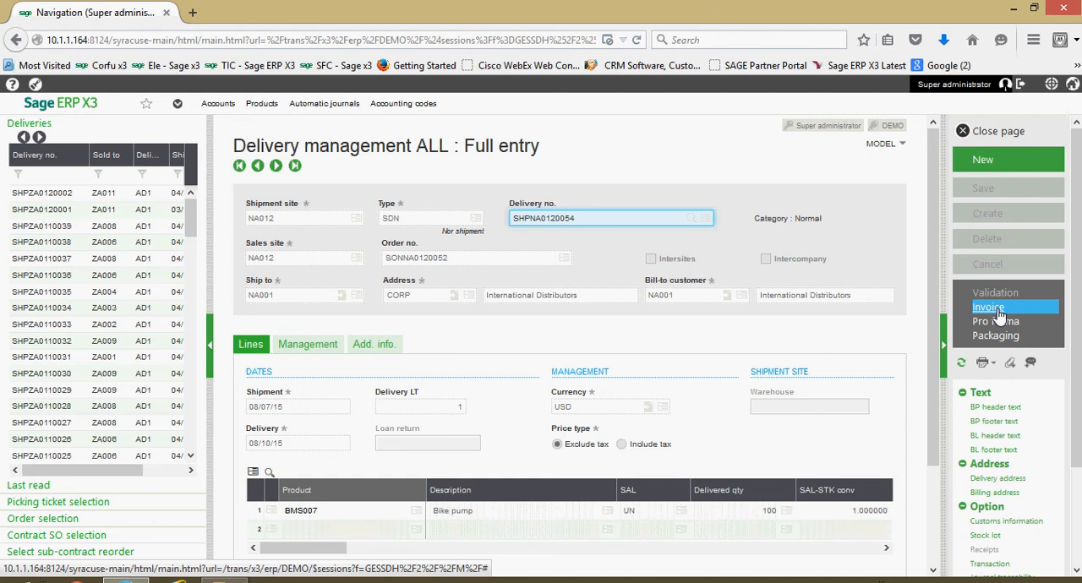
mouse_move(1018, 314)
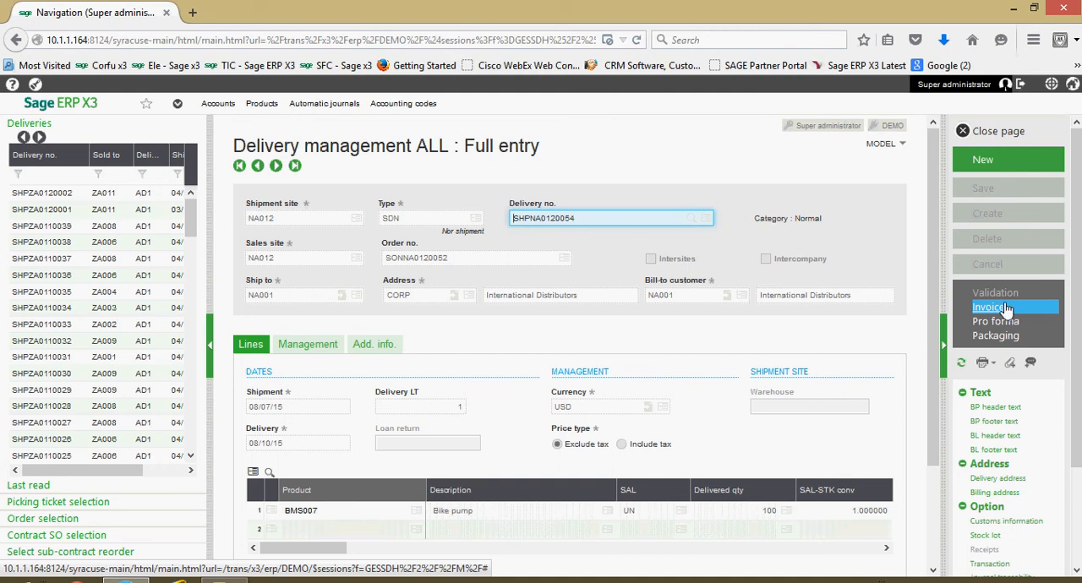
mouse_move(1005, 308)
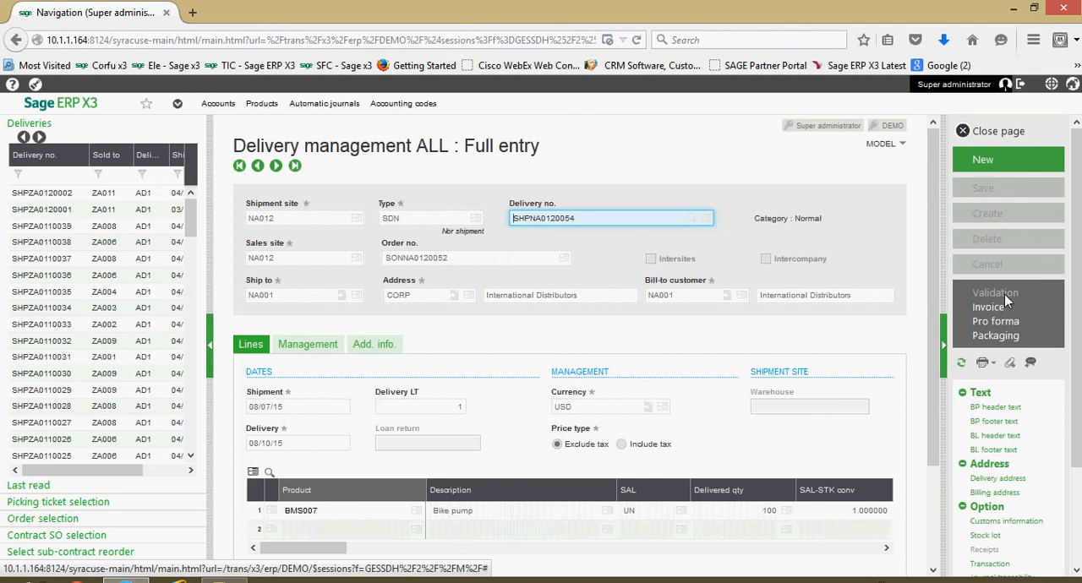
scroll("down", 3)
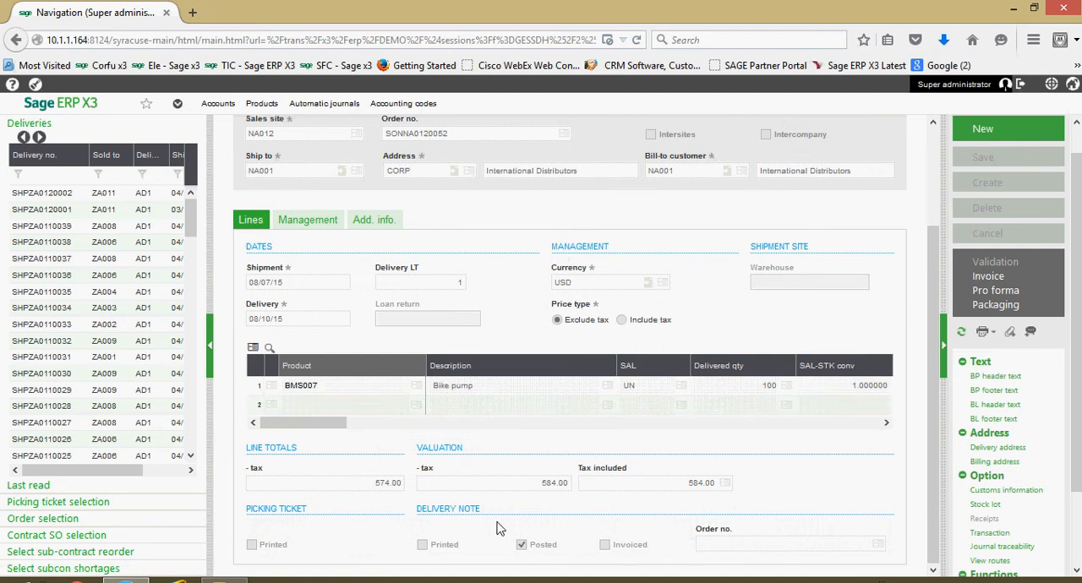
mouse_move(507, 526)
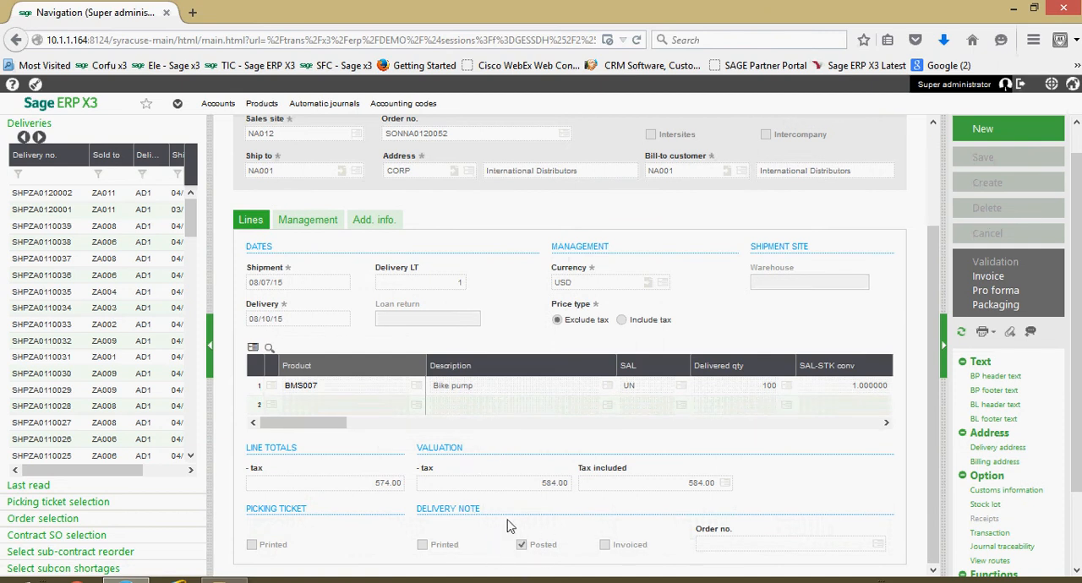
mouse_move(520, 565)
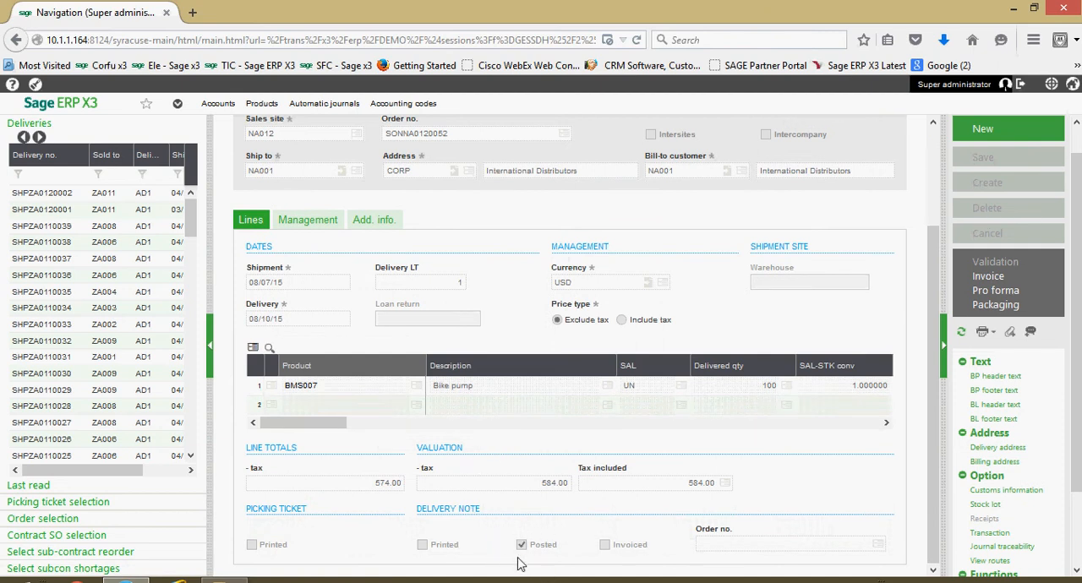
mouse_move(528, 565)
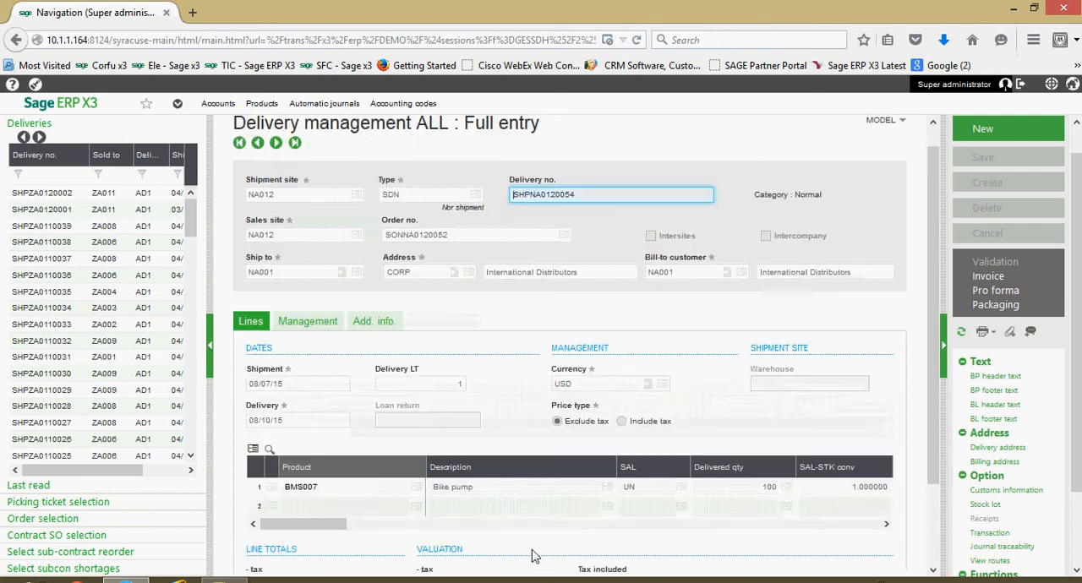
mouse_move(987, 276)
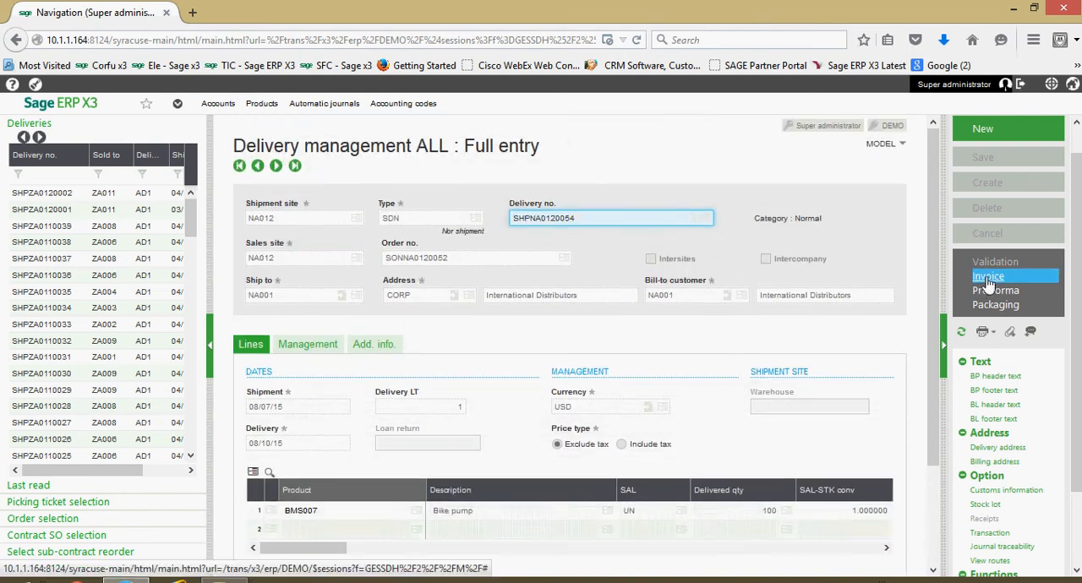
Invoice the current delivery using the ALL Full entry invoice transaction
left_click(988, 277)
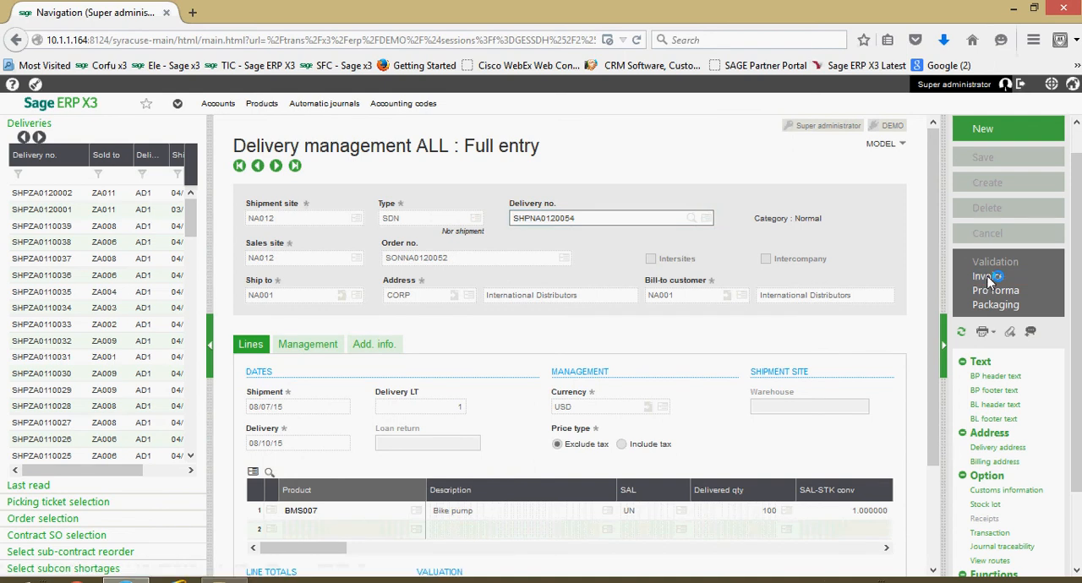
left_click(987, 275)
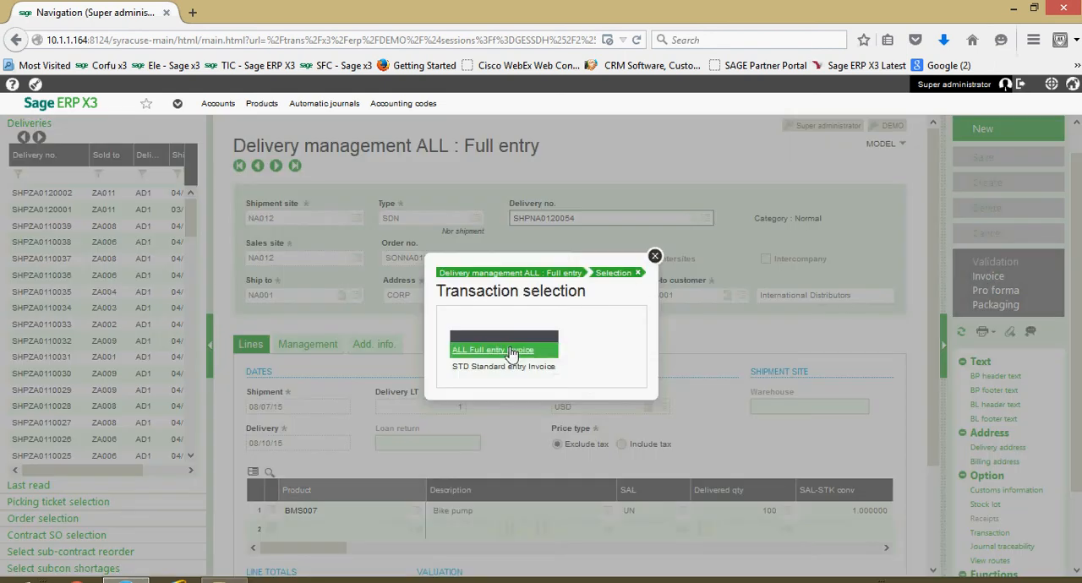
mouse_move(505, 355)
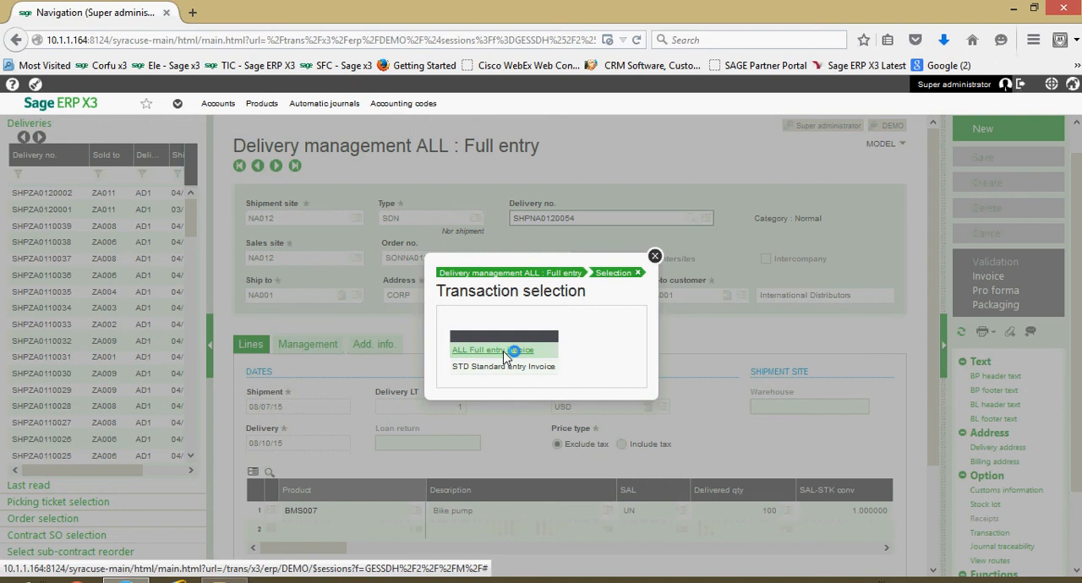
left_click(494, 350)
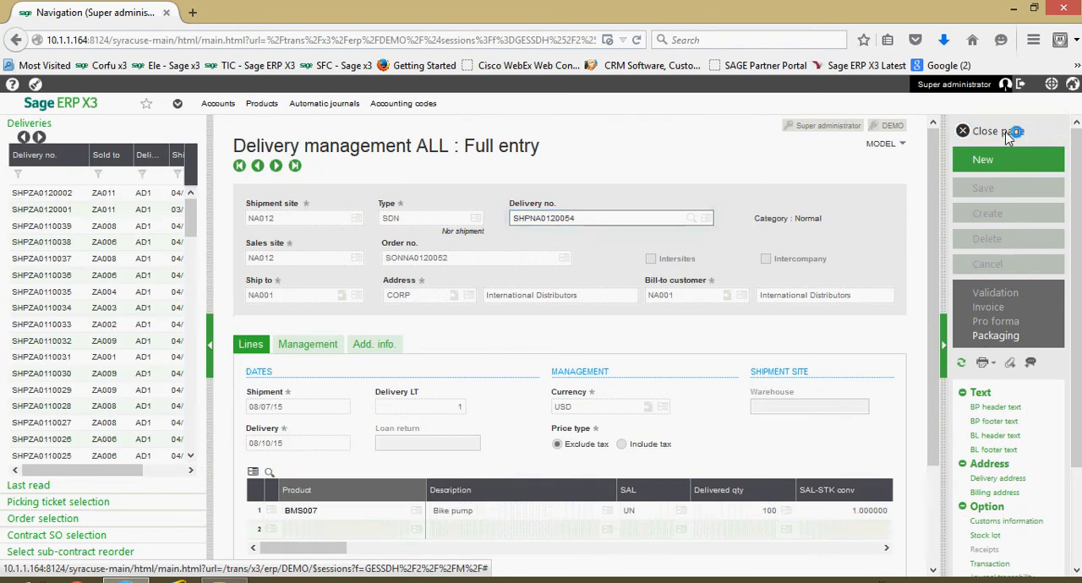
Close the delivery and show invoice INV000001 for International Distributors in full-entry invoice management
left_click(988, 132)
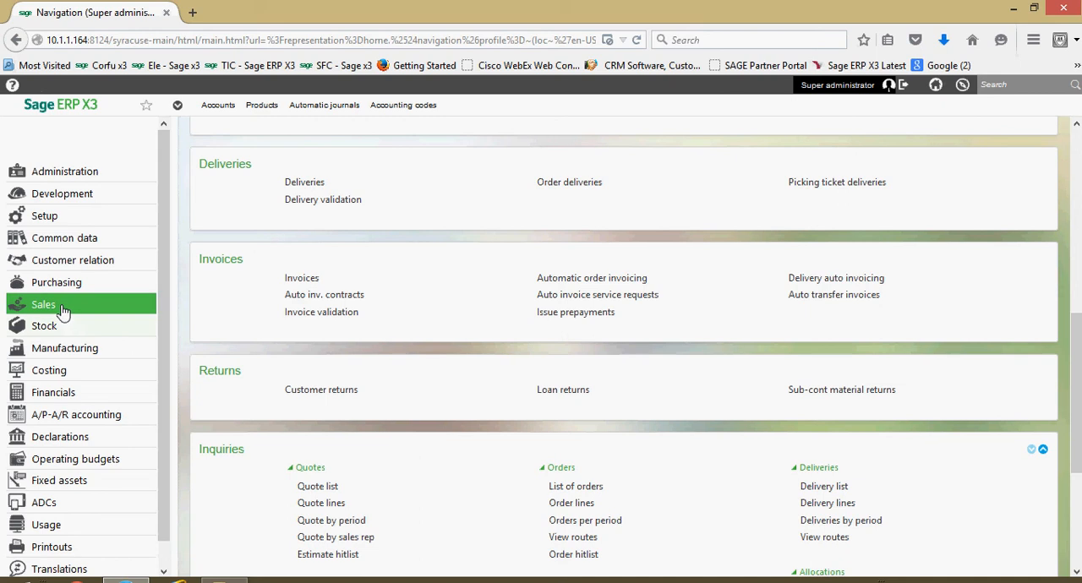
mouse_move(278, 279)
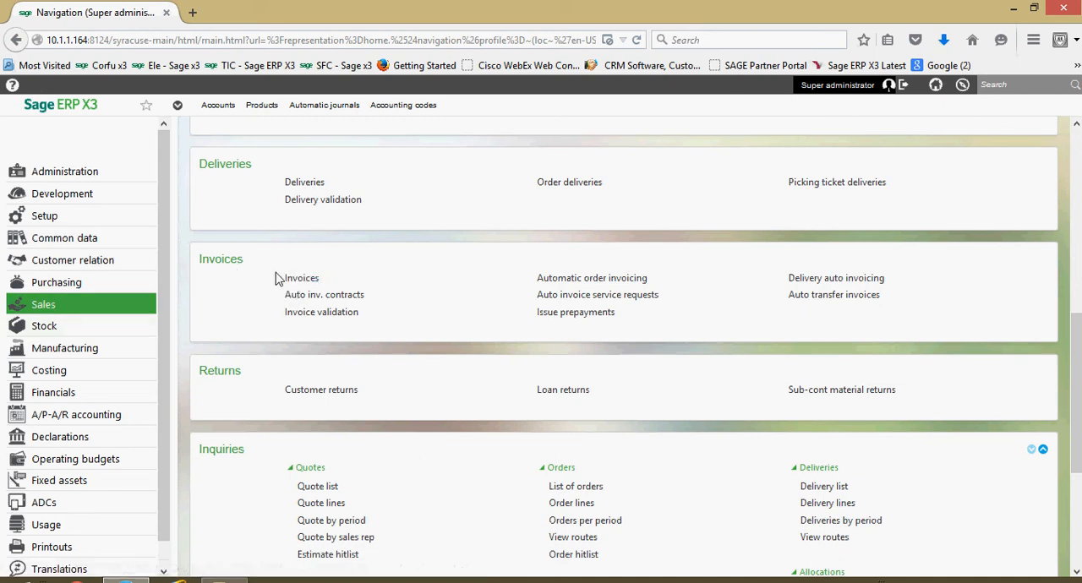
left_click(301, 277)
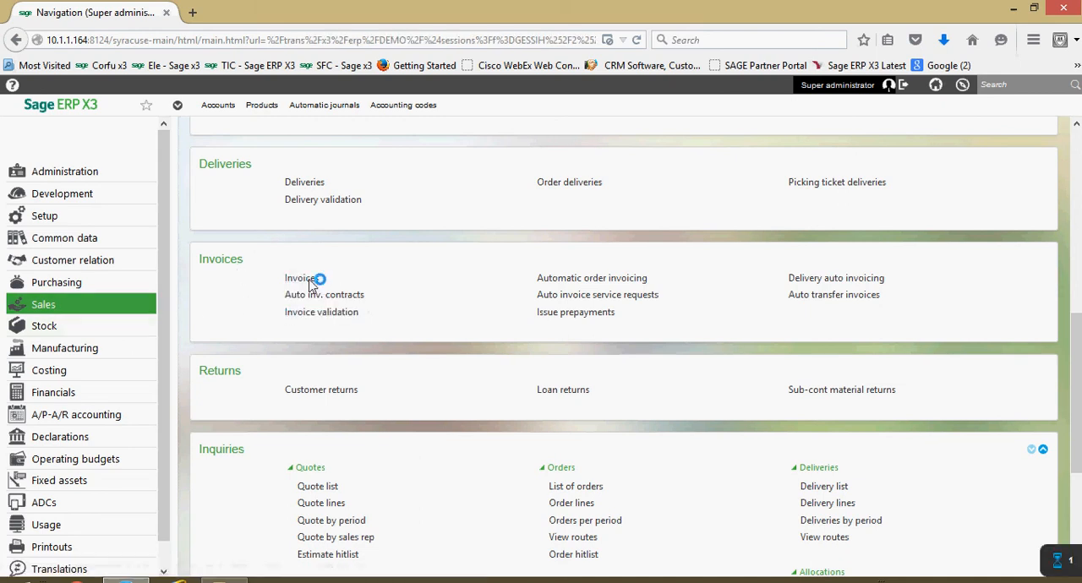
left_click(301, 277)
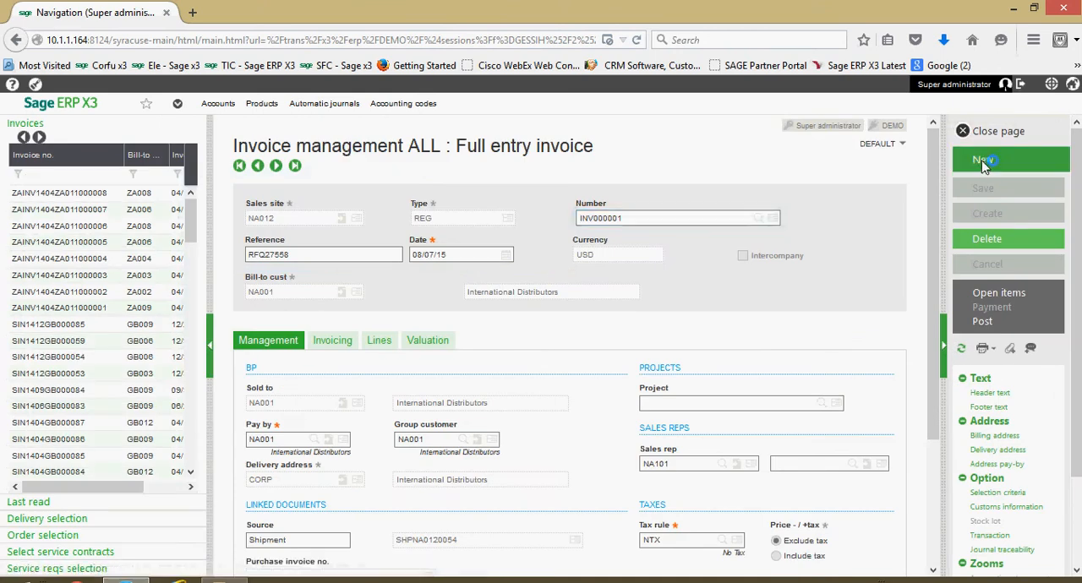
Start a new blank invoice for sales site NA012 and set its invoice type to REG
left_click(984, 159)
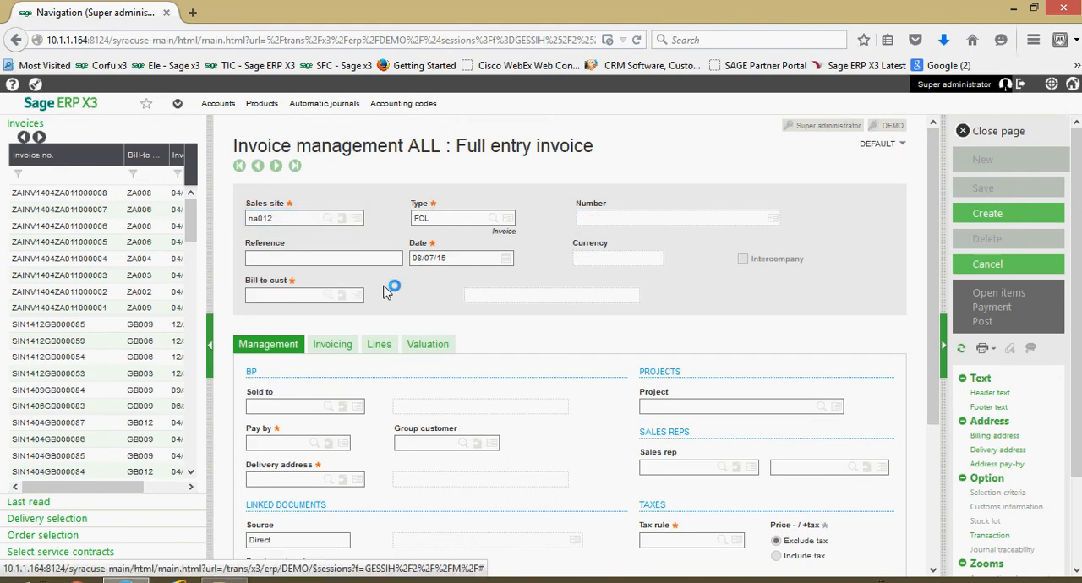
left_click(456, 216)
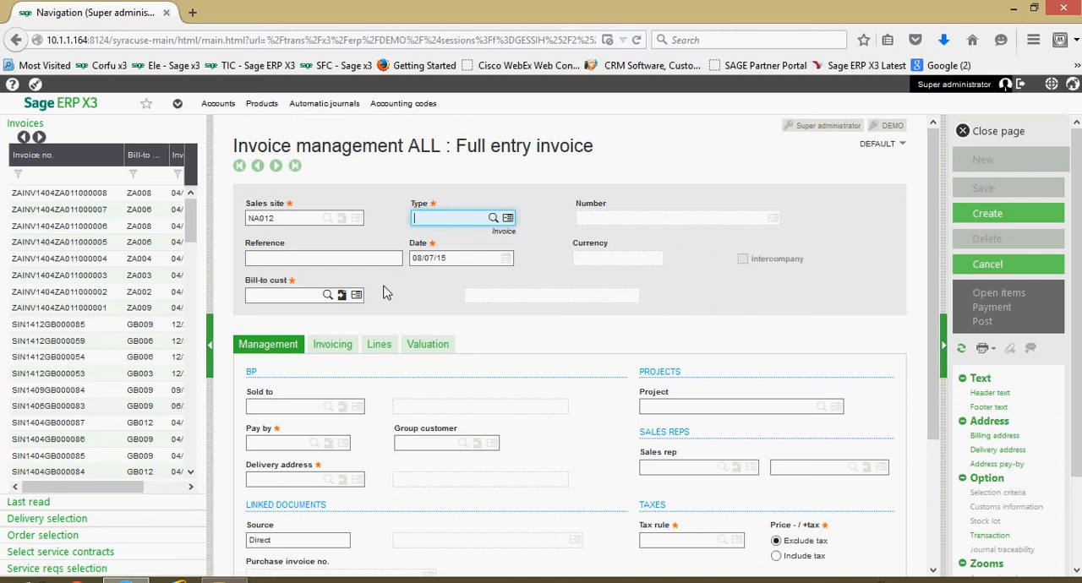
left_click(507, 216)
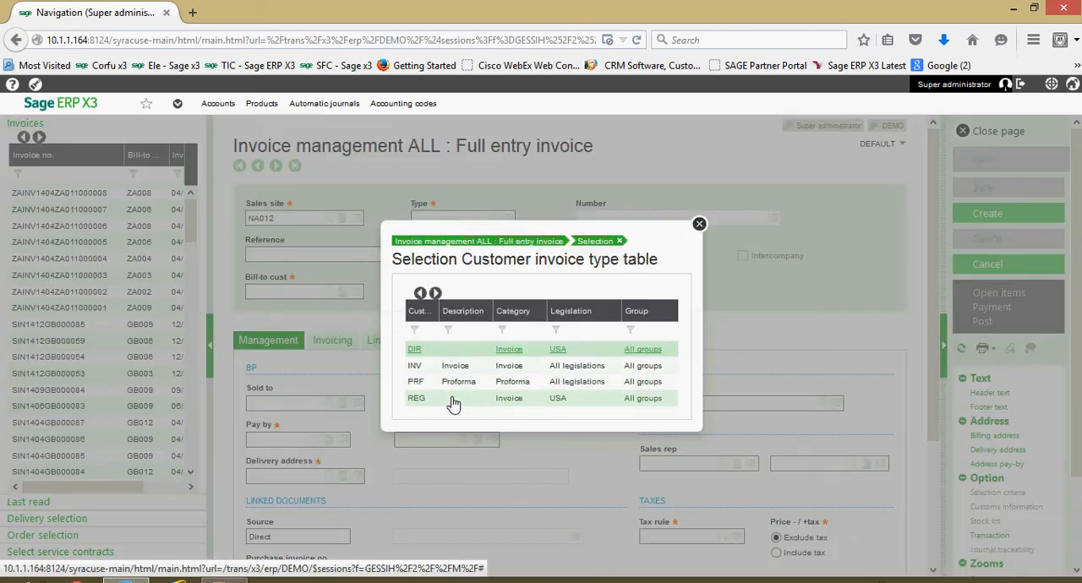
left_click(416, 397)
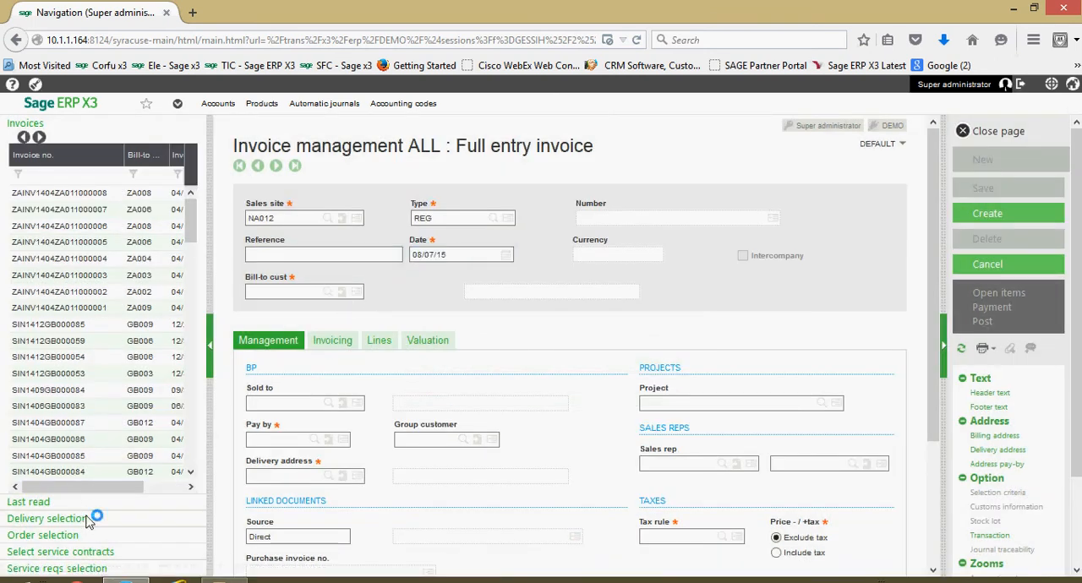
Load delivery SHPNA0120055's bike pump line into the invoice for NA001 and create it
left_click(47, 517)
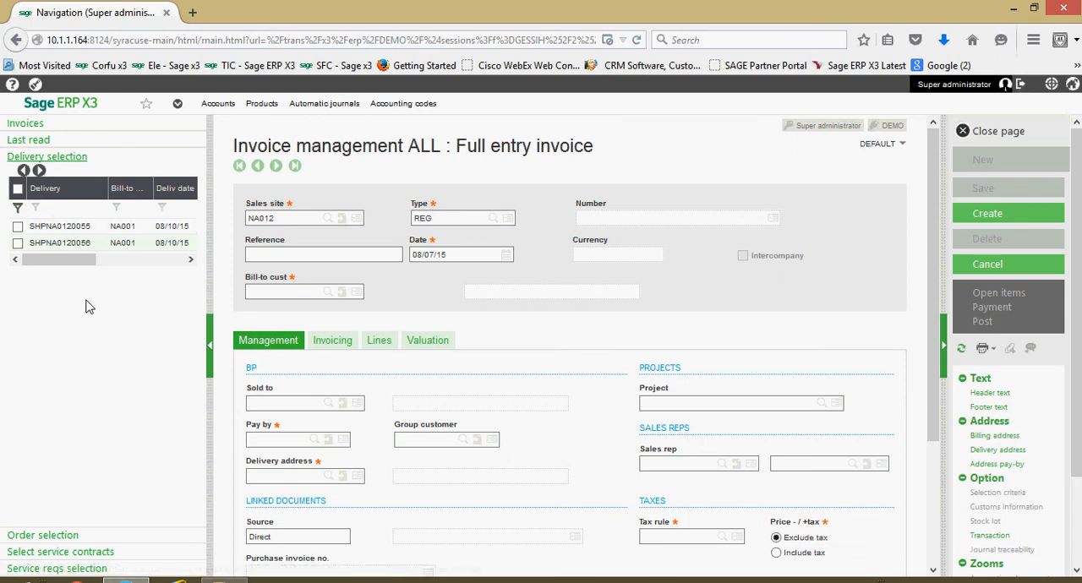
mouse_move(91, 274)
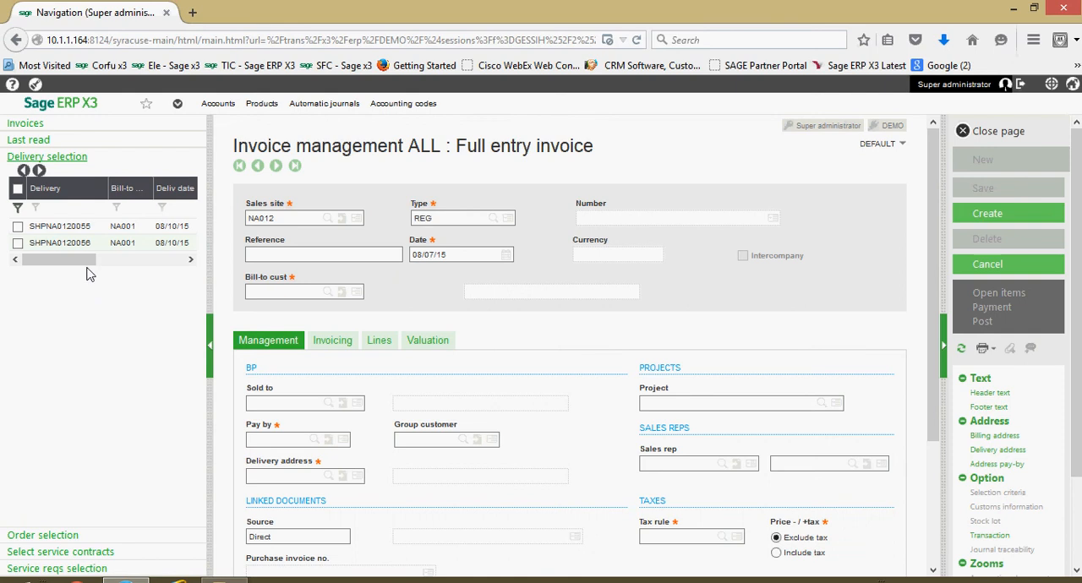
left_click(19, 227)
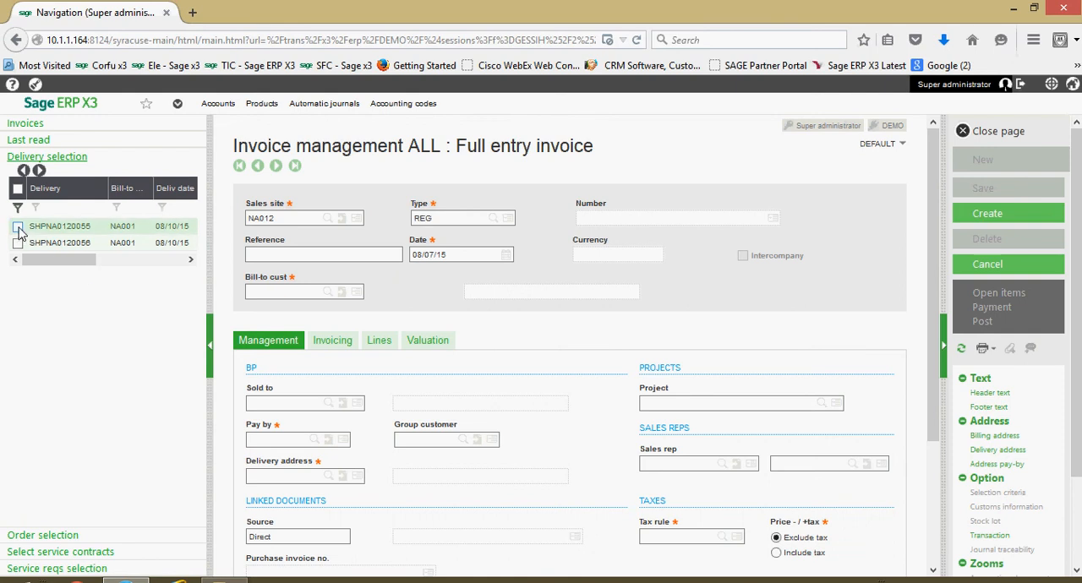
left_click(19, 226)
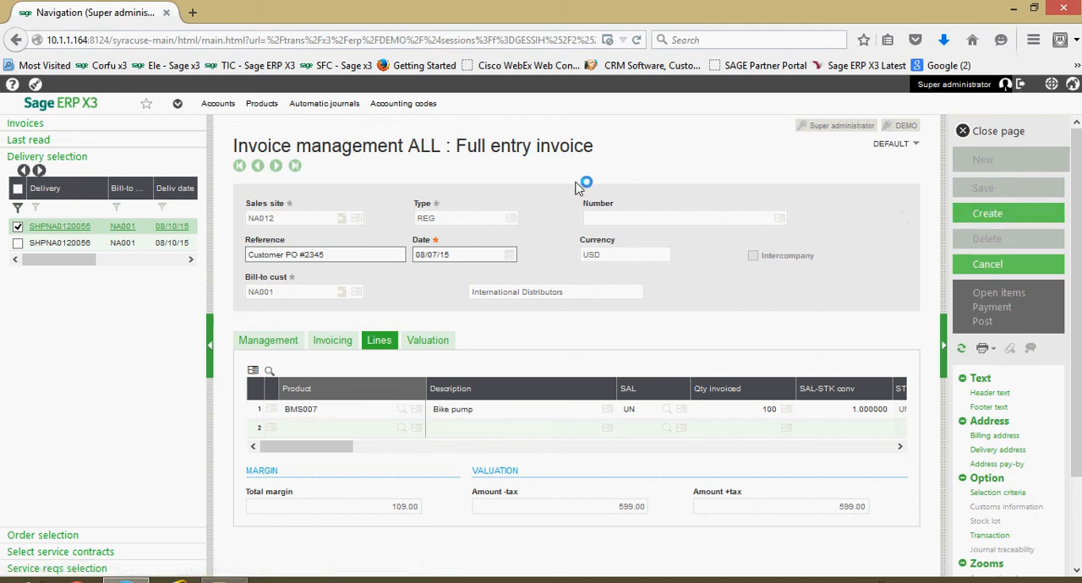
left_click(1008, 213)
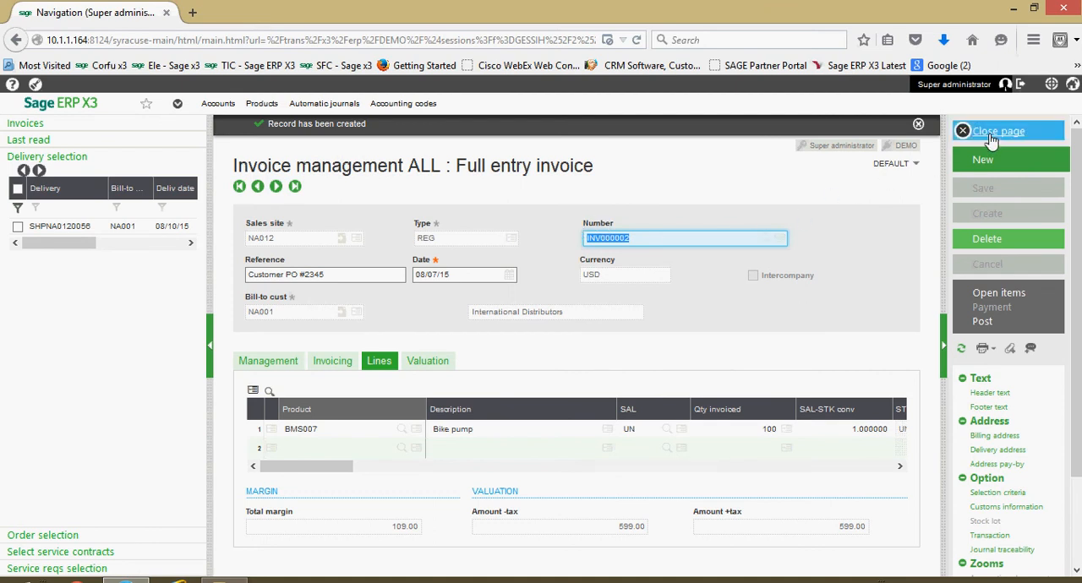
Close the created invoice and launch Delivery auto invoicing for company NA10
left_click(997, 132)
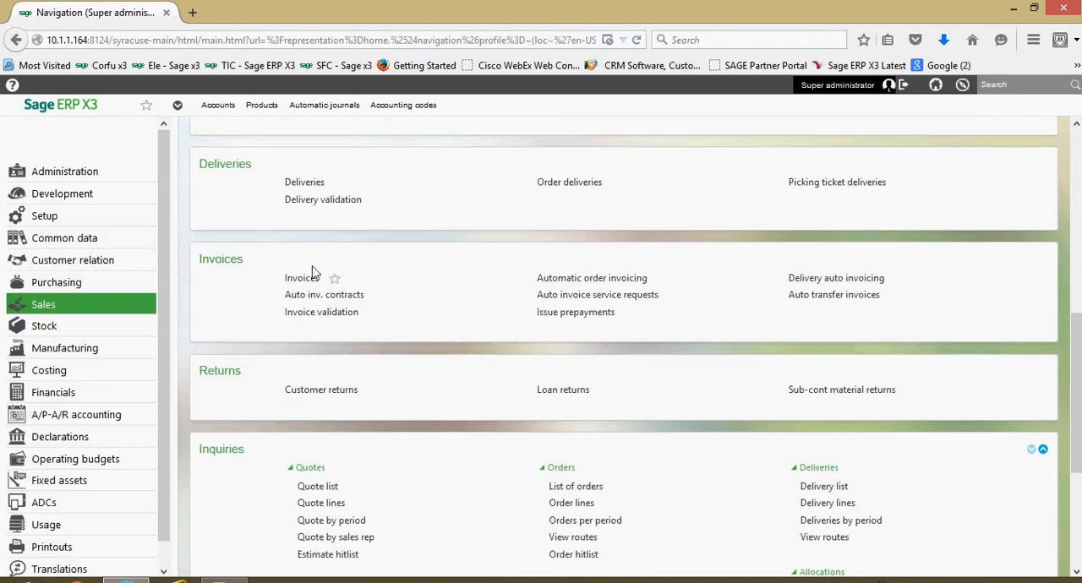
mouse_move(493, 274)
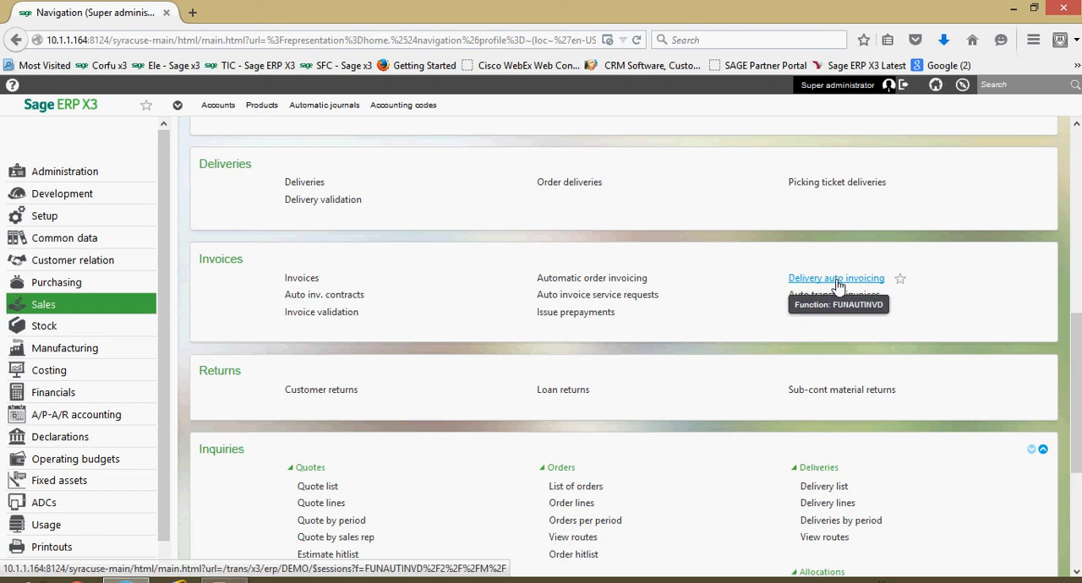
left_click(836, 278)
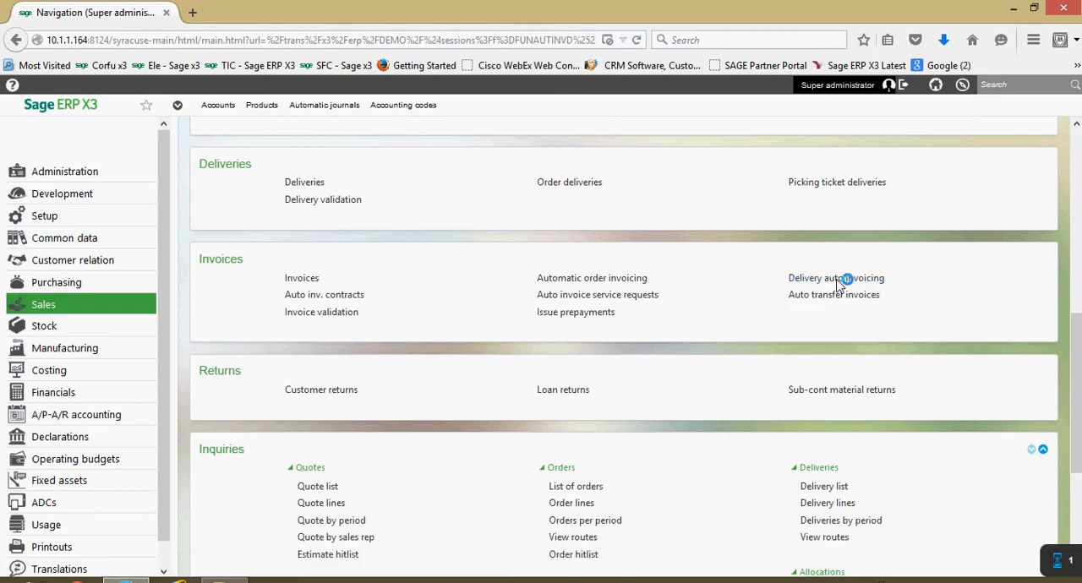
left_click(836, 277)
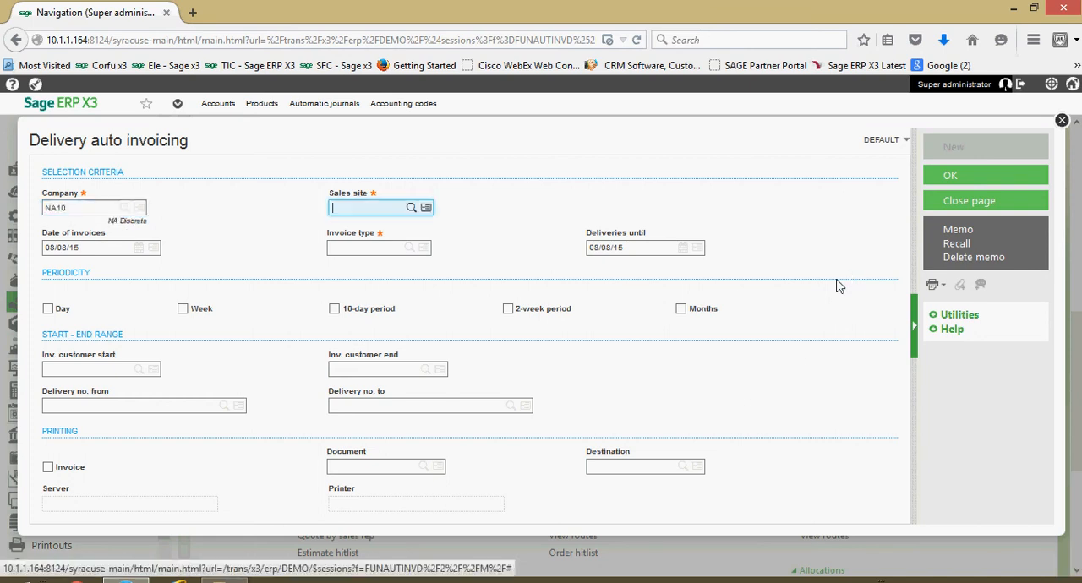
Enter sales site NA012 with type REG and leave invoice printing unticked
type("na012")
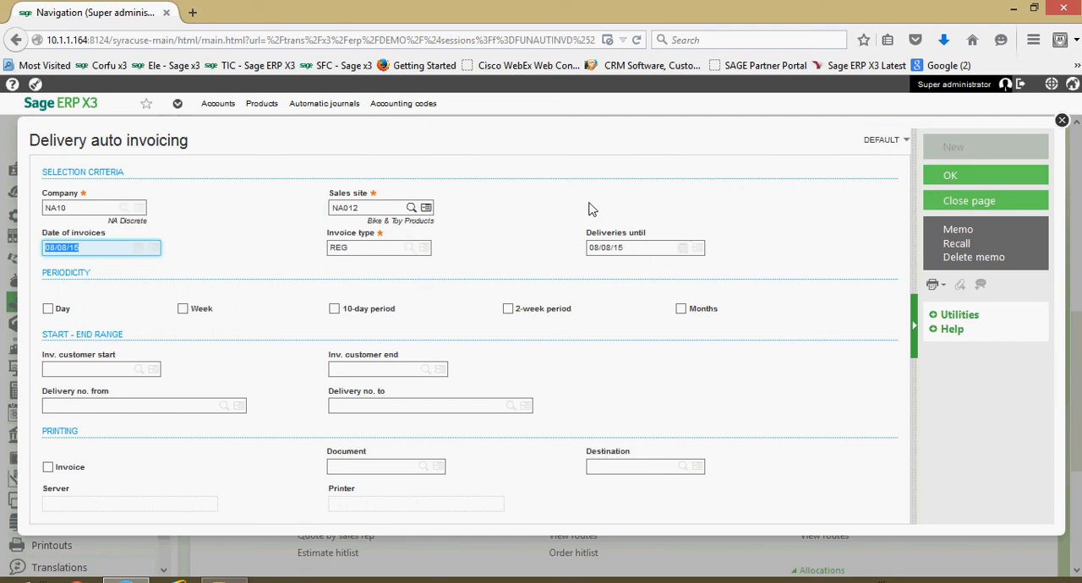
mouse_move(633, 247)
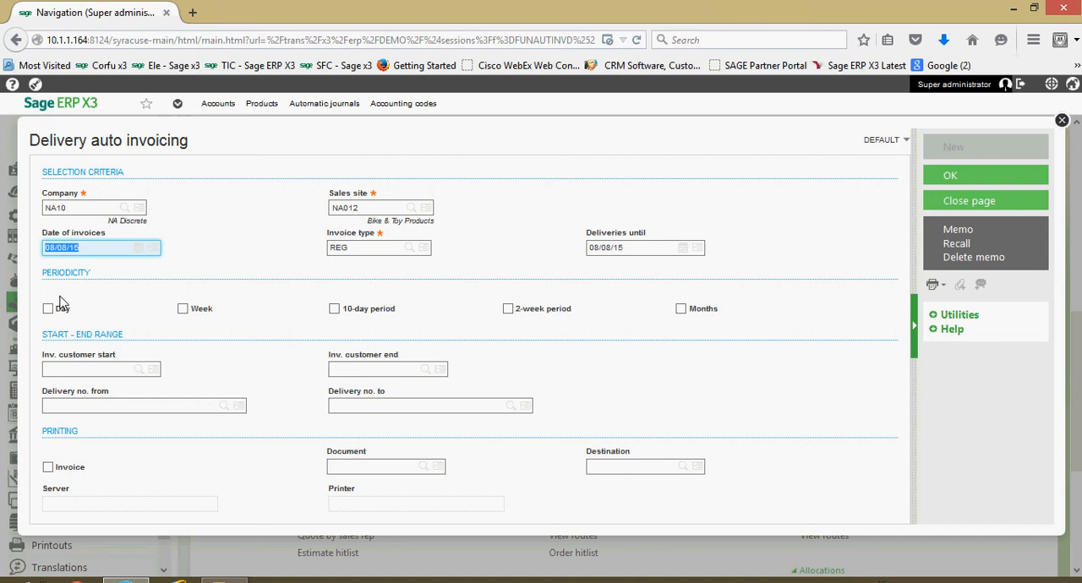
mouse_move(42, 328)
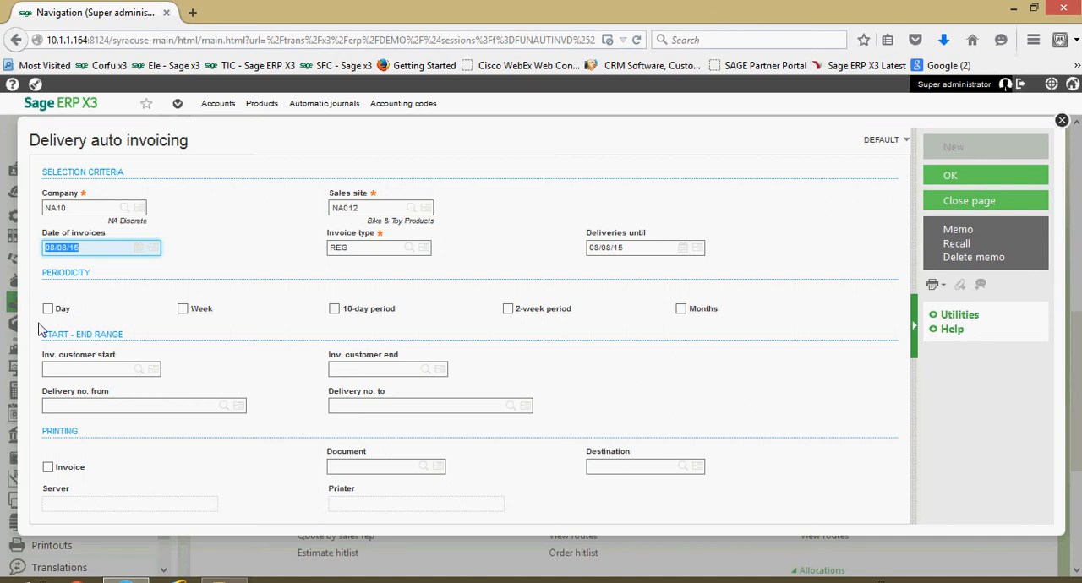
mouse_move(51, 324)
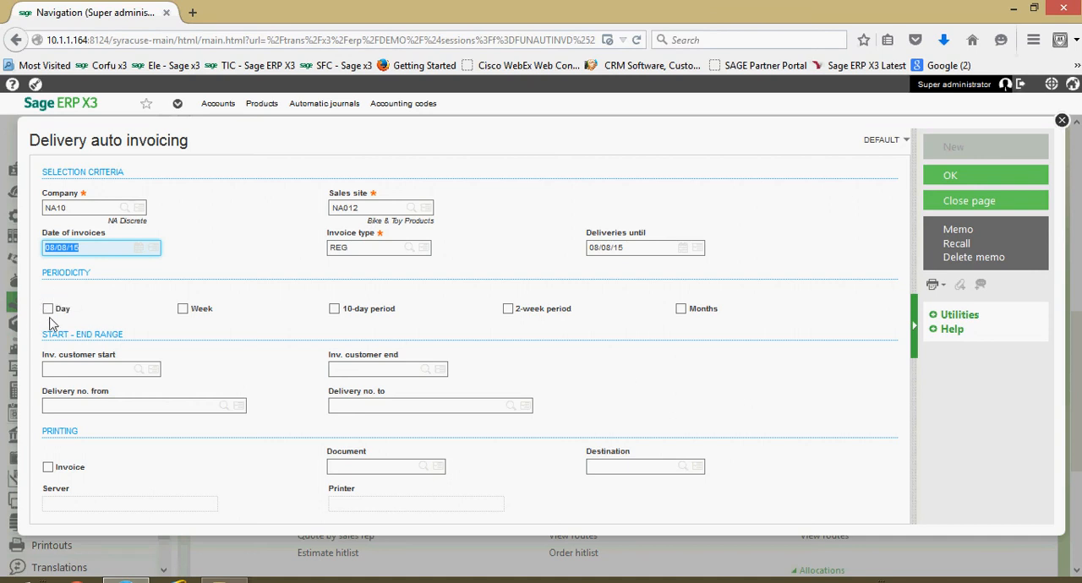
mouse_move(162, 340)
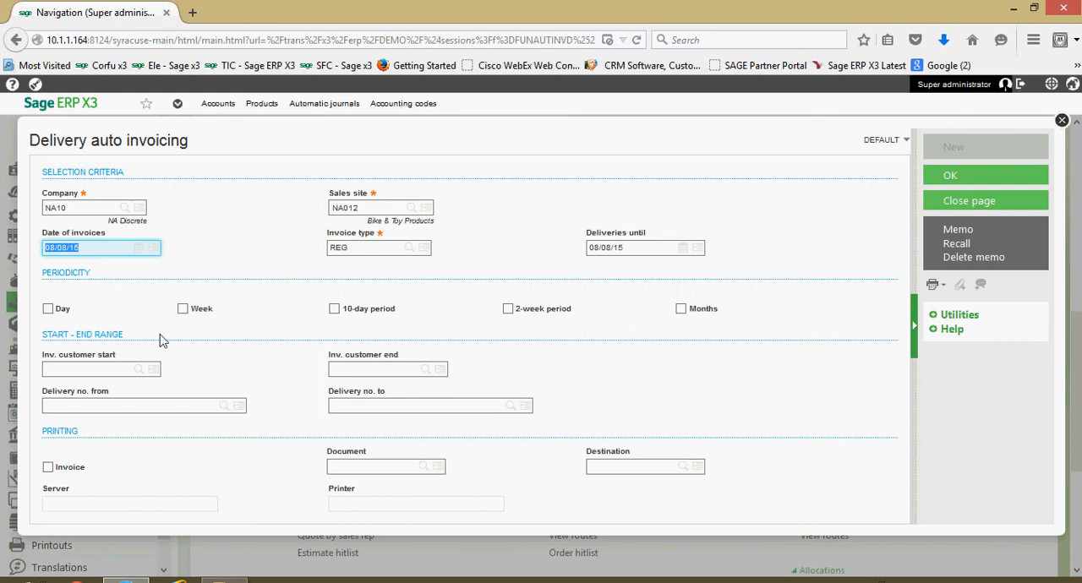
mouse_move(219, 321)
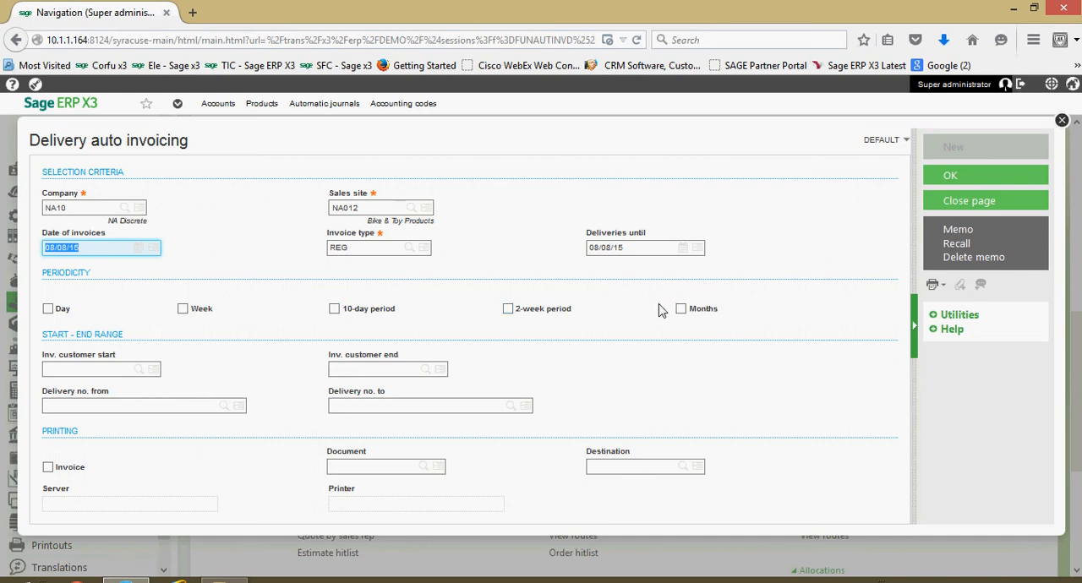
mouse_move(332, 279)
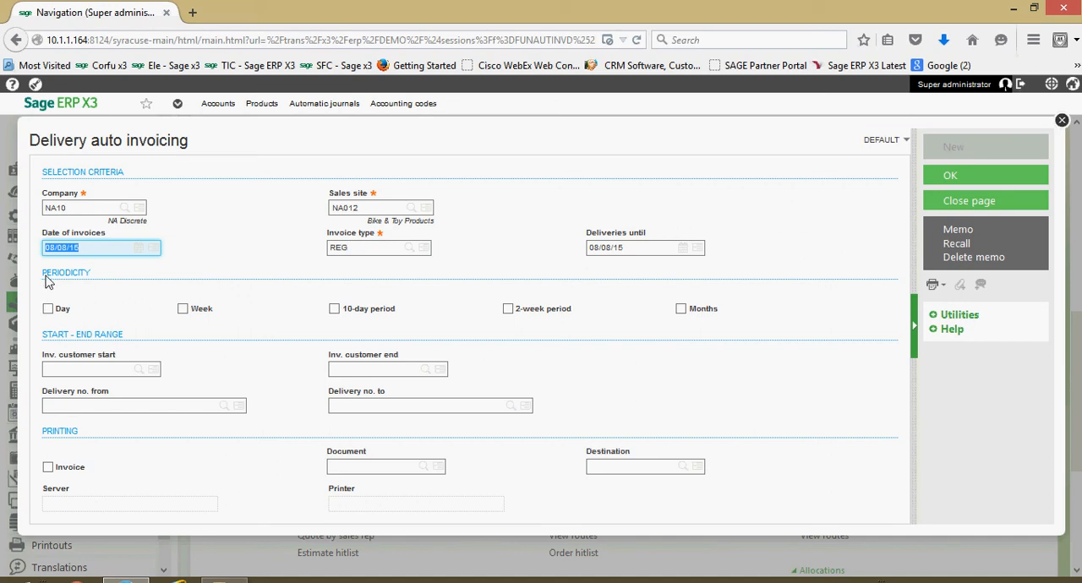
mouse_move(438, 342)
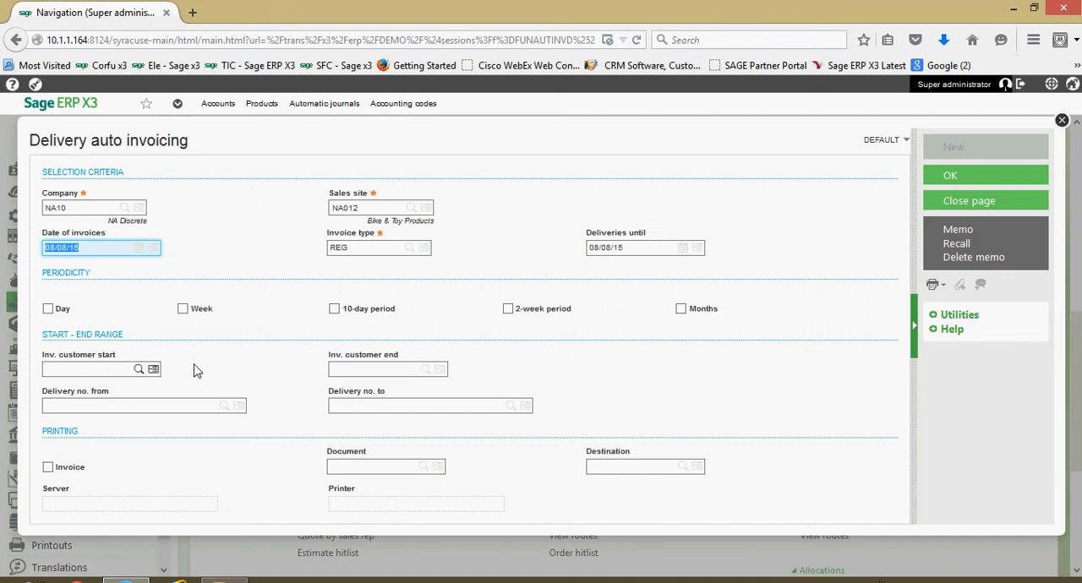
mouse_move(386, 368)
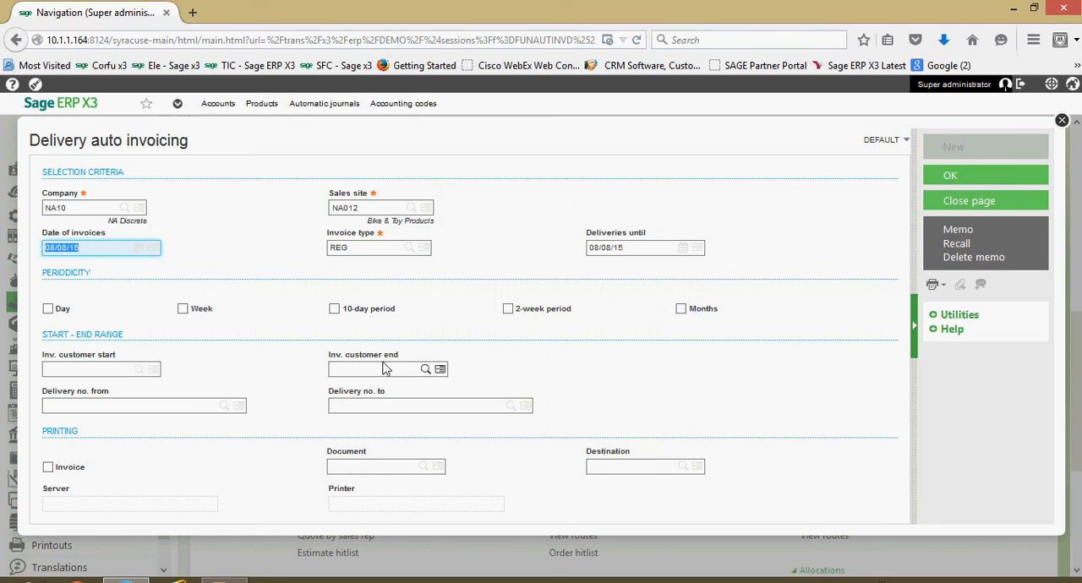
mouse_move(221, 403)
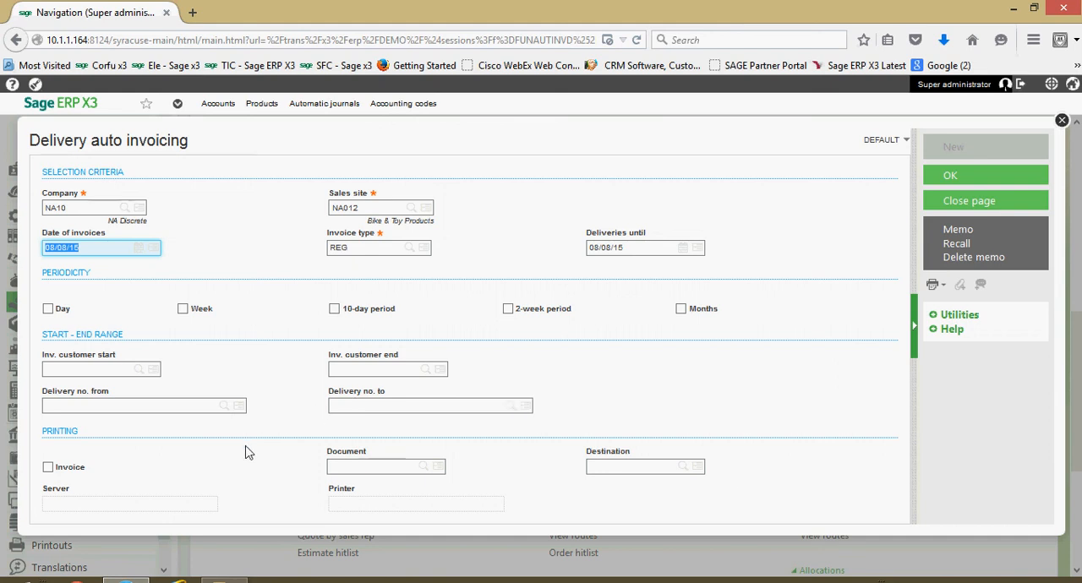
mouse_move(138, 460)
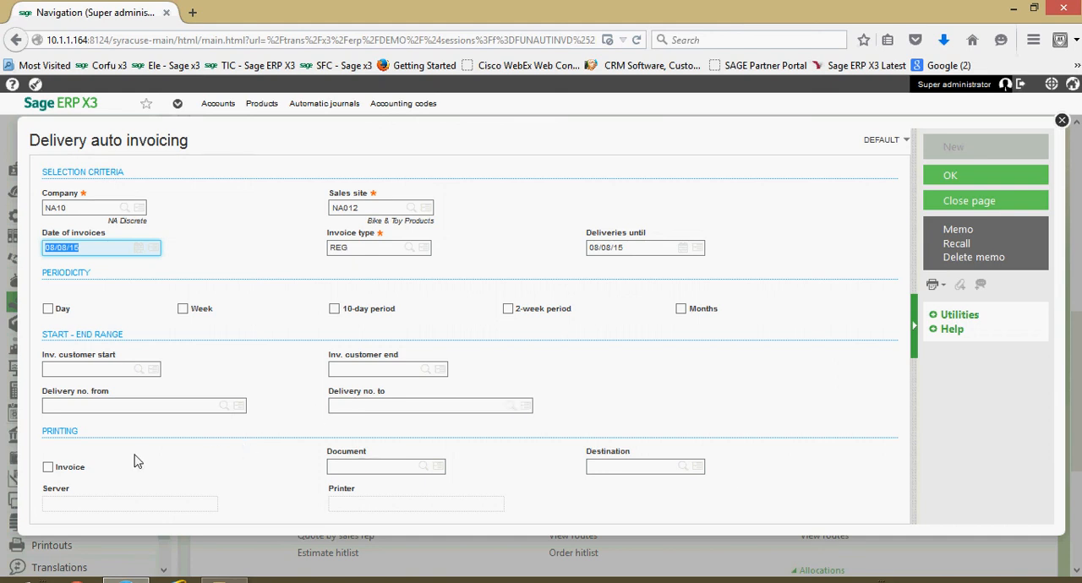
left_click(47, 466)
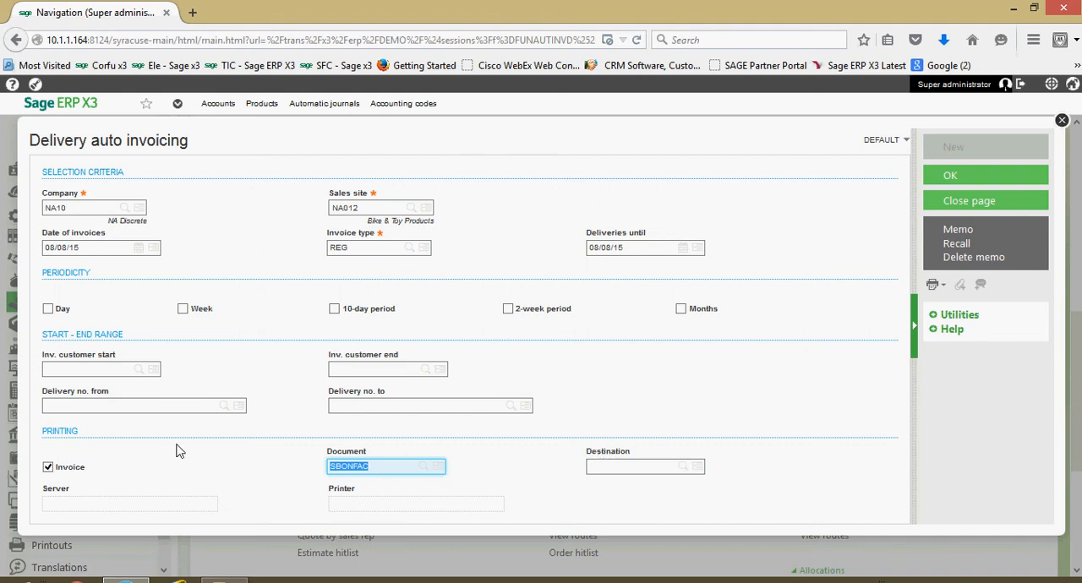
left_click(48, 466)
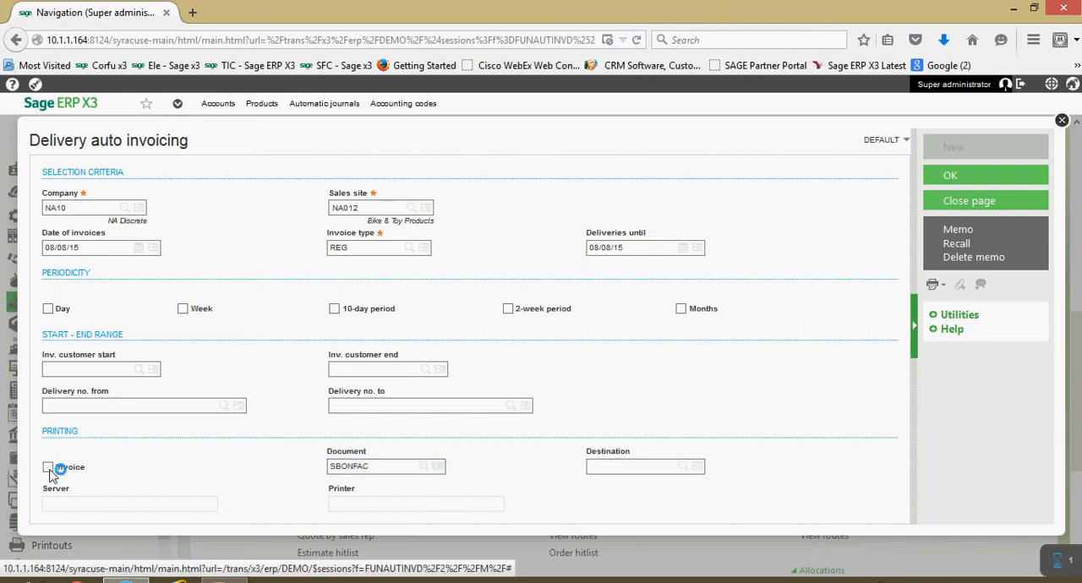
left_click(47, 467)
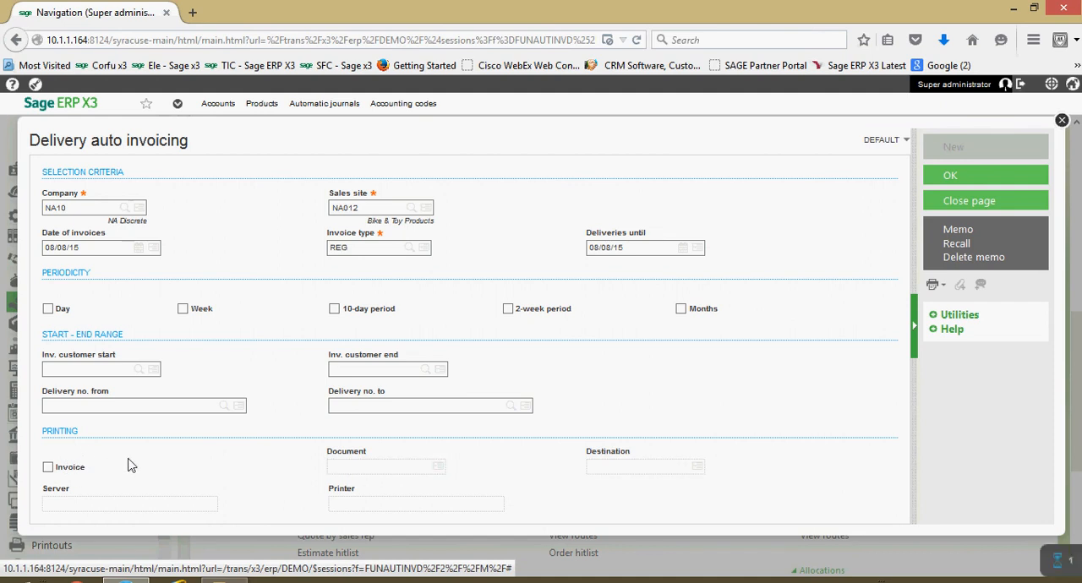
Run auto invoicing, acknowledge the No Shipment Processed message, review and close the log
left_click(84, 208)
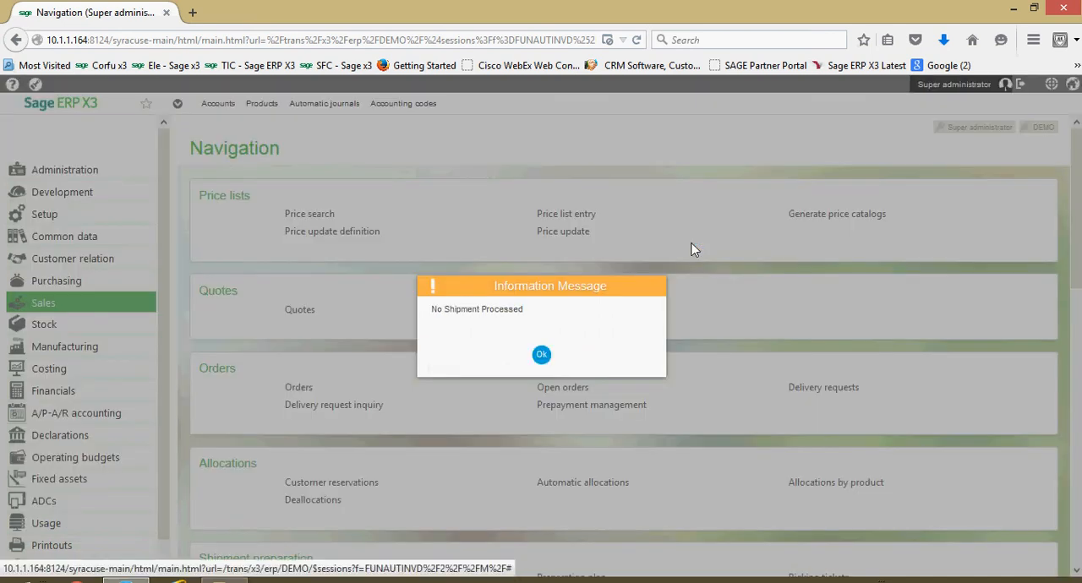
mouse_move(541, 355)
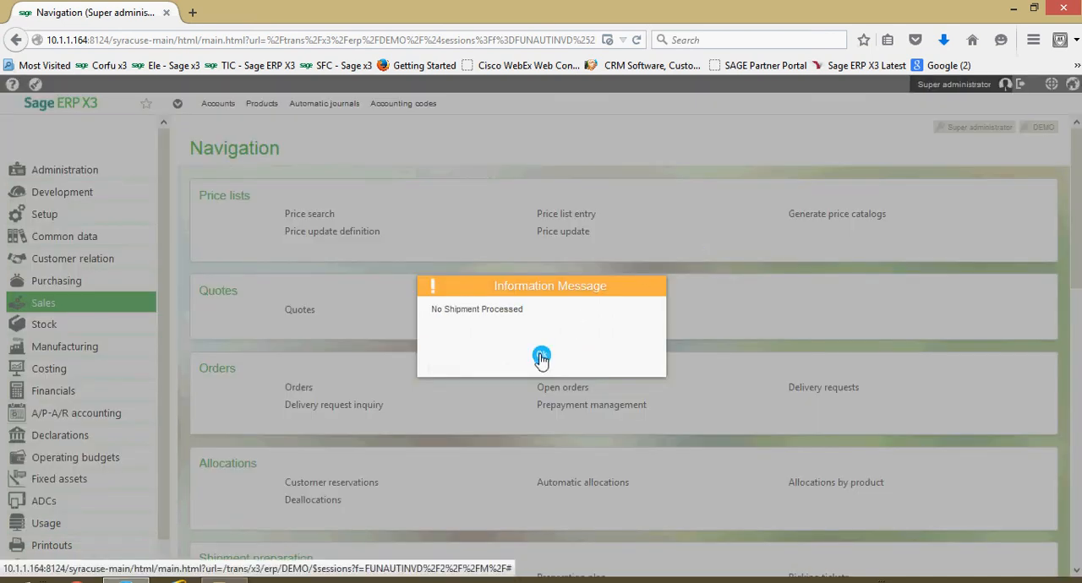
left_click(541, 356)
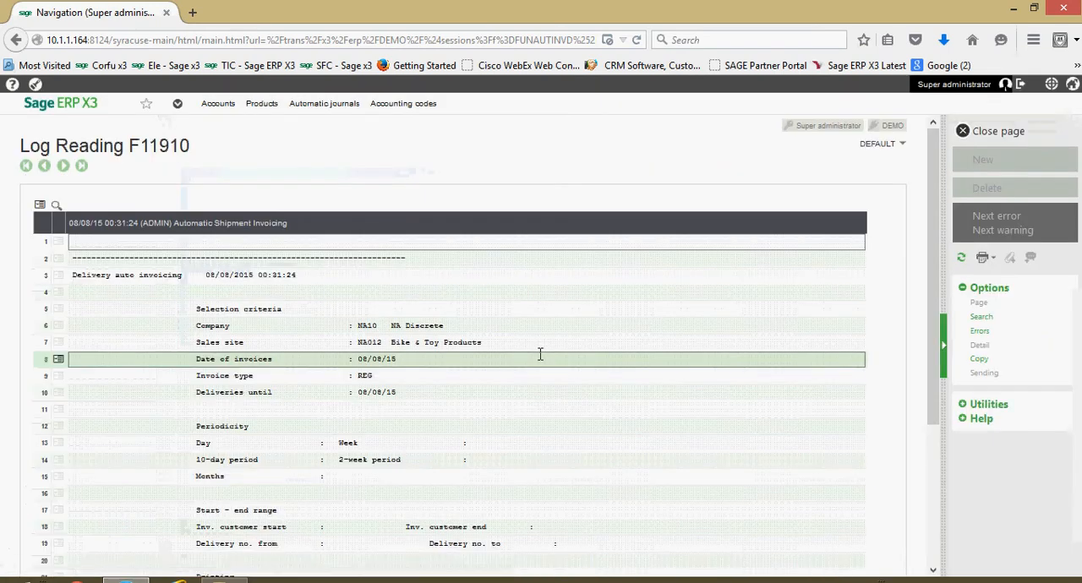
scroll("down", 3)
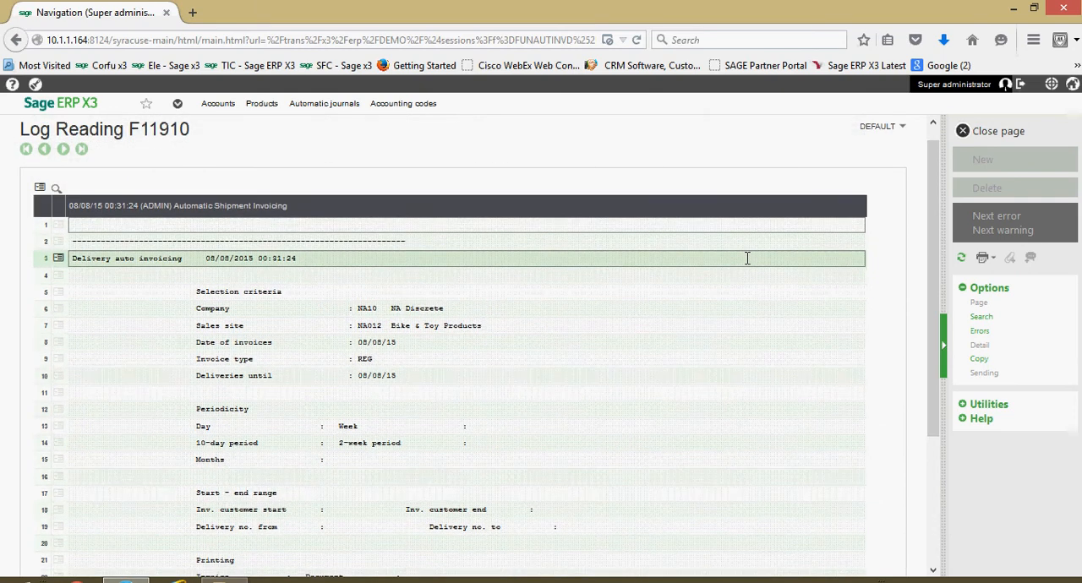
left_click(989, 132)
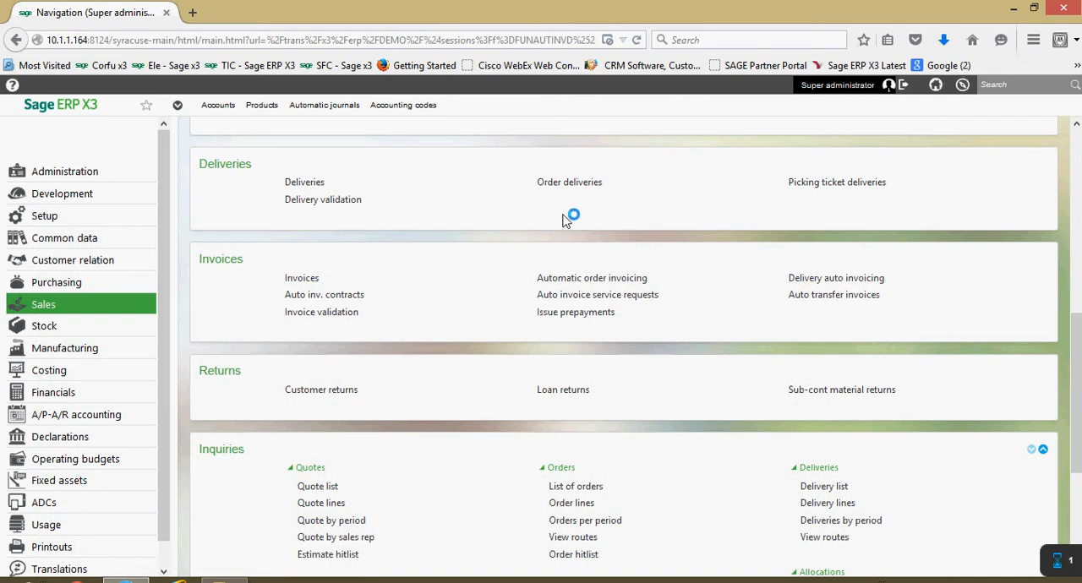
Run auto invoicing for company NA10, site NA012, type REG with invoice and delivery dates 08/10/15
left_click(835, 278)
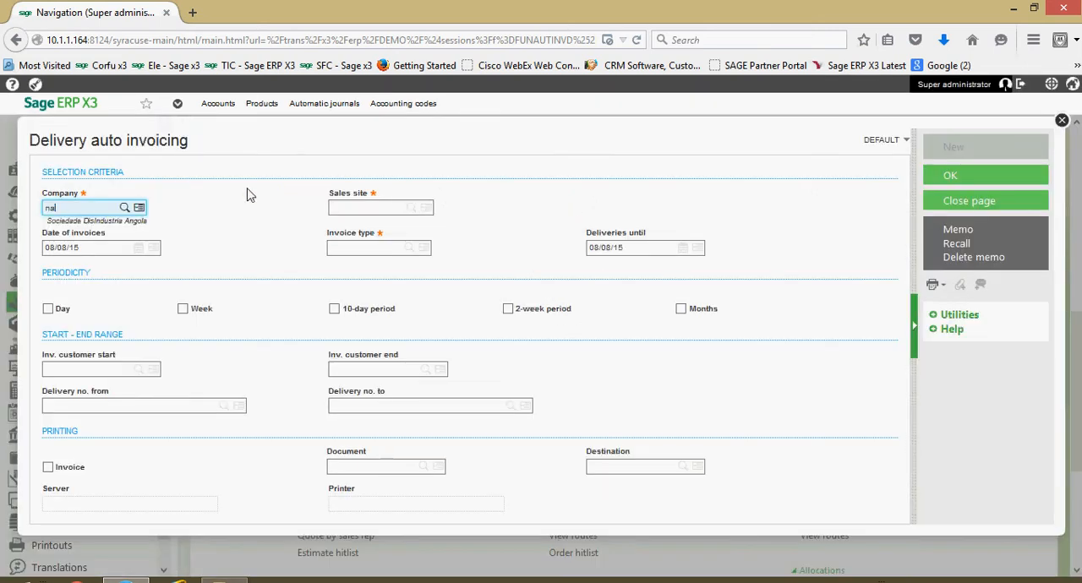
type("na0")
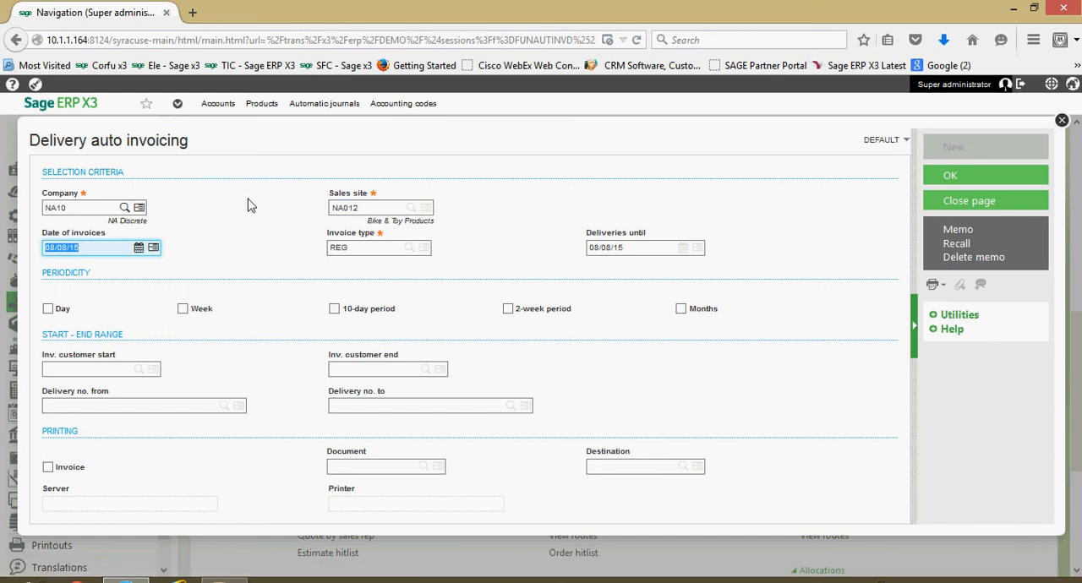
type("0810")
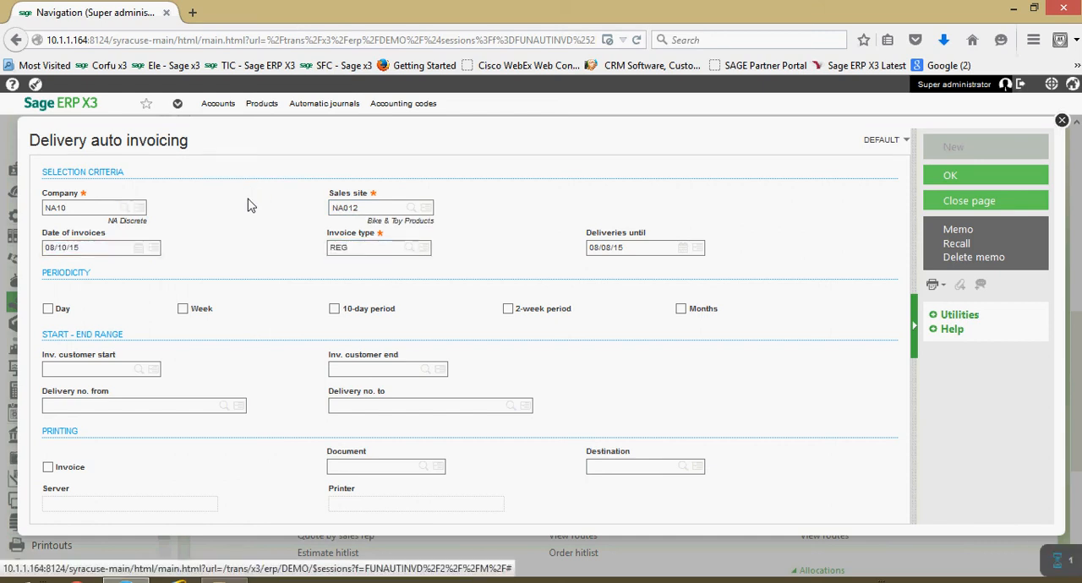
left_click(639, 247)
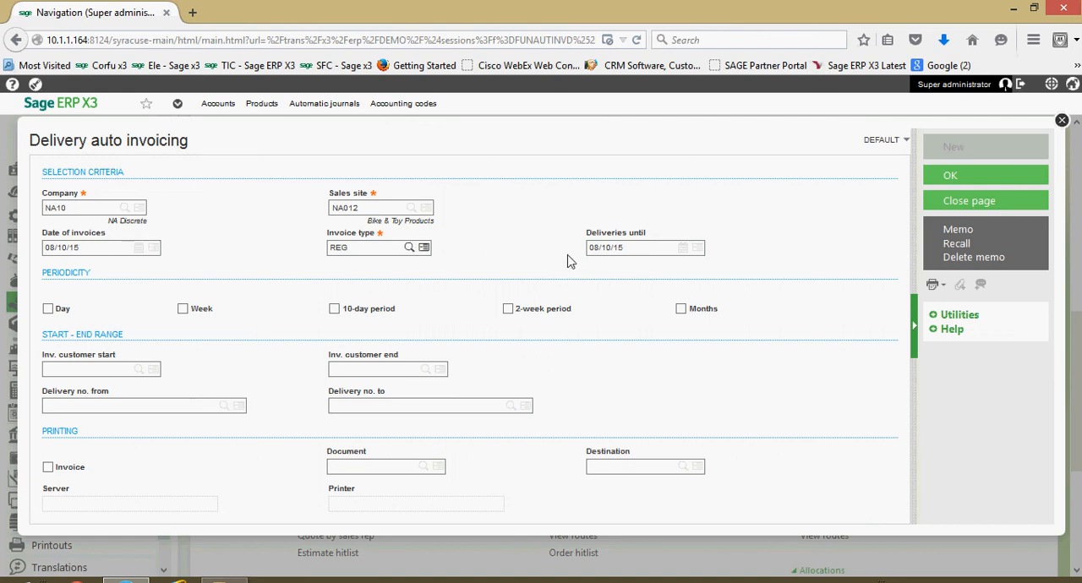
left_click(634, 247)
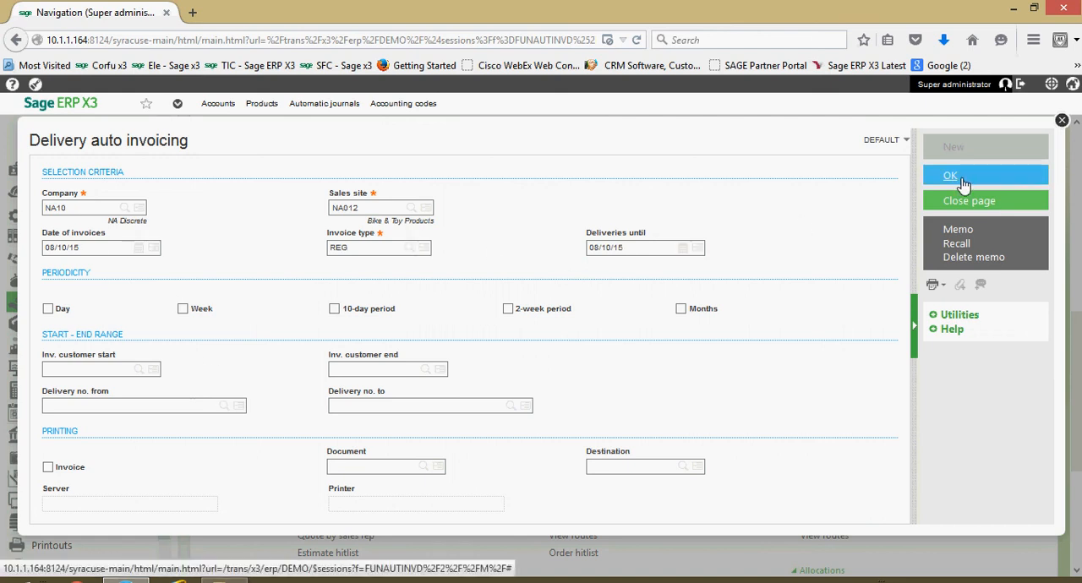
left_click(950, 176)
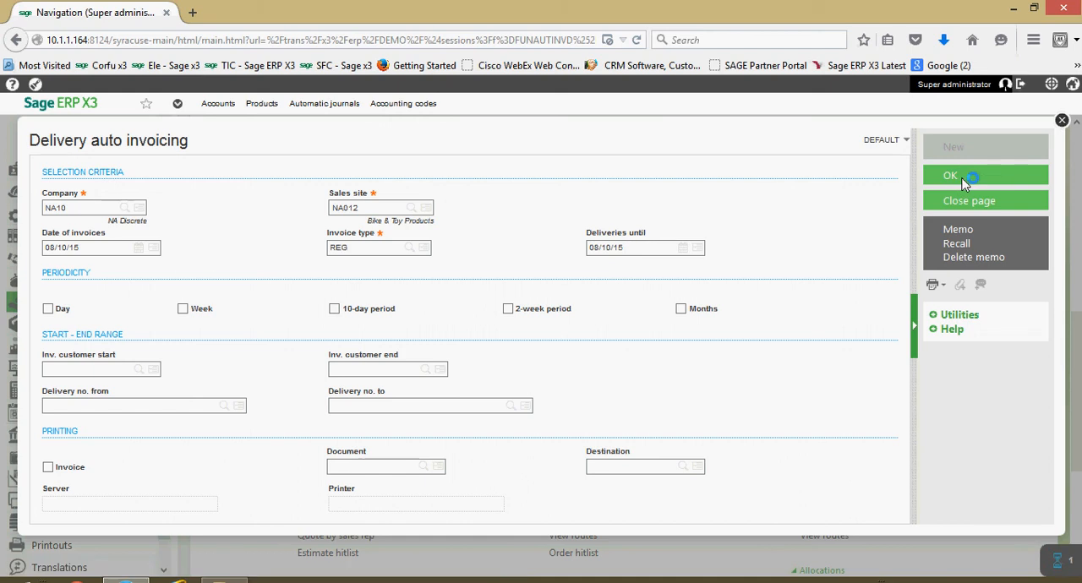
Review the log showing invoice INV000004 generated for NA001 from SHPNA0120056, then close it
left_click(950, 176)
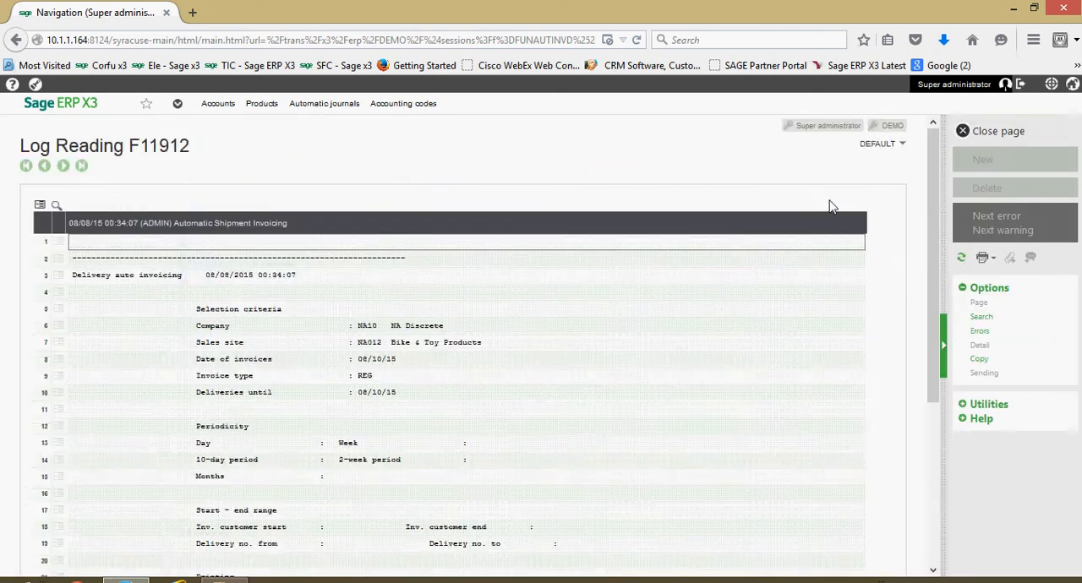
scroll("down", 3)
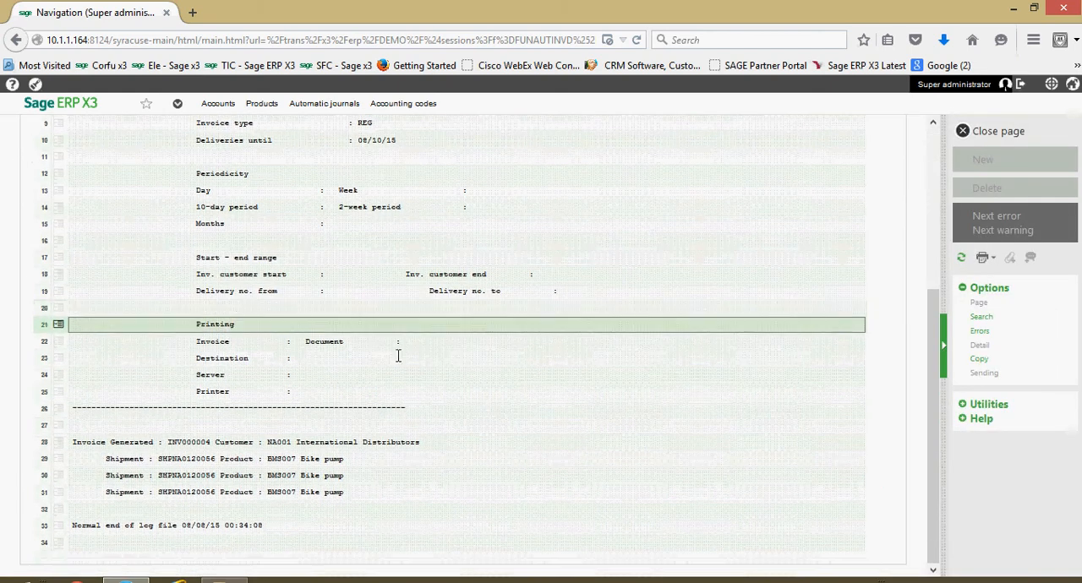
left_click(228, 424)
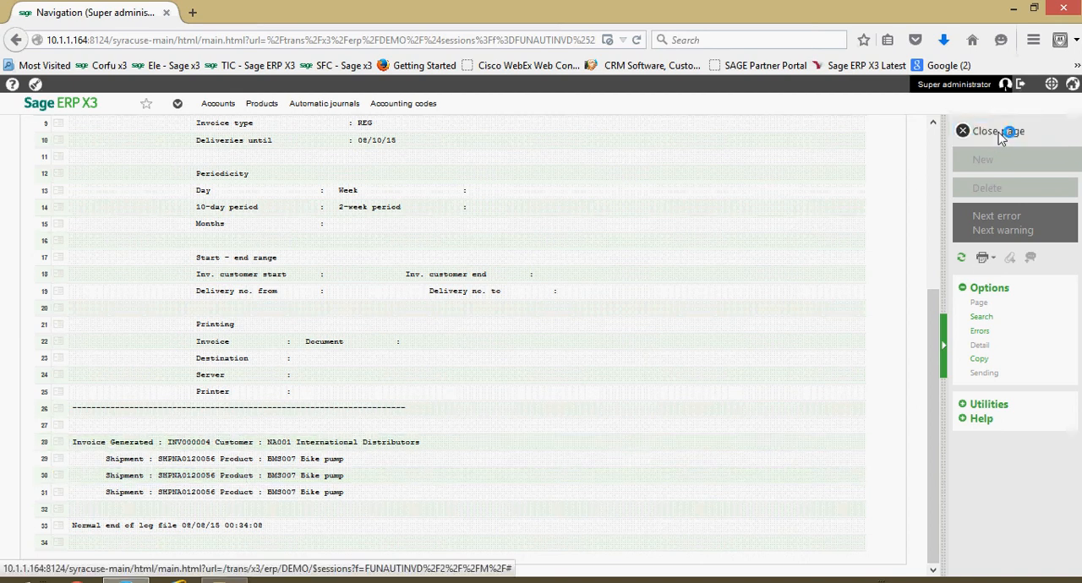
left_click(984, 130)
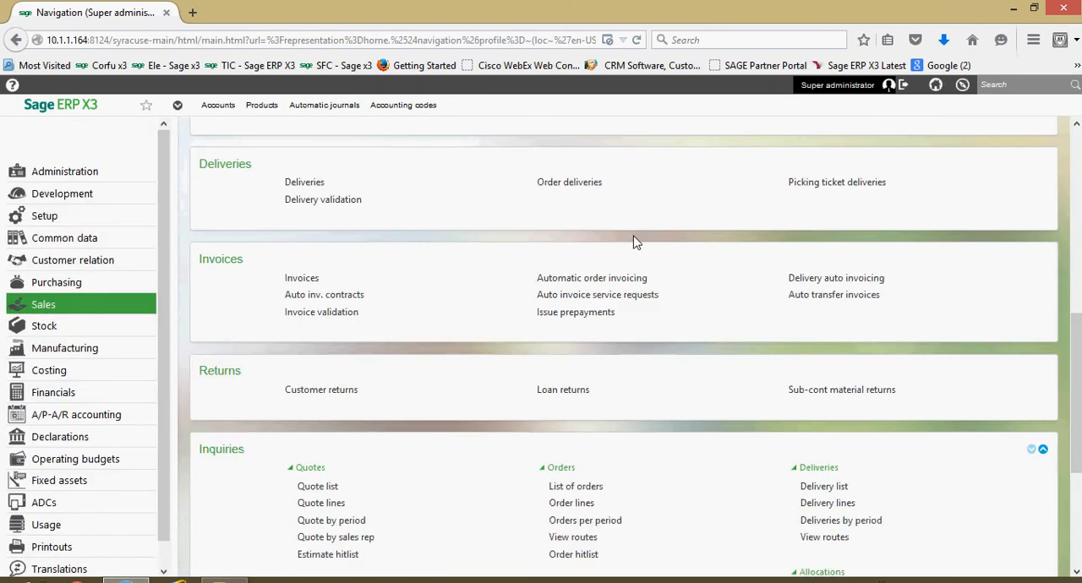
mouse_move(329, 257)
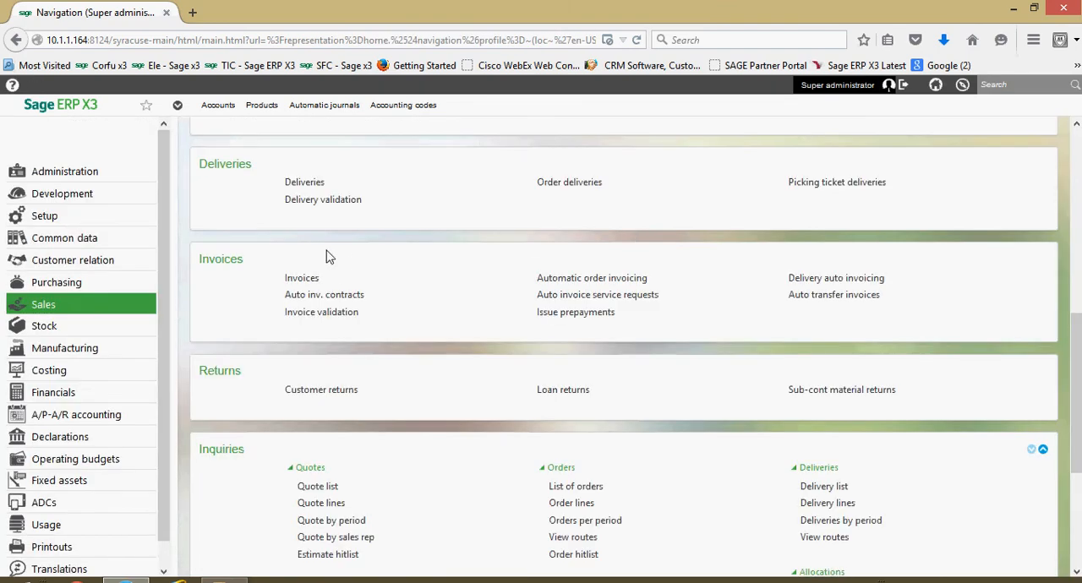
mouse_move(178, 306)
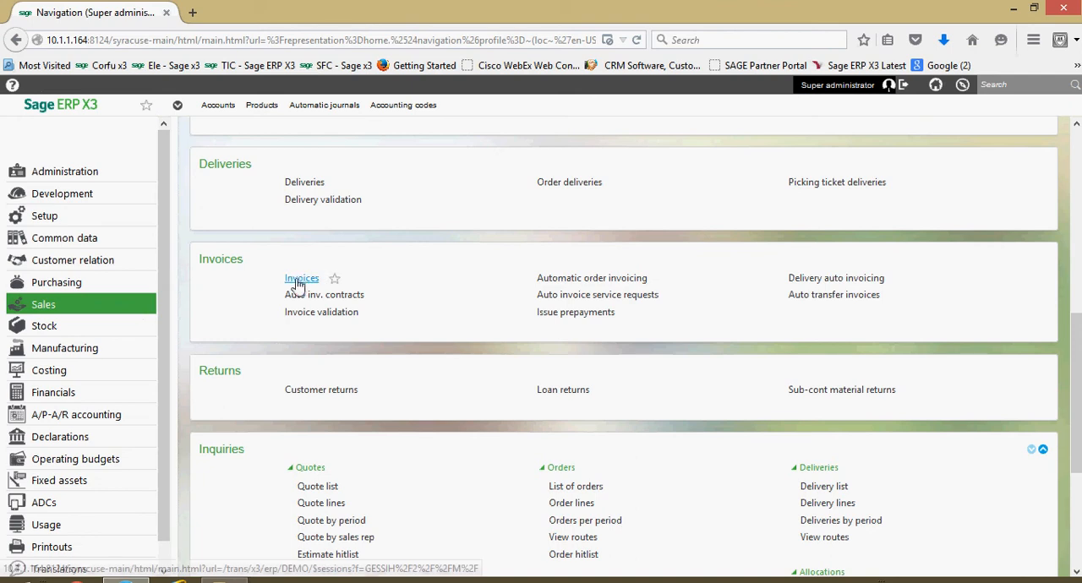
Open the sales Invoices function and select invoice INV000002 for International Distributors from the list
left_click(301, 278)
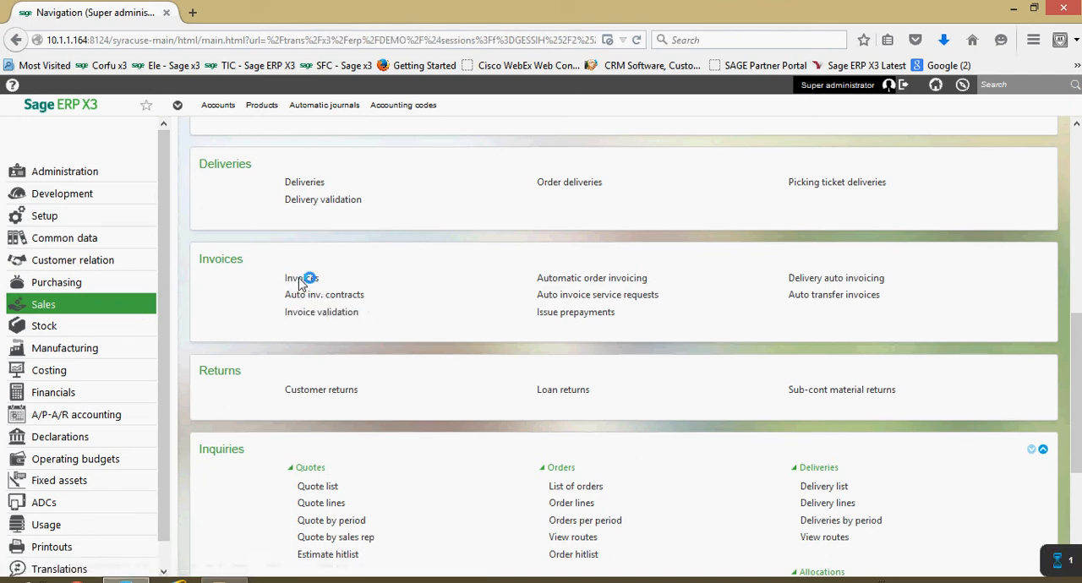
left_click(301, 277)
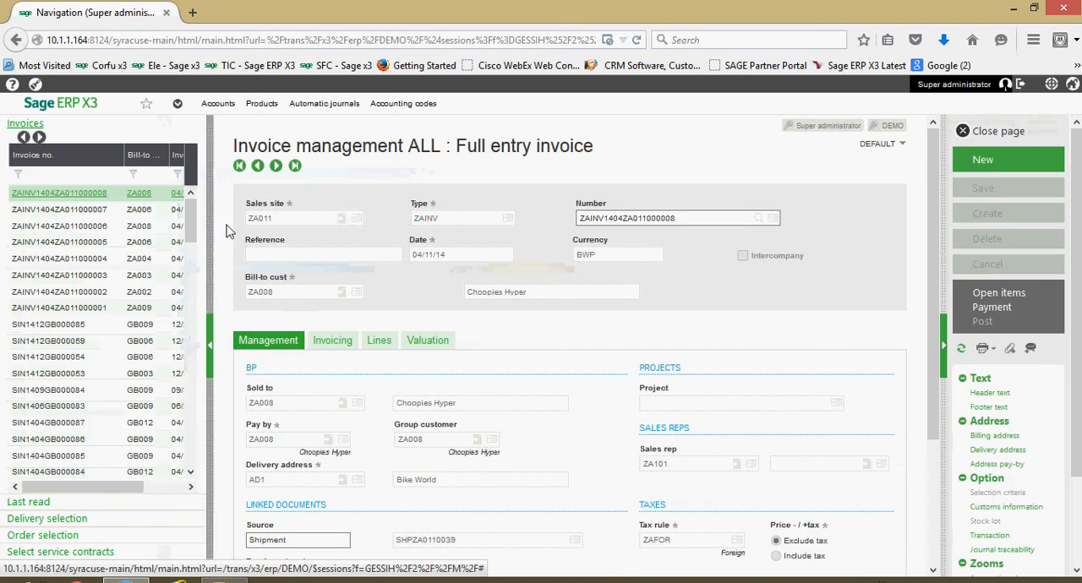
mouse_move(81, 514)
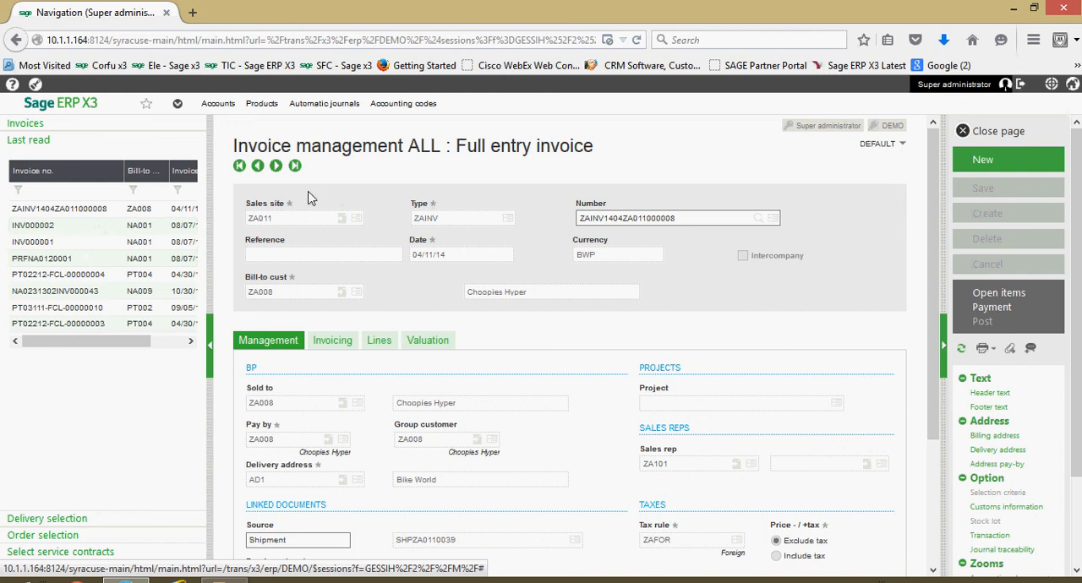
left_click(32, 226)
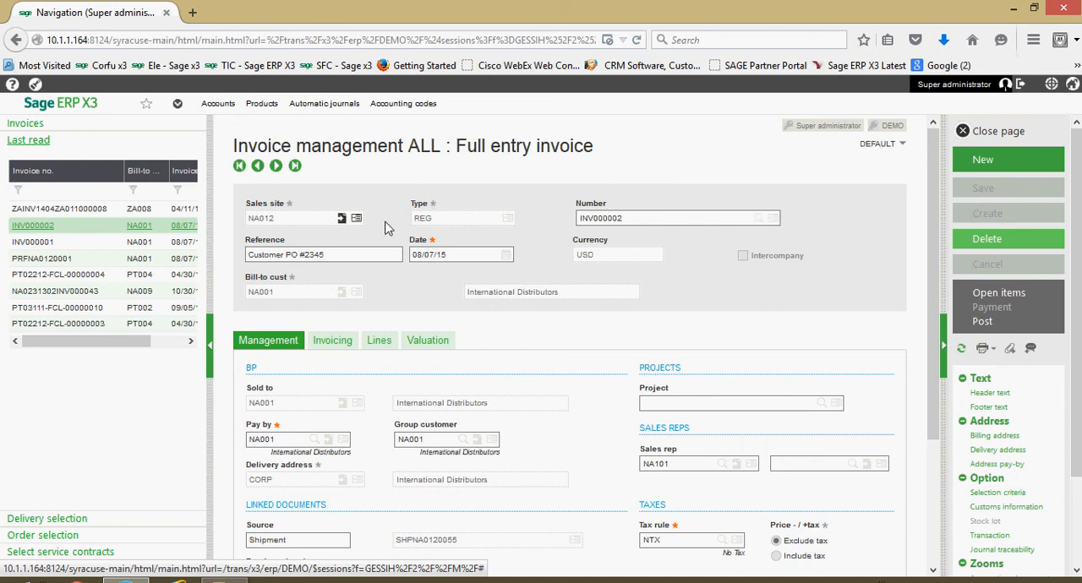
mouse_move(426, 233)
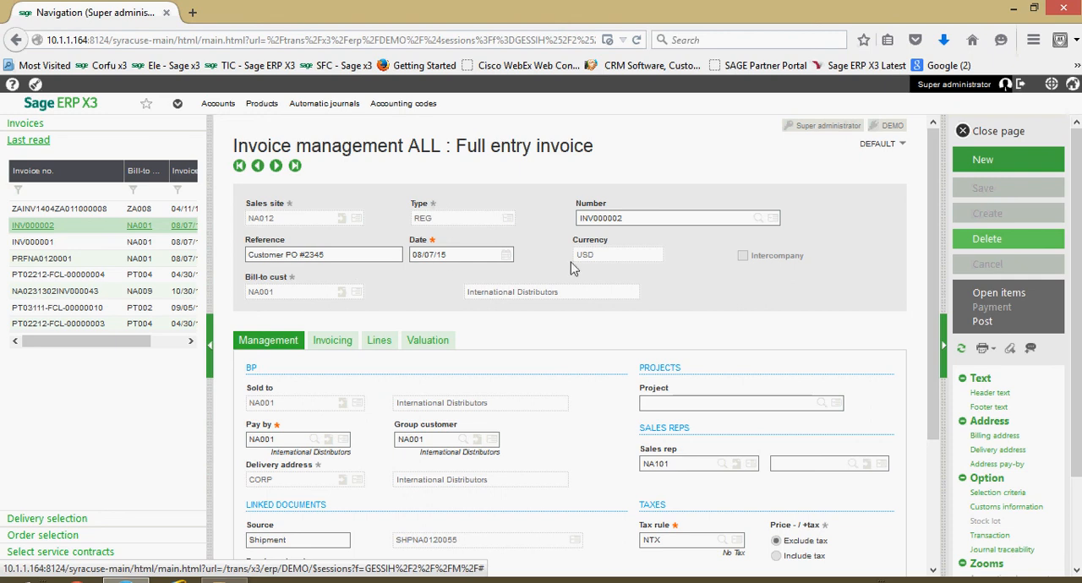
mouse_move(781, 282)
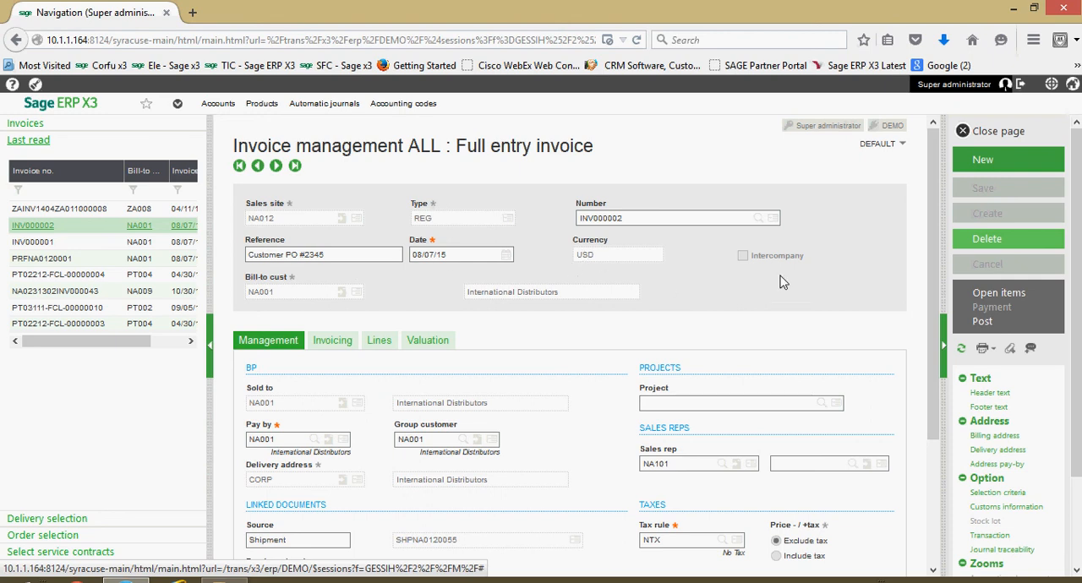
mouse_move(774, 291)
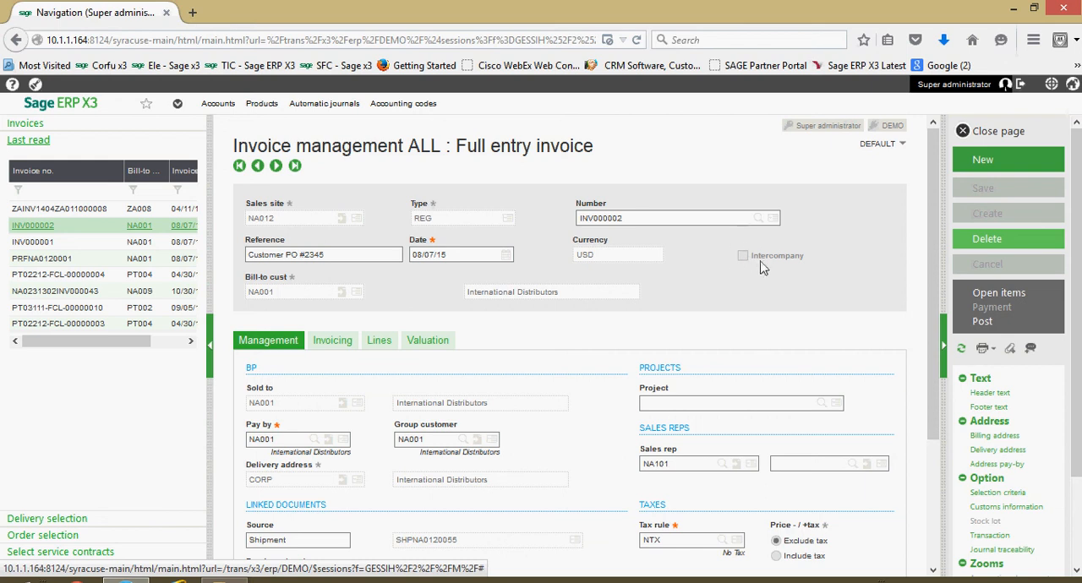
mouse_move(690, 246)
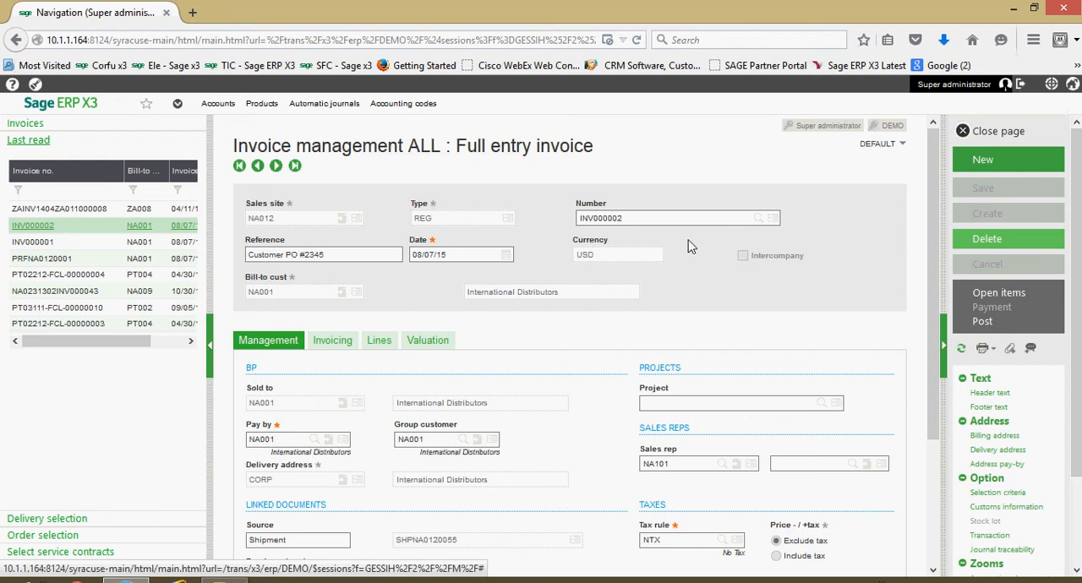
mouse_move(345, 284)
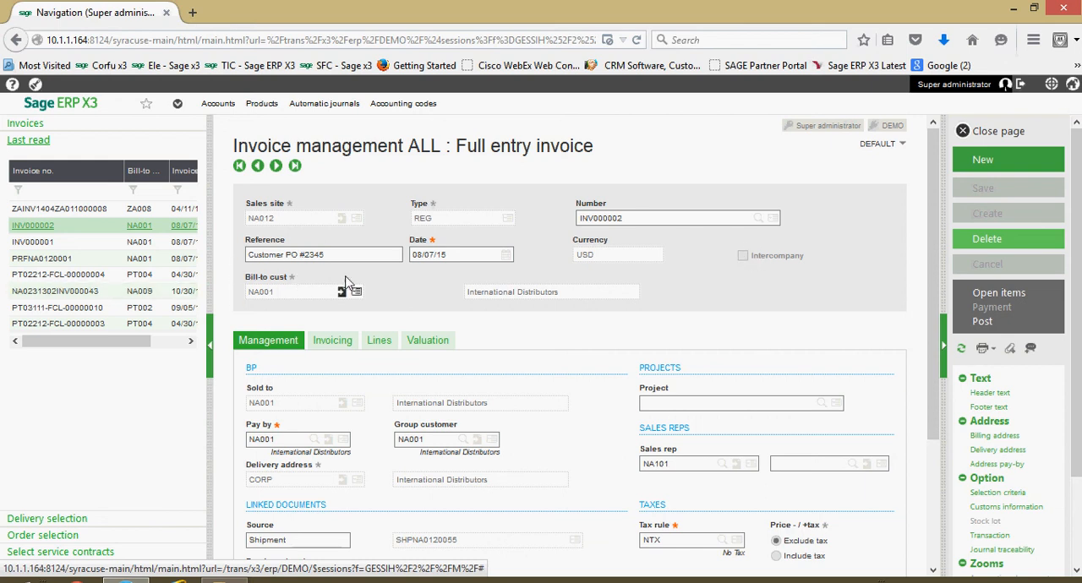
Show invoice INV000002's Invoicing details: USD currency, CHS0NET terms, AR control, 25.00 freight
scroll("down", 3)
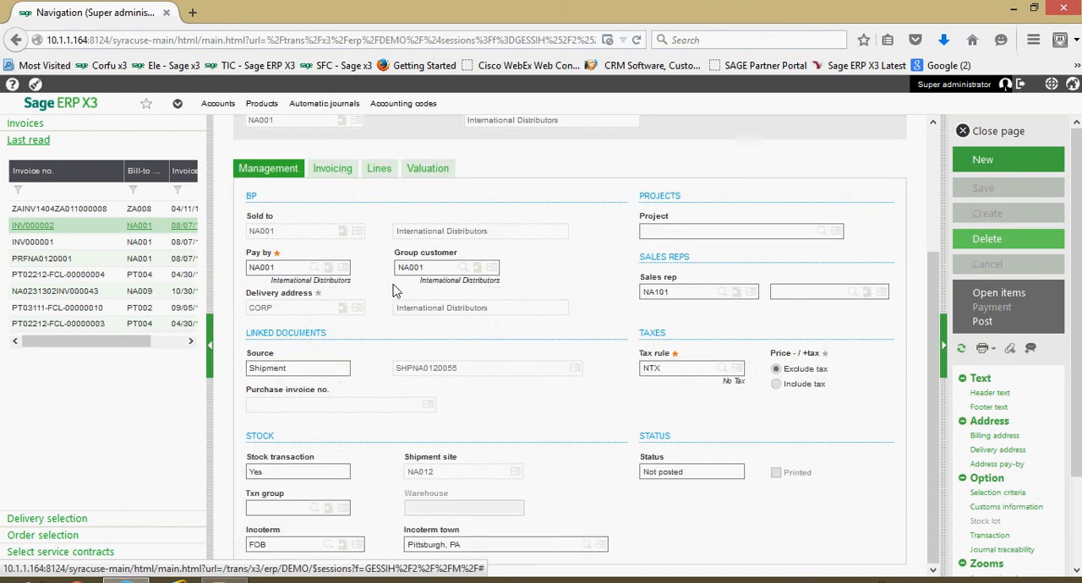
scroll("down", 3)
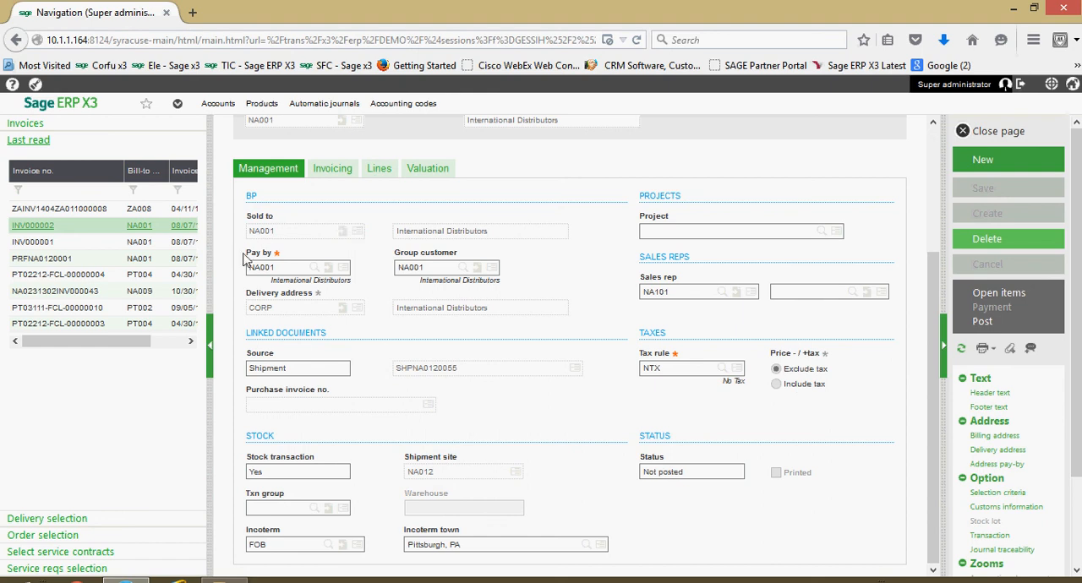
mouse_move(267, 252)
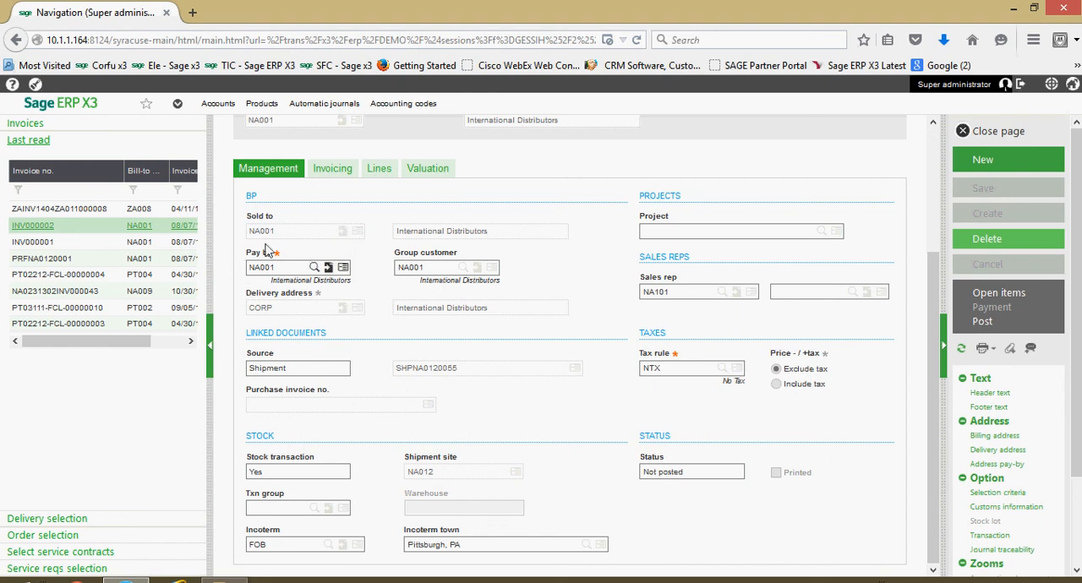
mouse_move(277, 291)
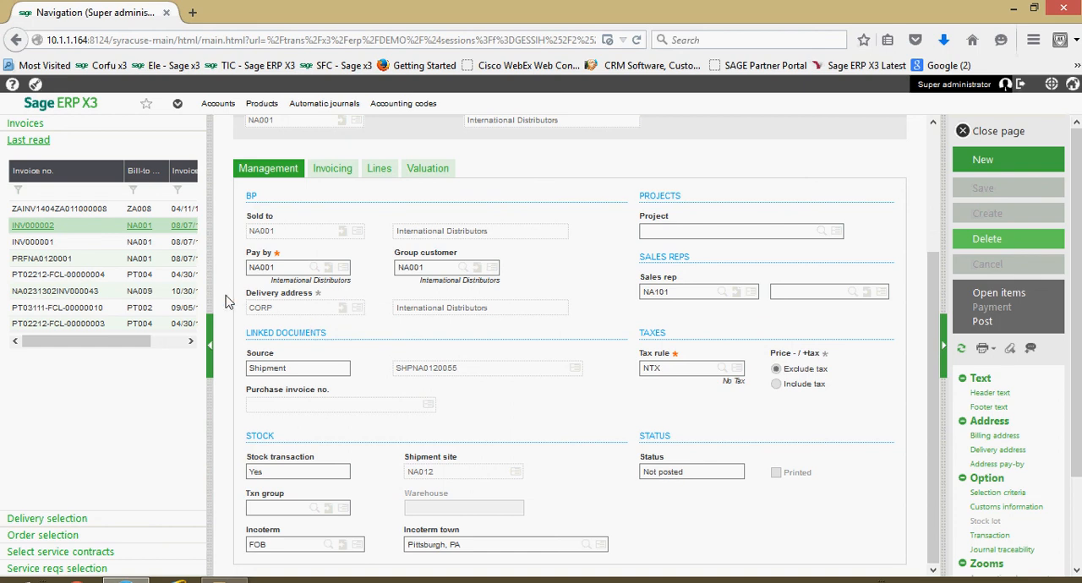
mouse_move(249, 339)
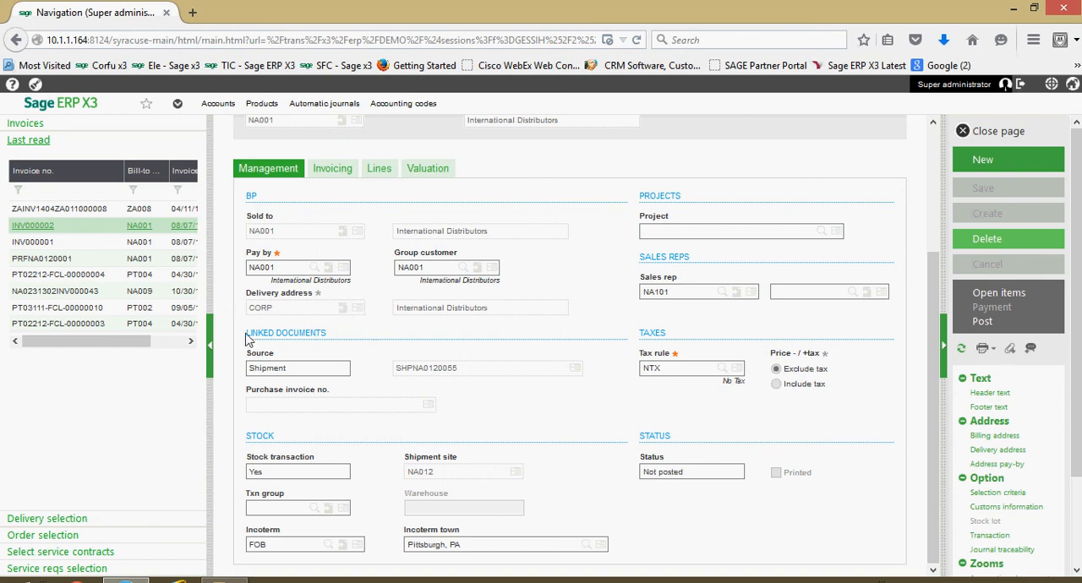
mouse_move(284, 344)
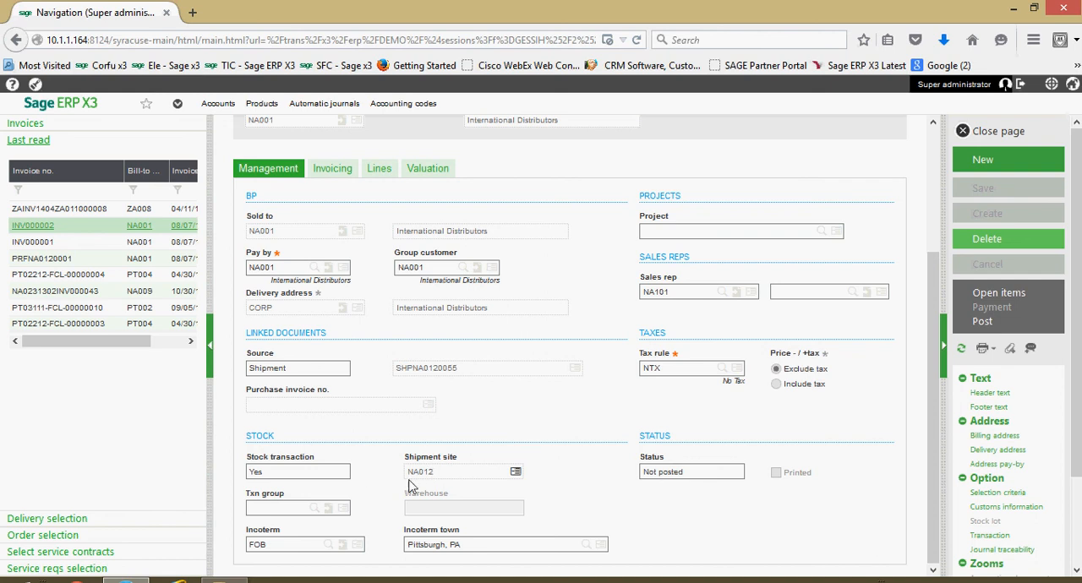
mouse_move(446, 534)
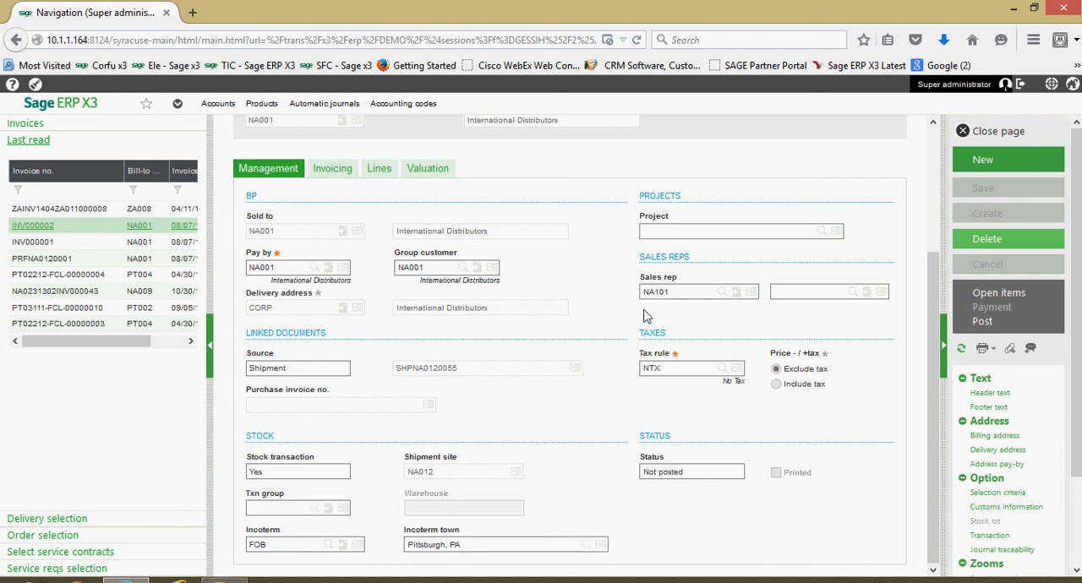
mouse_move(708, 252)
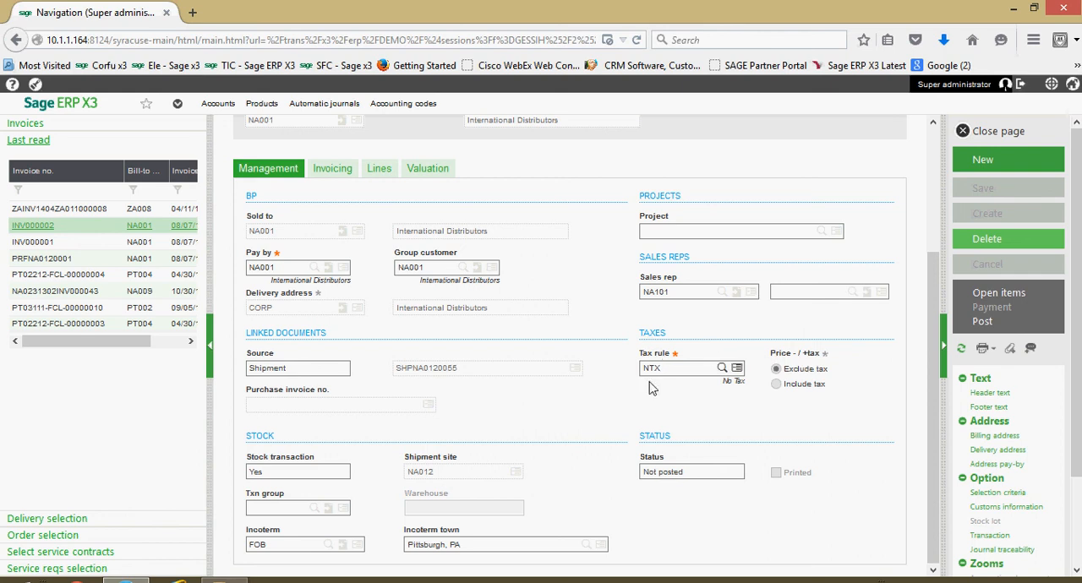
mouse_move(676, 457)
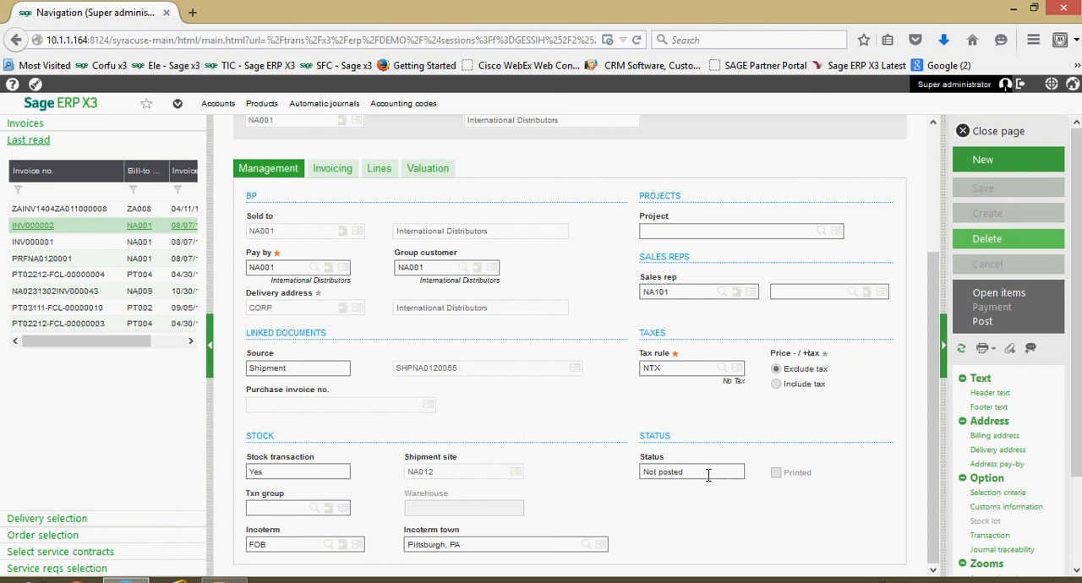
mouse_move(690, 511)
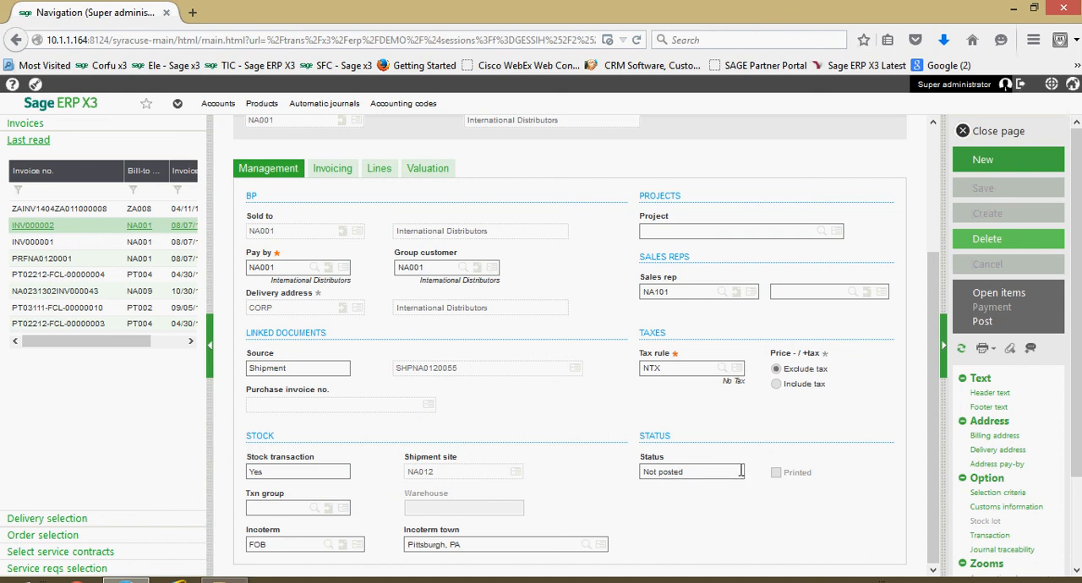
mouse_move(625, 379)
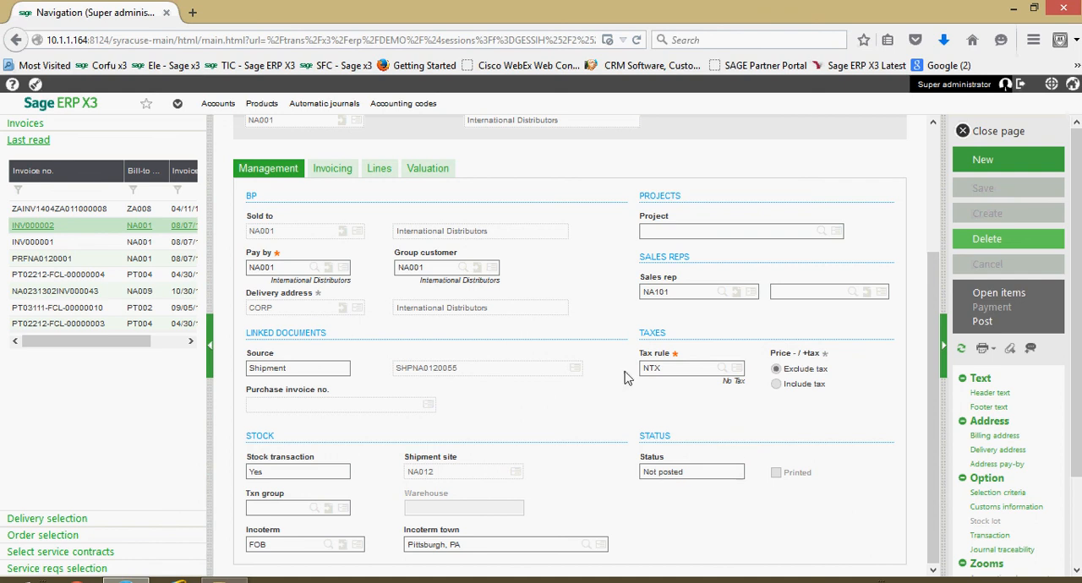
left_click(332, 169)
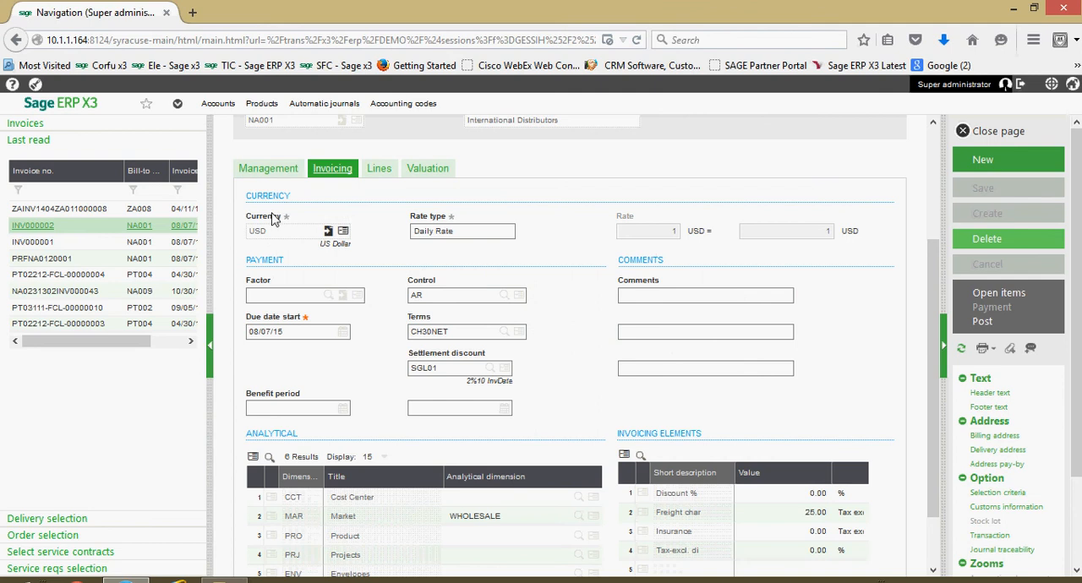
mouse_move(294, 228)
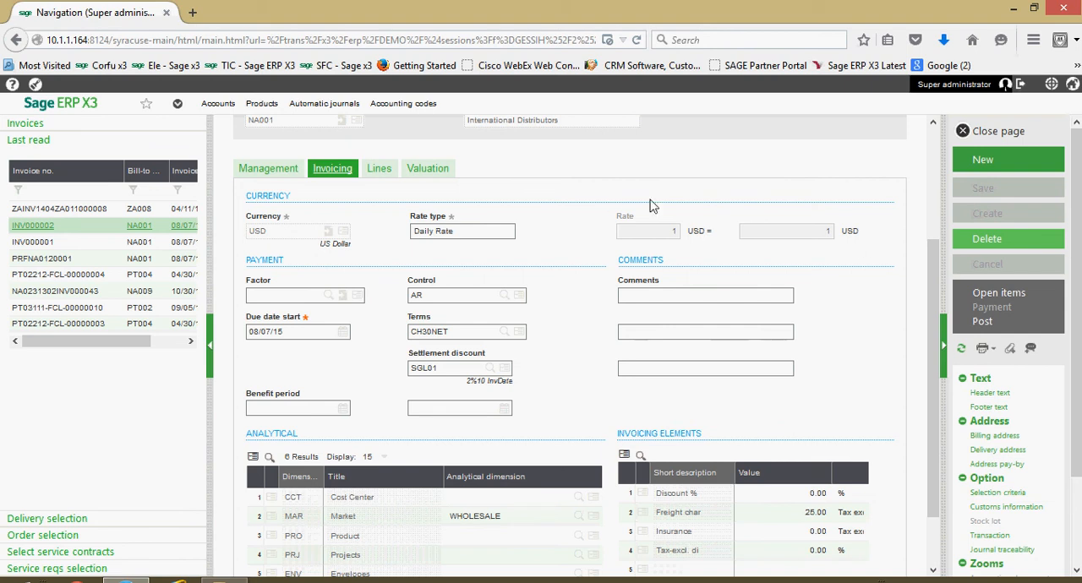
mouse_move(770, 240)
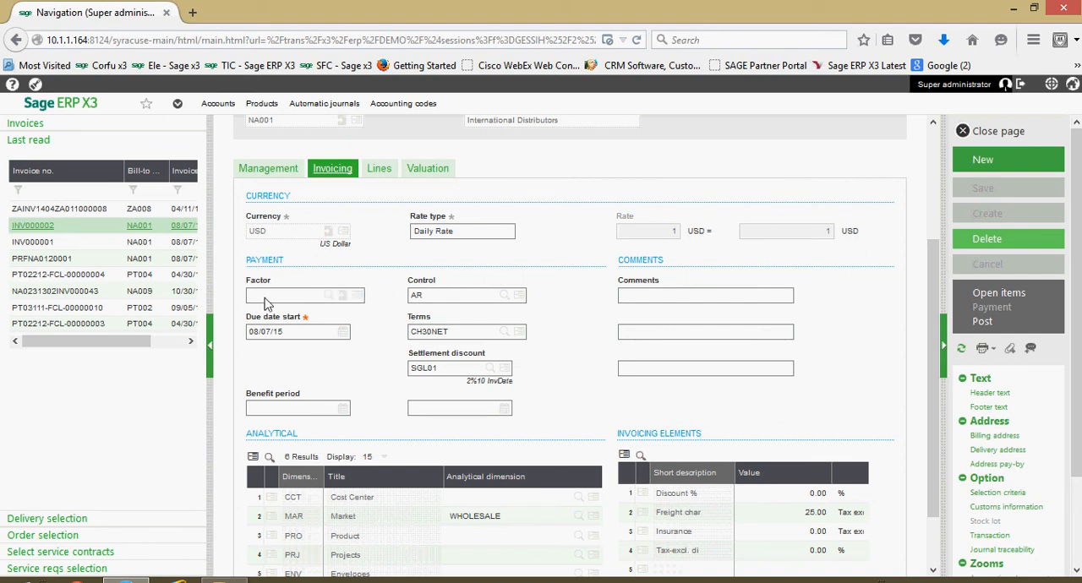
mouse_move(298, 294)
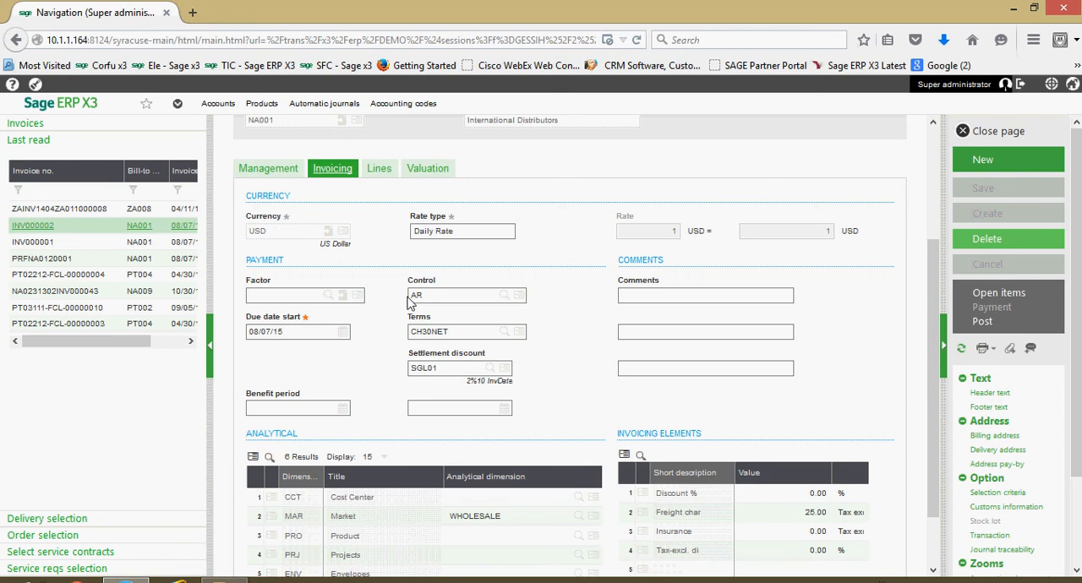
left_click(298, 331)
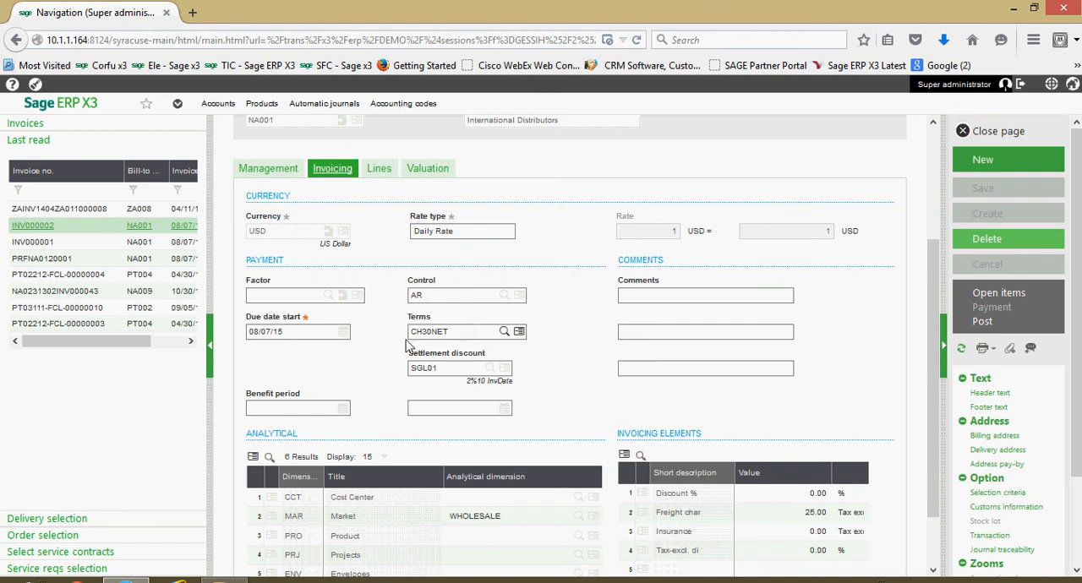
mouse_move(409, 345)
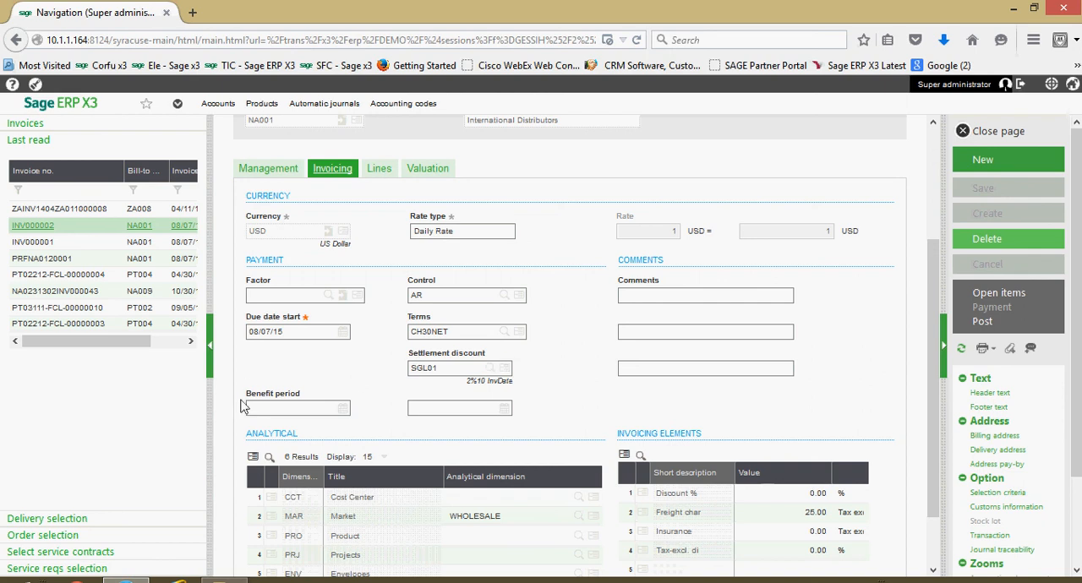
mouse_move(389, 400)
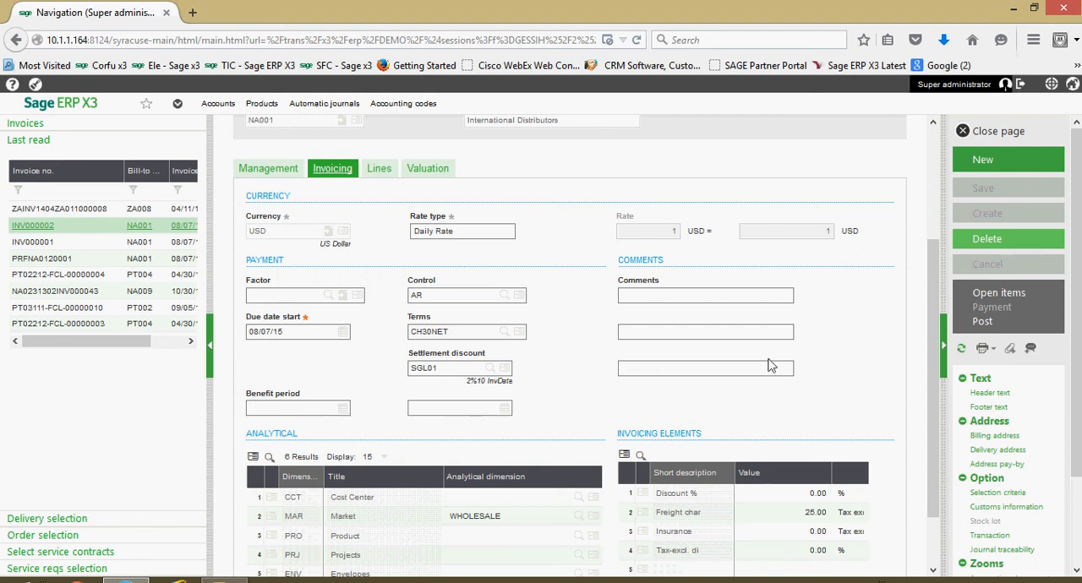
mouse_move(619, 289)
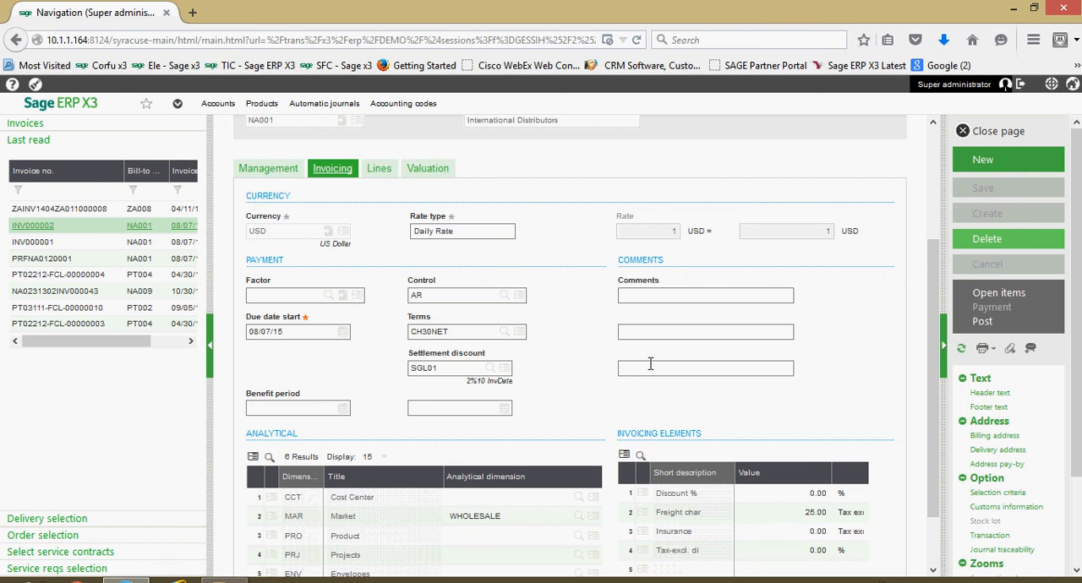
mouse_move(631, 382)
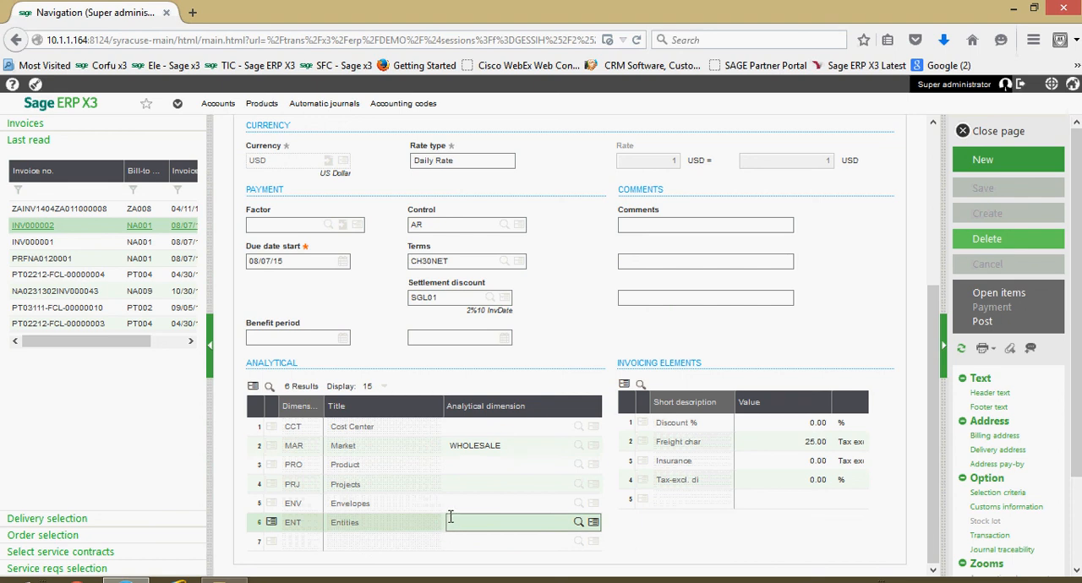
left_click(380, 446)
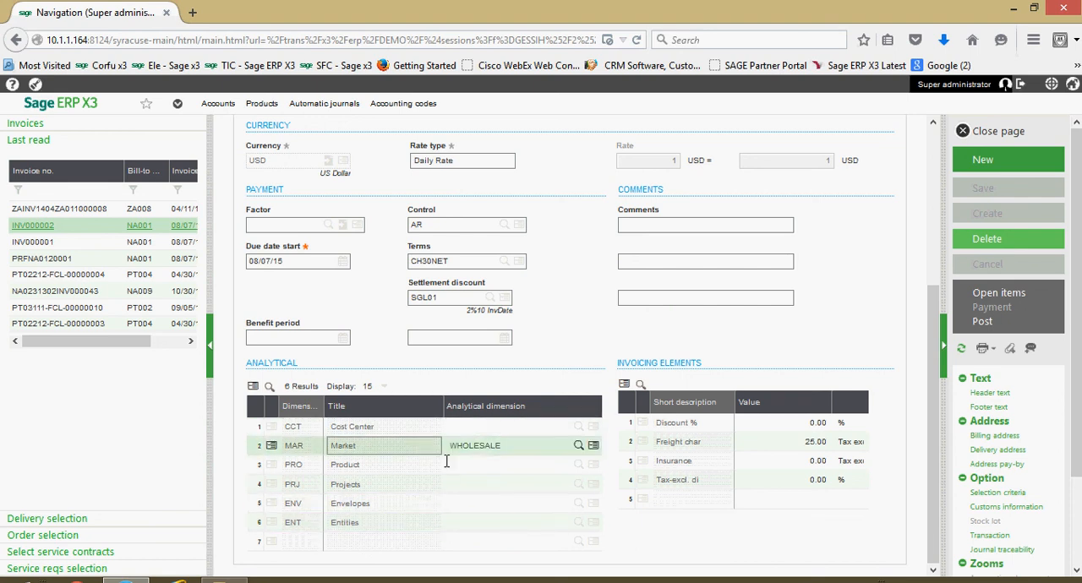
left_click(515, 463)
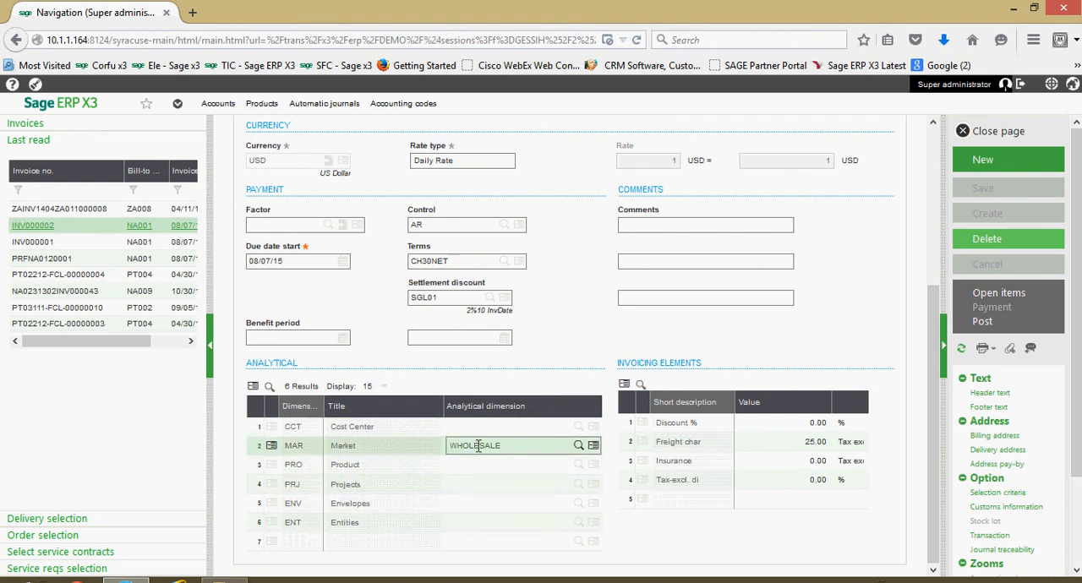
left_click(507, 484)
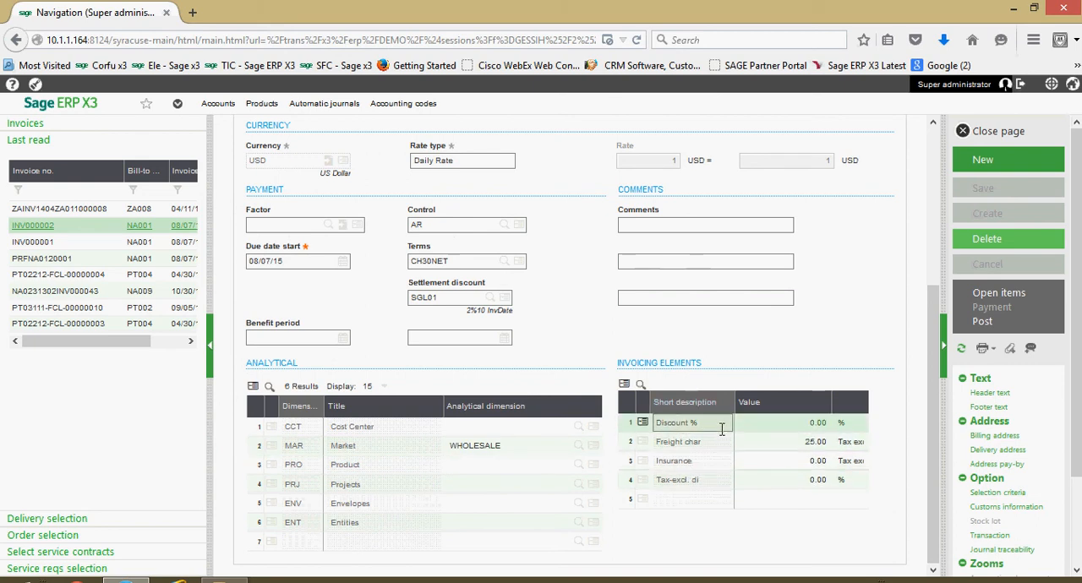
left_click(685, 442)
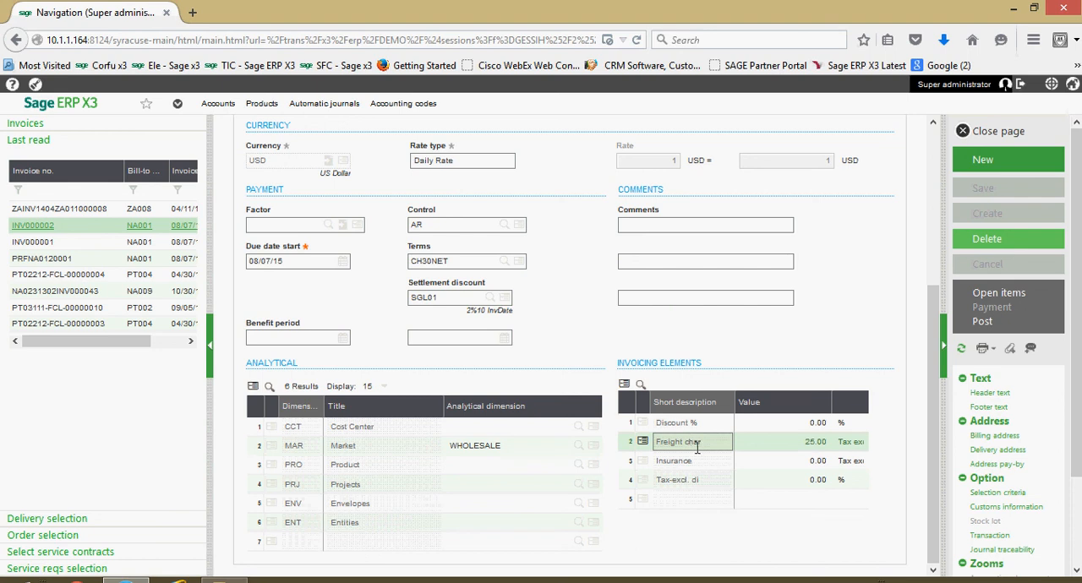
left_click(781, 460)
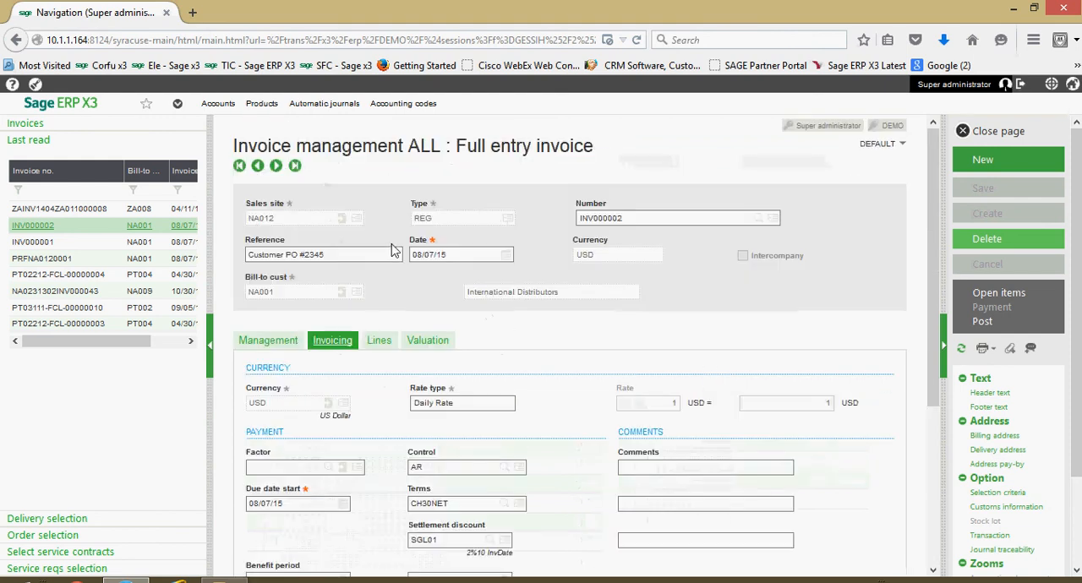
Review invoice INV000002's product lines, including the empty second line
left_click(378, 340)
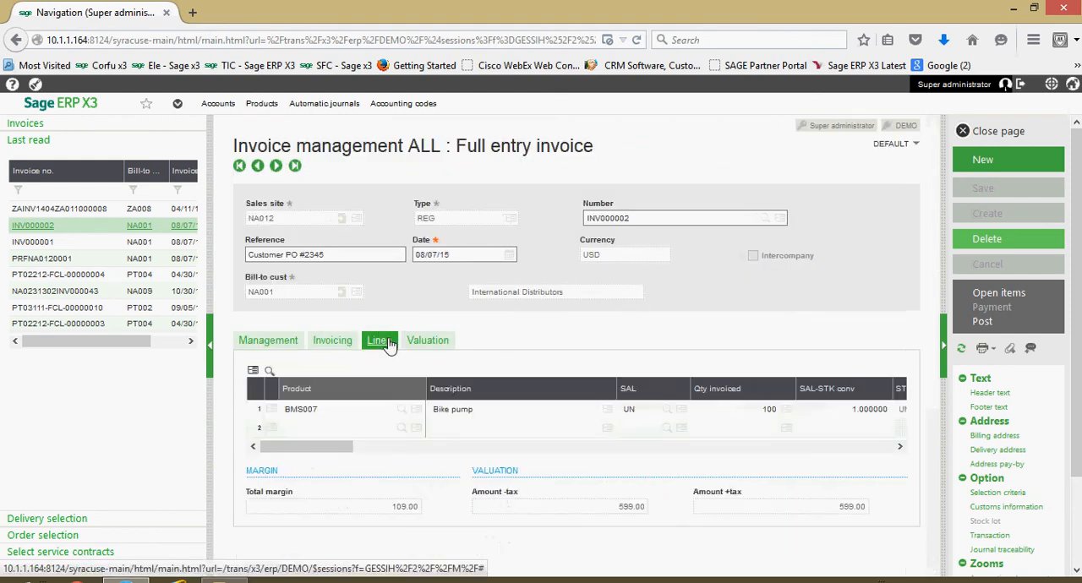
left_click(379, 340)
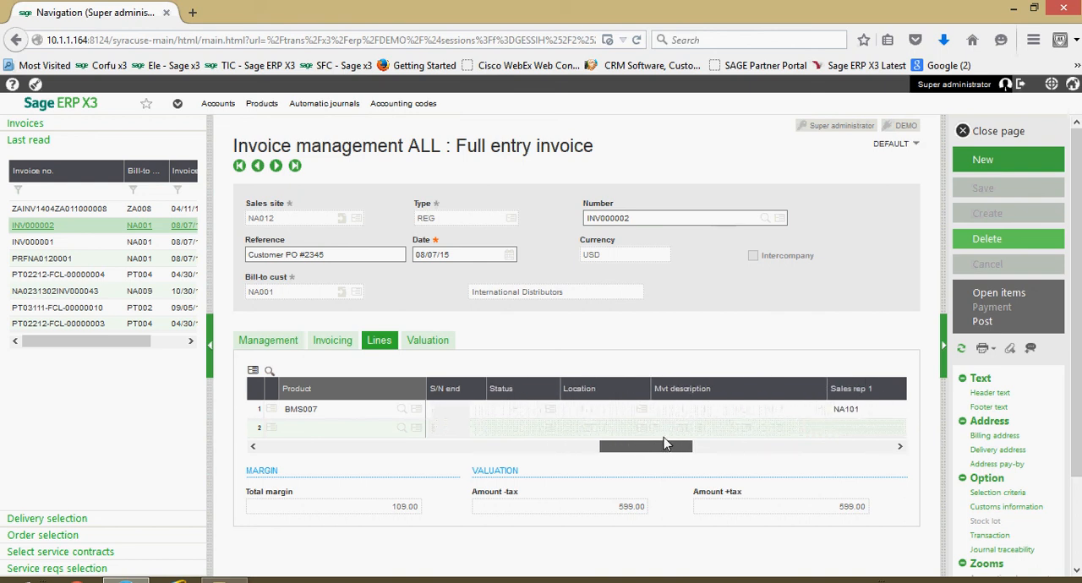
left_click(605, 426)
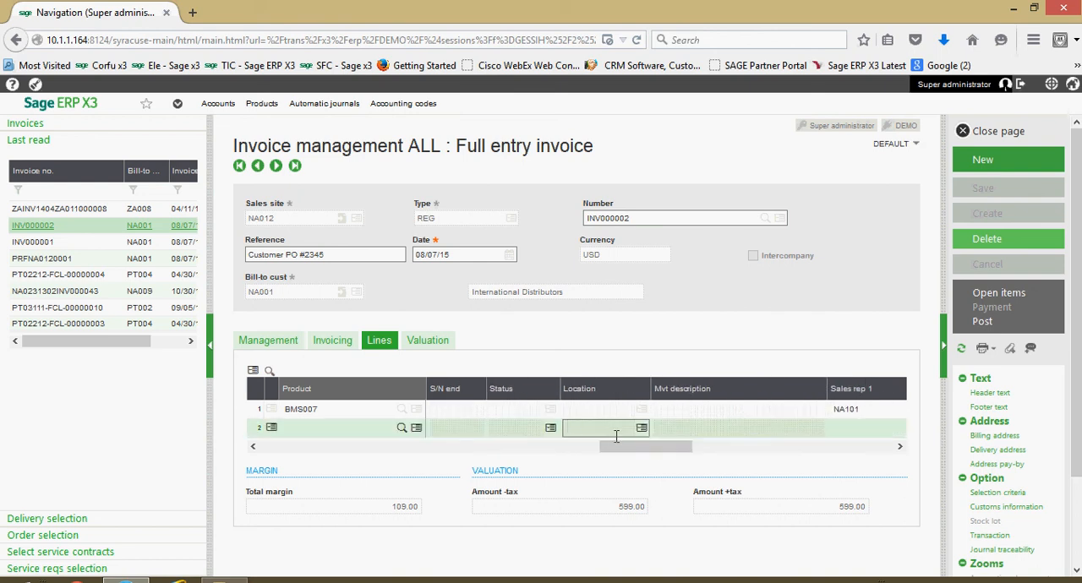
Show the valuation: Exempt tax on 574.00, 25 freight, totals 599.00 excluding and including tax
left_click(426, 339)
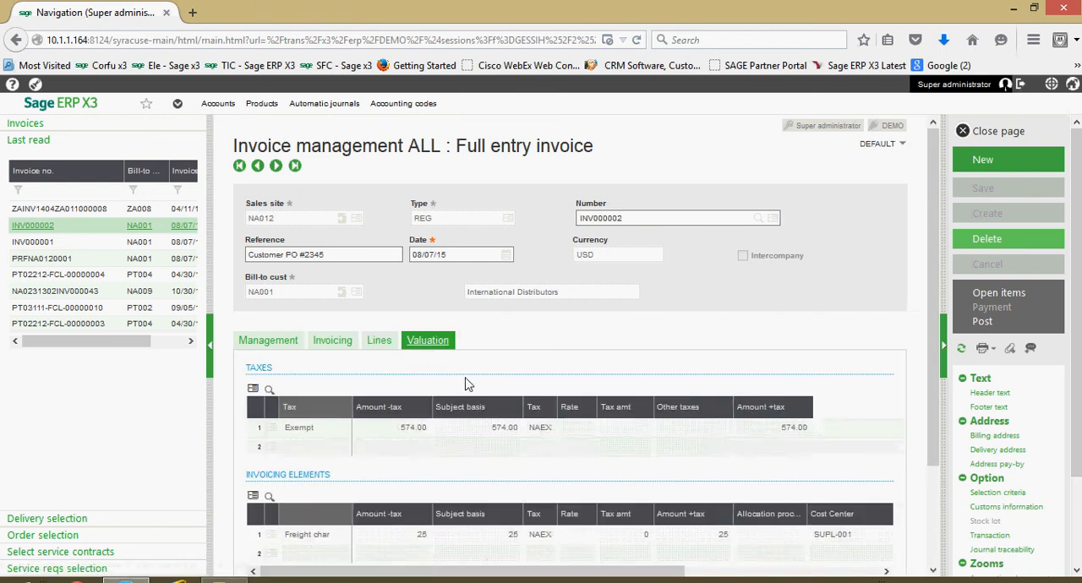
scroll("down", 3)
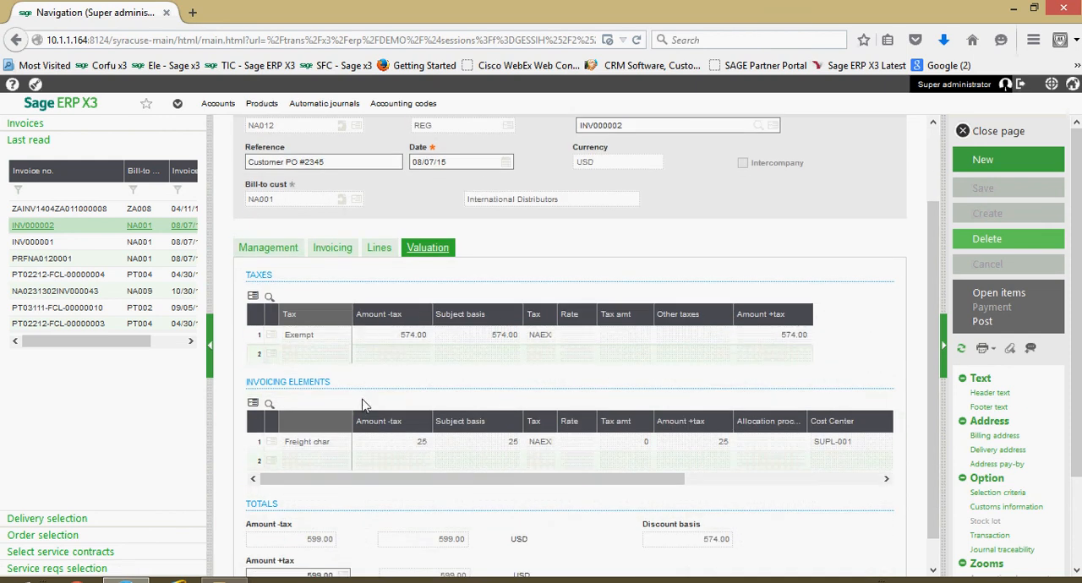
left_click(393, 335)
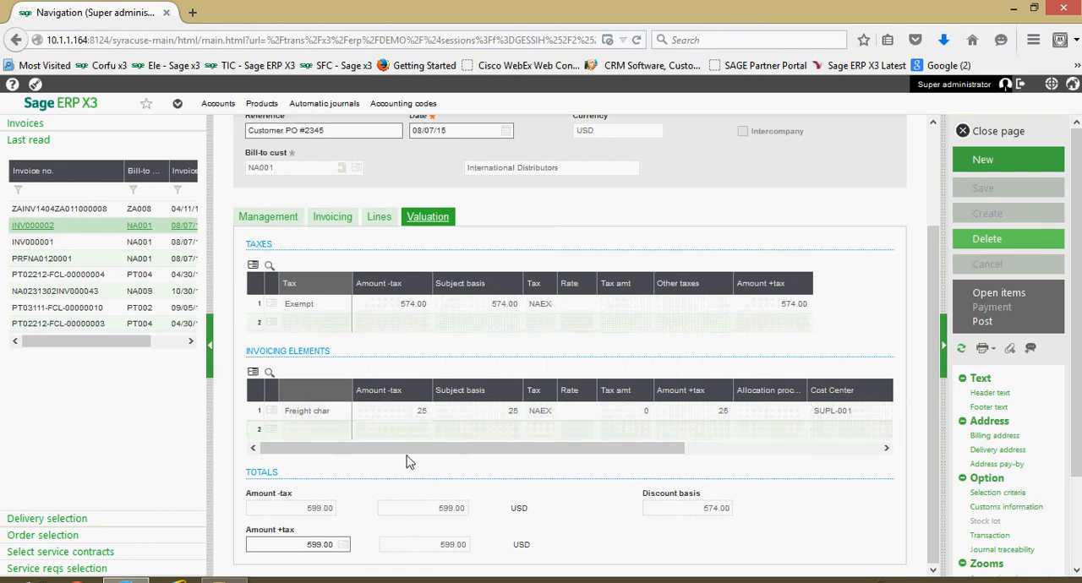
mouse_move(345, 460)
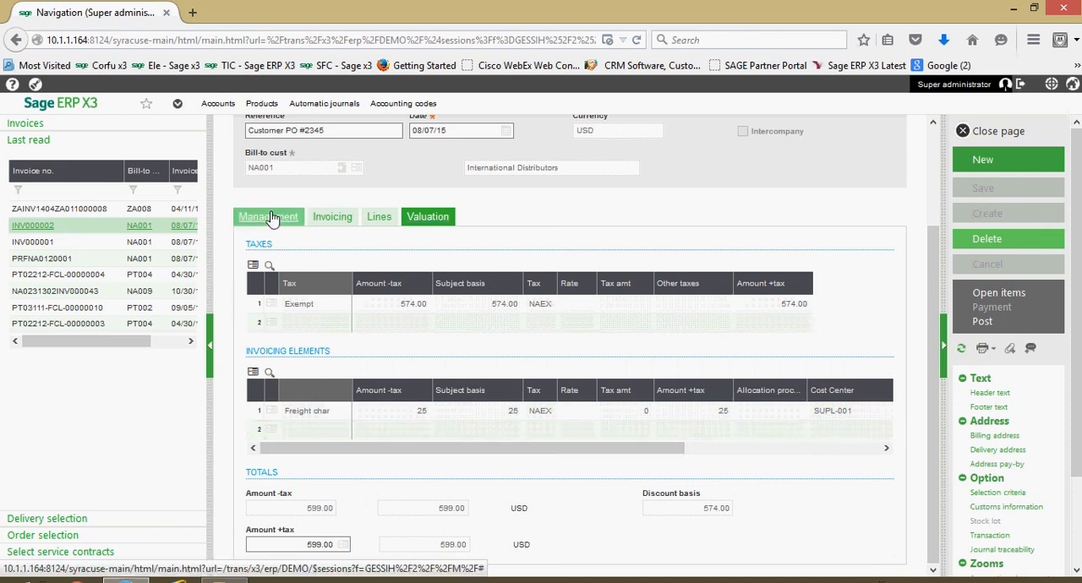
Return to the invoice's management details and bring up the print code selection for INV000002
left_click(267, 216)
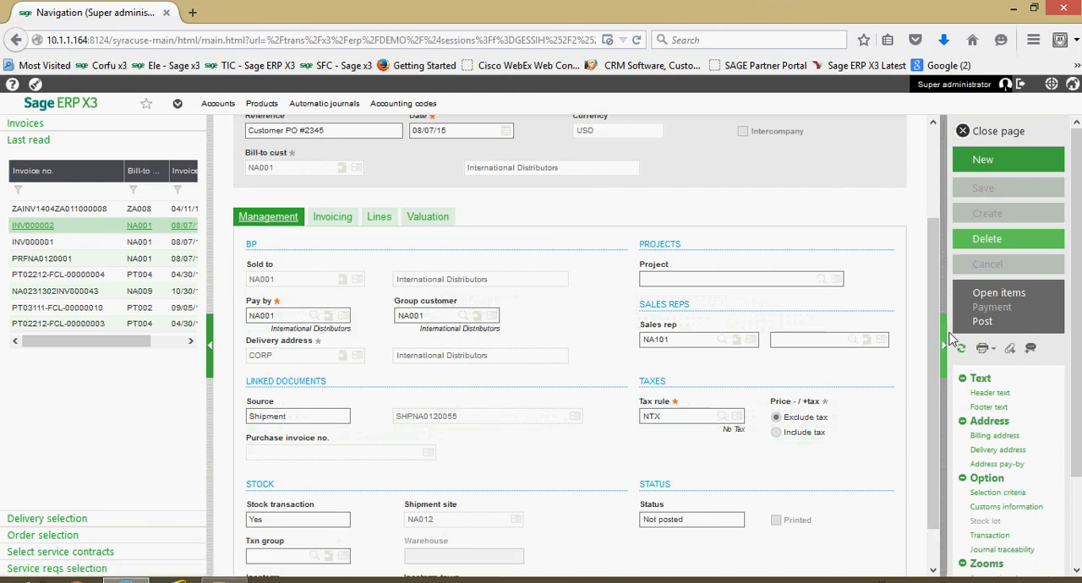
mouse_move(984, 348)
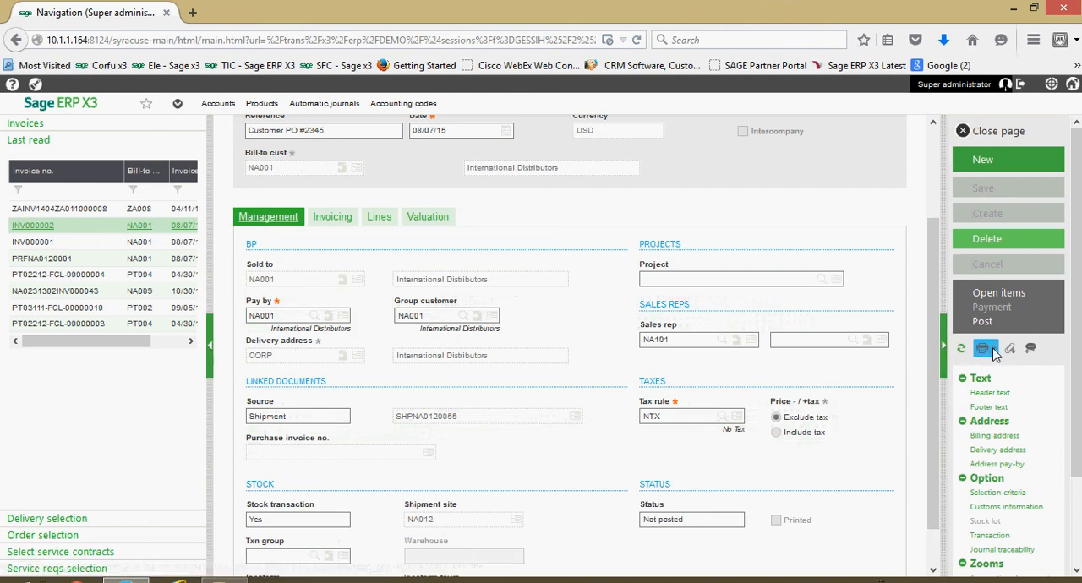
mouse_move(987, 348)
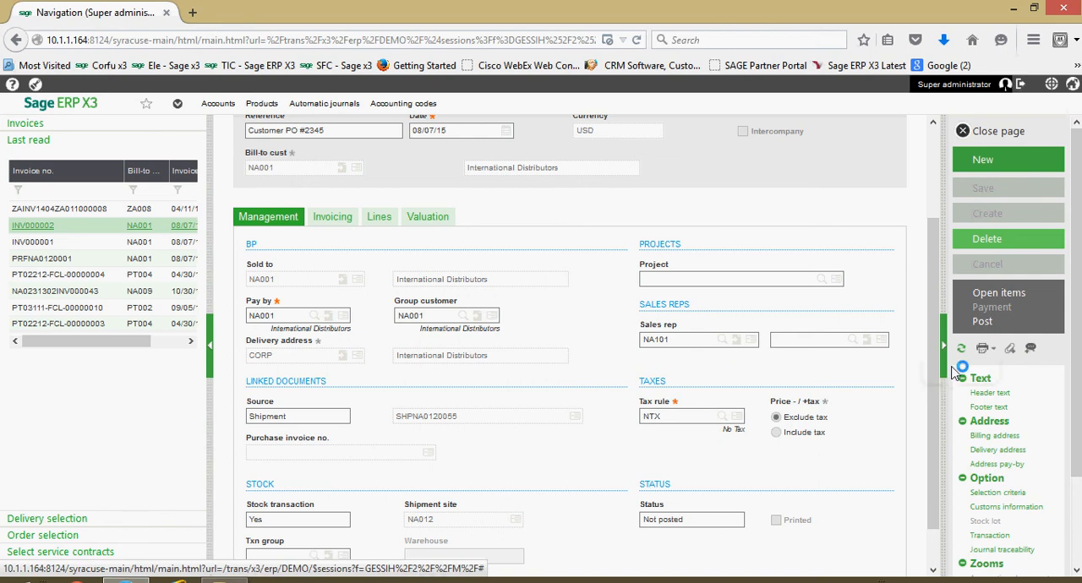
left_click(980, 349)
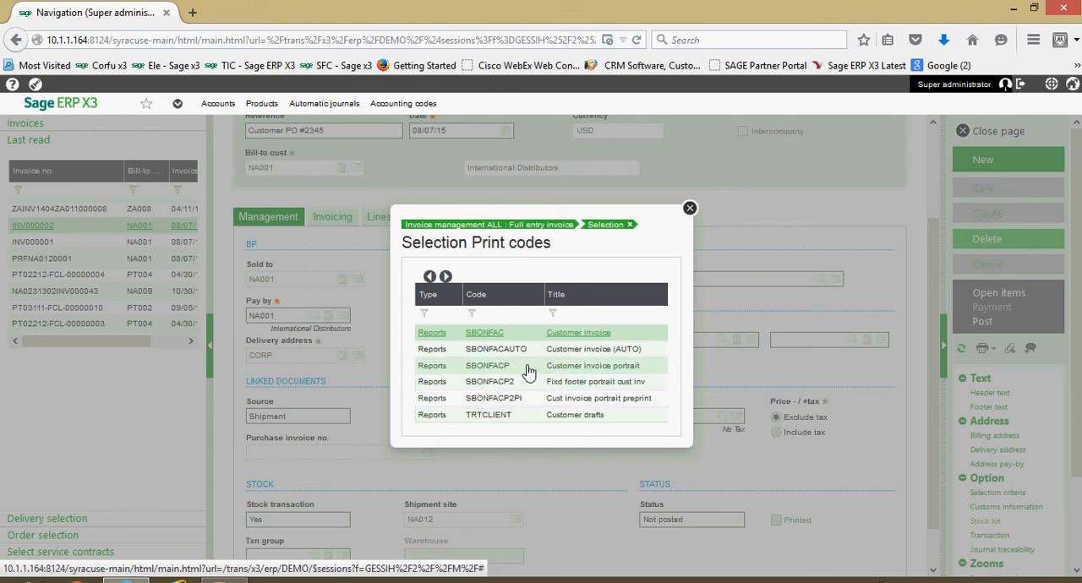
mouse_move(528, 375)
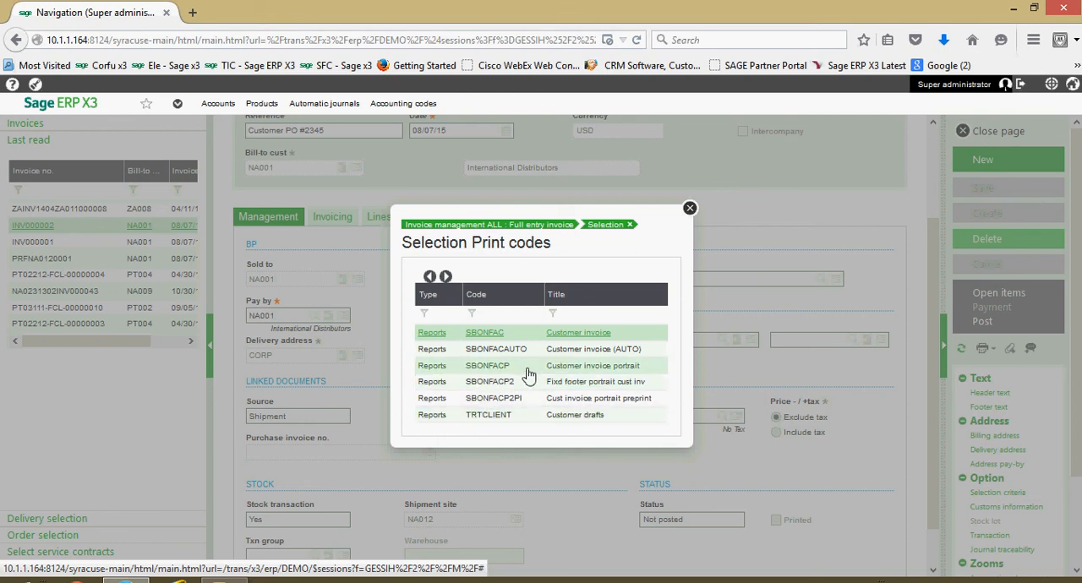
mouse_move(527, 375)
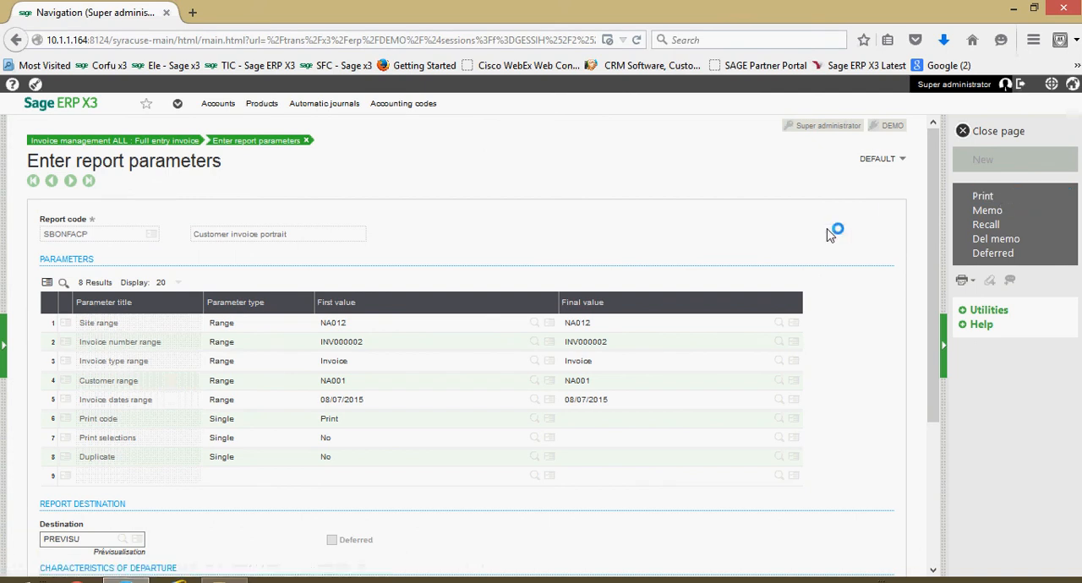
Review the SBONFACP-1.pdf invoice in Adobe Reader down to its 599.00 USD net payable
left_click(982, 196)
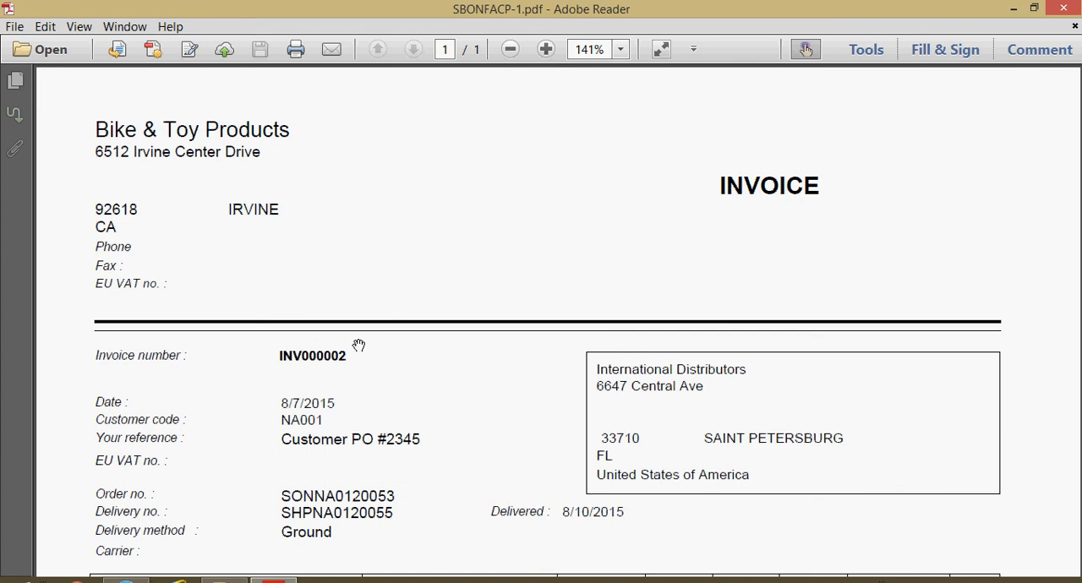
scroll("down", 3)
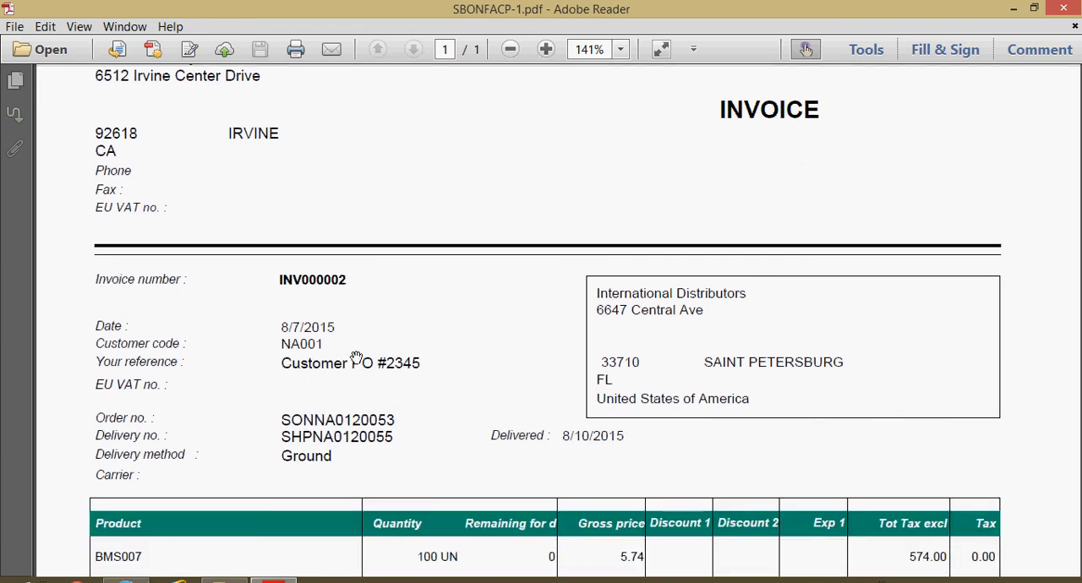
scroll("down", 3)
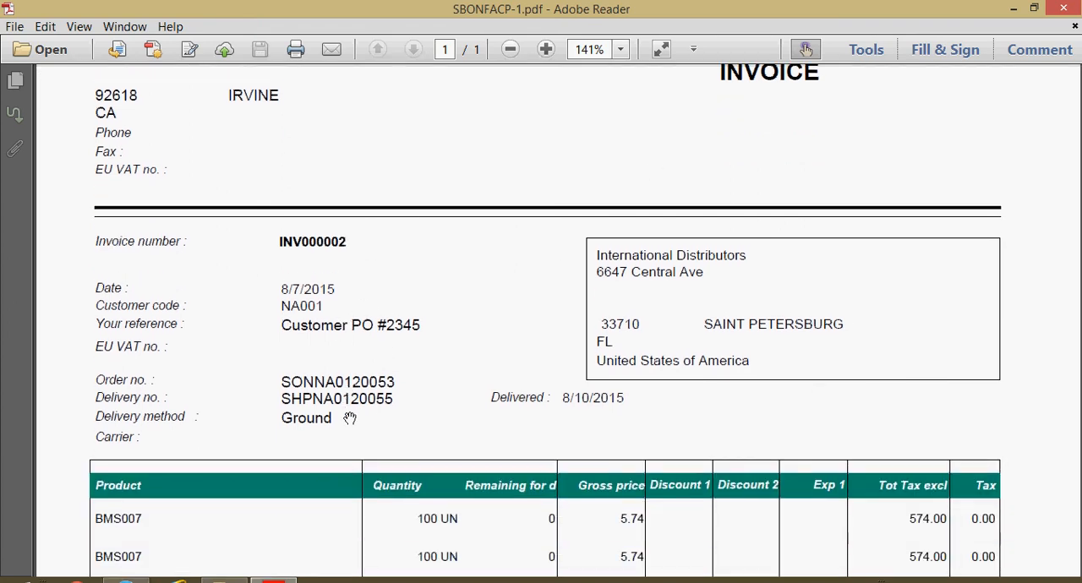
scroll("down", 3)
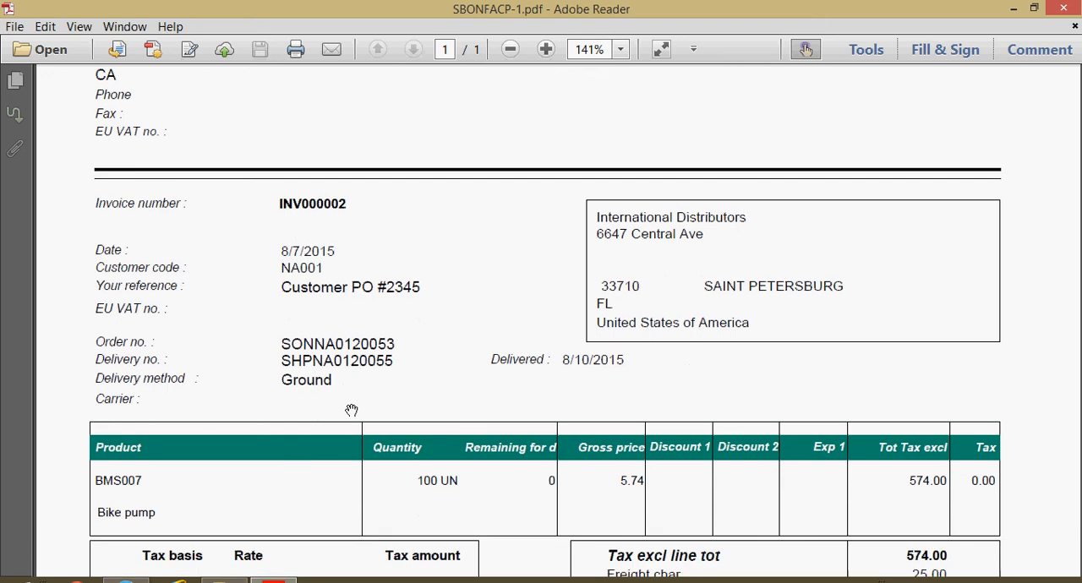
mouse_move(348, 364)
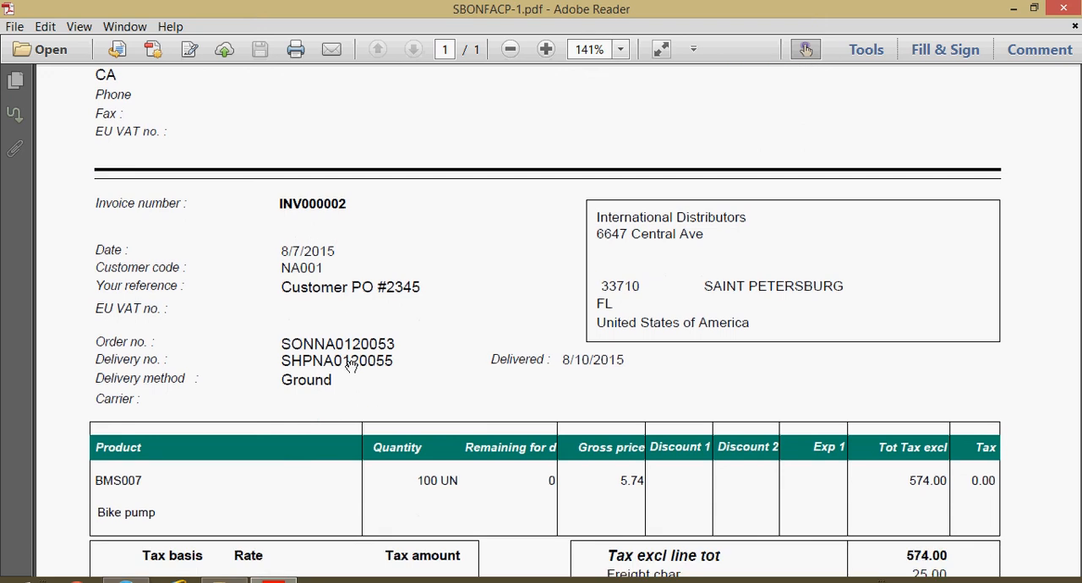
scroll("down", 3)
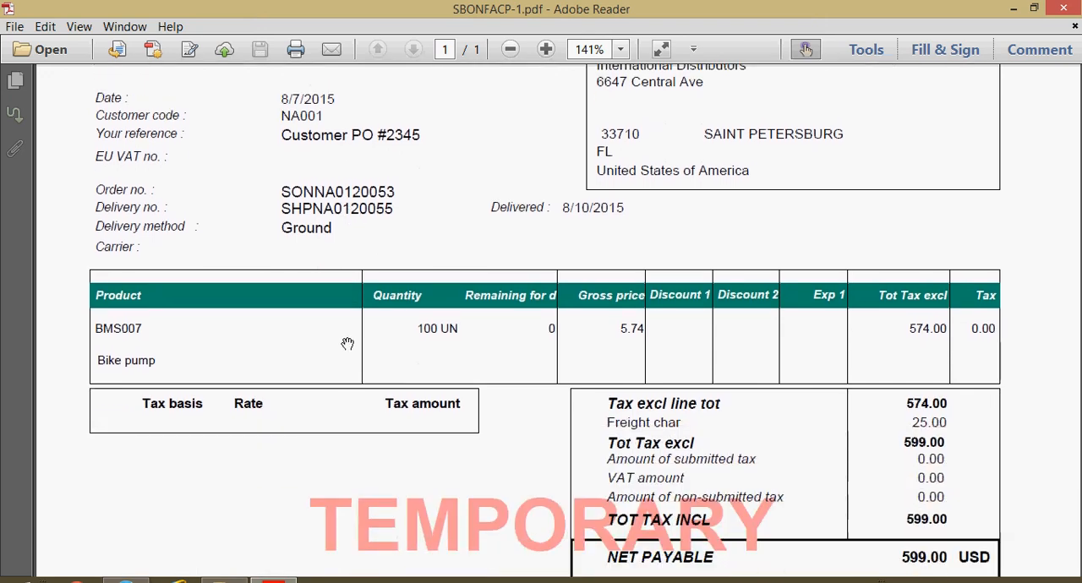
scroll("down", 3)
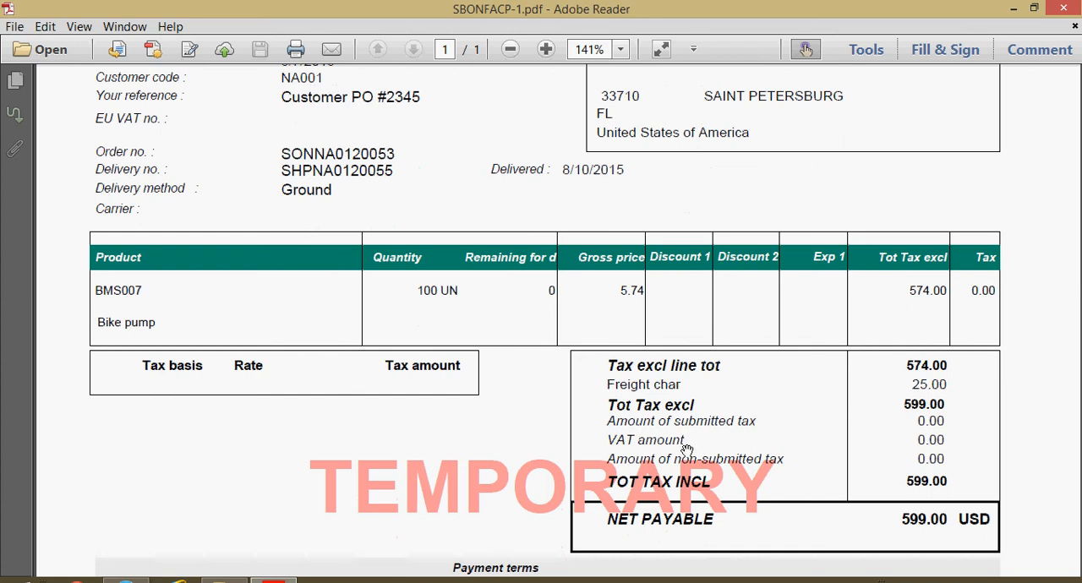
mouse_move(693, 440)
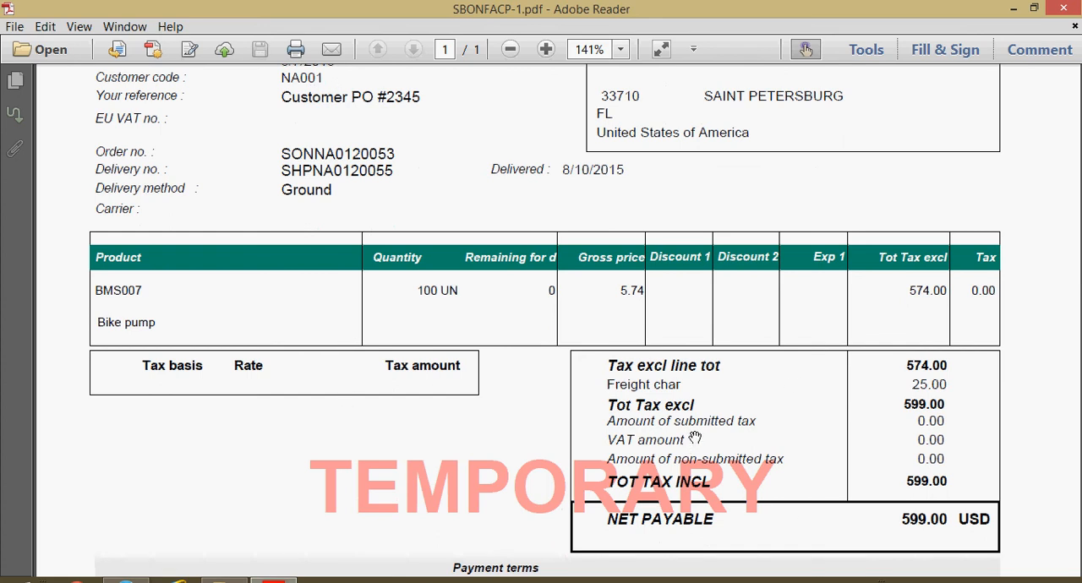
scroll("down", 3)
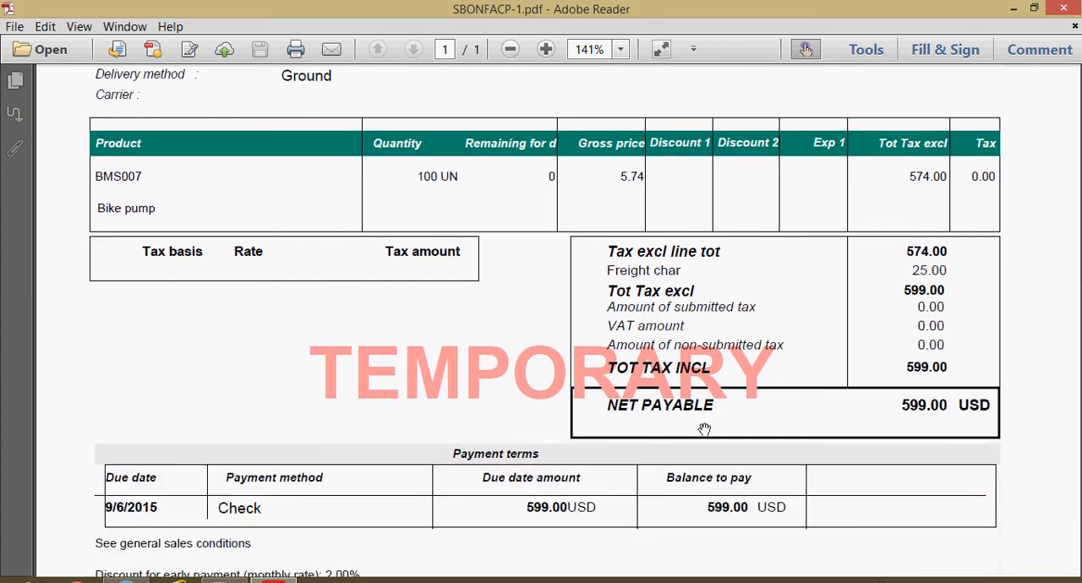
mouse_move(600, 386)
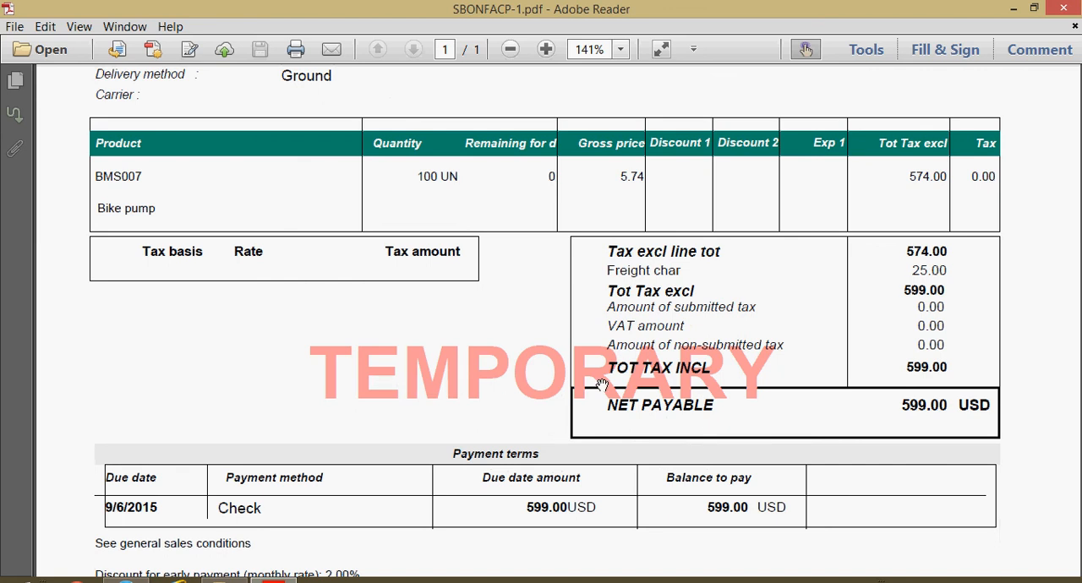
mouse_move(787, 380)
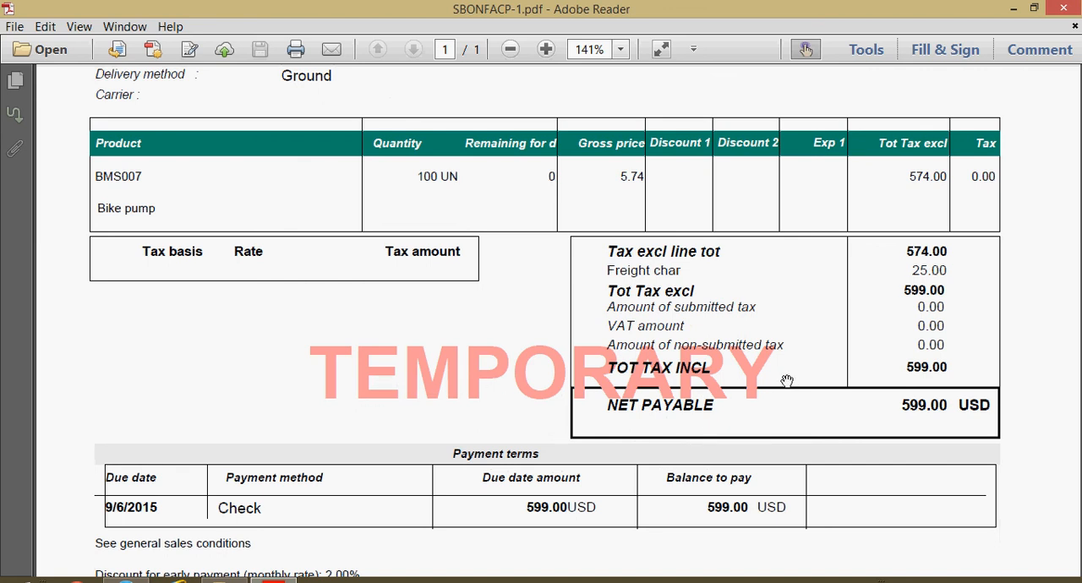
scroll("up", 3)
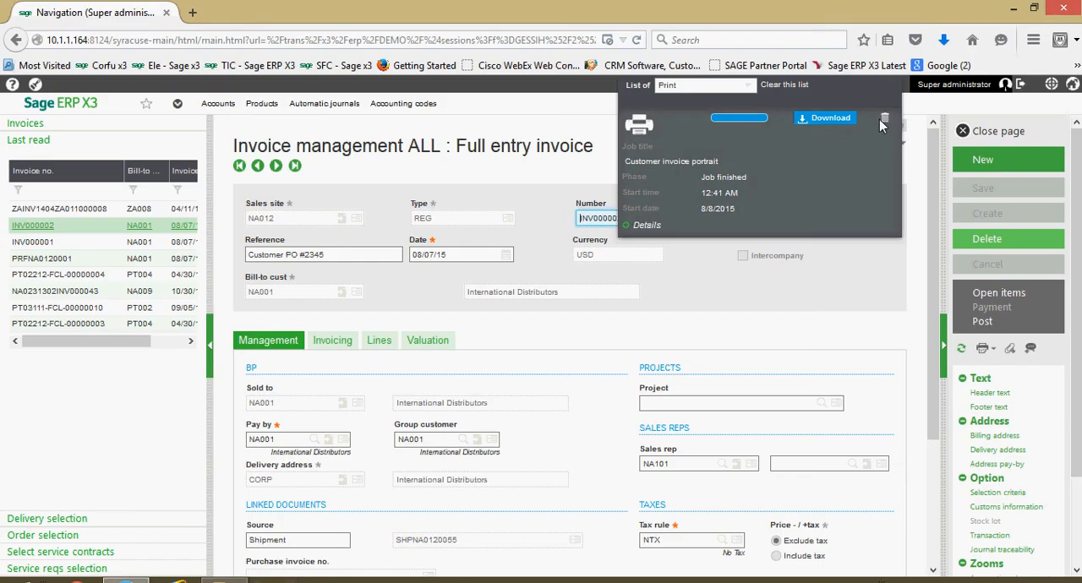
Dismiss the finished print job list and close the INV000002 invoice page, returning to Sales navigation
left_click(884, 118)
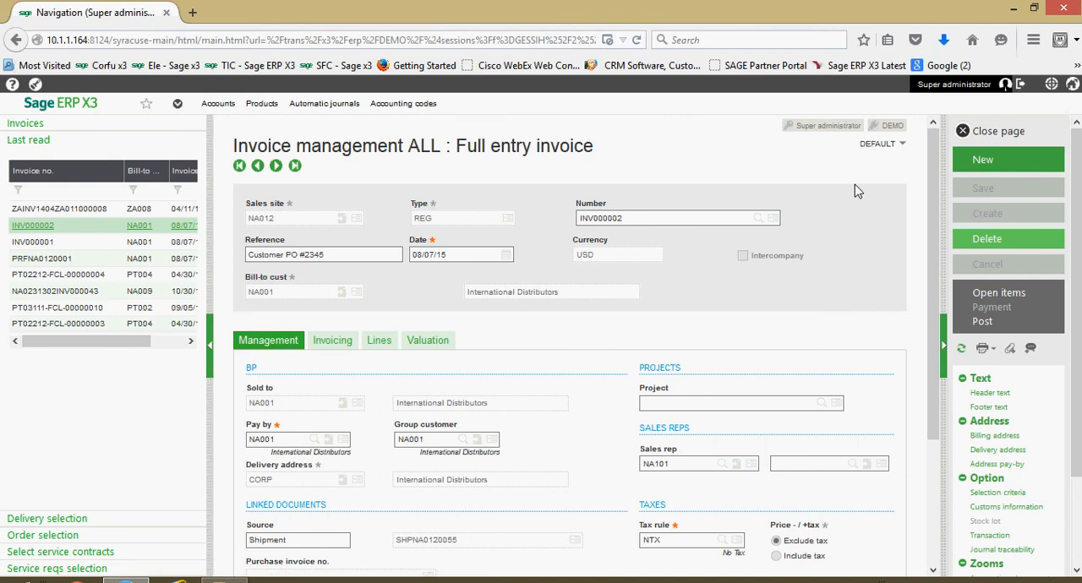
mouse_move(829, 173)
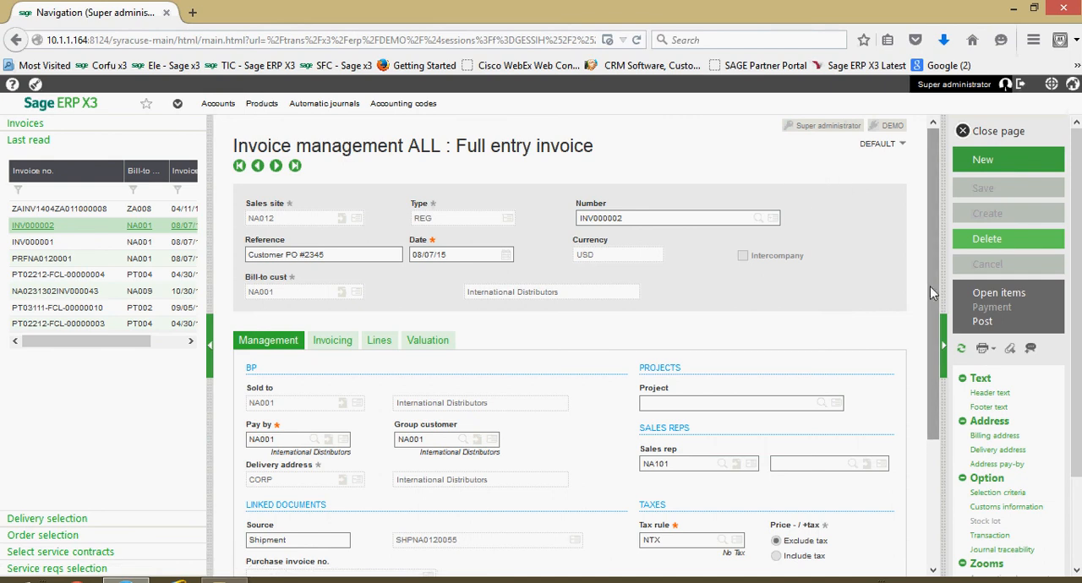
mouse_move(920, 280)
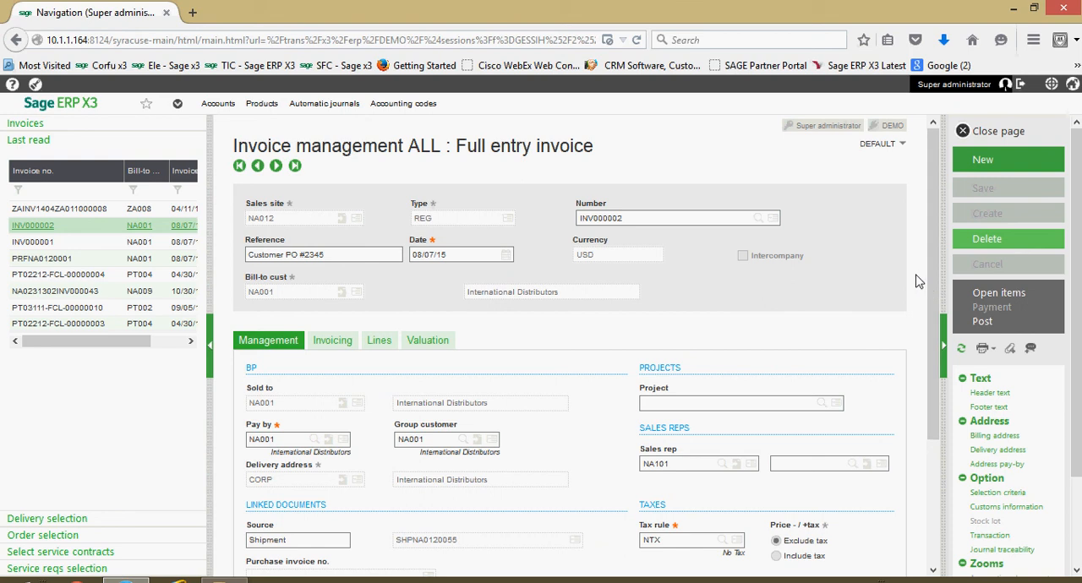
mouse_move(842, 152)
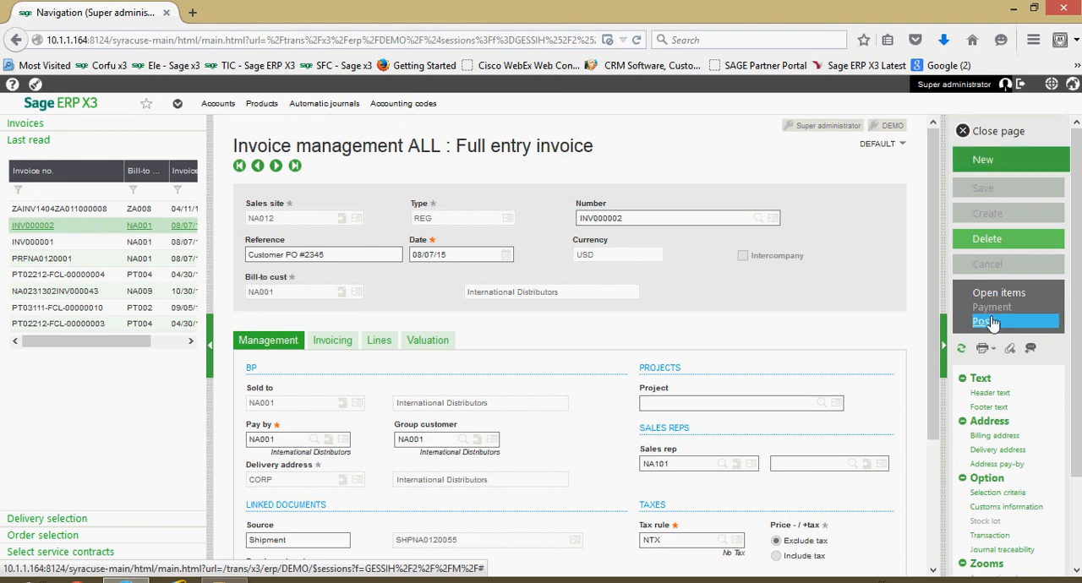
mouse_move(1011, 159)
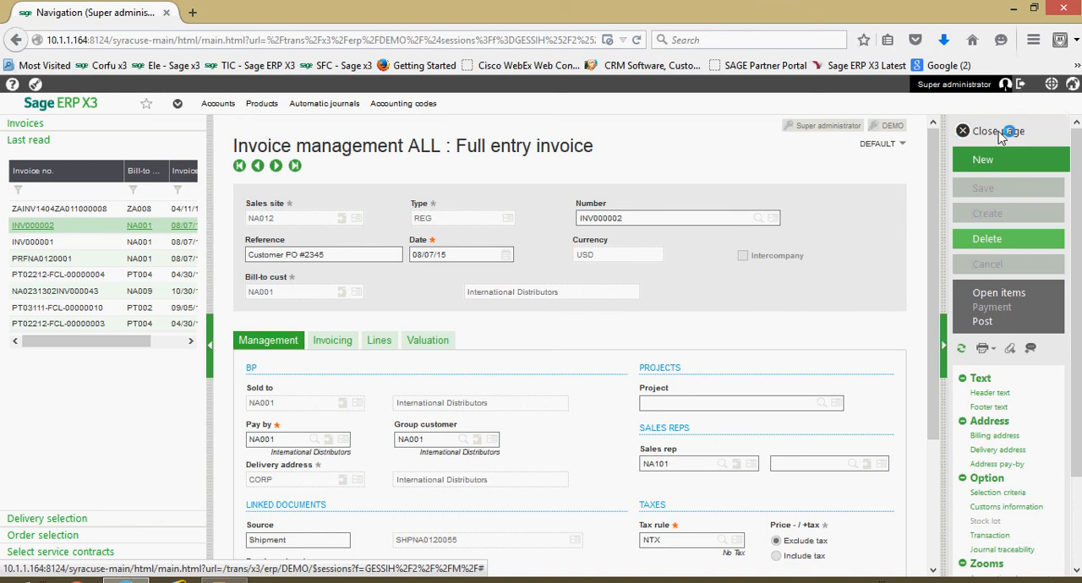
left_click(982, 132)
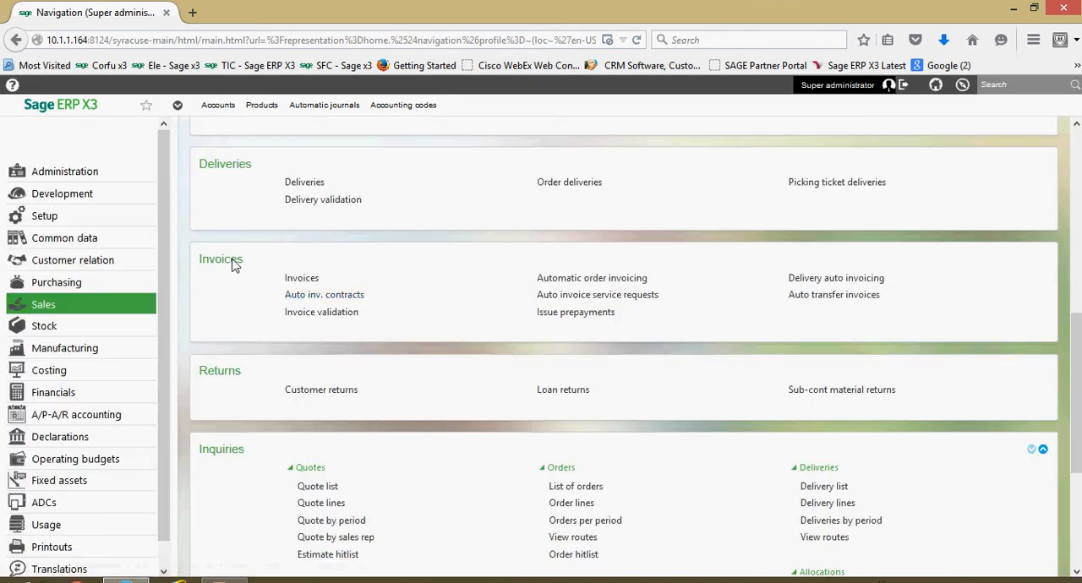
mouse_move(322, 311)
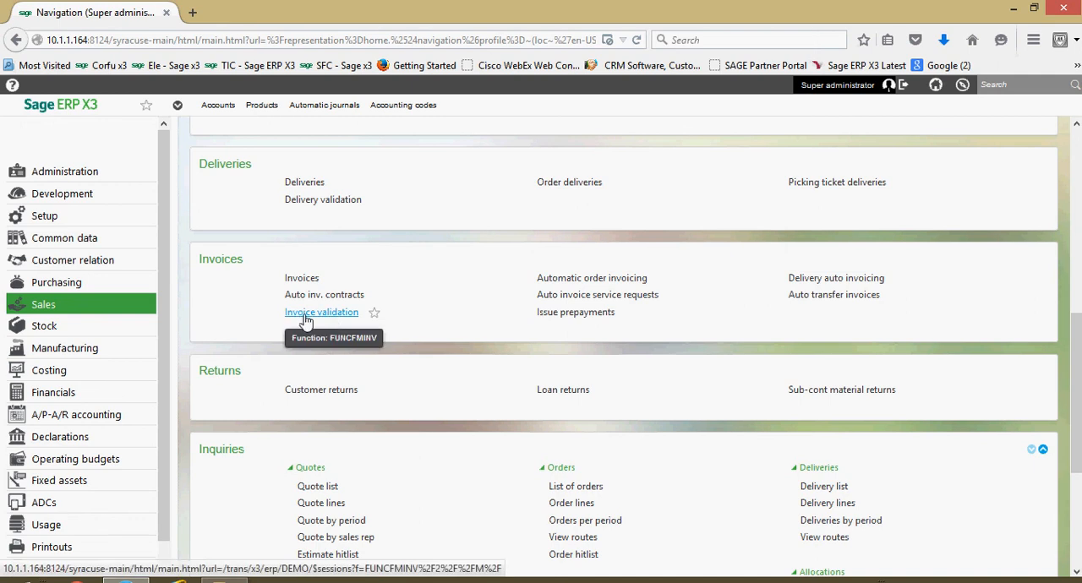
mouse_move(335, 320)
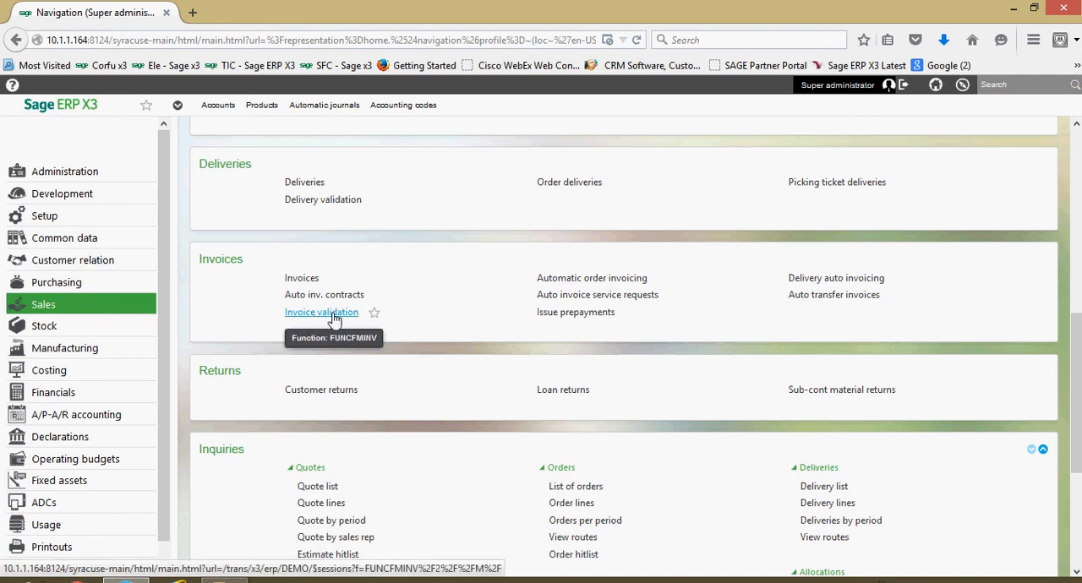
Start Invoice validation from the Sales invoices functions
left_click(321, 311)
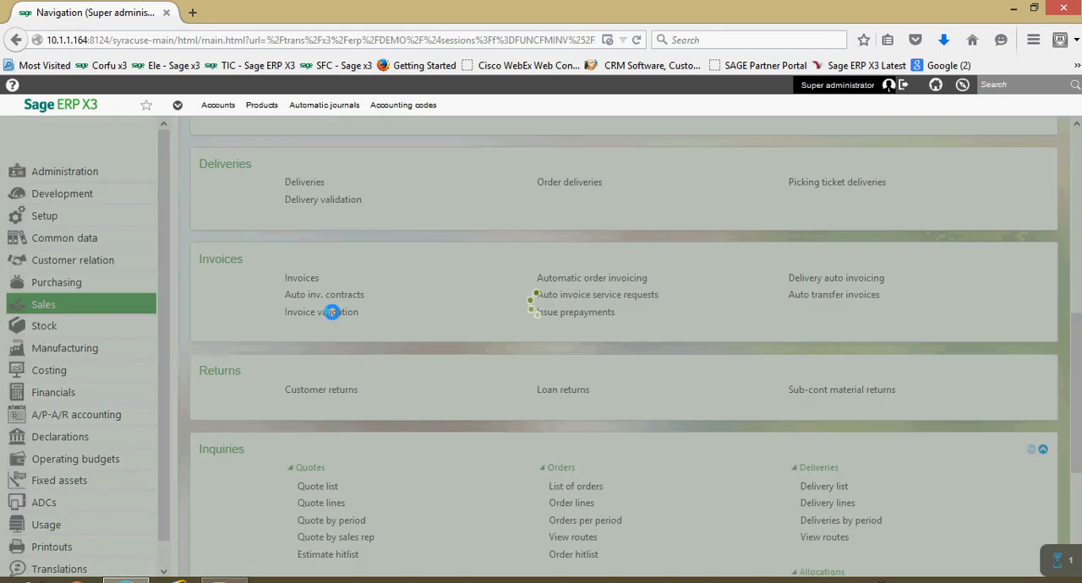
Validate sales invoices/credit memos for all users with invoice dates 08/07/15 and launch with OK
left_click(321, 312)
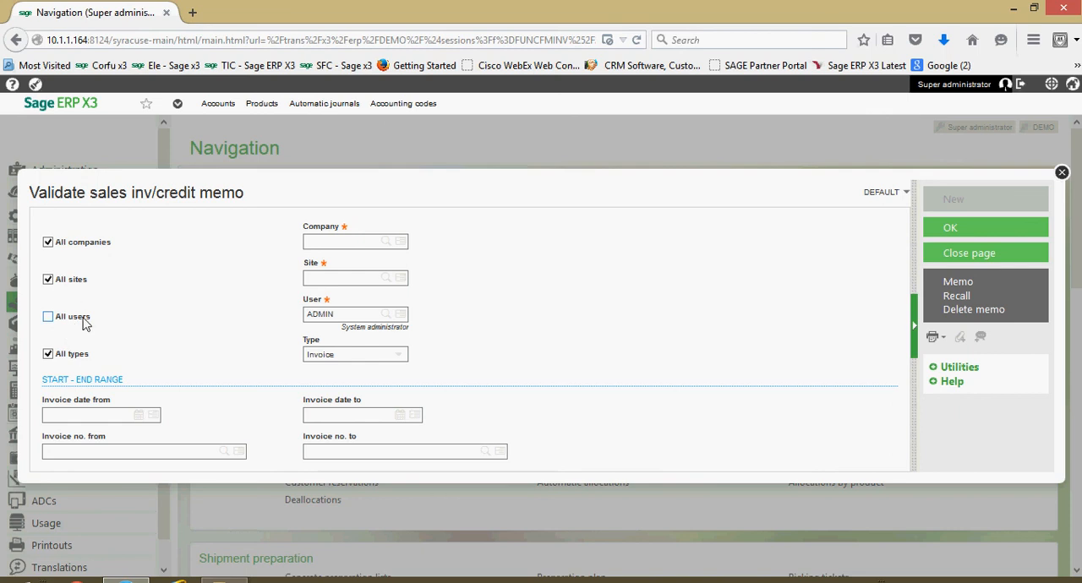
left_click(47, 316)
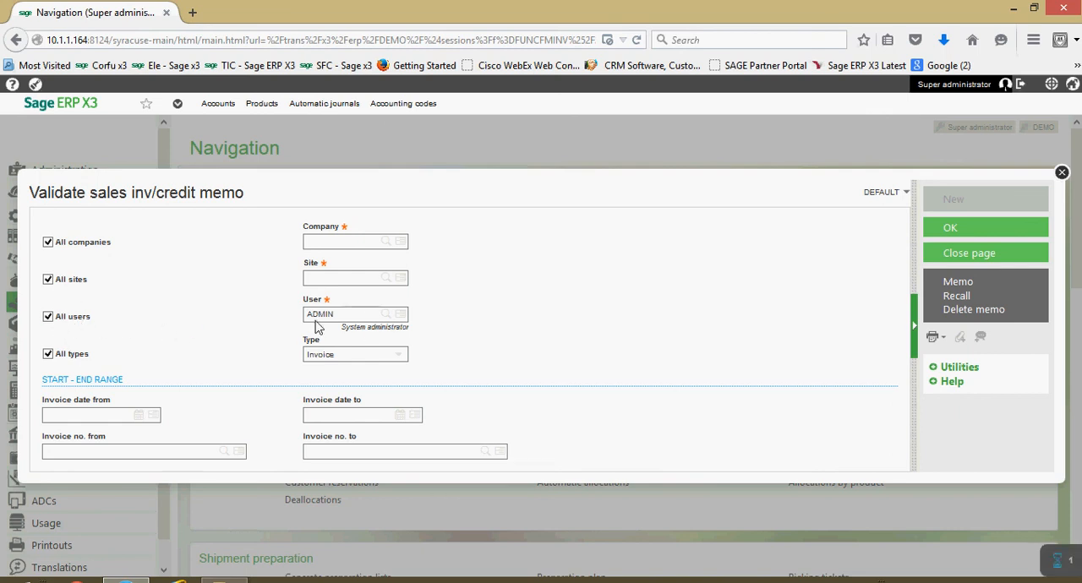
mouse_move(37, 372)
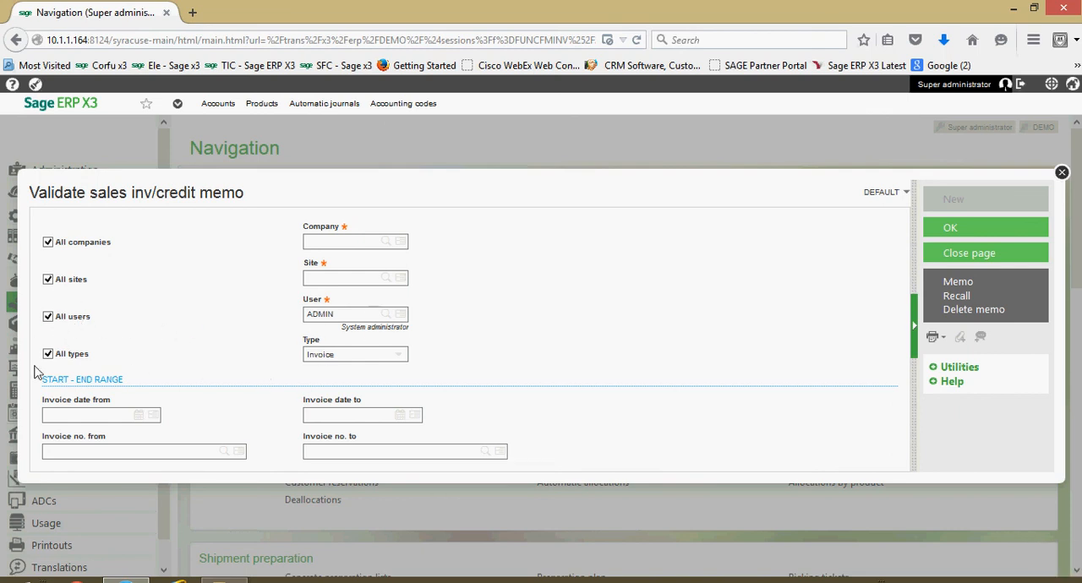
mouse_move(302, 375)
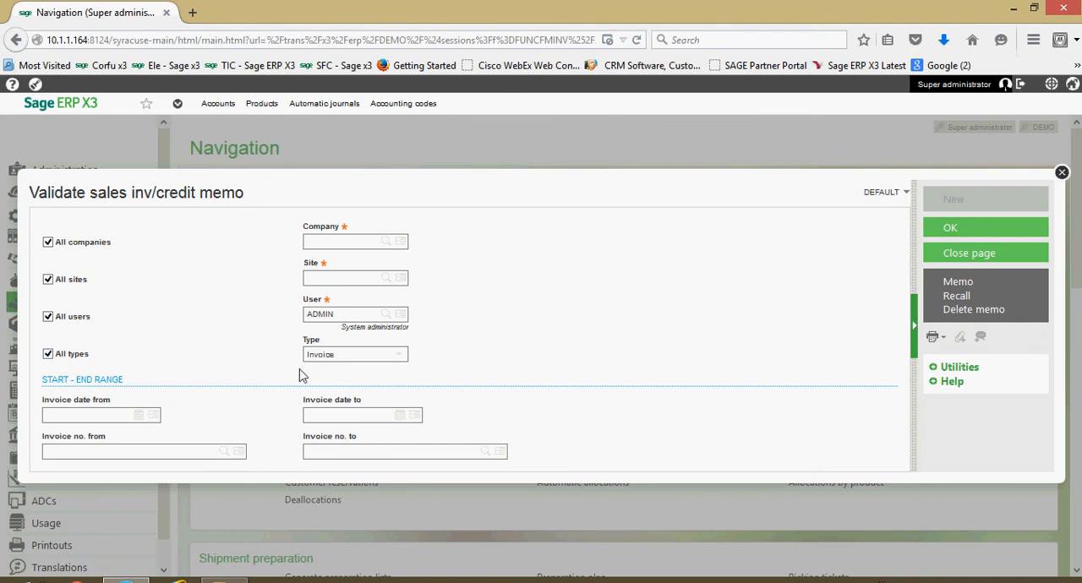
mouse_move(190, 399)
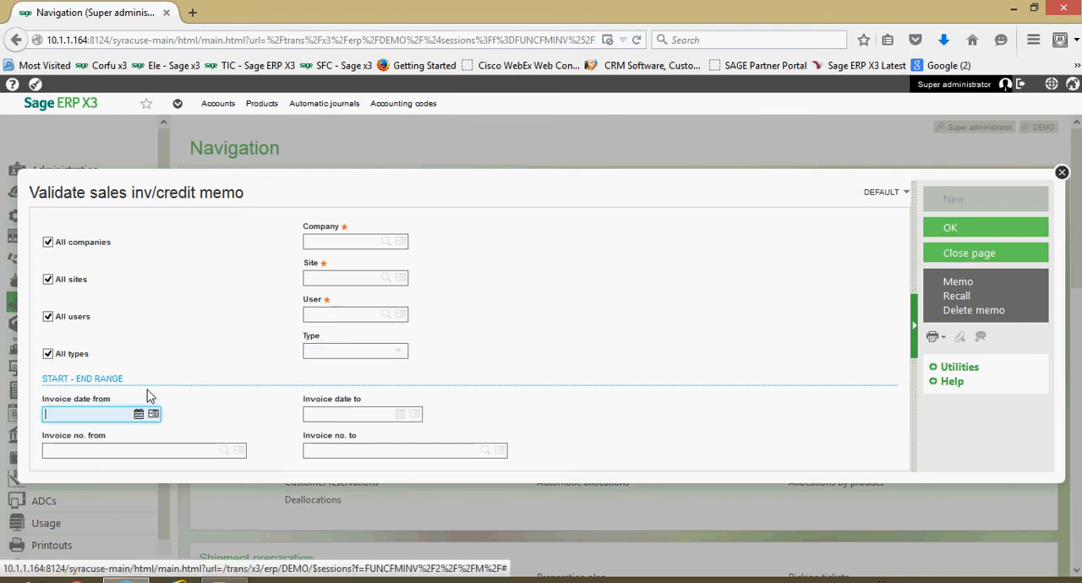
type("08071")
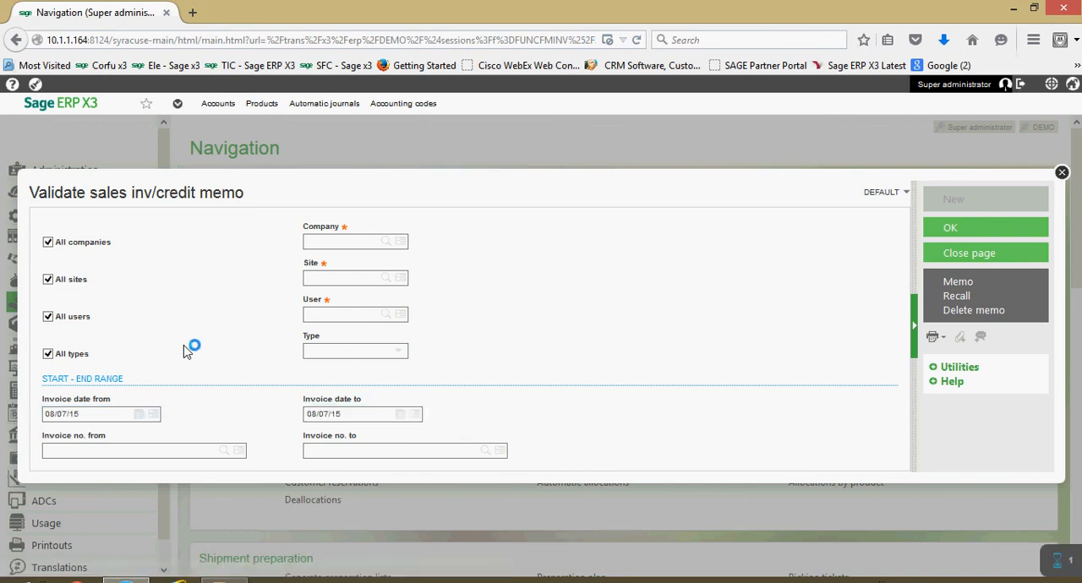
left_click(144, 450)
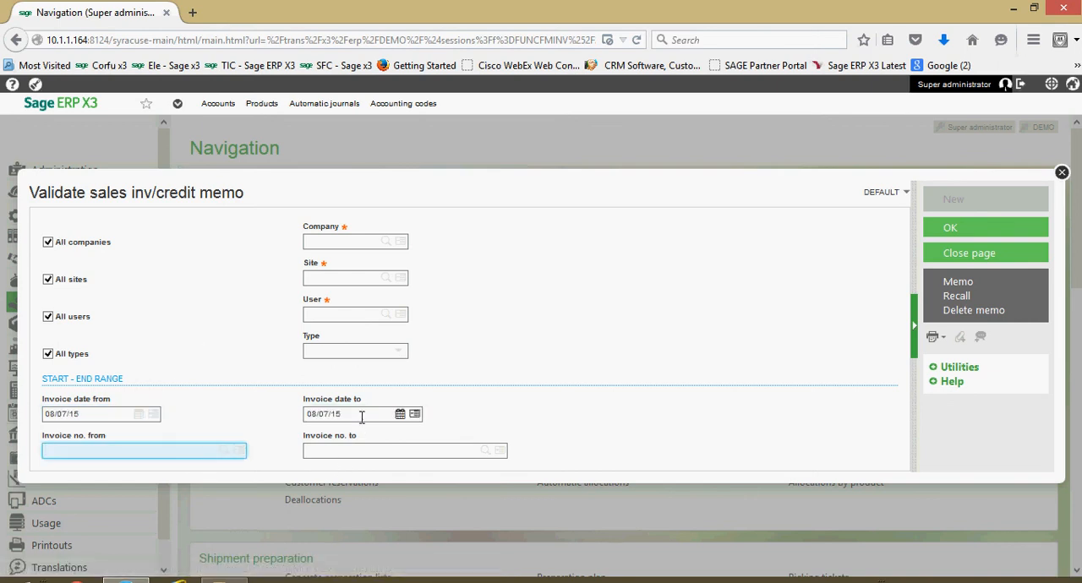
left_click(346, 412)
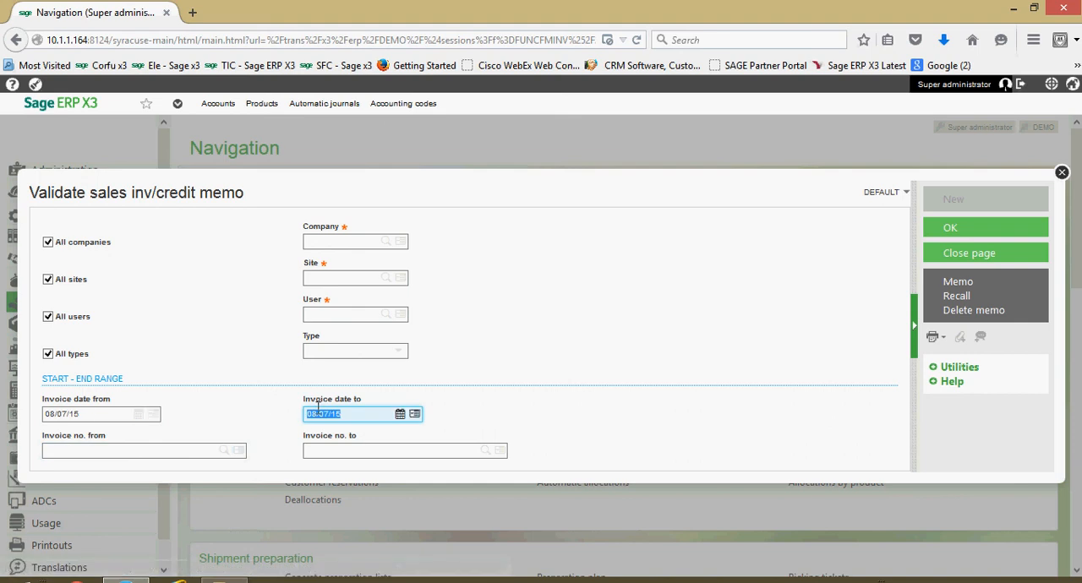
mouse_move(541, 364)
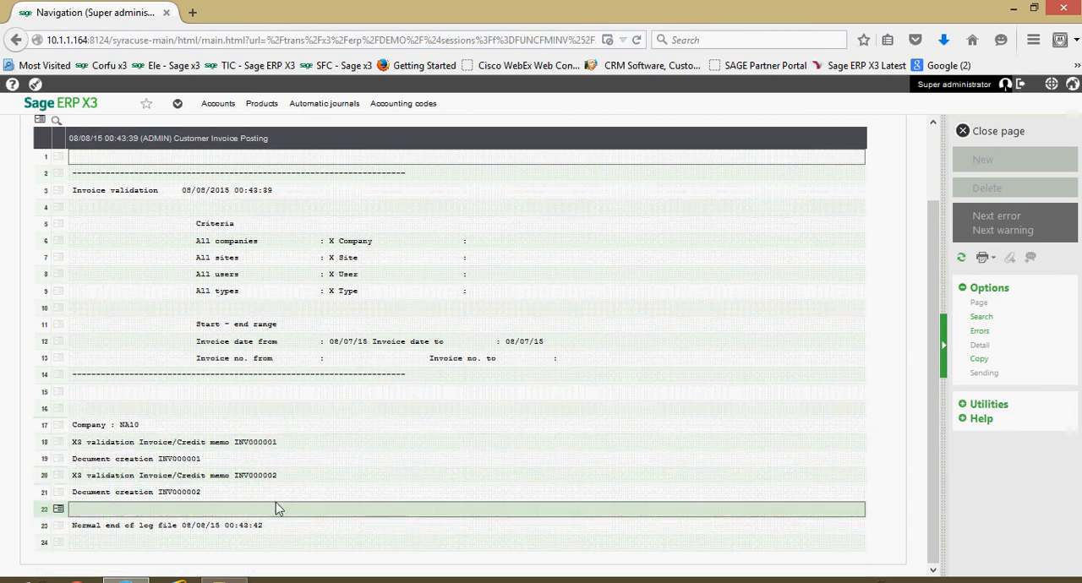
Review the Customer Invoice Posting log validating INV000001 and INV000002, then close it
left_click(169, 441)
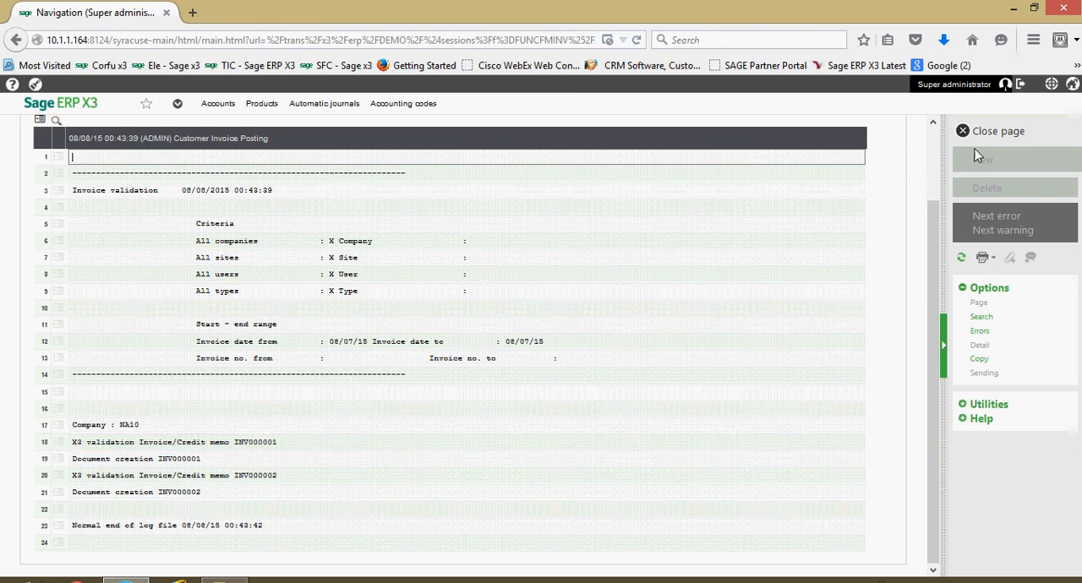
left_click(998, 132)
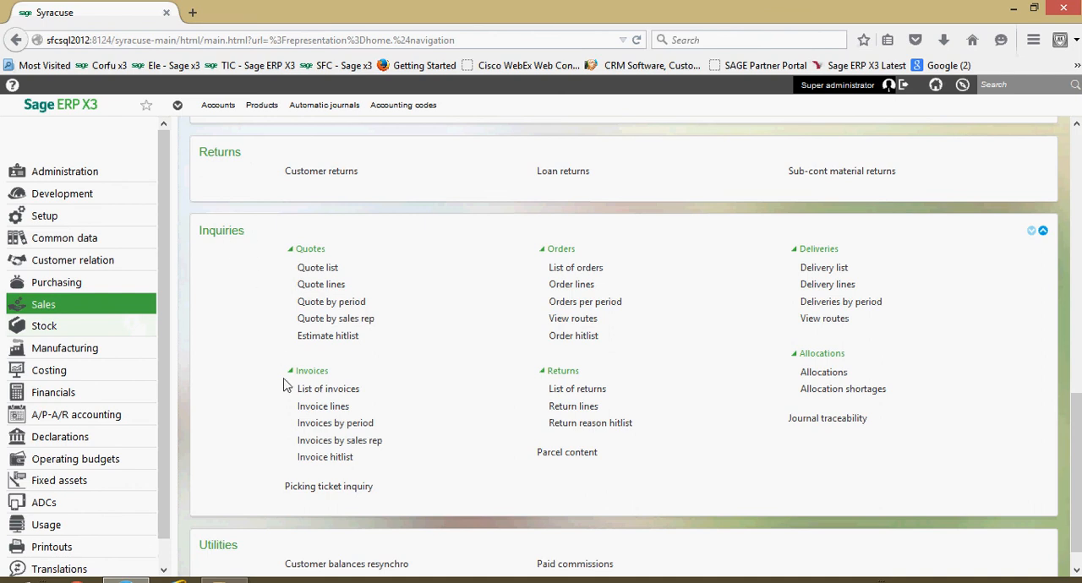
mouse_move(291, 399)
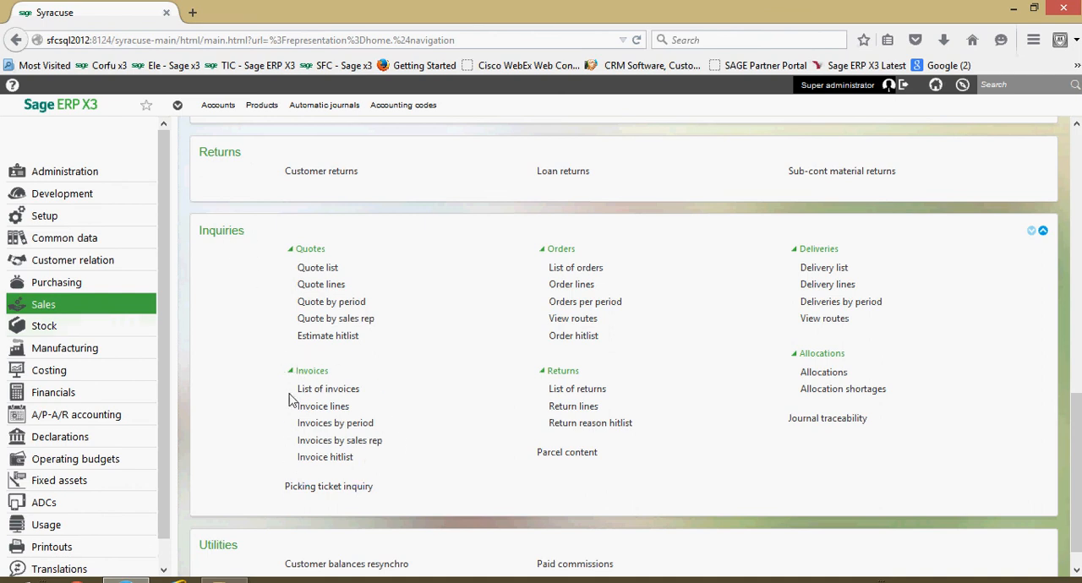
mouse_move(325, 456)
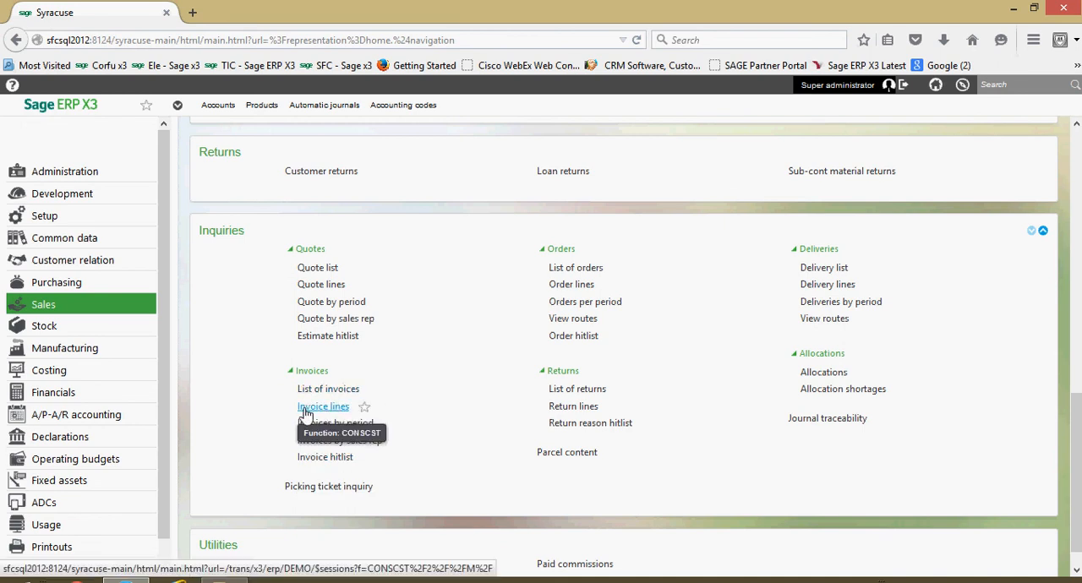
mouse_move(323, 409)
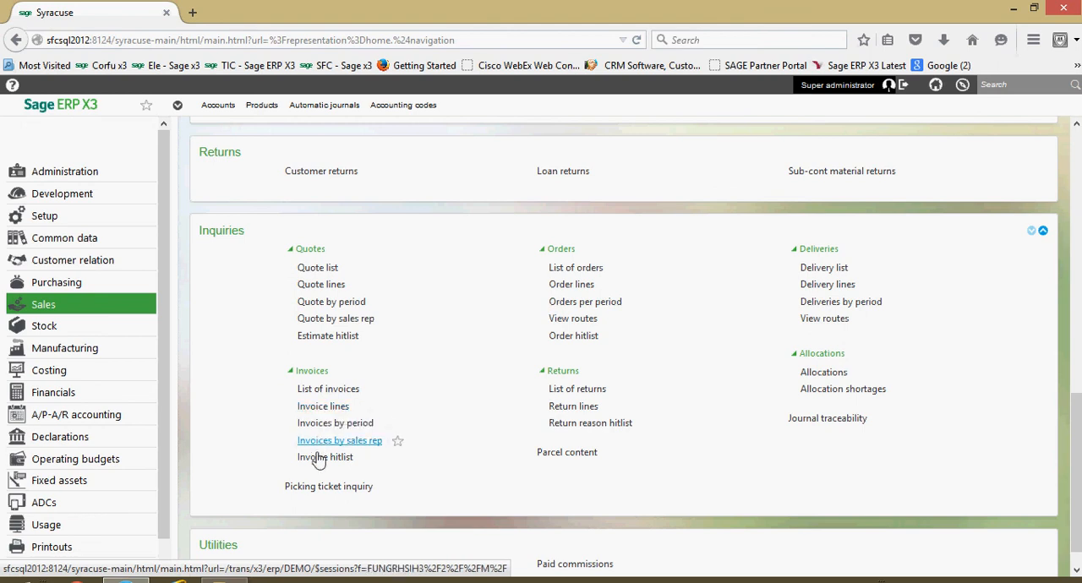
mouse_move(335, 423)
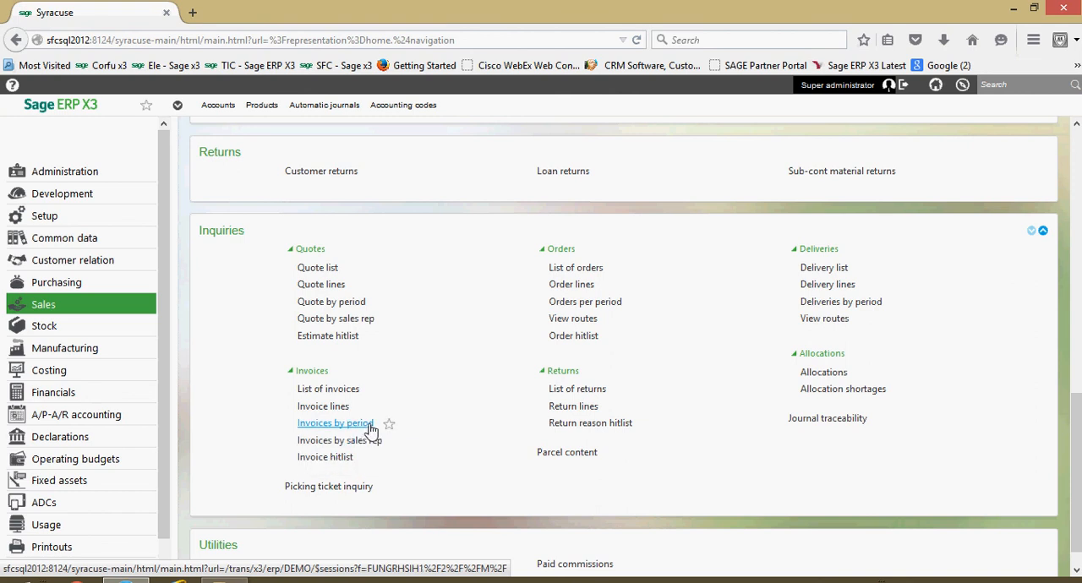
mouse_move(338, 440)
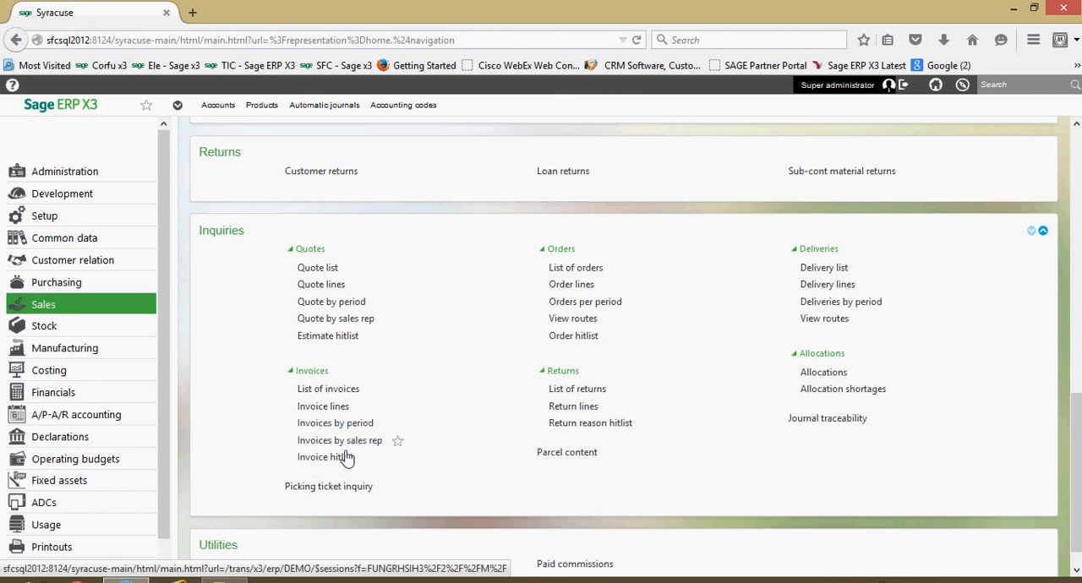
mouse_move(319, 457)
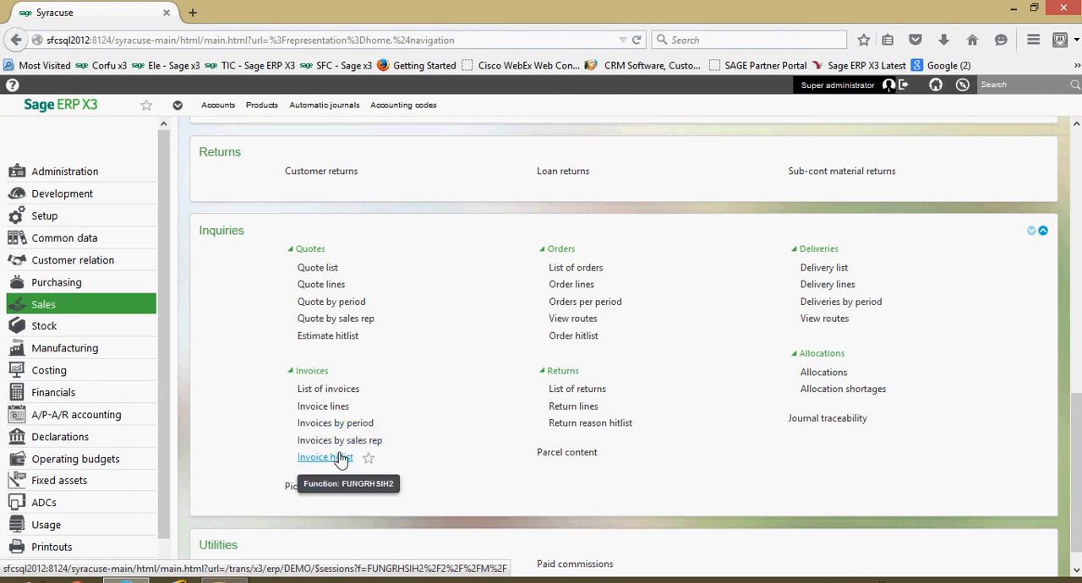
mouse_move(335, 423)
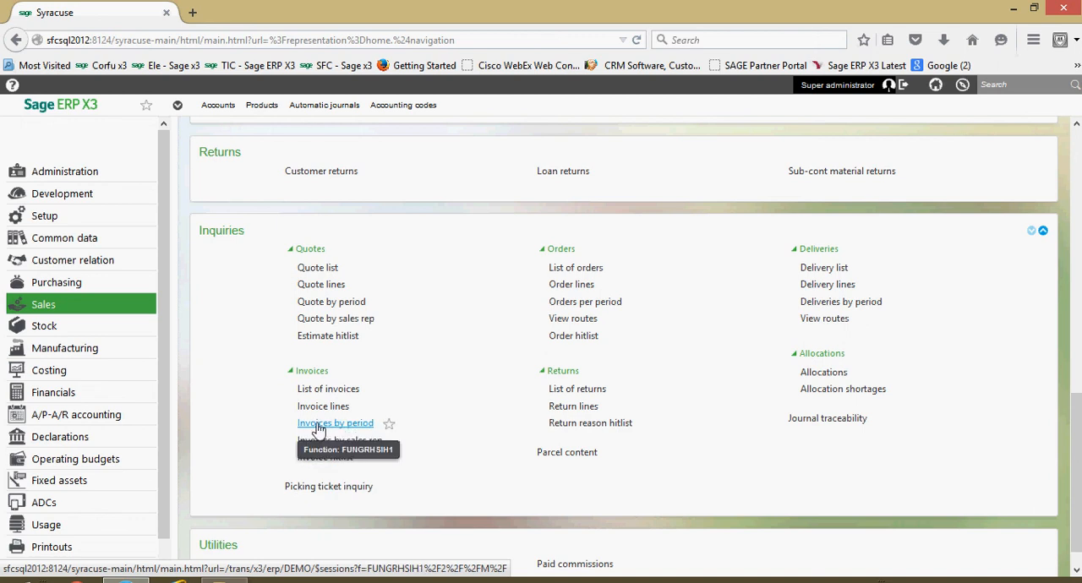
Open the Invoices by period inquiry under Sales > Inquiries > Invoices
left_click(335, 423)
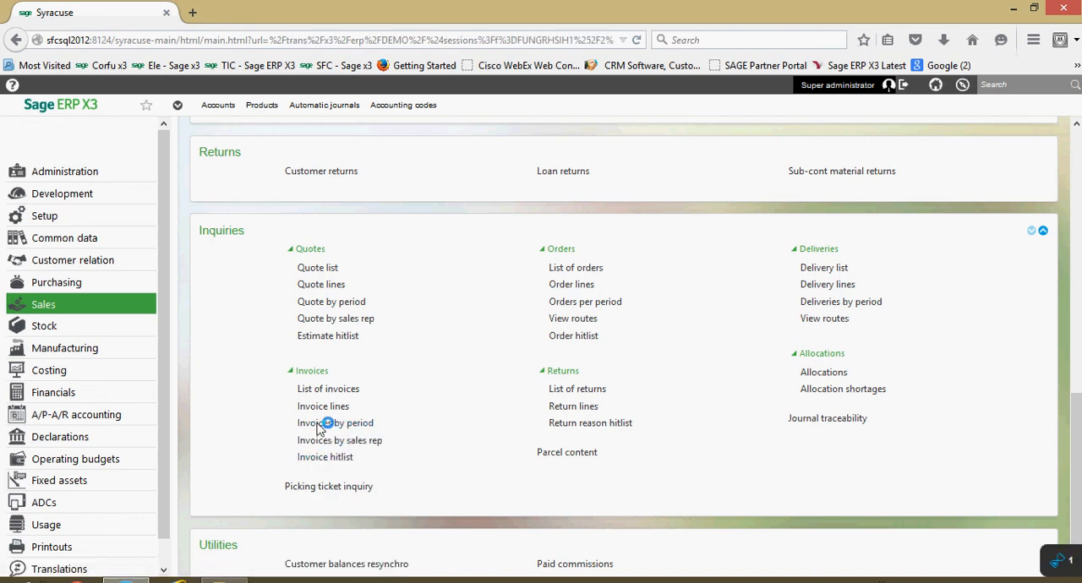
Enter company NA10 and sales site NA012 as the inquiry criteria
left_click(335, 423)
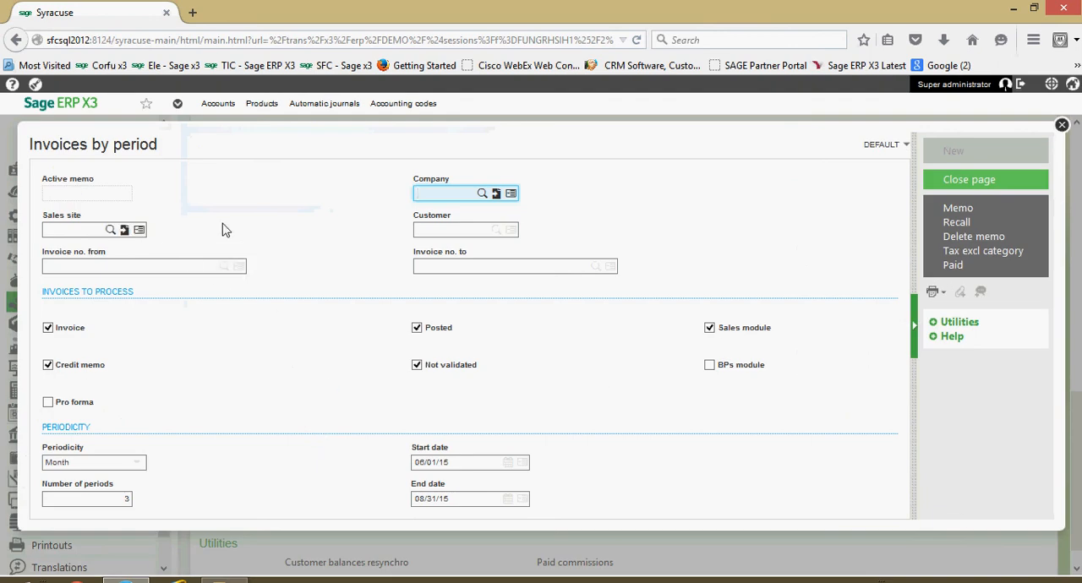
type("na10")
left_click(93, 230)
type("na012")
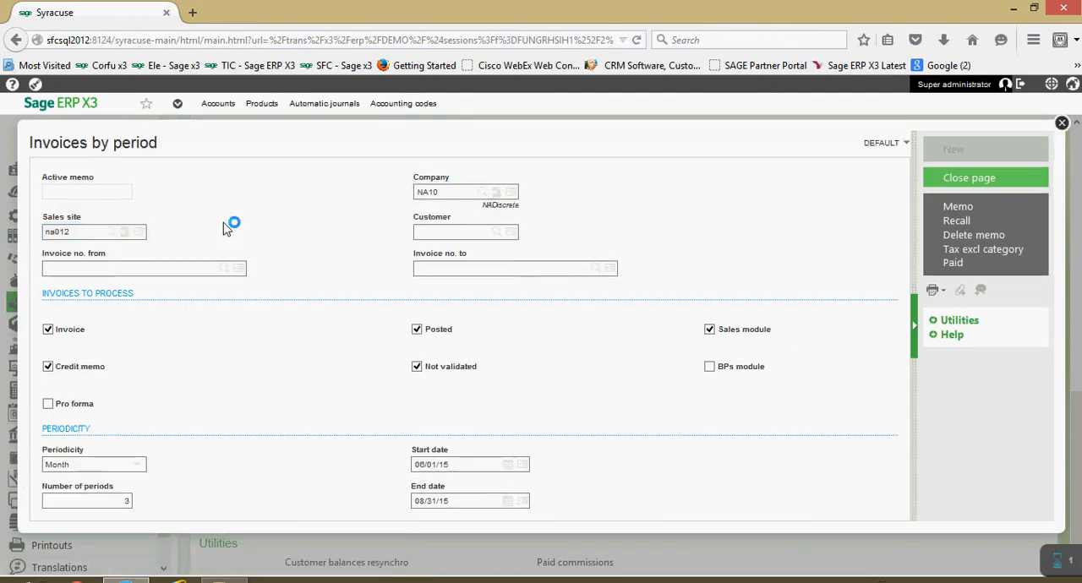
left_click(460, 230)
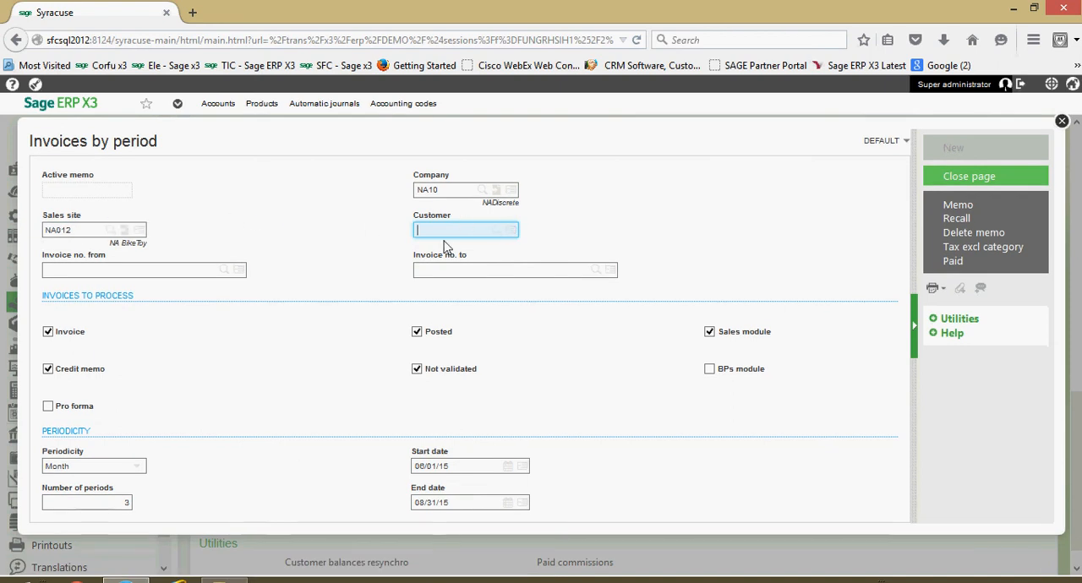
mouse_move(284, 296)
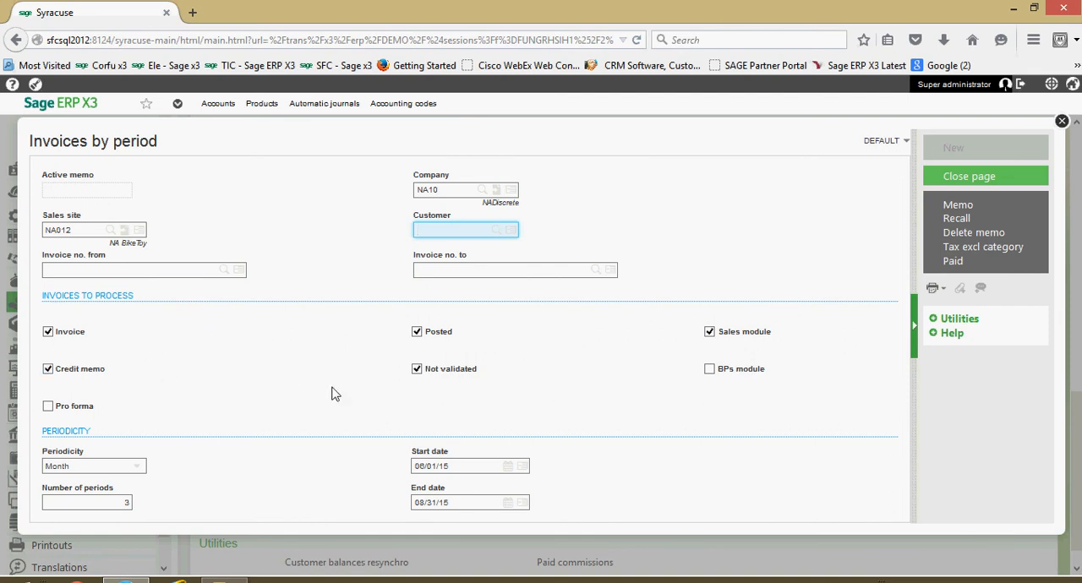
mouse_move(392, 376)
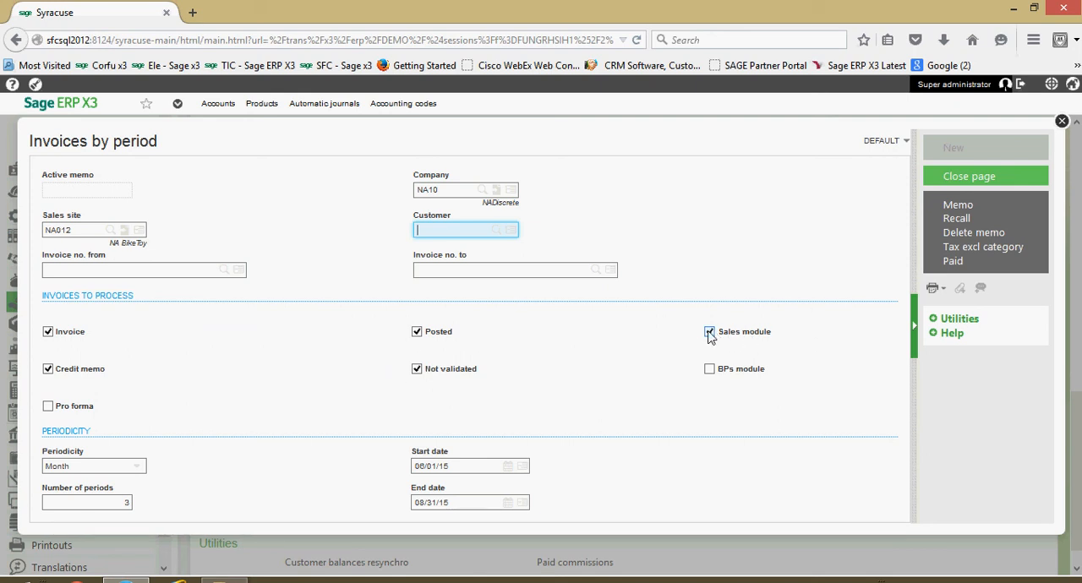
left_click(710, 332)
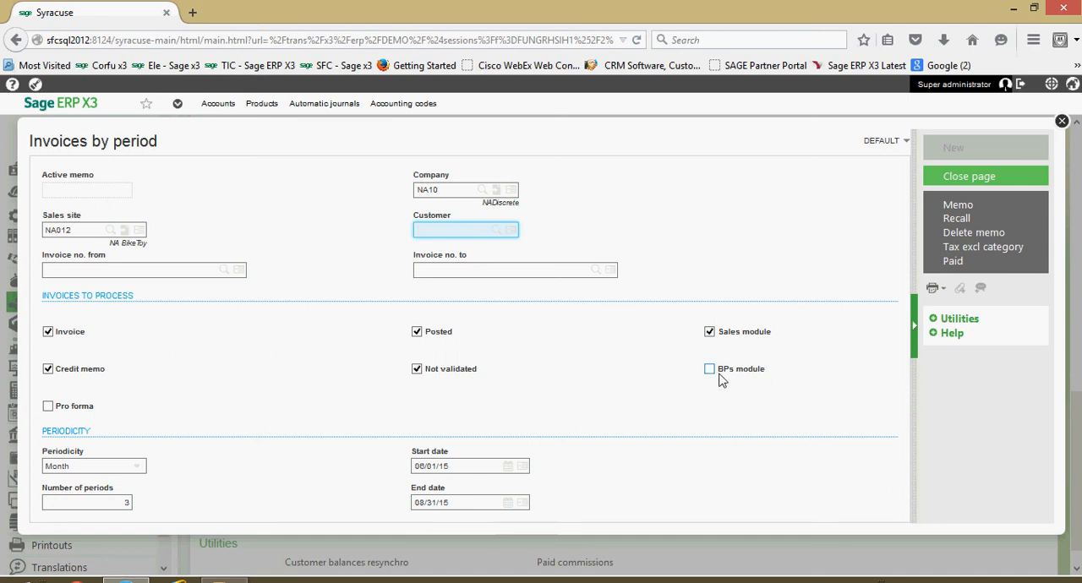
mouse_move(629, 385)
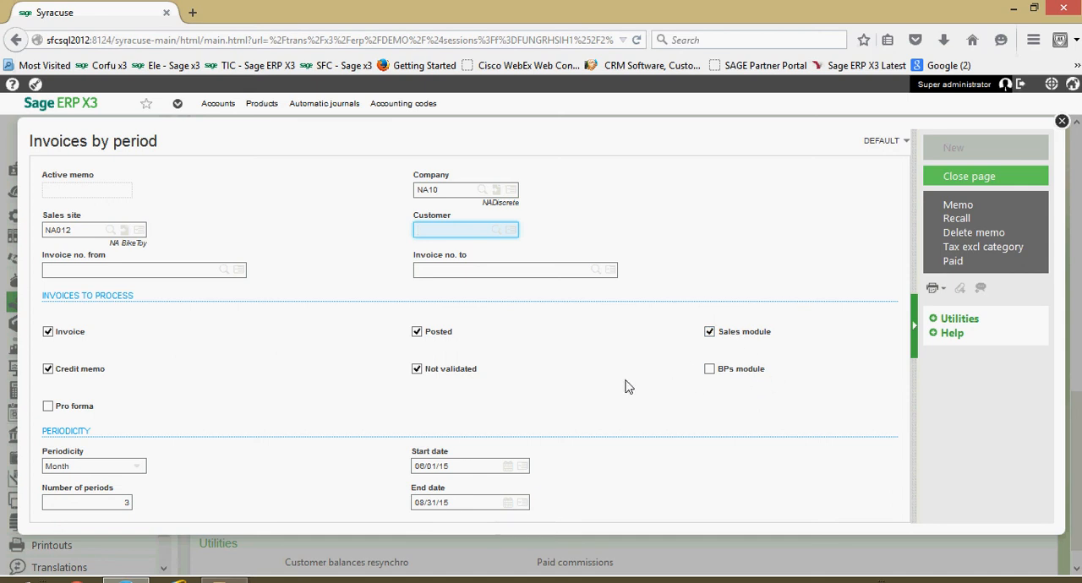
mouse_move(331, 407)
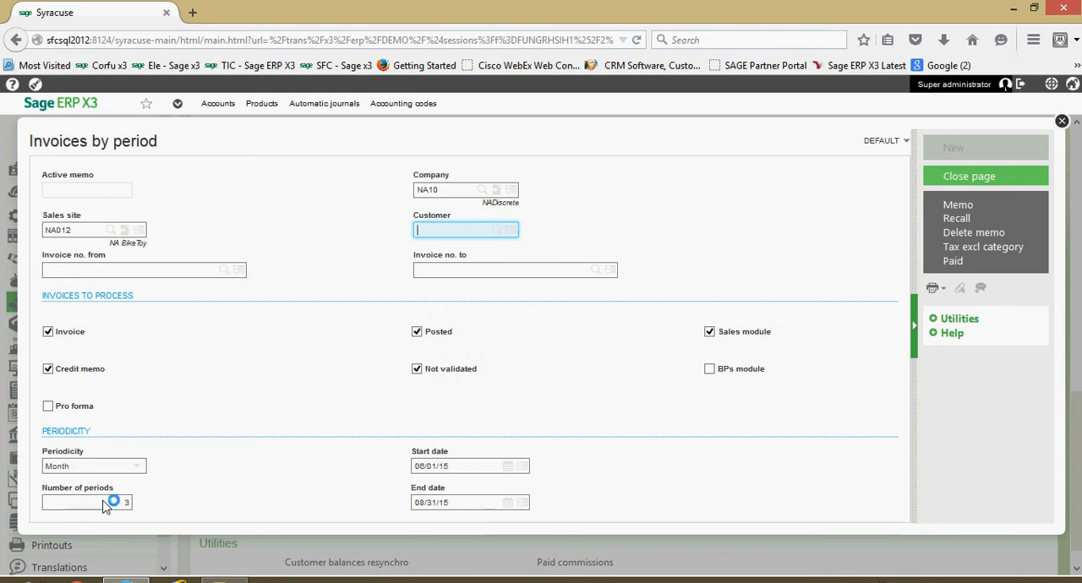
Set the number of periods to 4 and keep the periodicity at Month
left_click(85, 502)
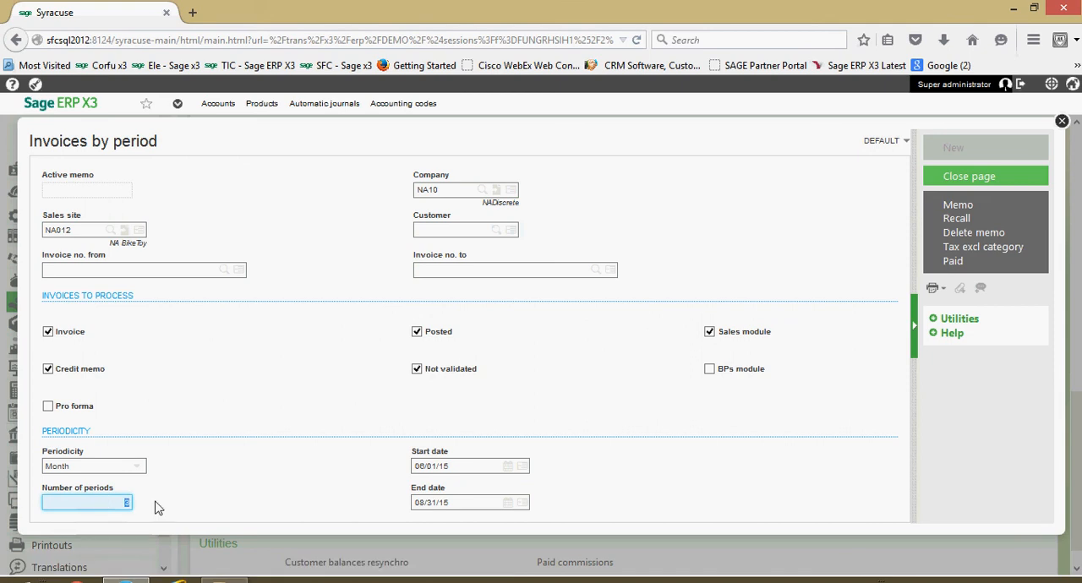
type("4")
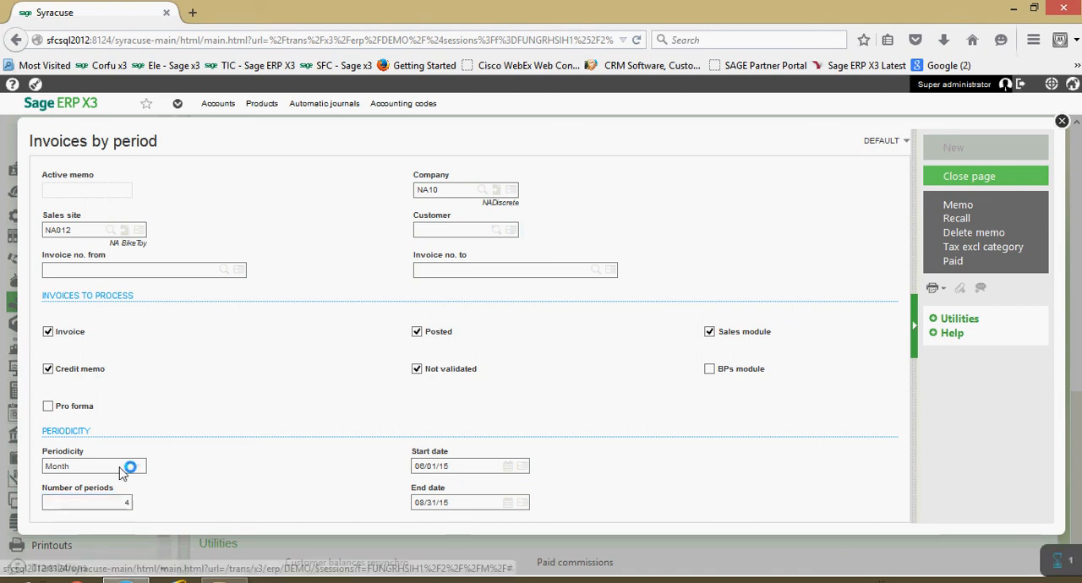
left_click(137, 466)
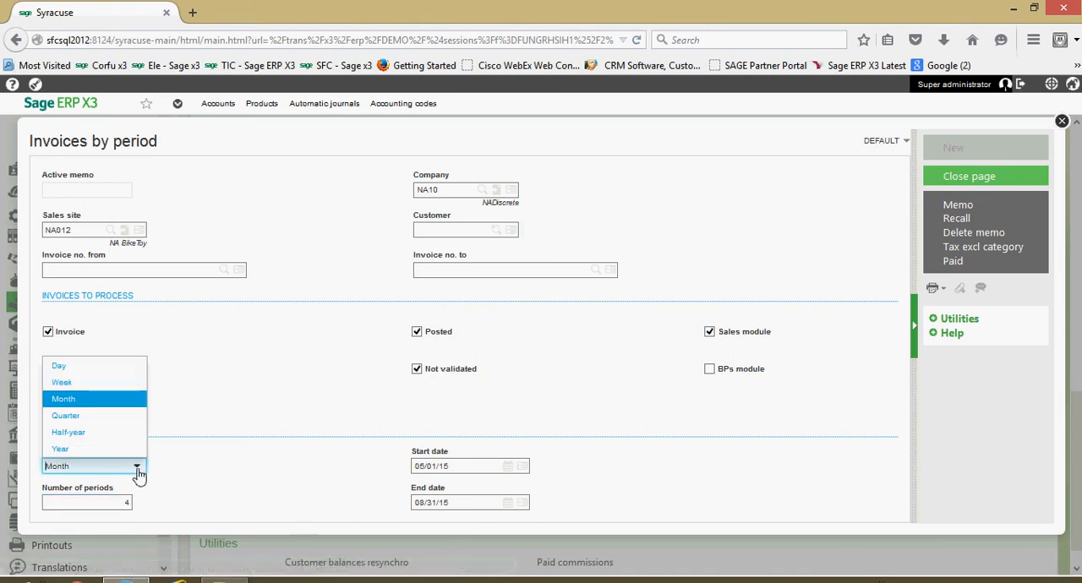
left_click(64, 397)
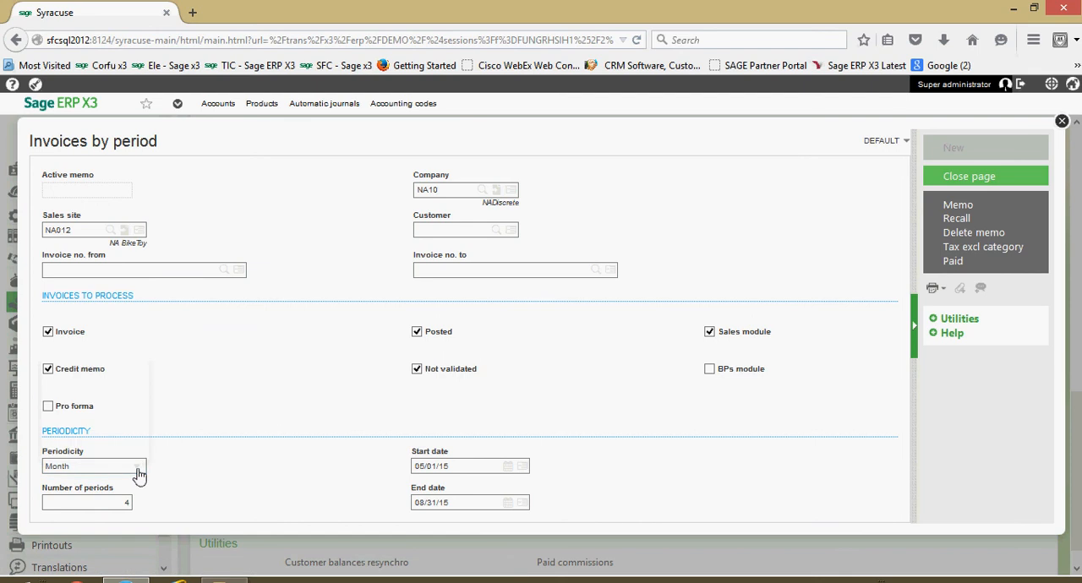
mouse_move(984, 247)
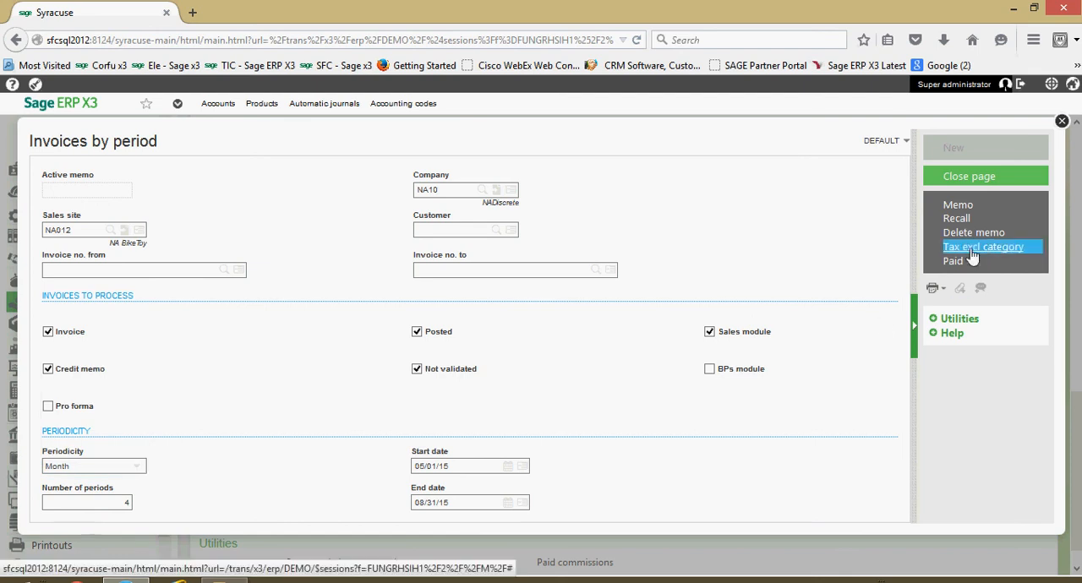
mouse_move(989, 257)
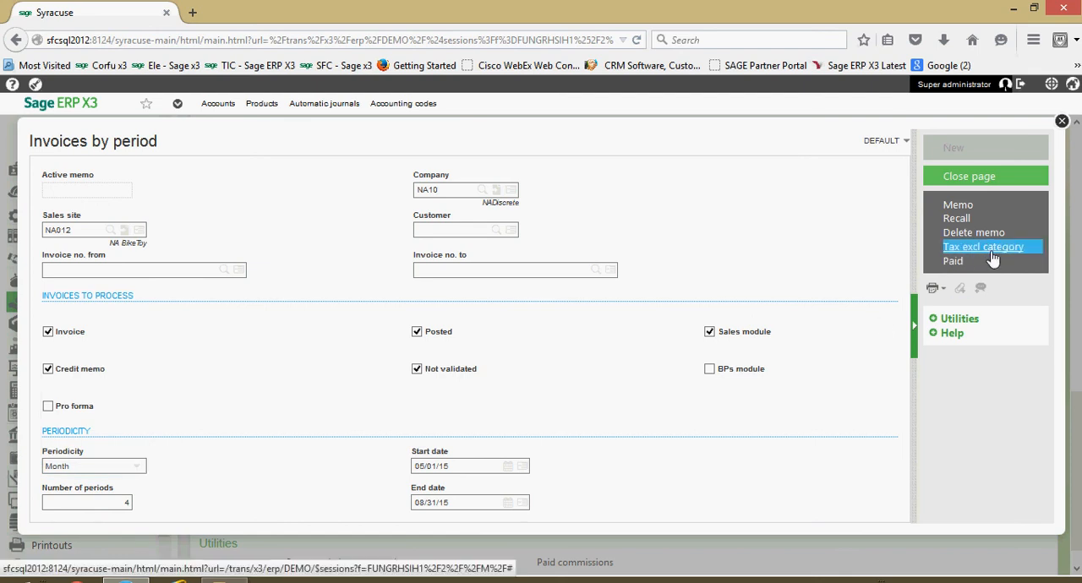
mouse_move(981, 257)
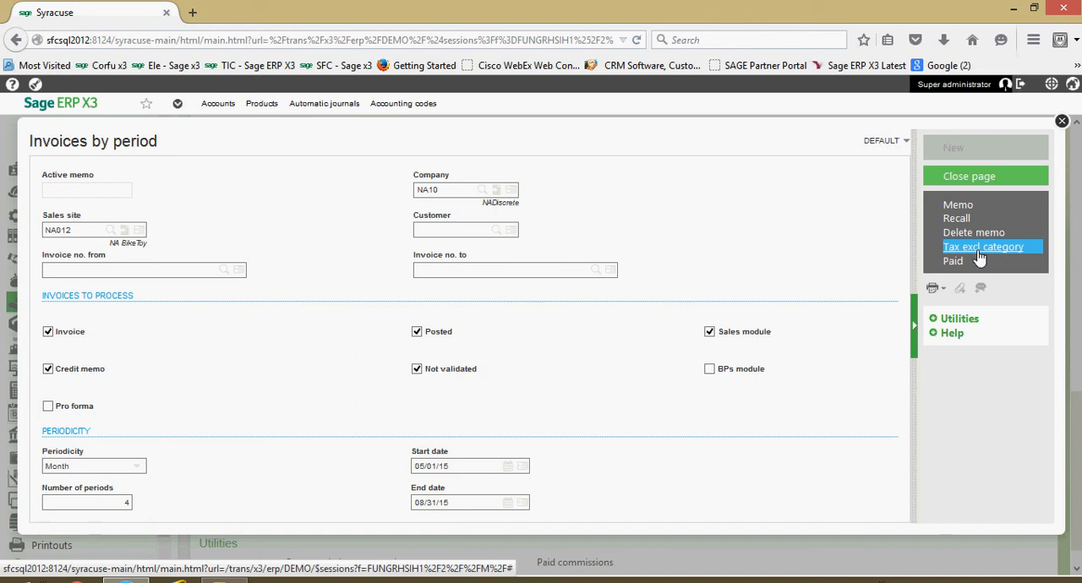
mouse_move(977, 257)
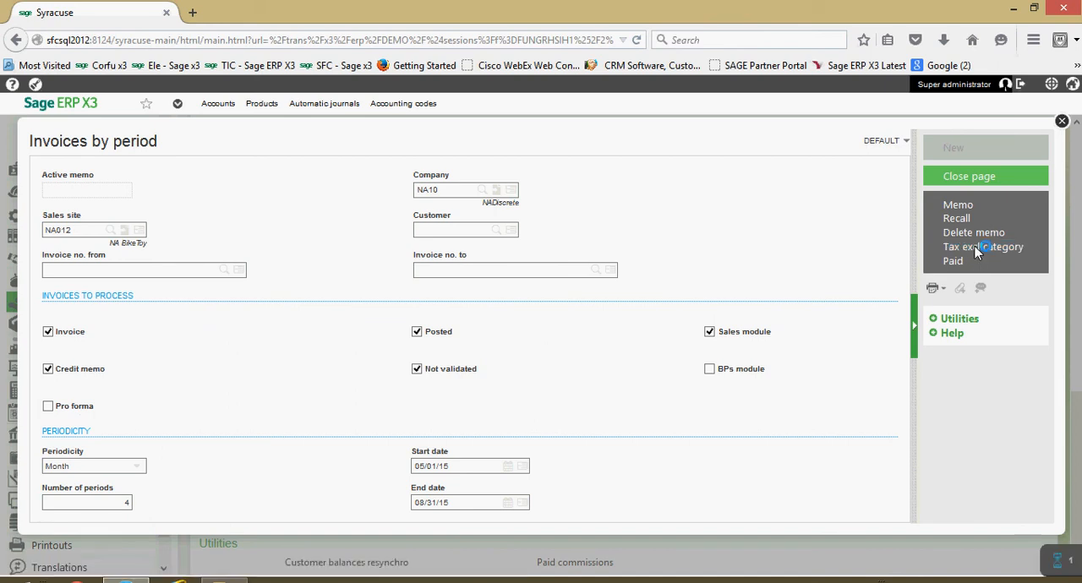
Show the ex-tax invoice/category chart and redraw it with weekly periodicity over 17 periods
left_click(983, 246)
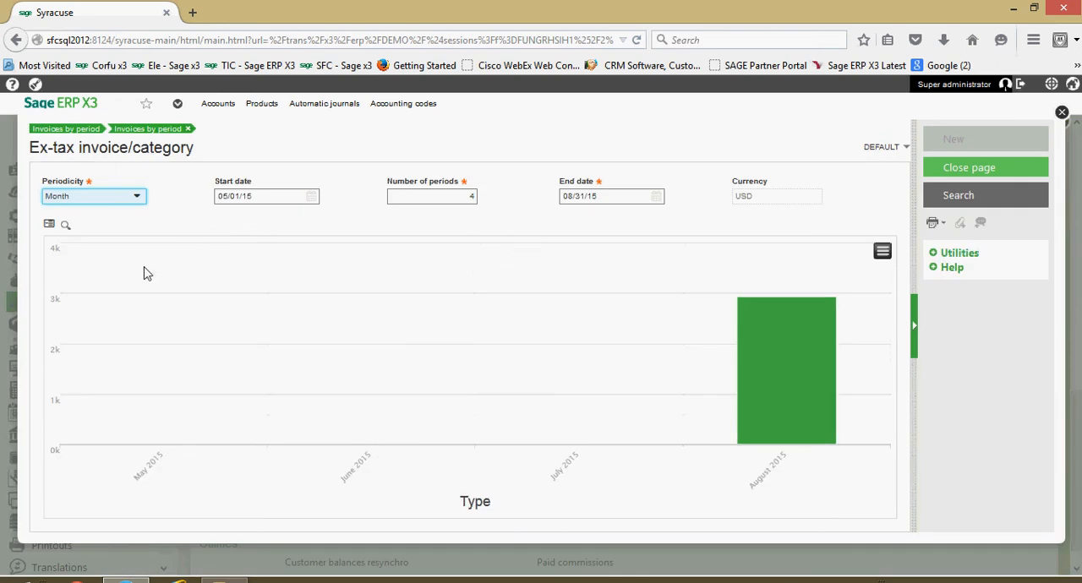
mouse_move(791, 440)
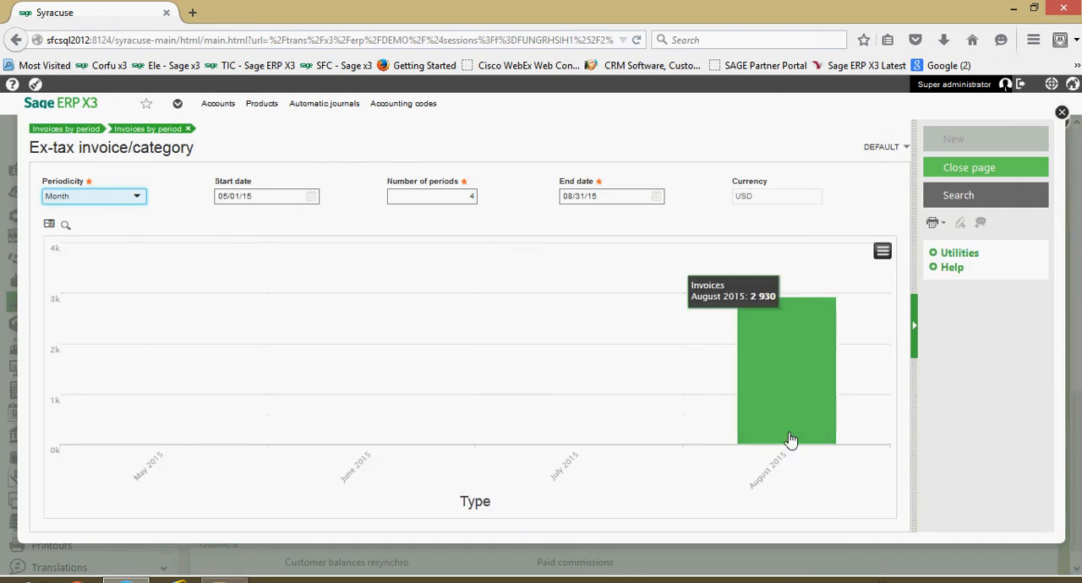
mouse_move(545, 390)
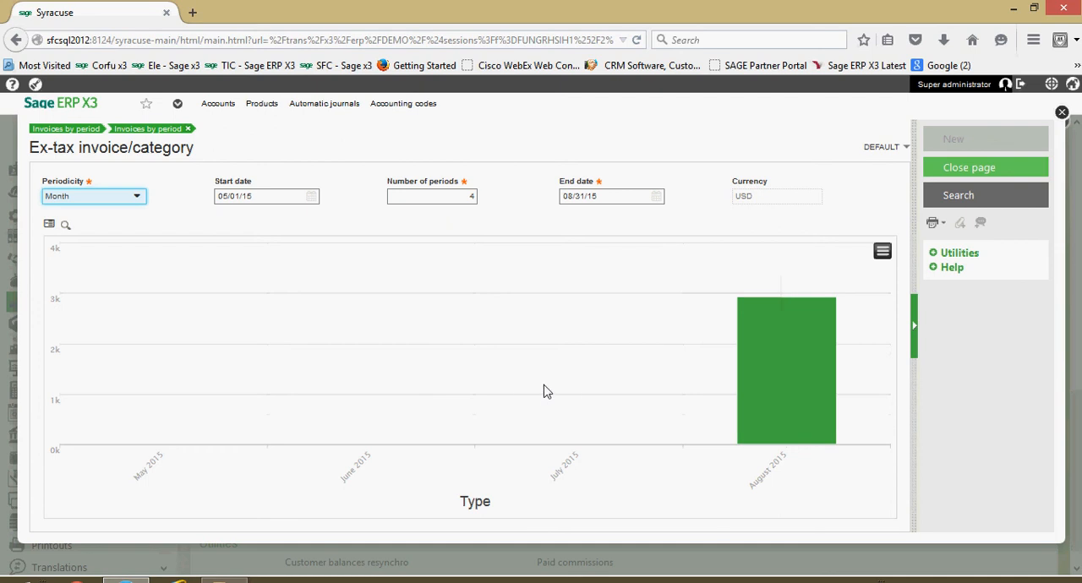
mouse_move(176, 224)
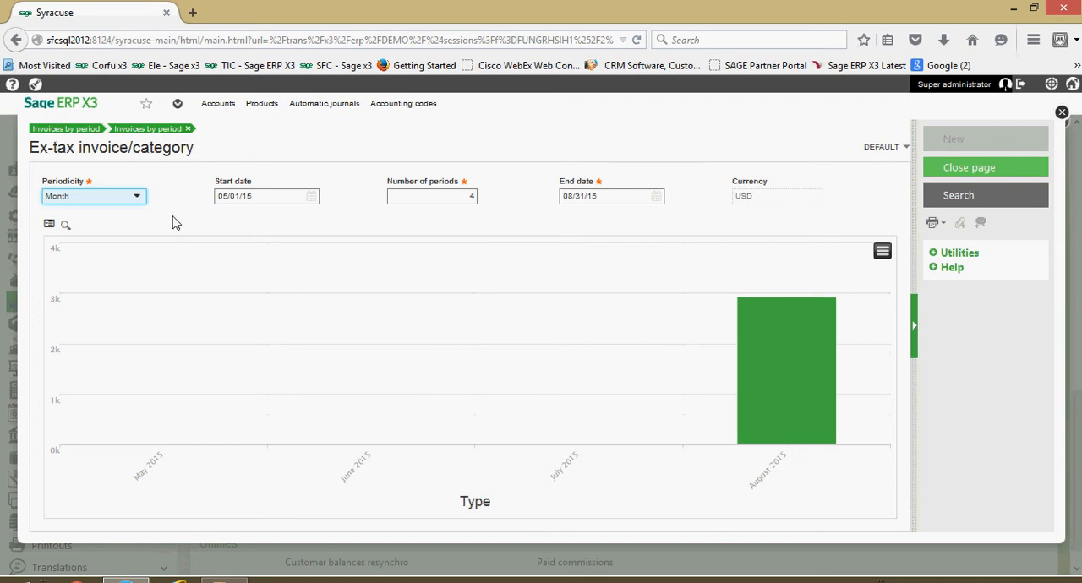
left_click(93, 196)
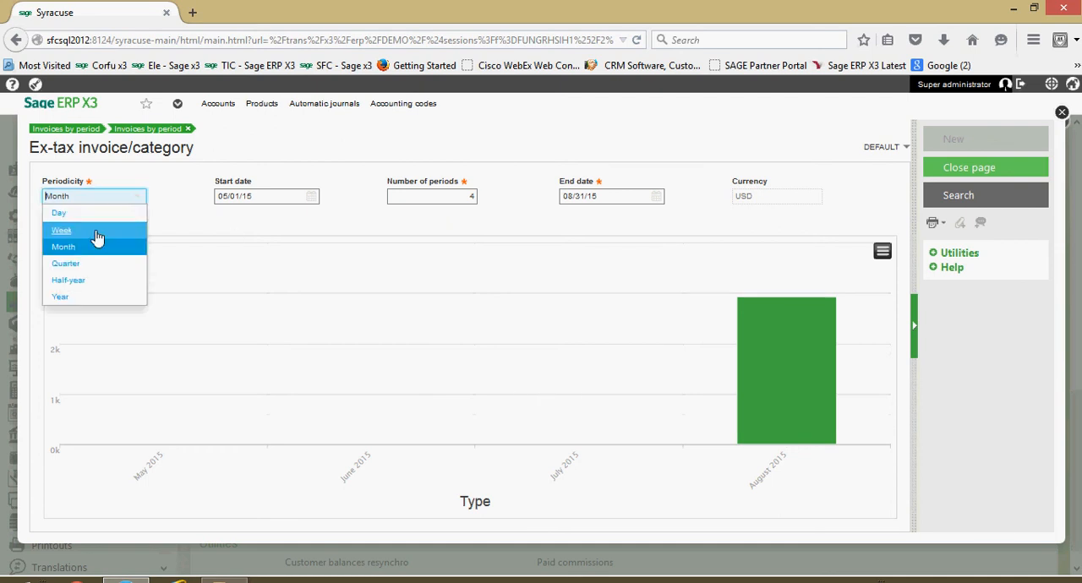
left_click(61, 230)
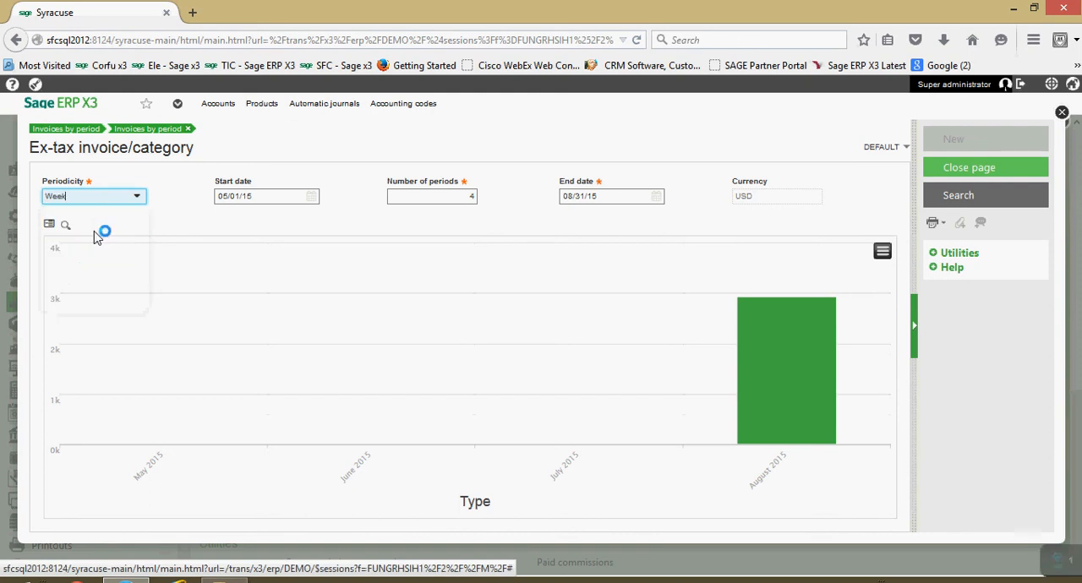
left_click(959, 196)
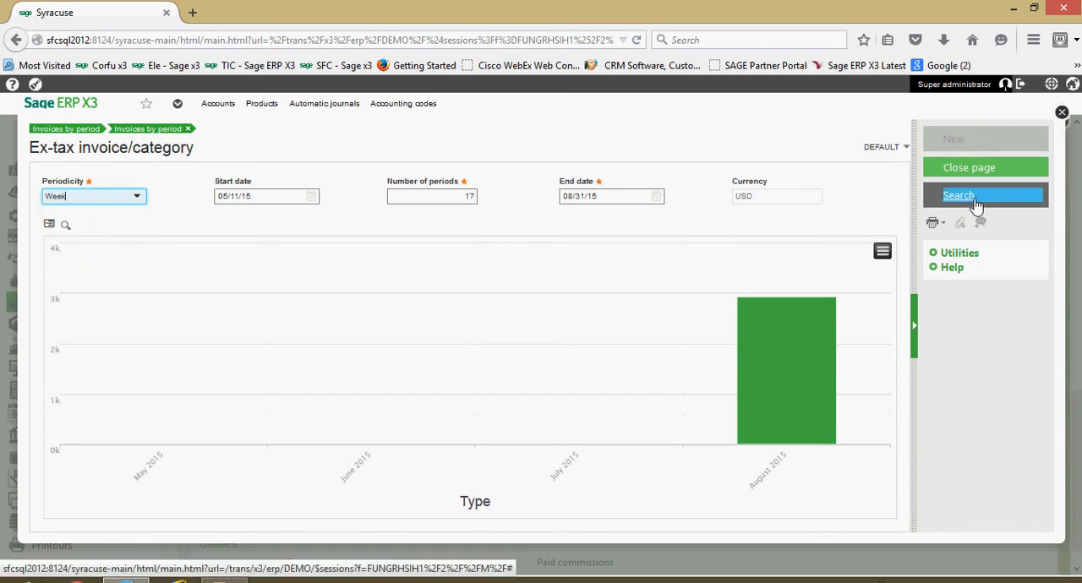
left_click(959, 196)
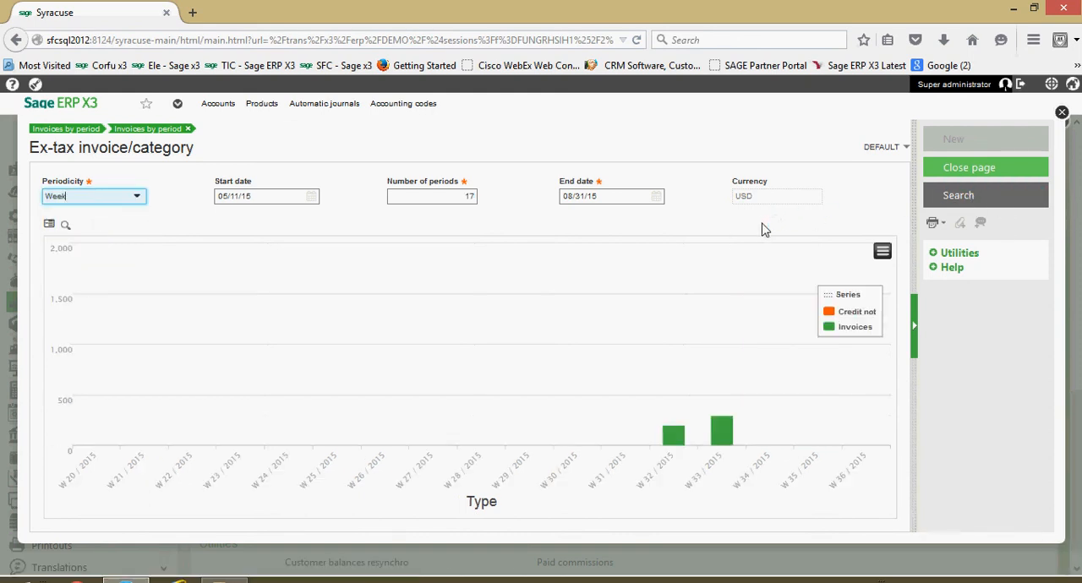
mouse_move(717, 325)
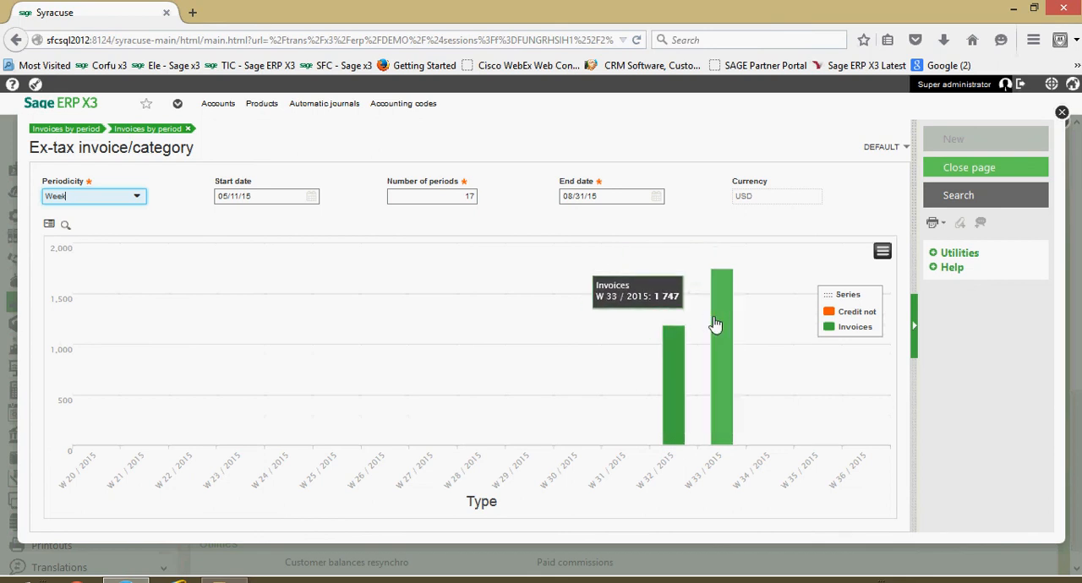
mouse_move(676, 348)
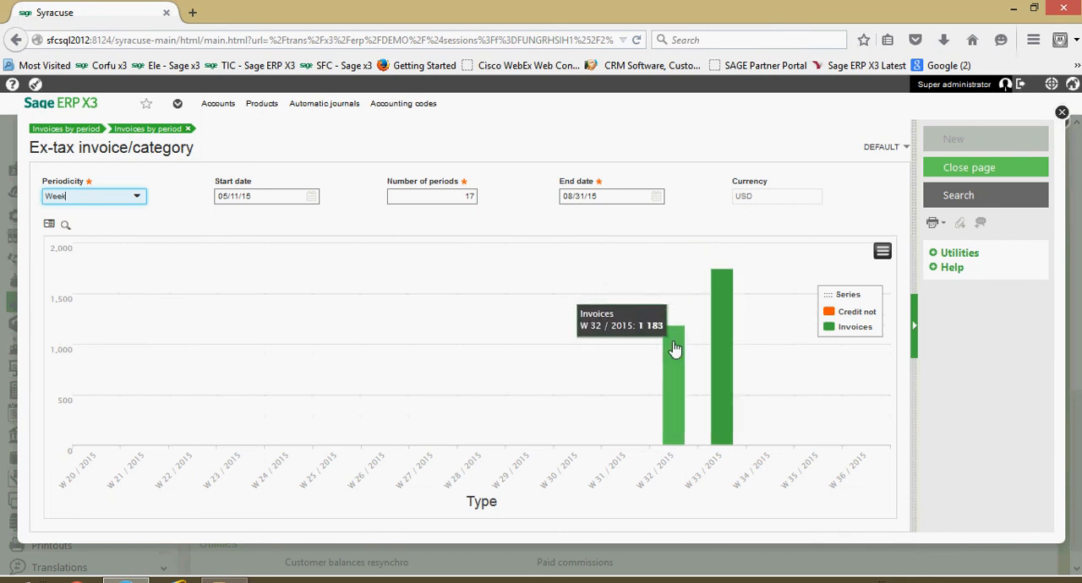
mouse_move(717, 350)
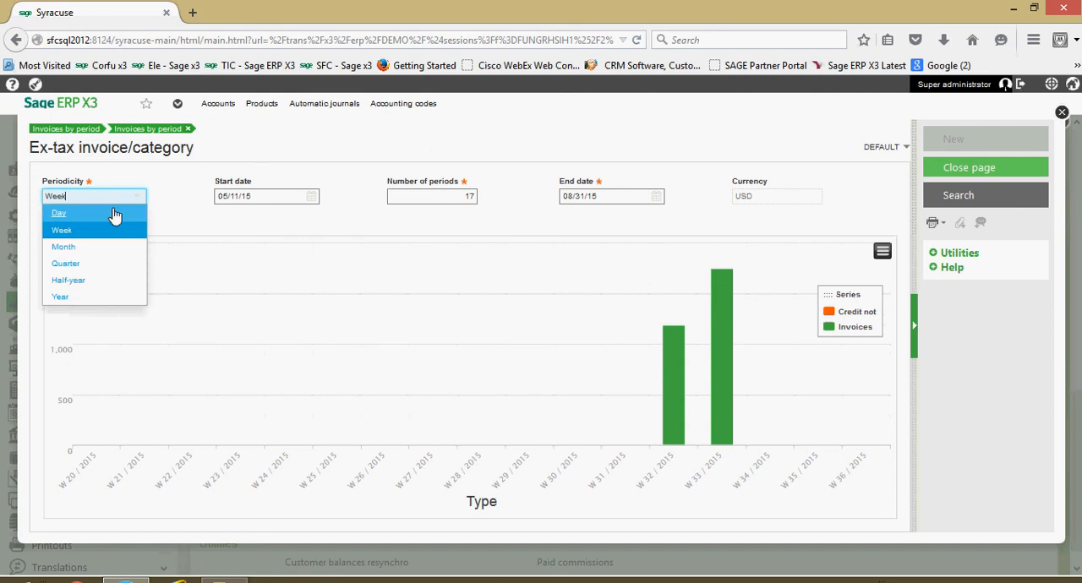
Switch the chart to daily periodicity with 119 periods, then reset the zoom to the full range
left_click(57, 212)
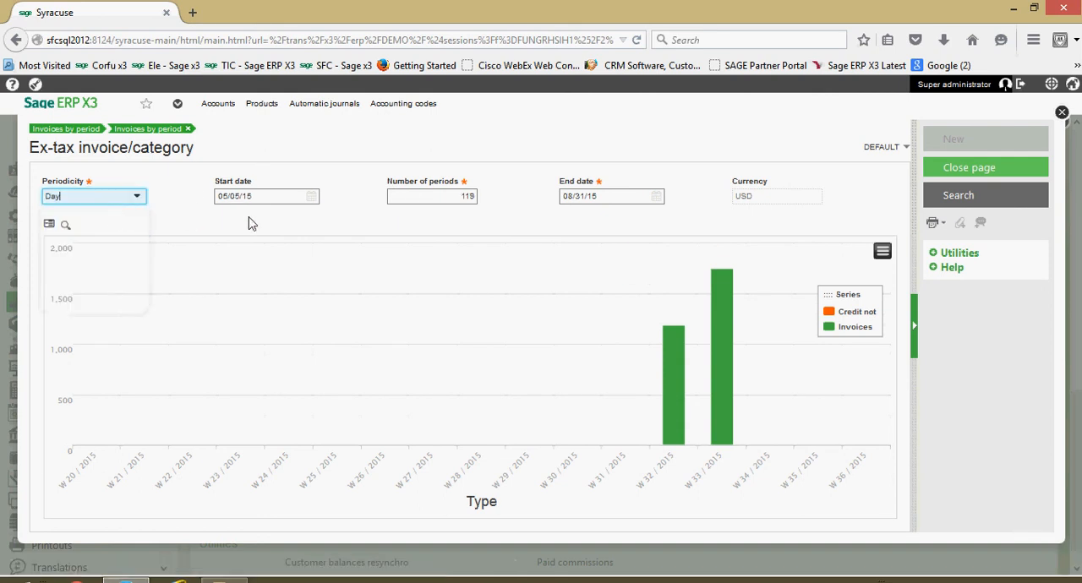
left_click(433, 196)
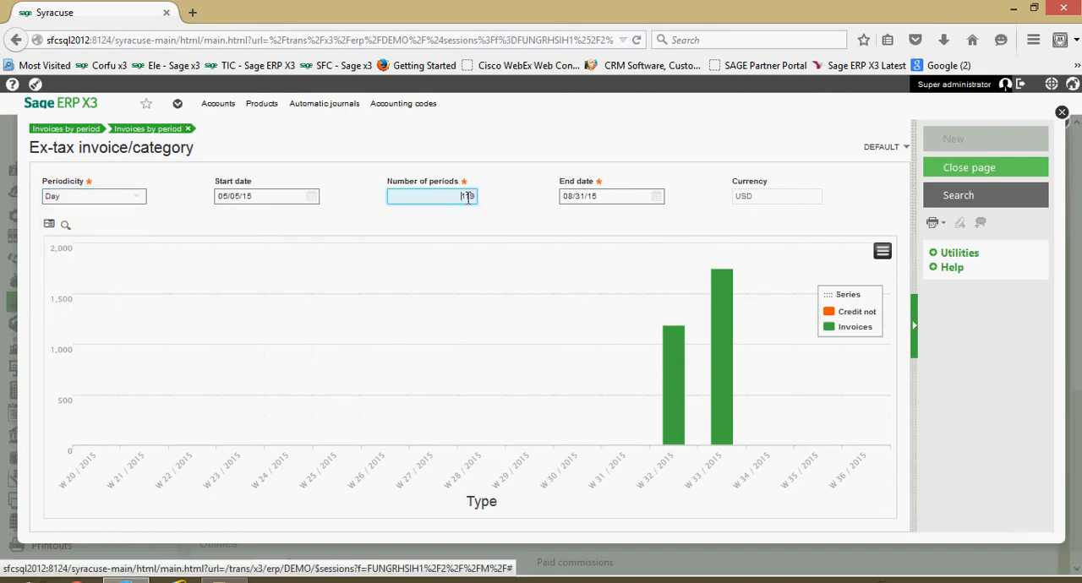
type("119")
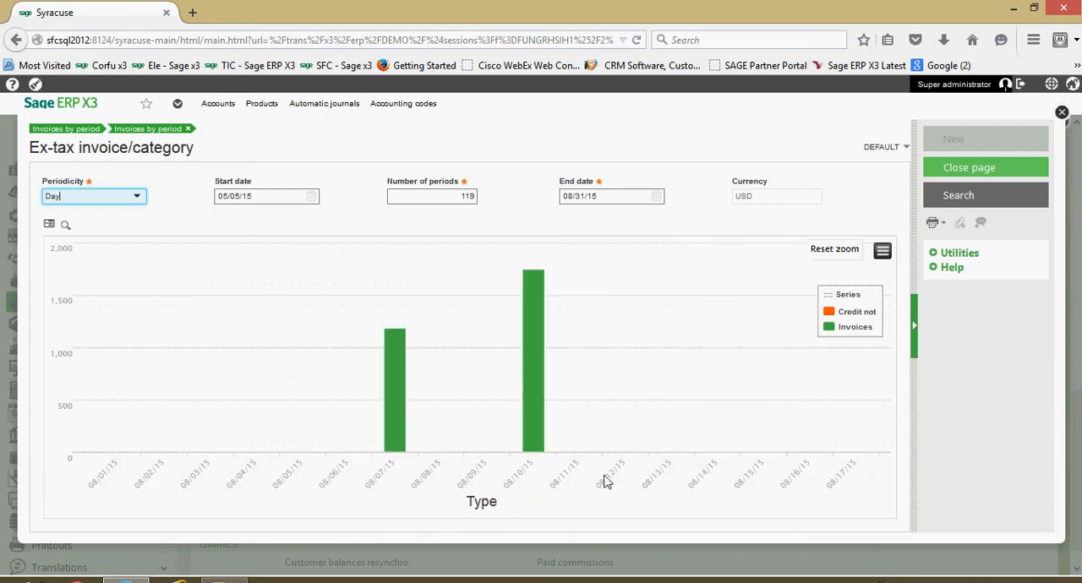
mouse_move(505, 447)
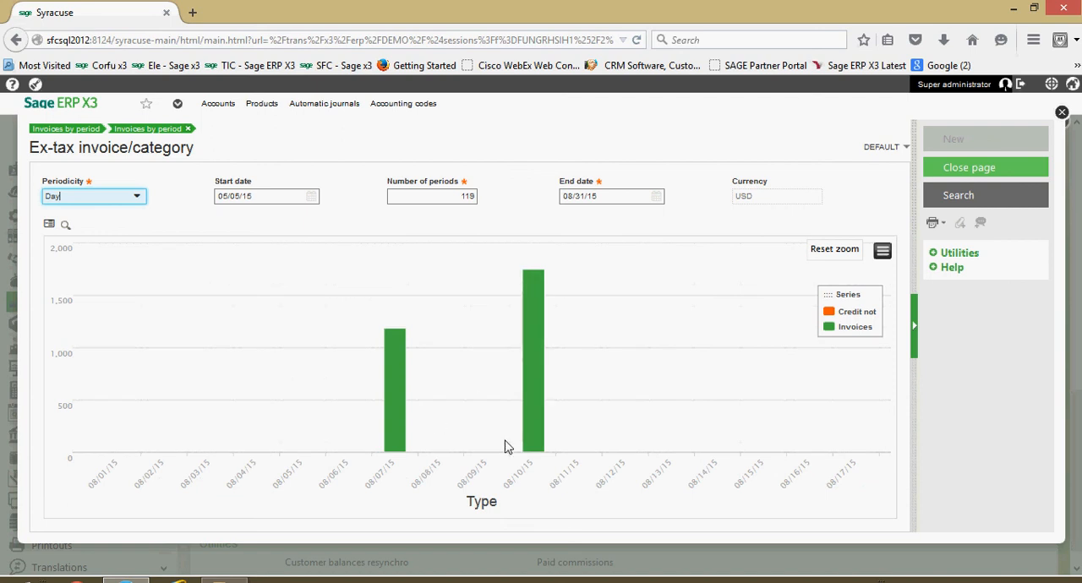
mouse_move(581, 376)
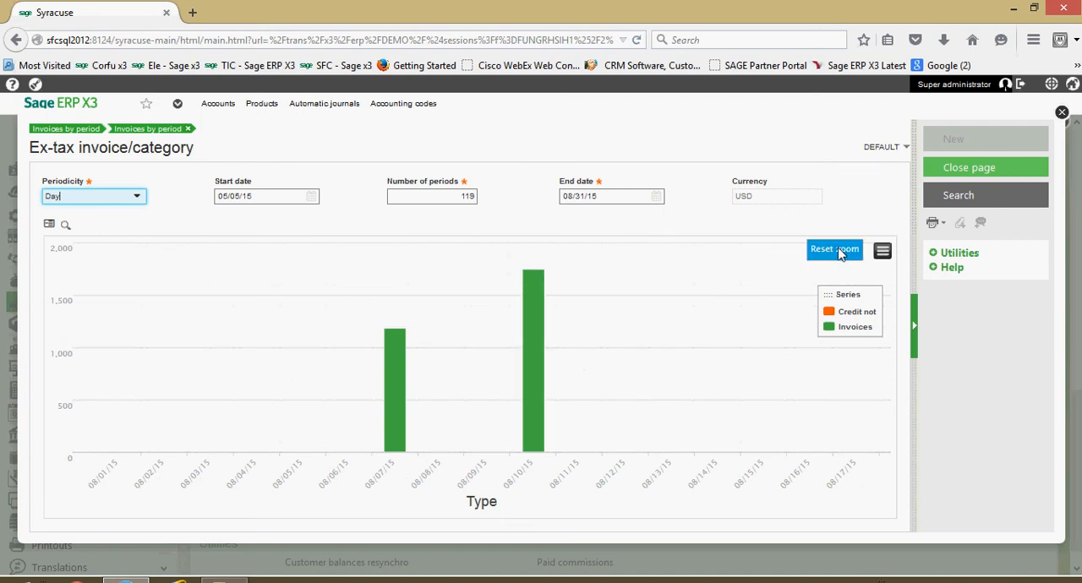
left_click(835, 250)
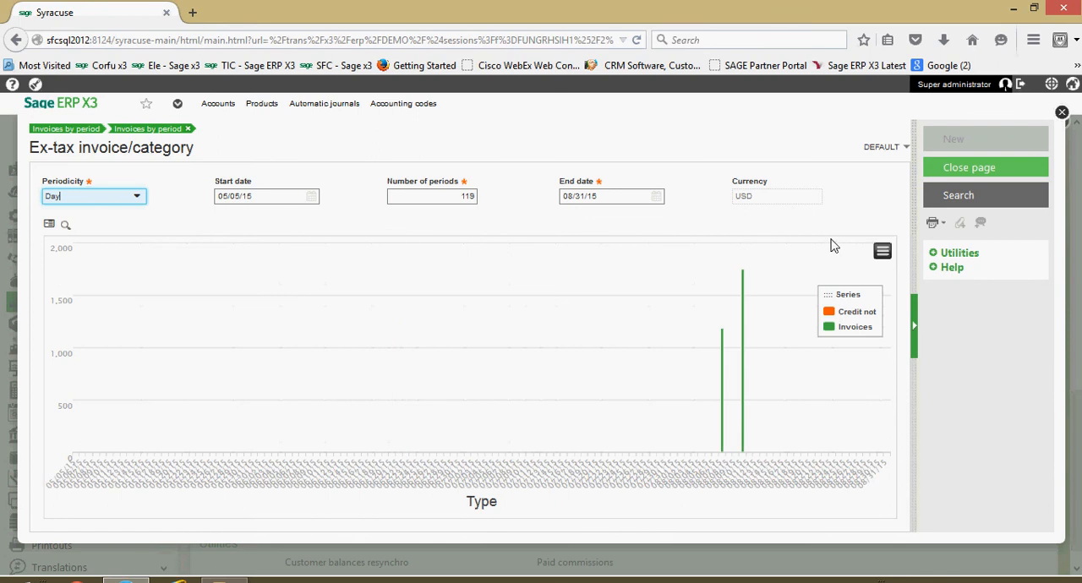
mouse_move(859, 184)
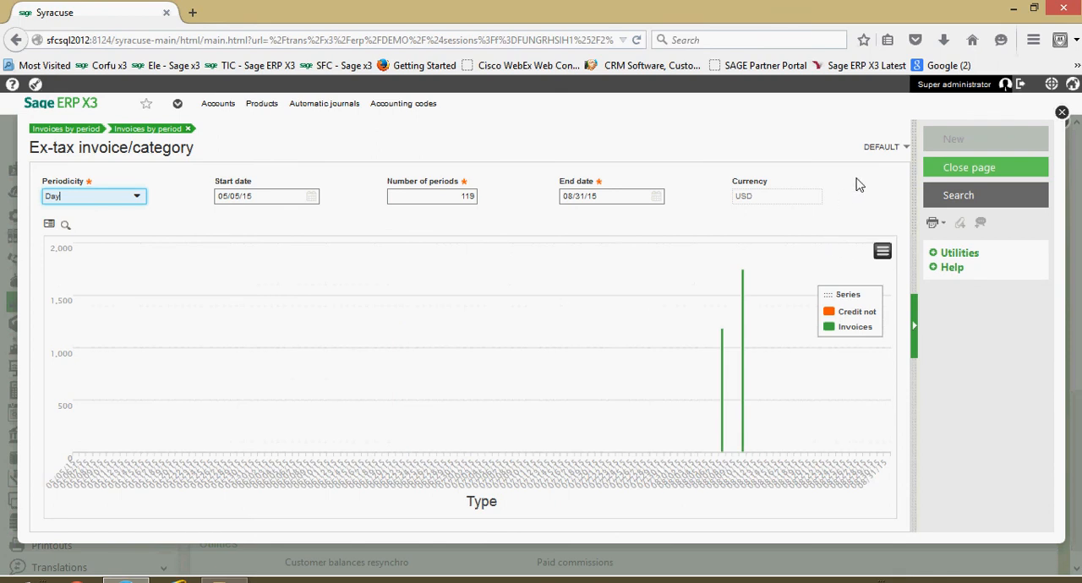
mouse_move(834, 142)
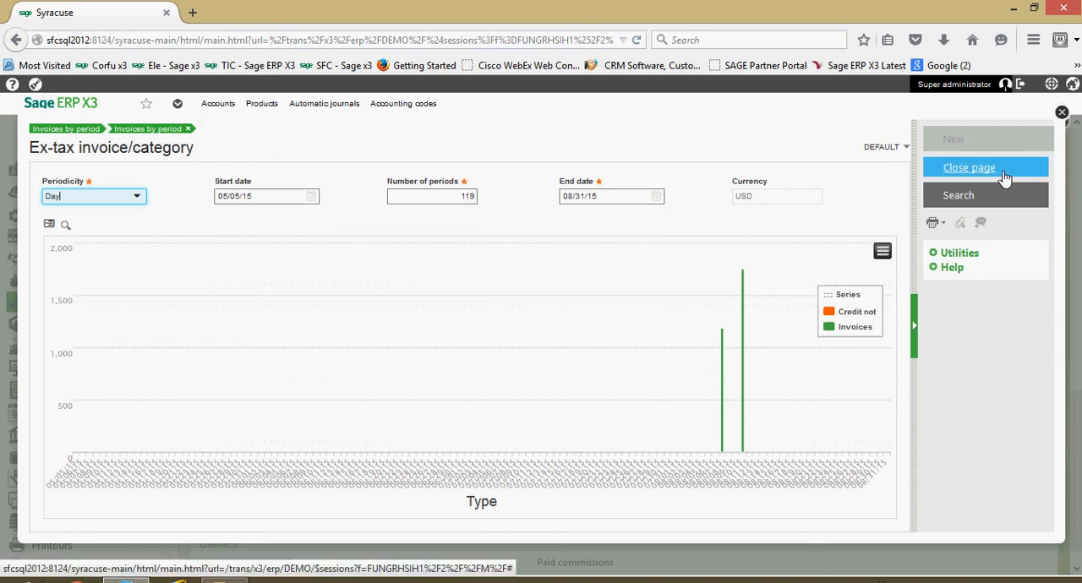
mouse_move(1001, 176)
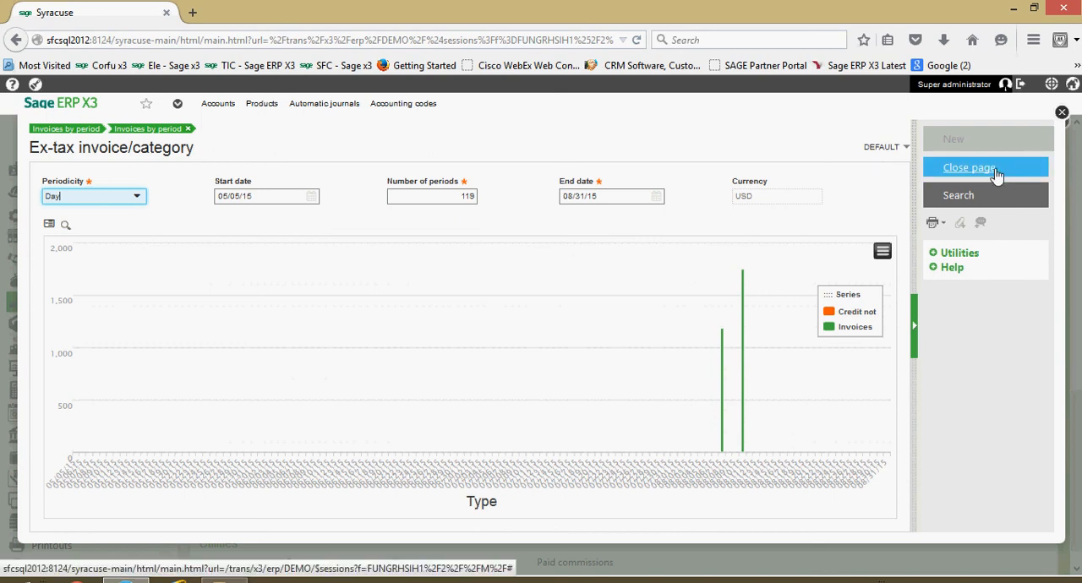
Close both invoice inquiry pages and launch the Sales lists printout from the navigation
left_click(971, 166)
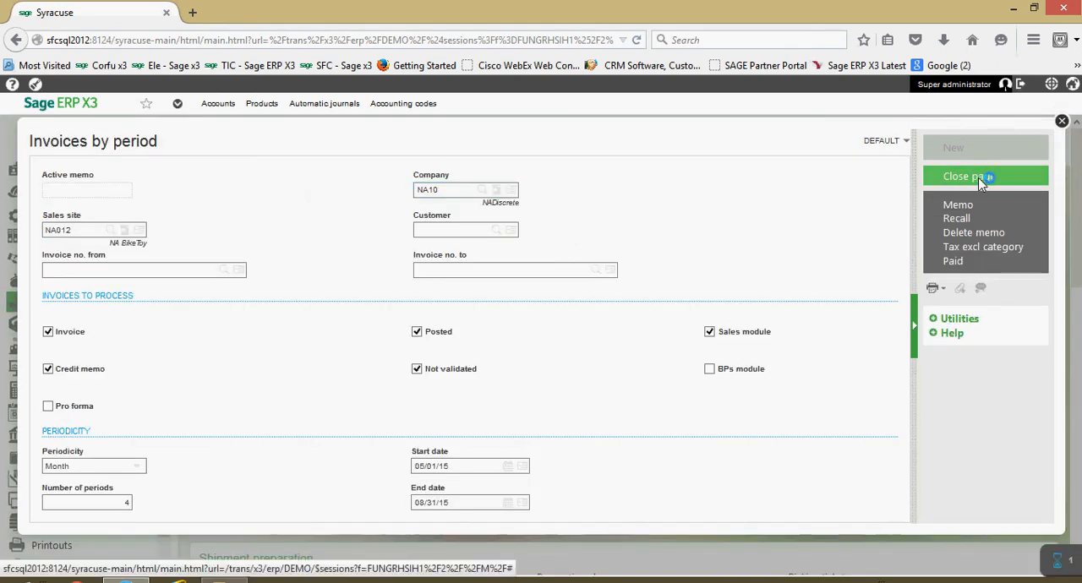
left_click(964, 175)
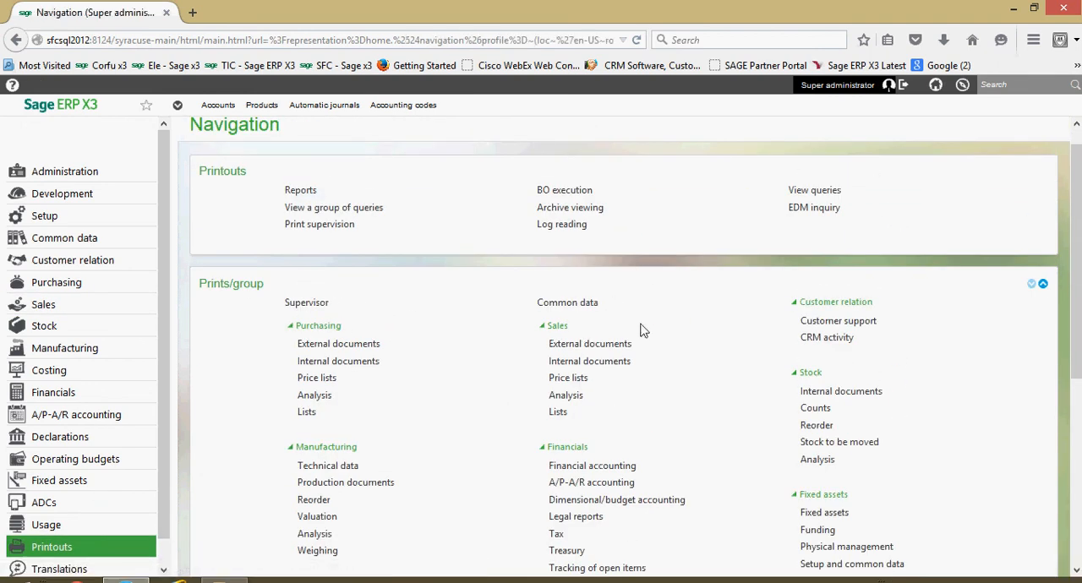
mouse_move(548, 365)
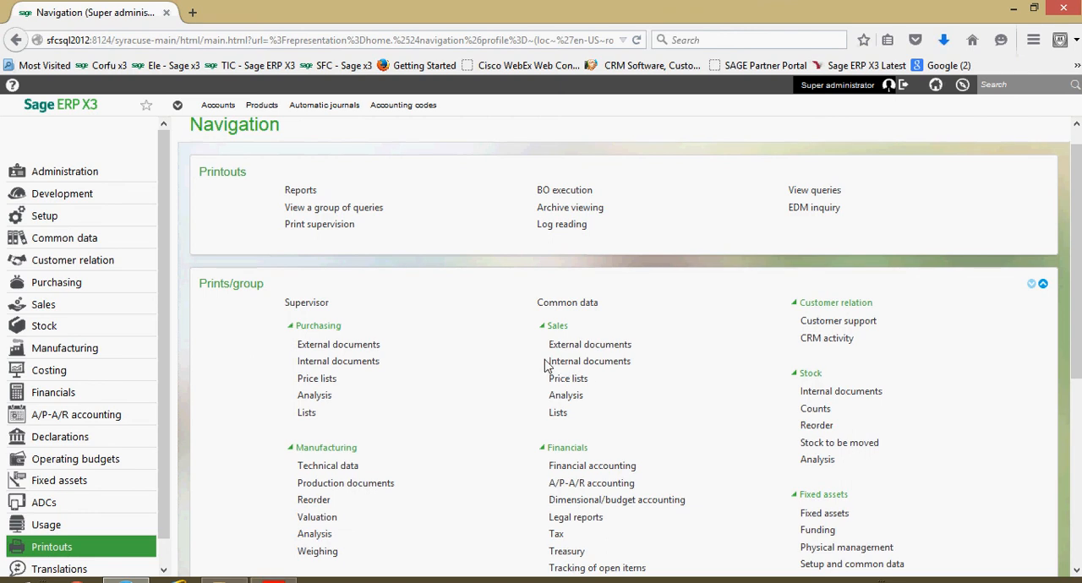
mouse_move(588, 344)
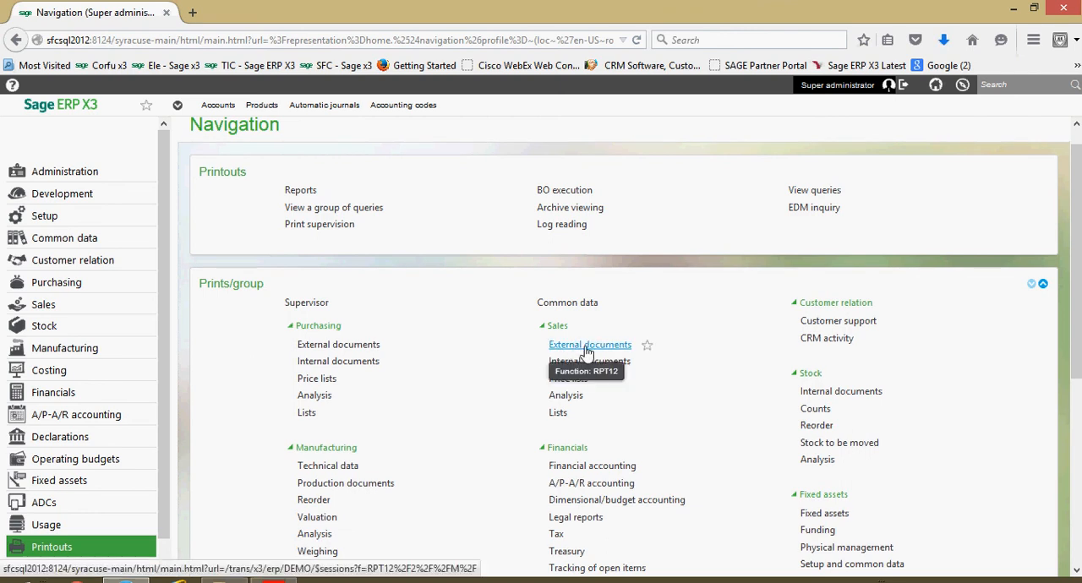
mouse_move(593, 353)
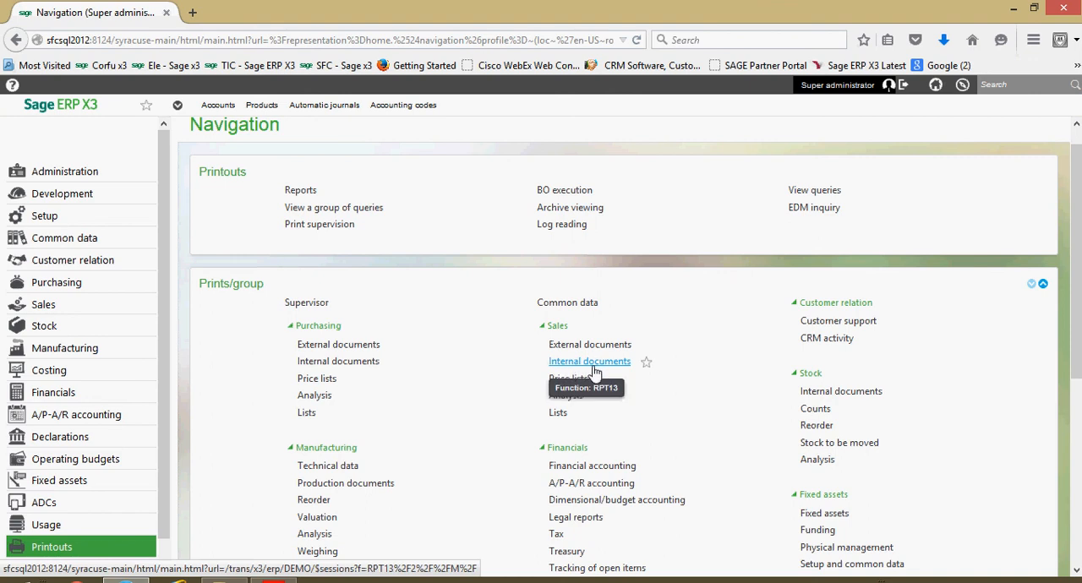
mouse_move(565, 395)
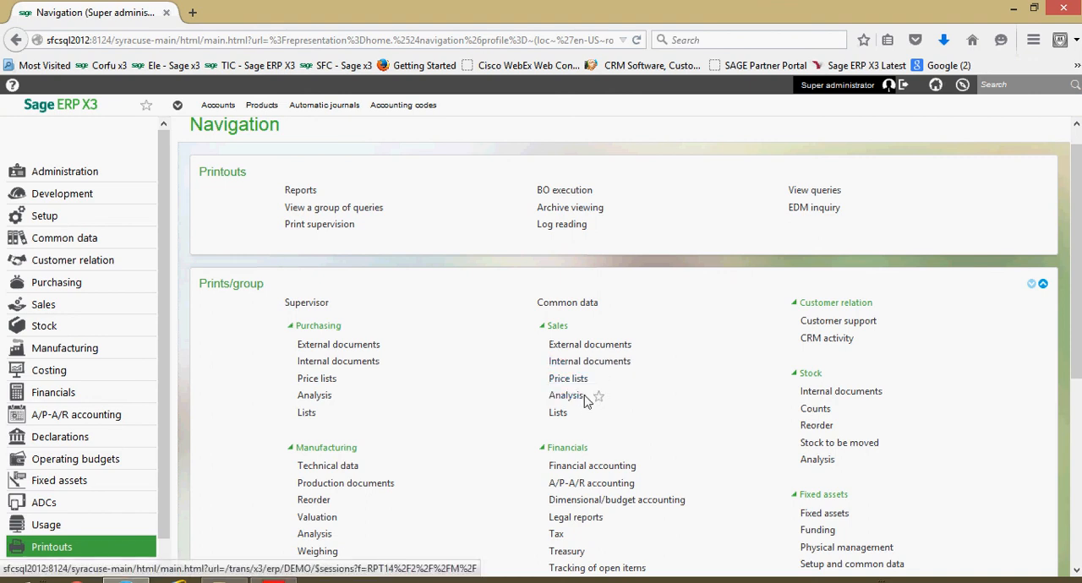
mouse_move(558, 412)
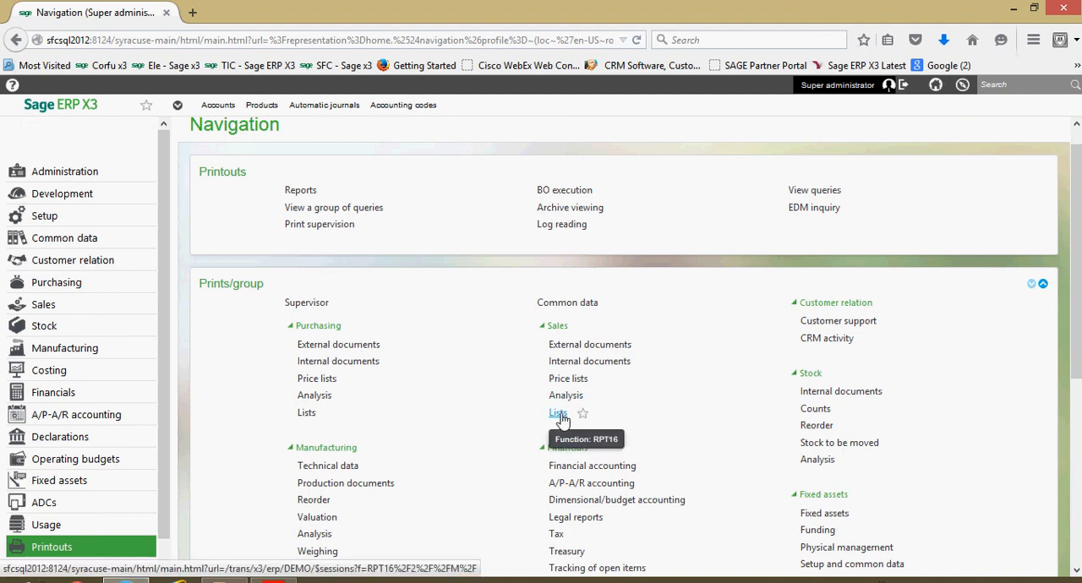
left_click(558, 413)
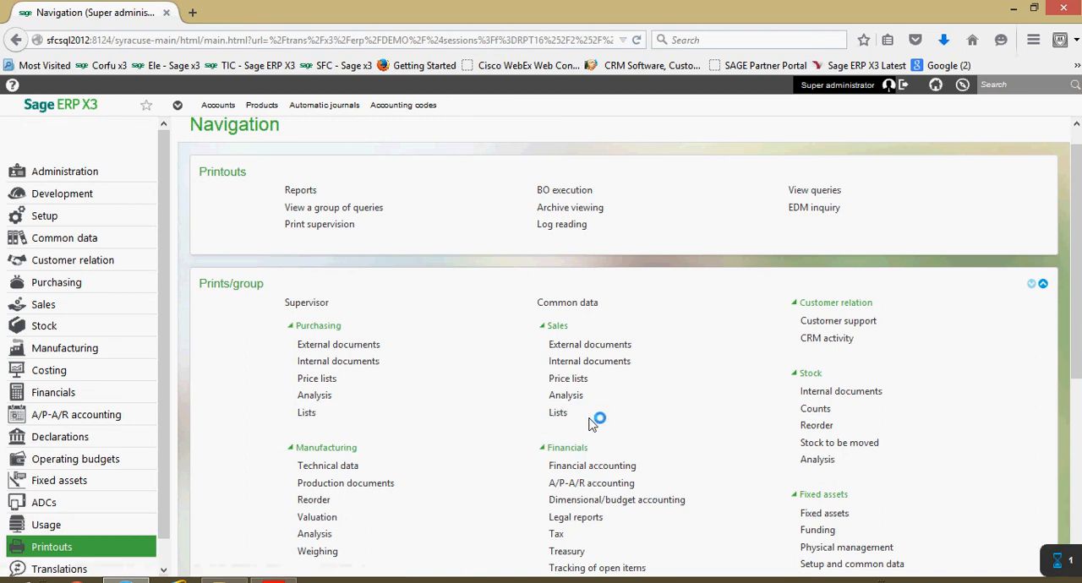
Bring up the Sales listings report picker with the SINVOICE report codes
left_click(558, 412)
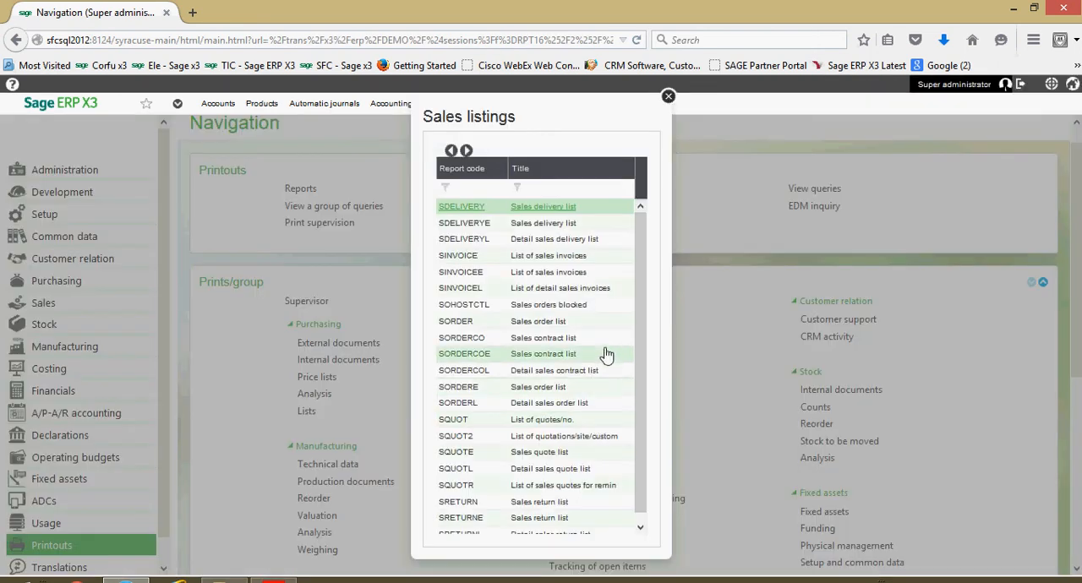
mouse_move(601, 288)
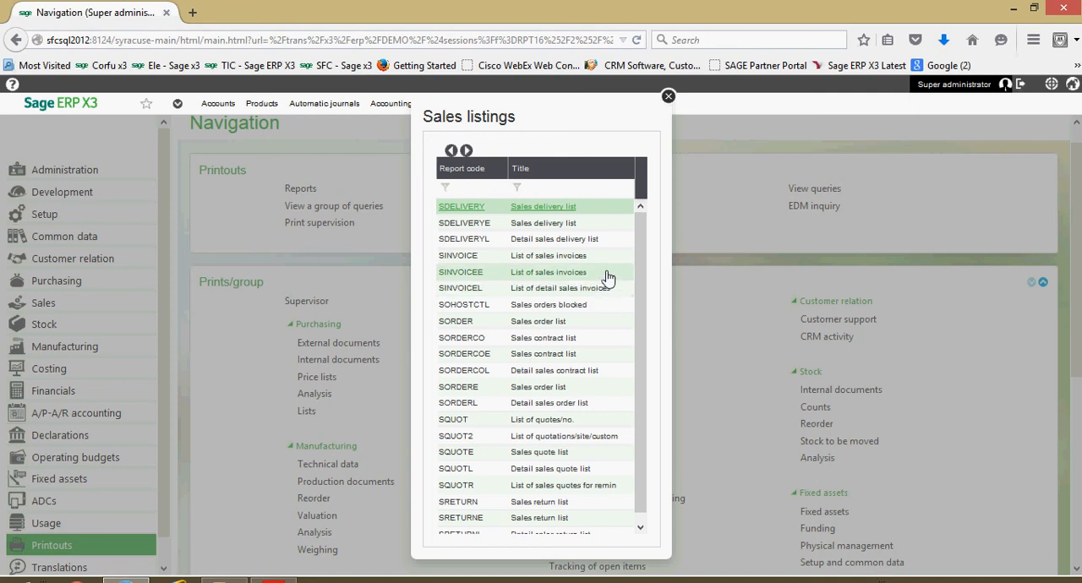
mouse_move(463, 291)
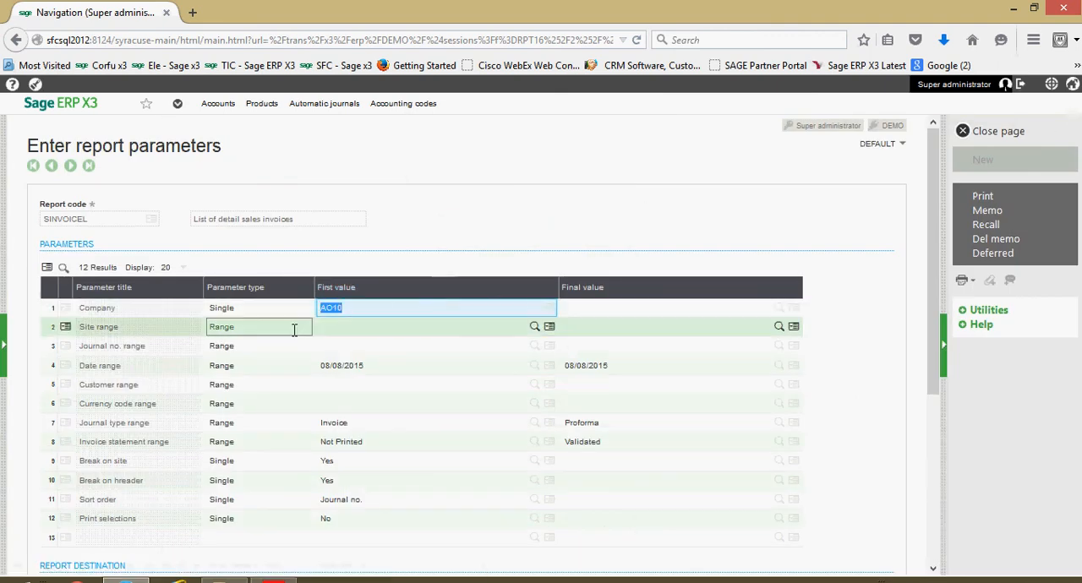
Run the detail sales invoices list for company NA10 with the date range starting 06/01/2015
type("na10")
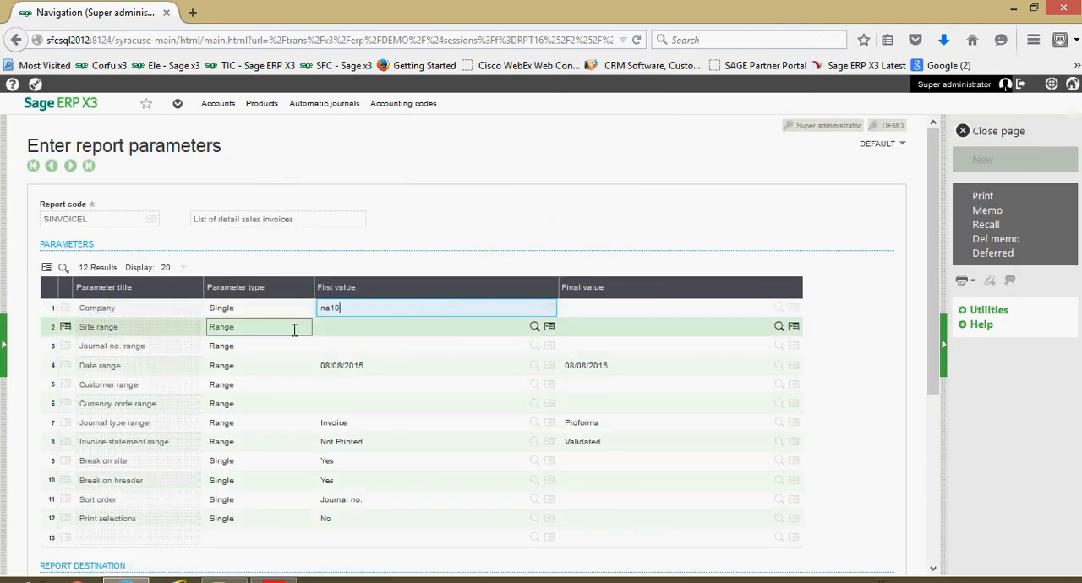
left_click(415, 365)
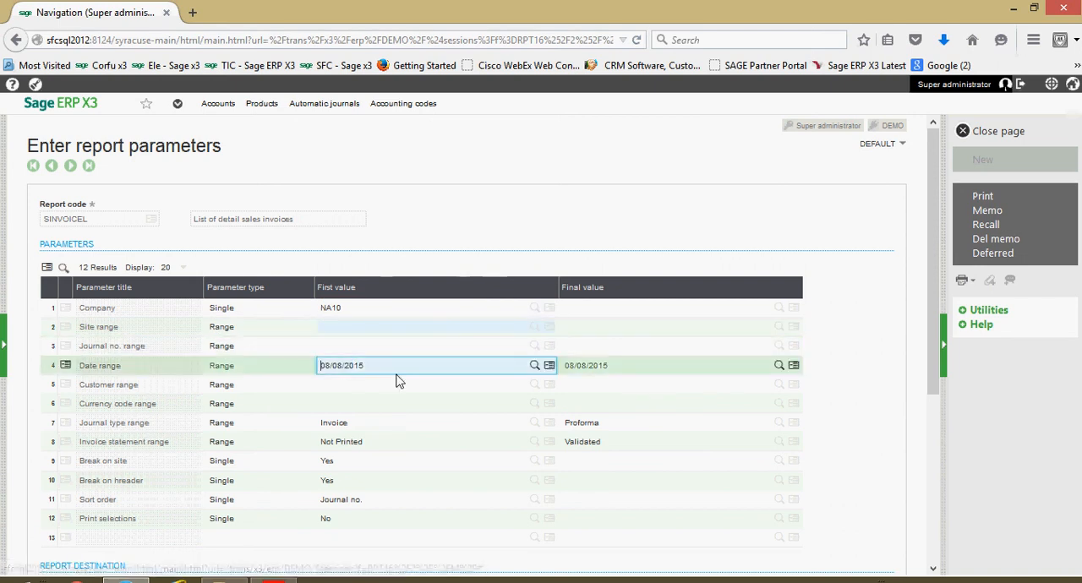
triple_click(341, 365)
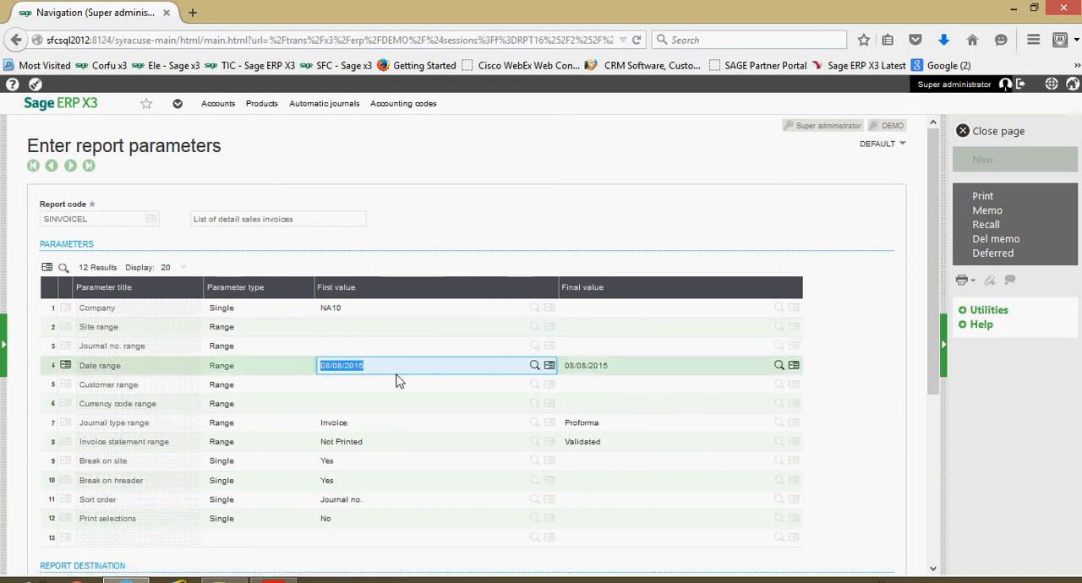
type("060115")
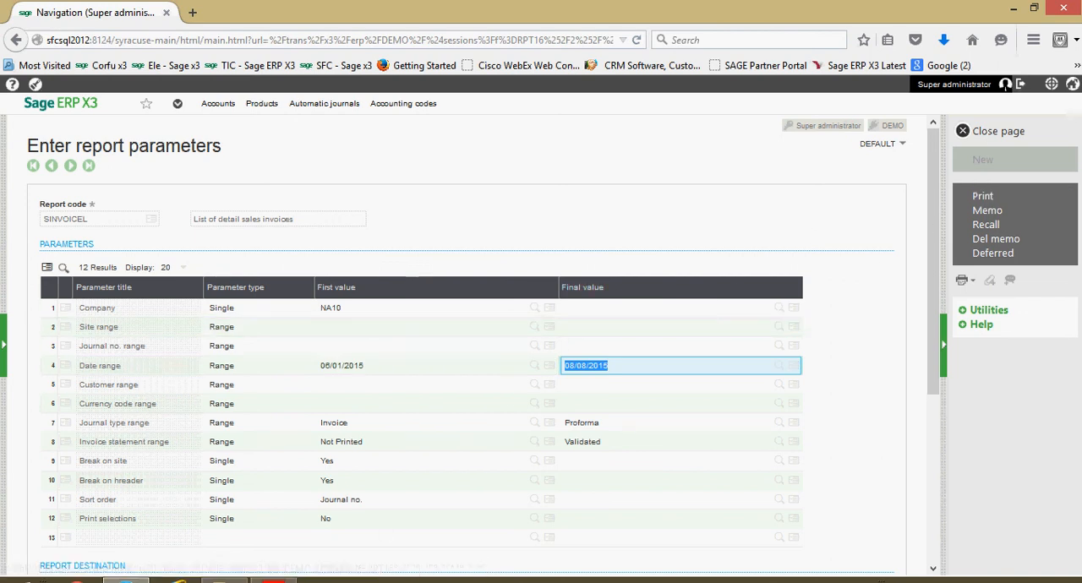
left_click(982, 196)
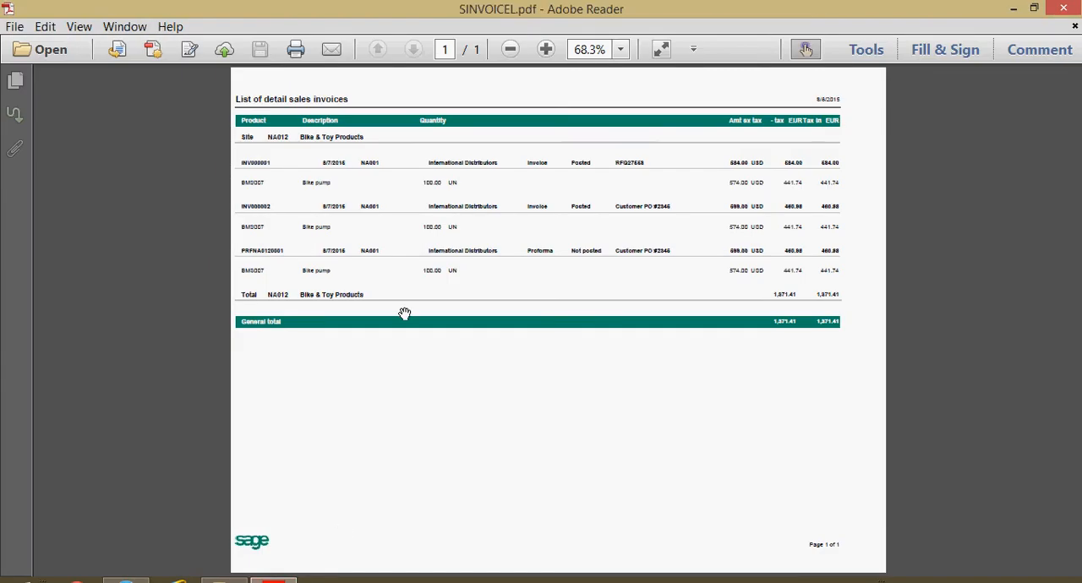
mouse_move(359, 189)
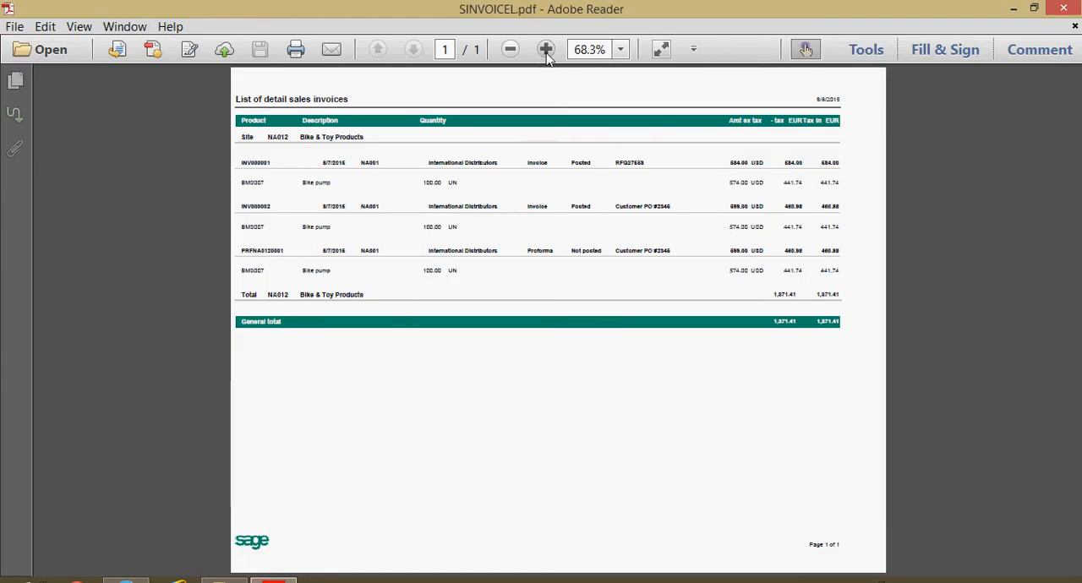
Zoom the sales invoices list PDF to 109% so invoice lines and totals are readable
left_click(546, 48)
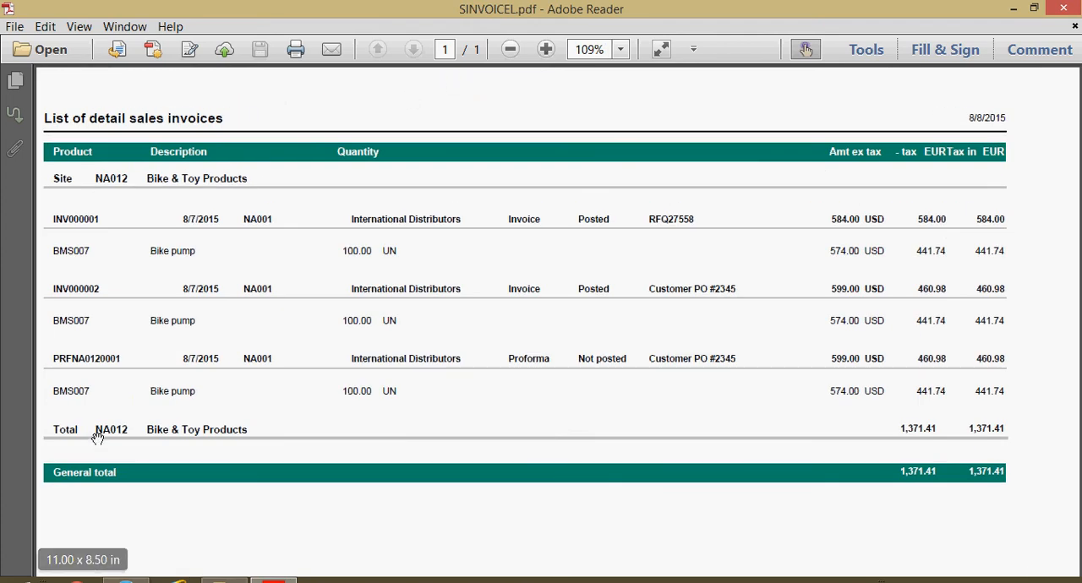
mouse_move(100, 358)
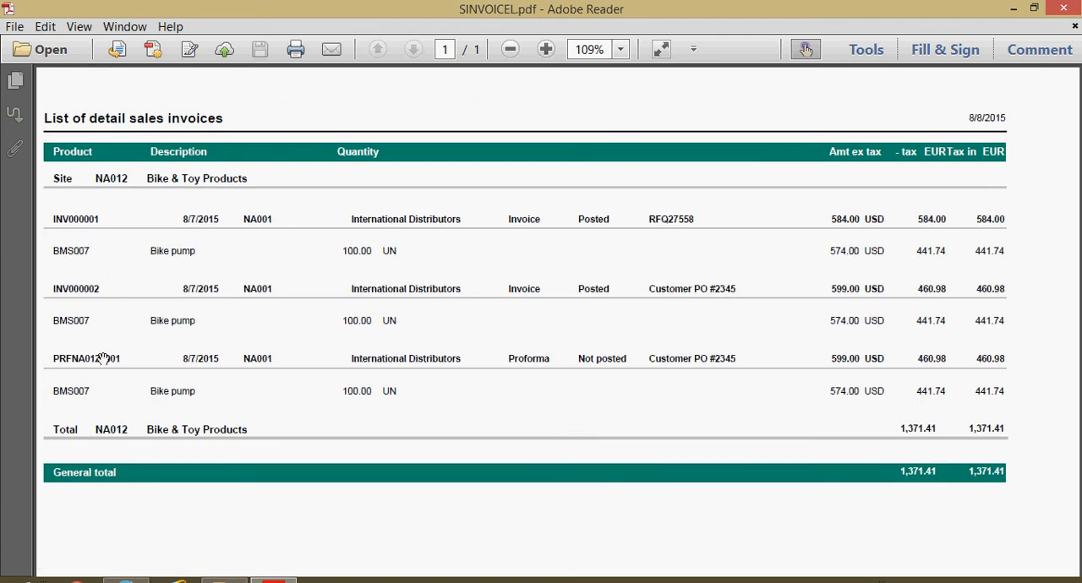
mouse_move(132, 281)
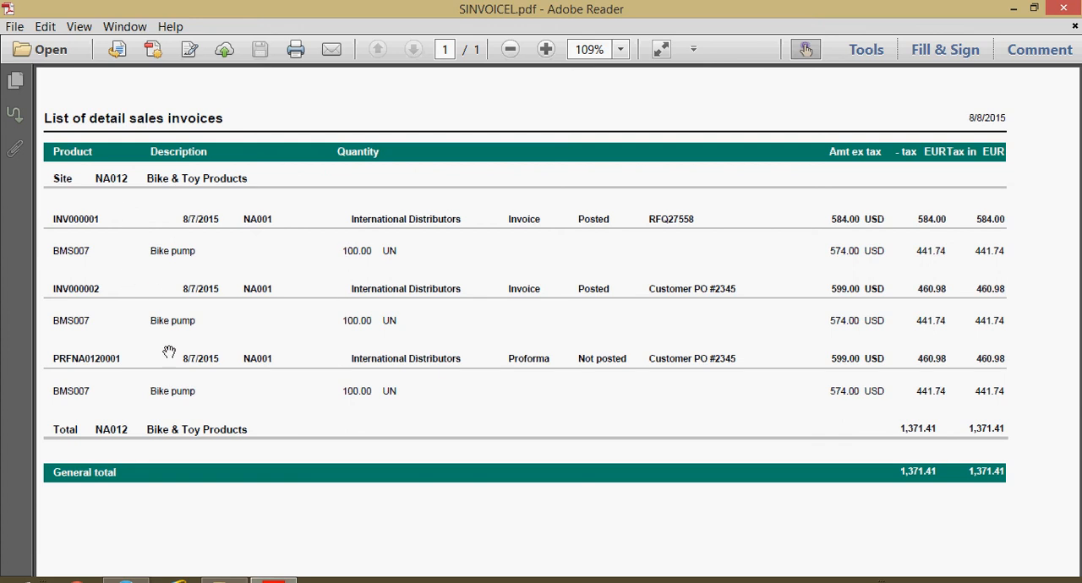
mouse_move(75, 389)
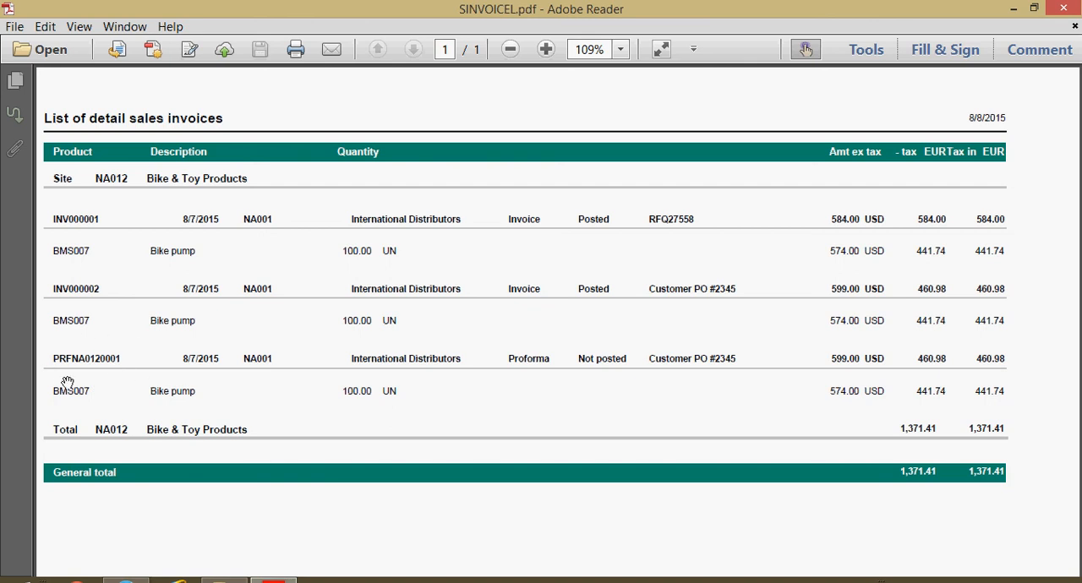
mouse_move(119, 370)
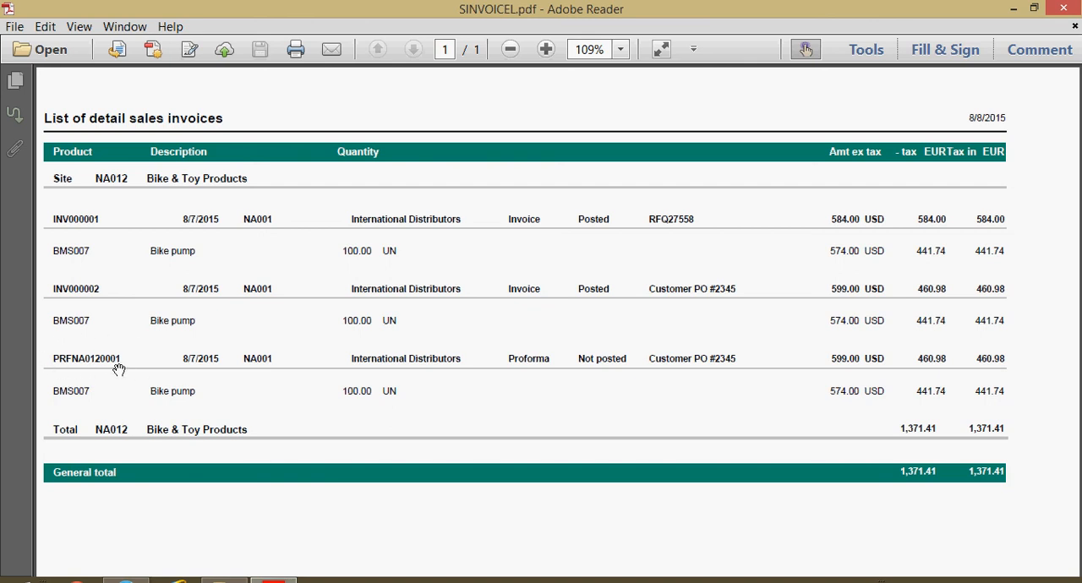
mouse_move(437, 362)
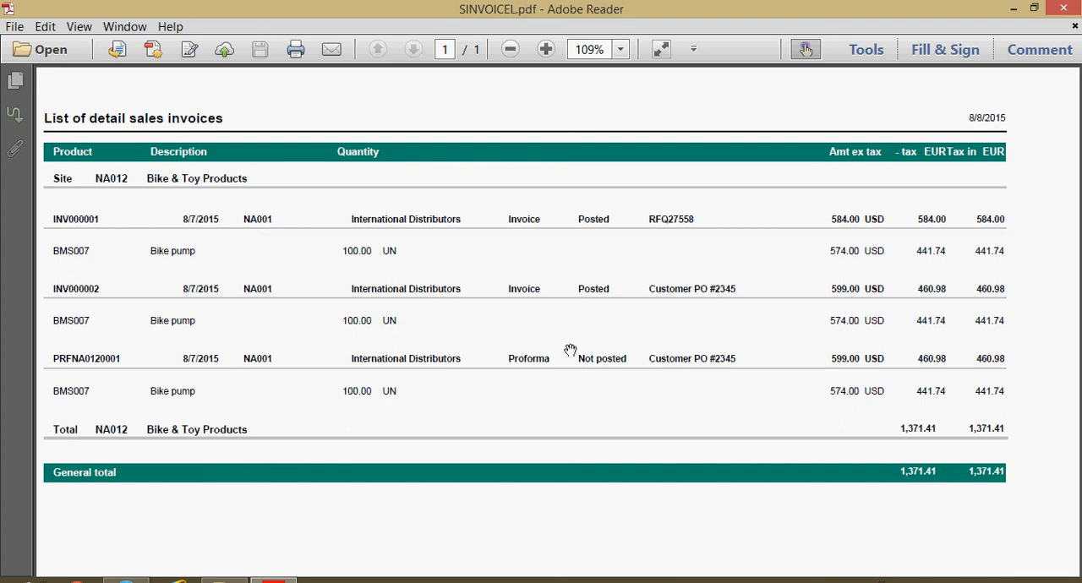
mouse_move(609, 332)
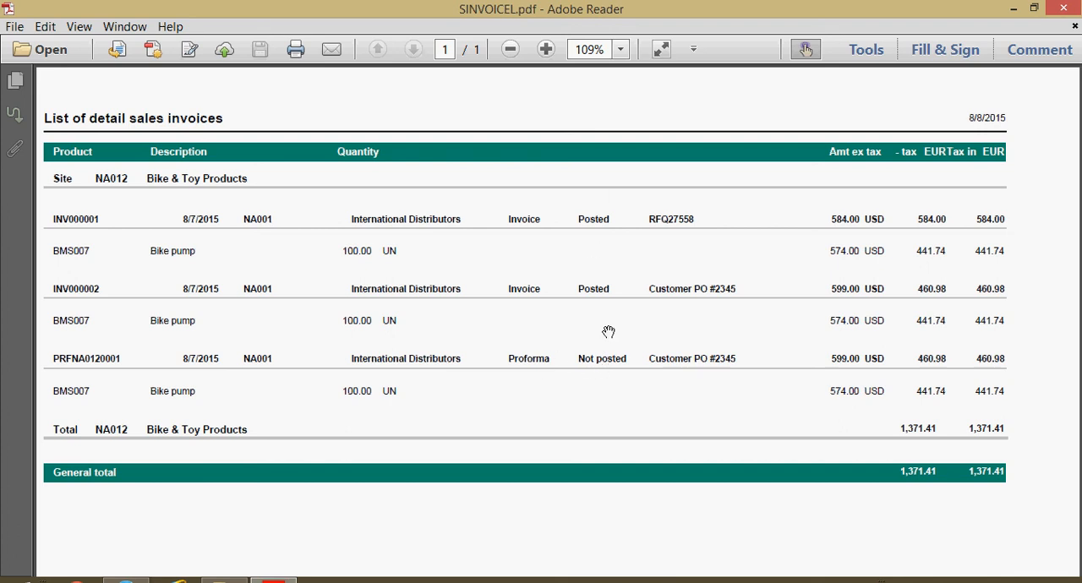
mouse_move(619, 301)
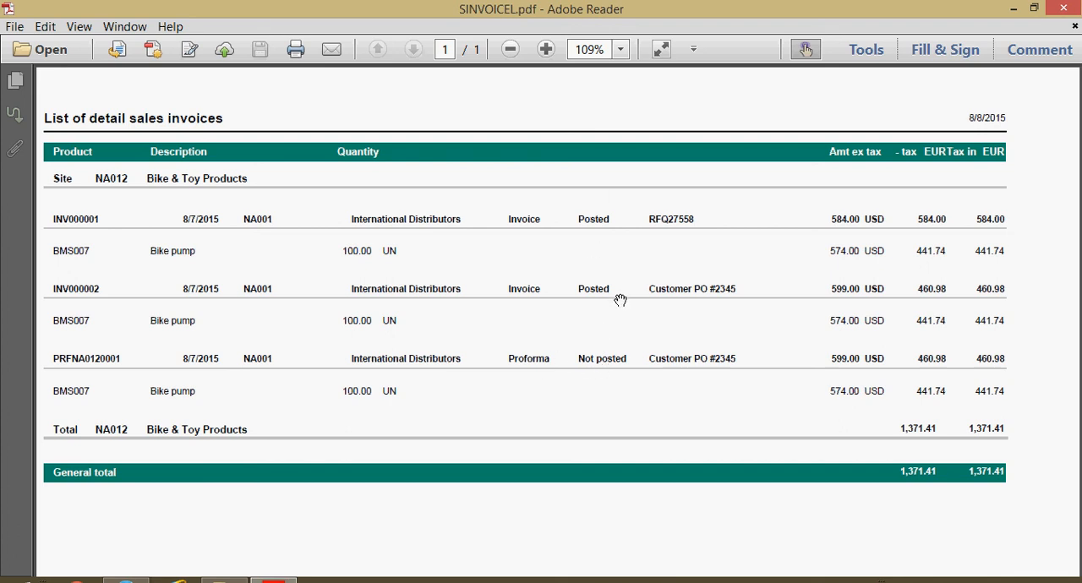
mouse_move(228, 262)
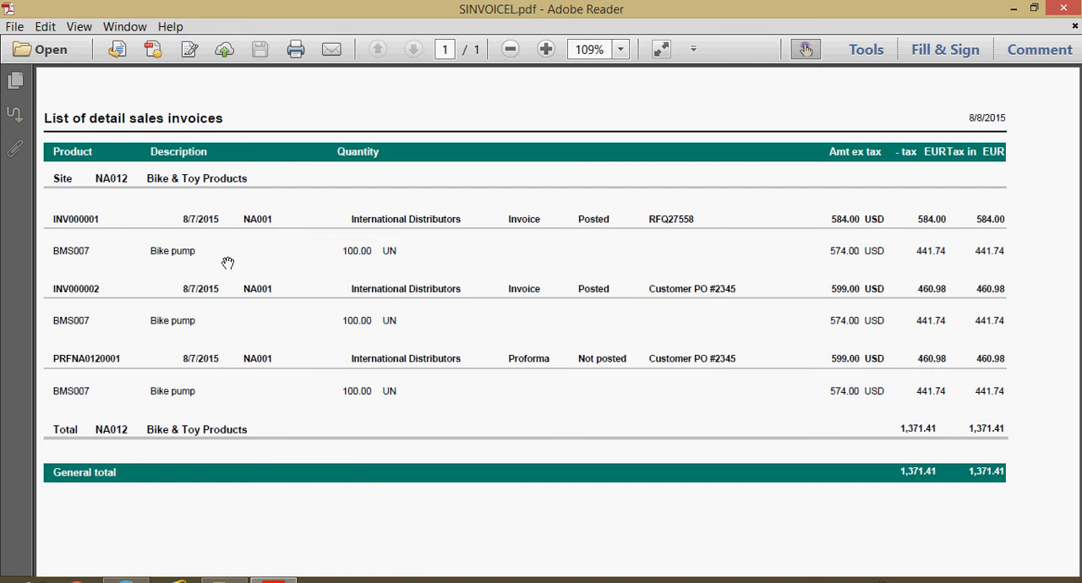
mouse_move(951, 226)
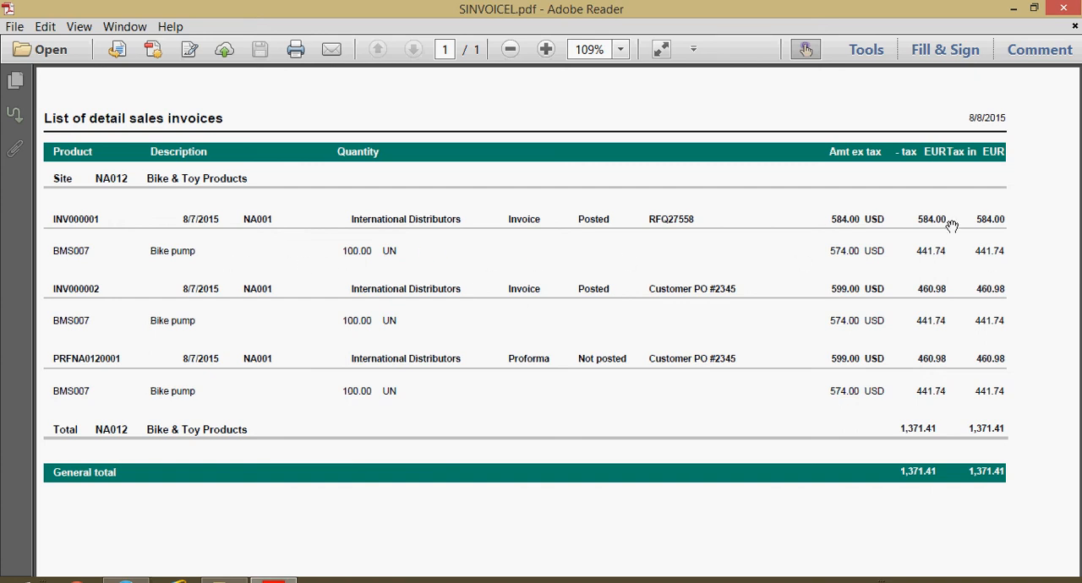
mouse_move(674, 250)
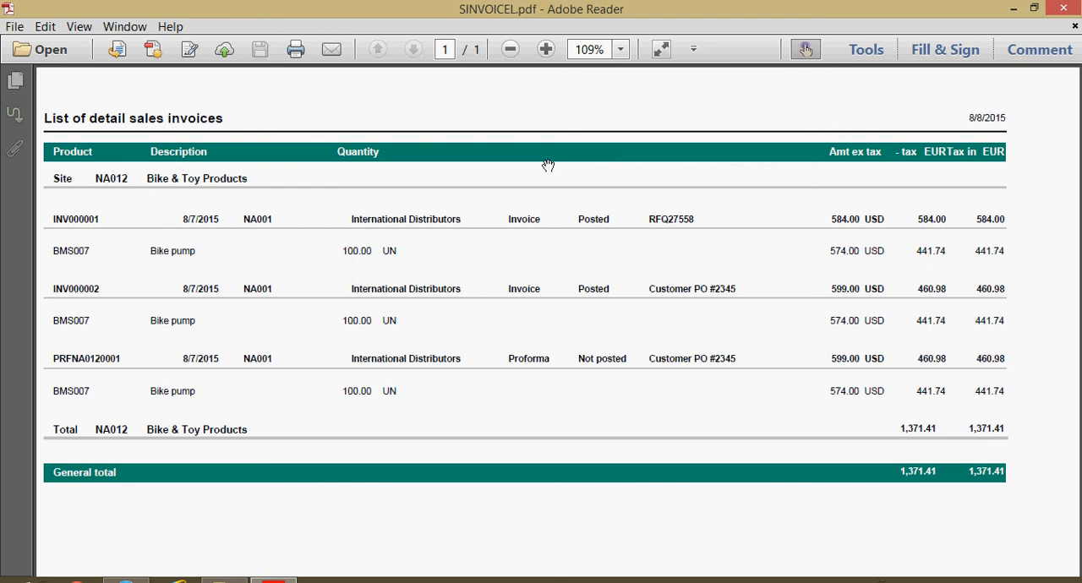
mouse_move(558, 176)
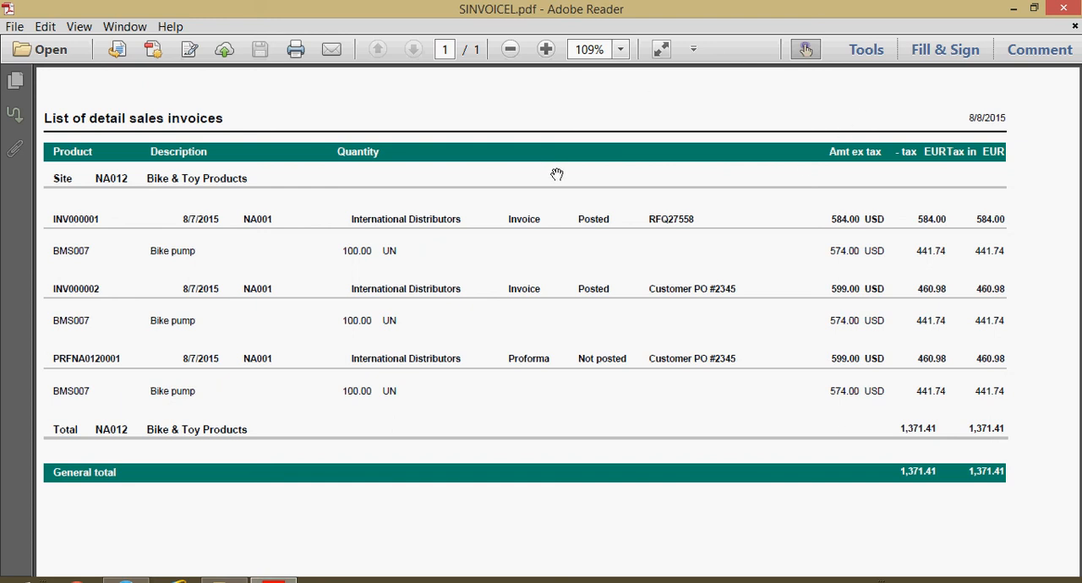
mouse_move(558, 173)
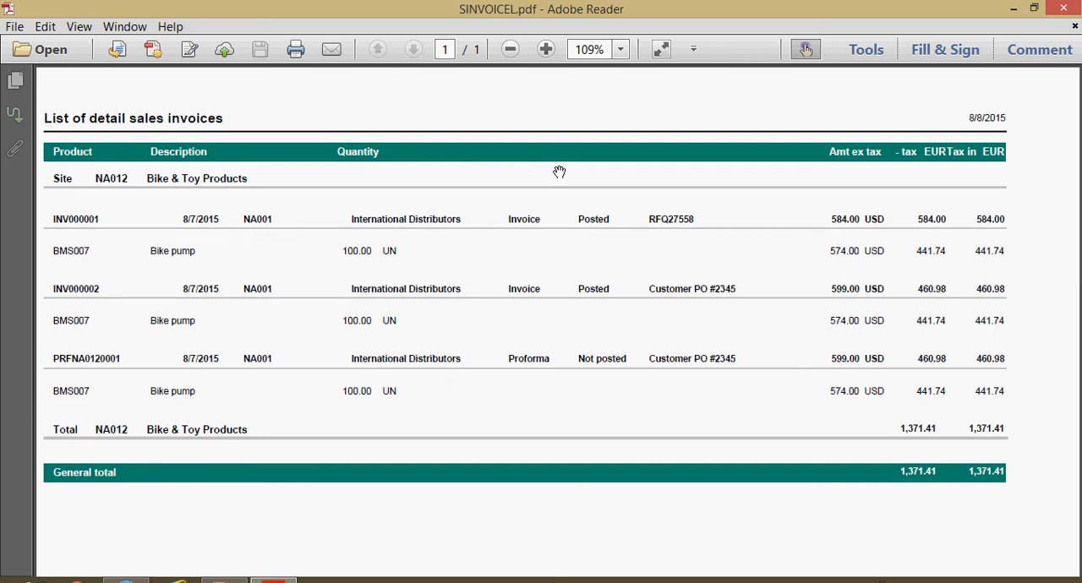
mouse_move(565, 169)
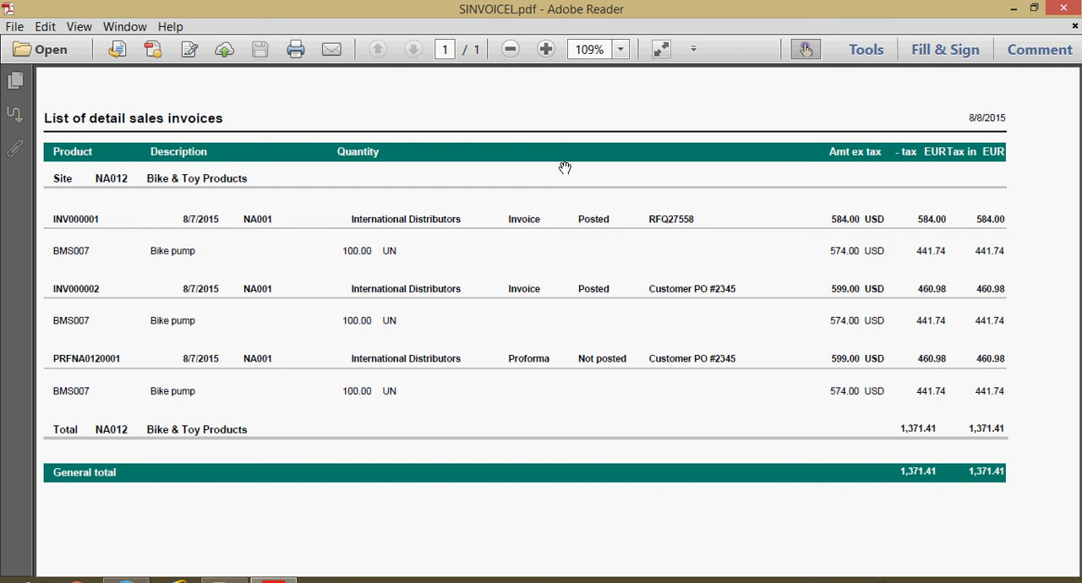
mouse_move(565, 168)
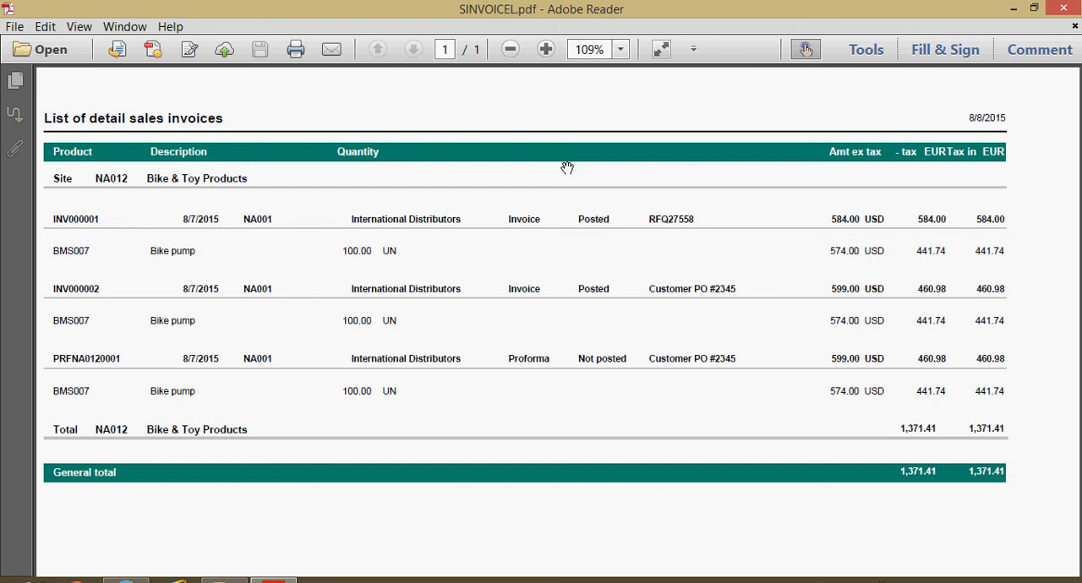